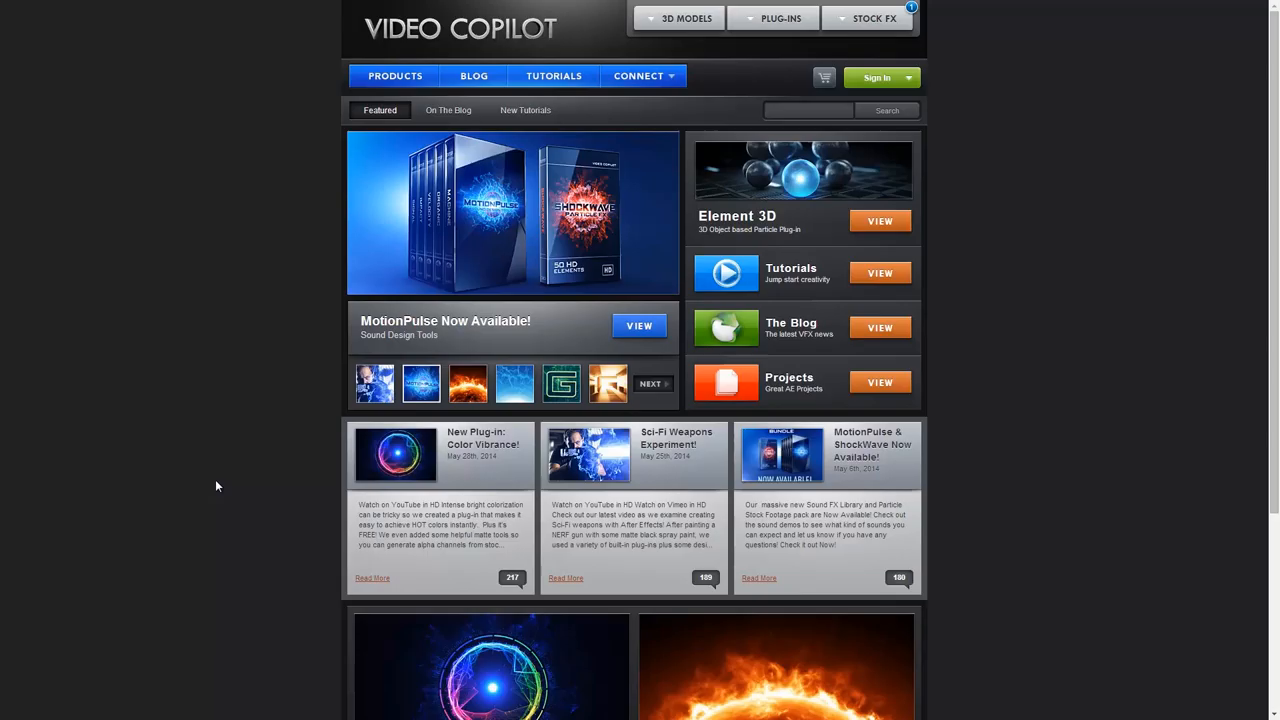
{"action": "mouse_move", "coordinate": [422, 456]}
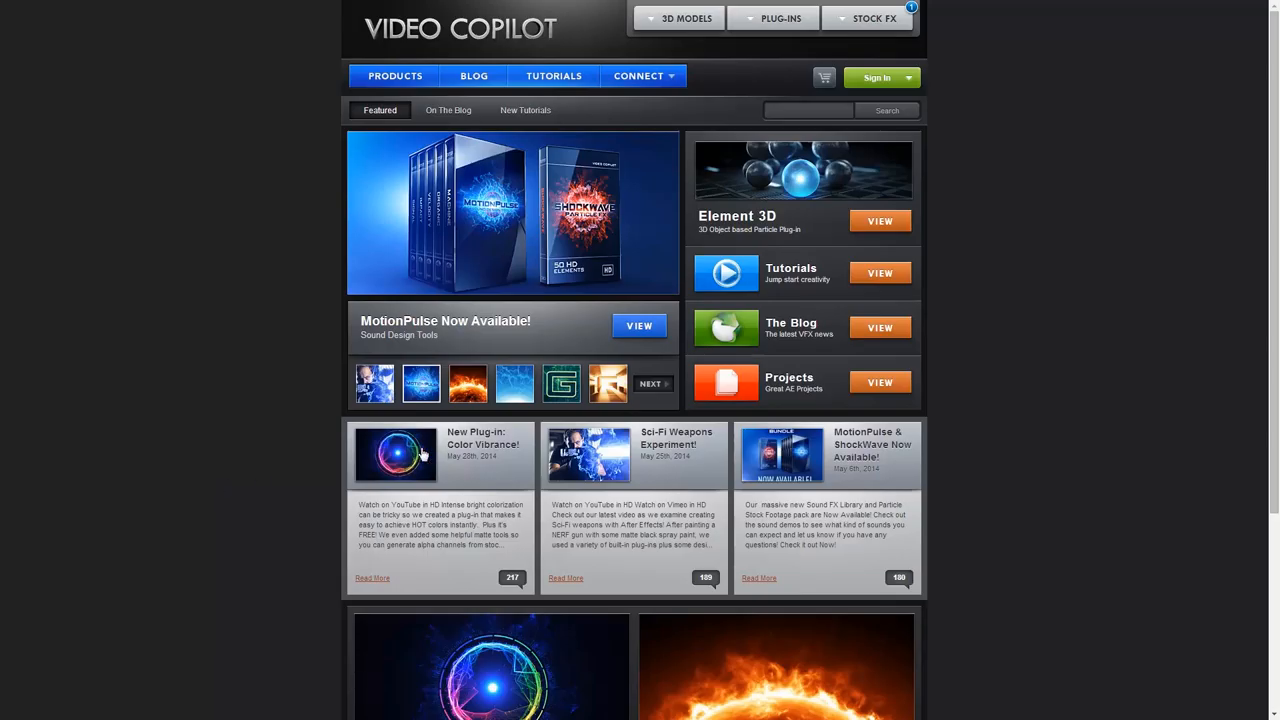
Step: Browse the Video Copilot home page and its tutorials list, then return home
{"action": "scroll", "scroll_direction": "down", "scroll_amount": 3}
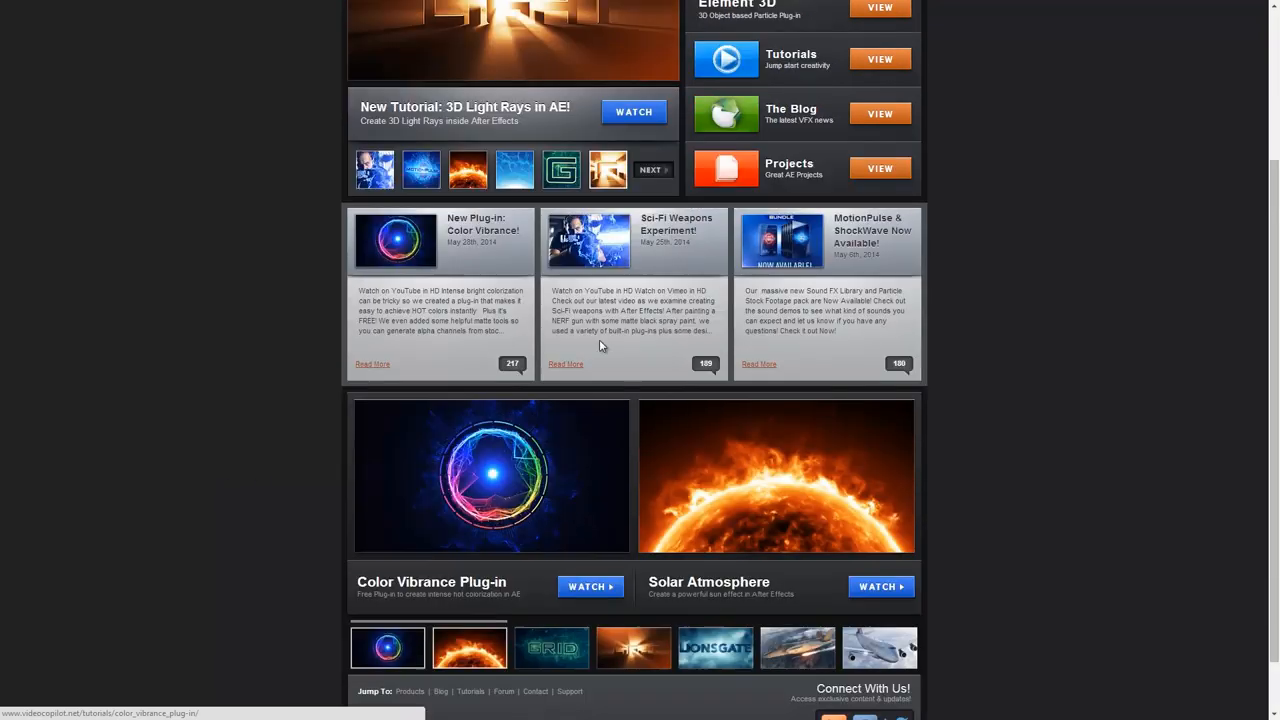
{"action": "scroll", "scroll_direction": "up", "scroll_amount": 3}
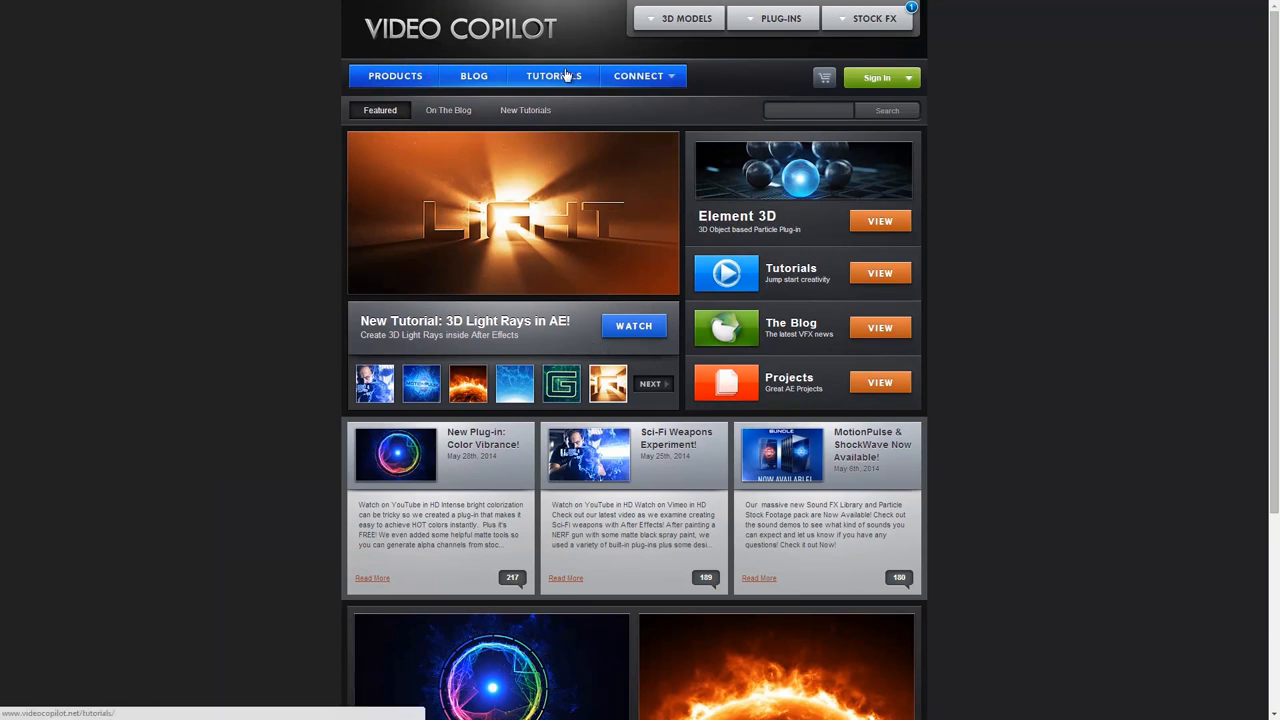
{"action": "left_click", "coordinate": [554, 76]}
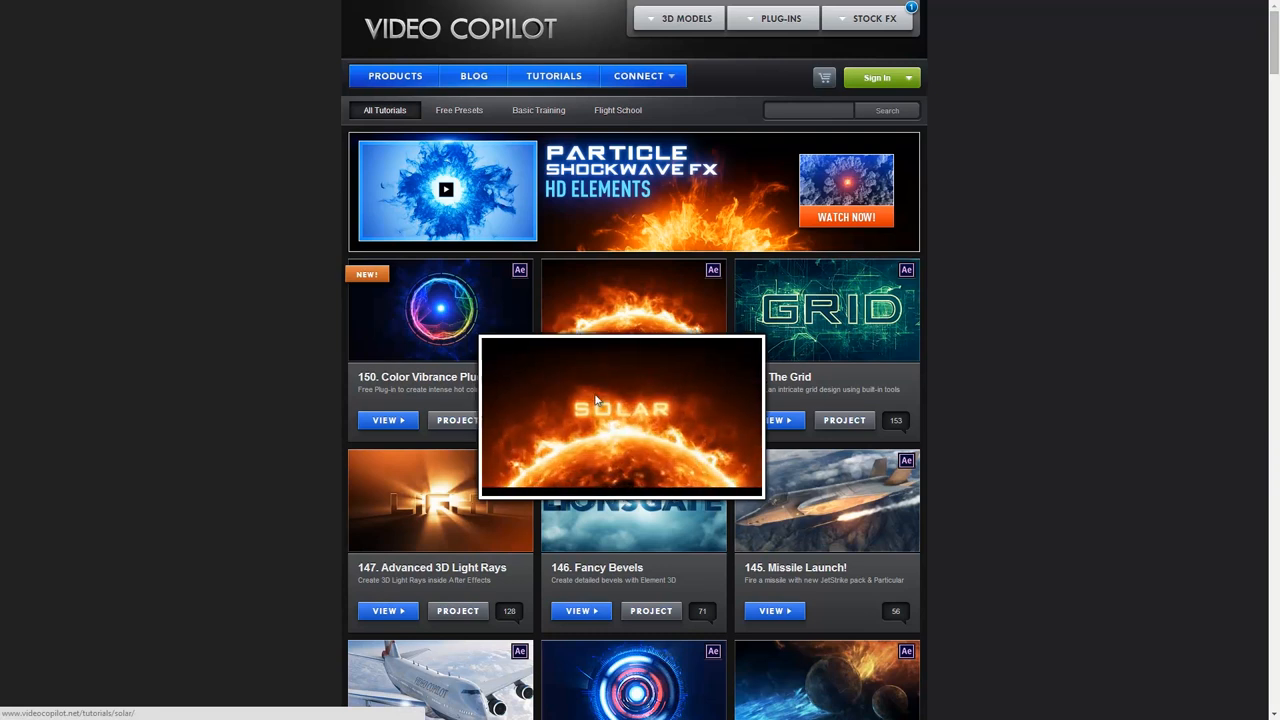
{"action": "left_click", "coordinate": [620, 414]}
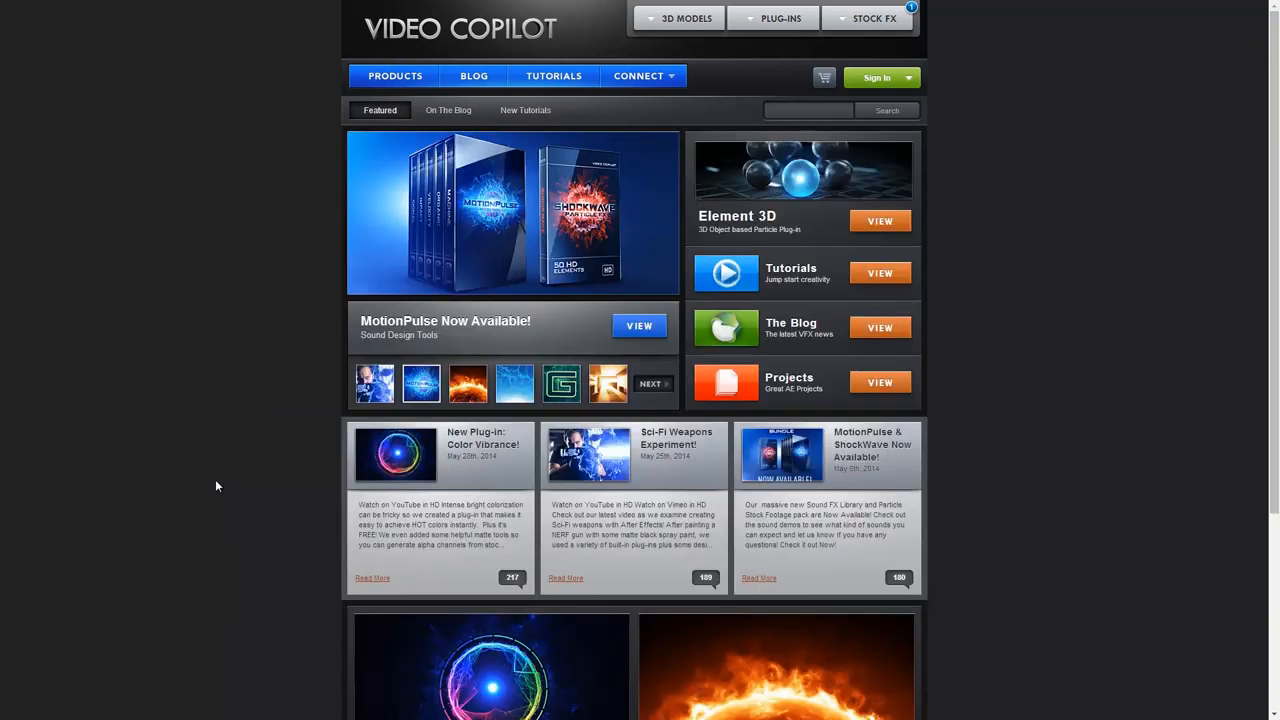
Step: View the '149. Solar Atmosphere' tutorial from the tutorials listing
{"action": "left_click", "coordinate": [608, 384]}
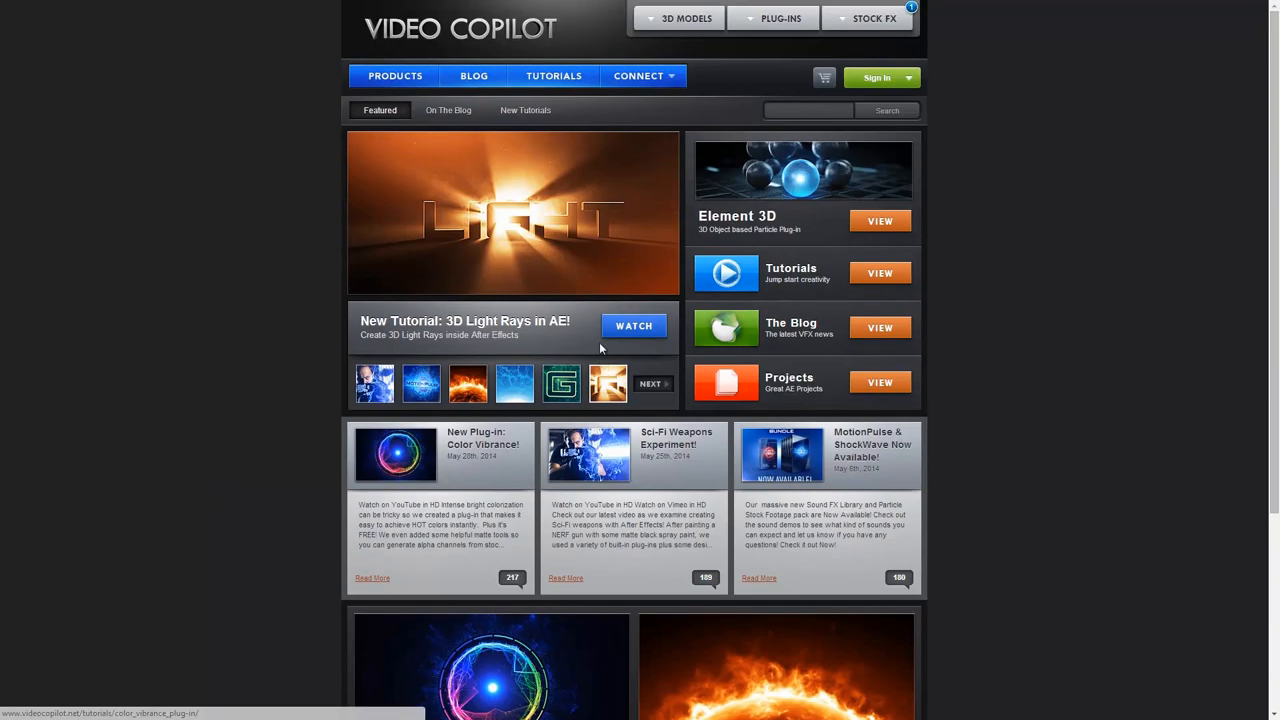
{"action": "mouse_move", "coordinate": [554, 76]}
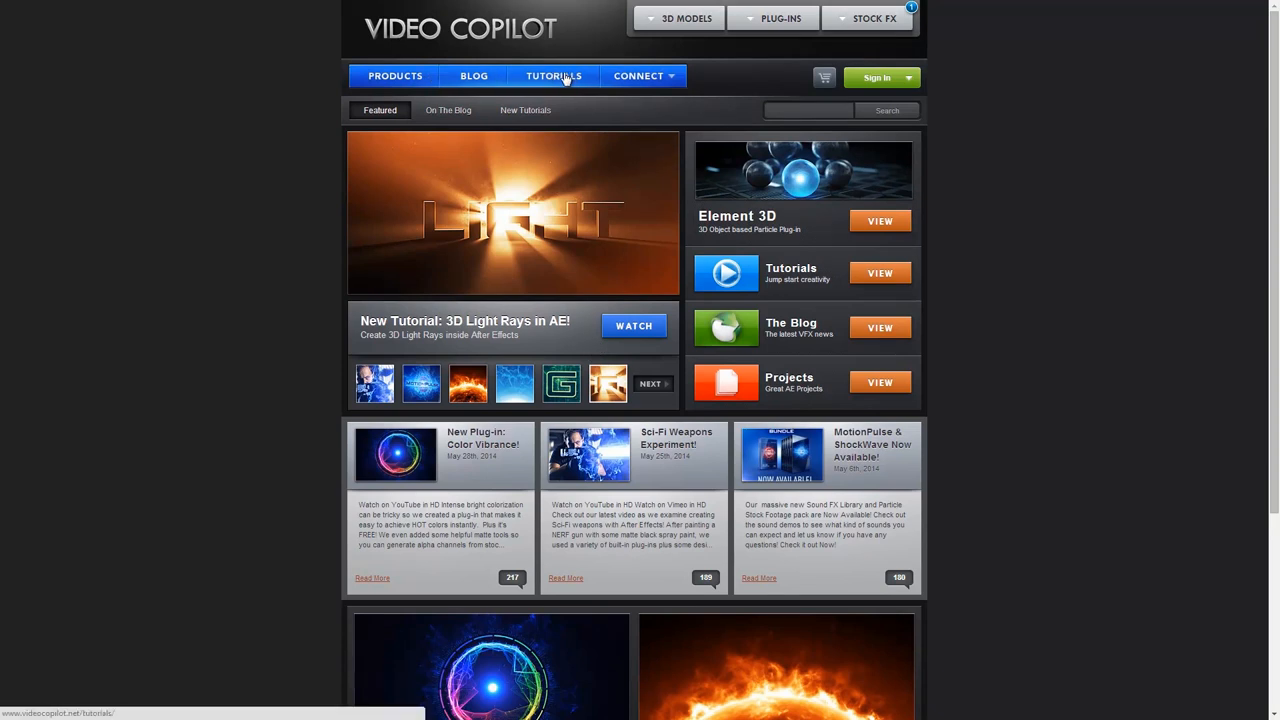
{"action": "left_click", "coordinate": [552, 76]}
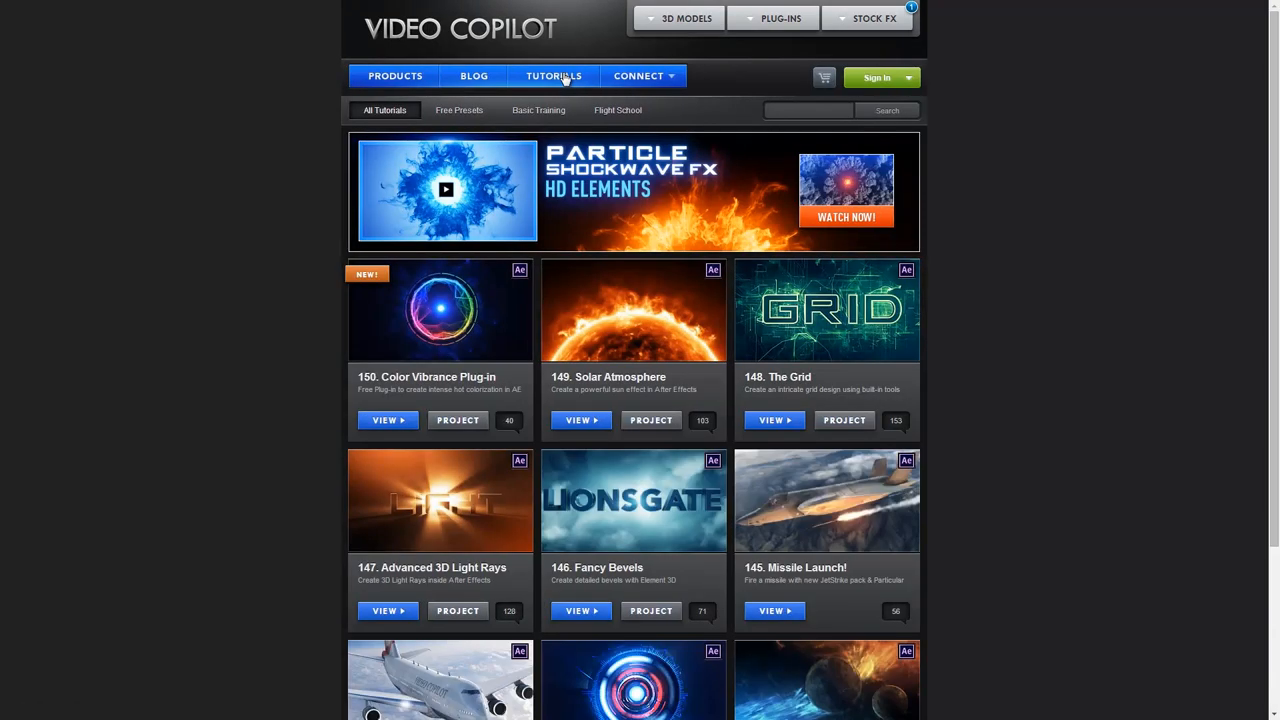
{"action": "mouse_move", "coordinate": [648, 390]}
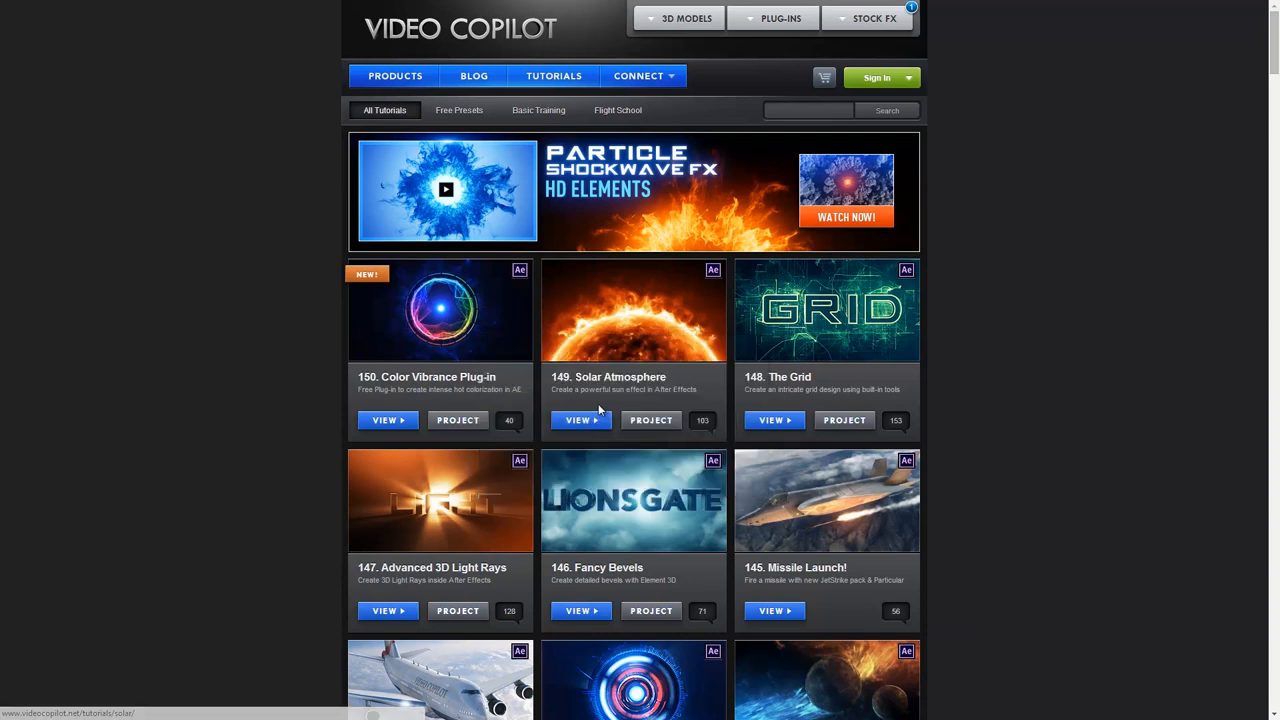
{"action": "left_click", "coordinate": [580, 420]}
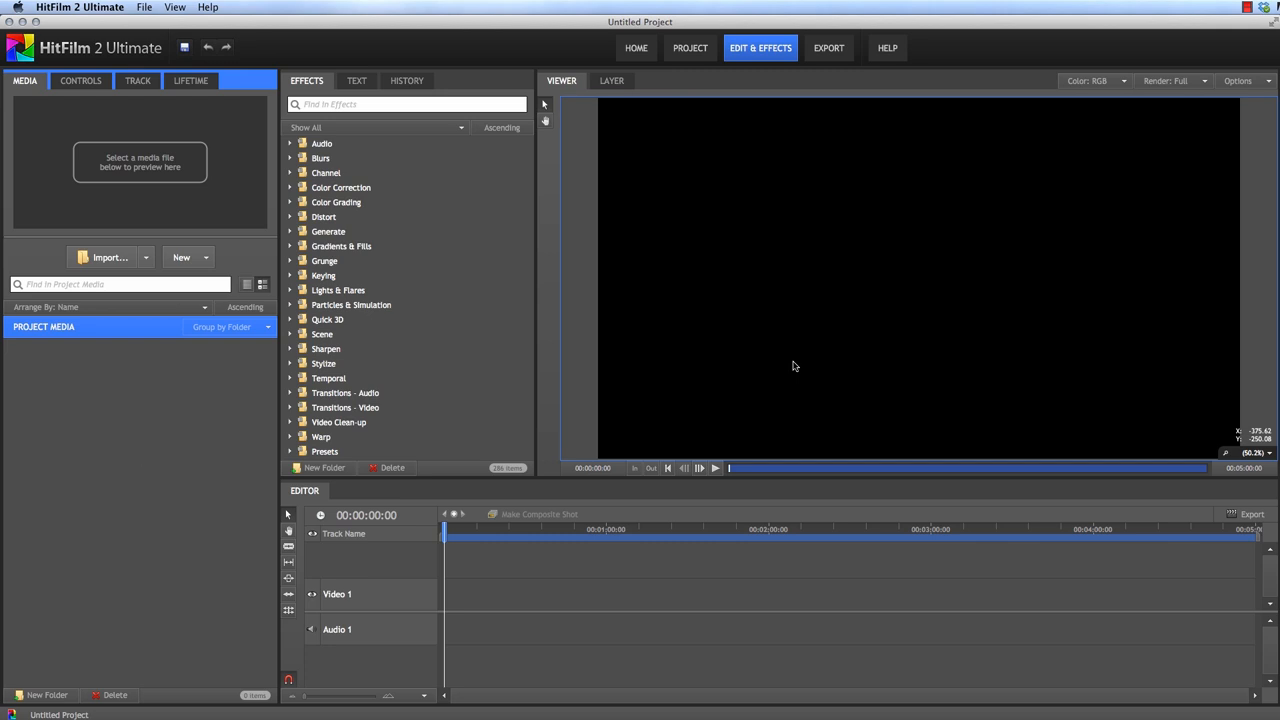
Step: Create a new composite shot named 'Sun'
{"action": "left_click", "coordinate": [180, 256]}
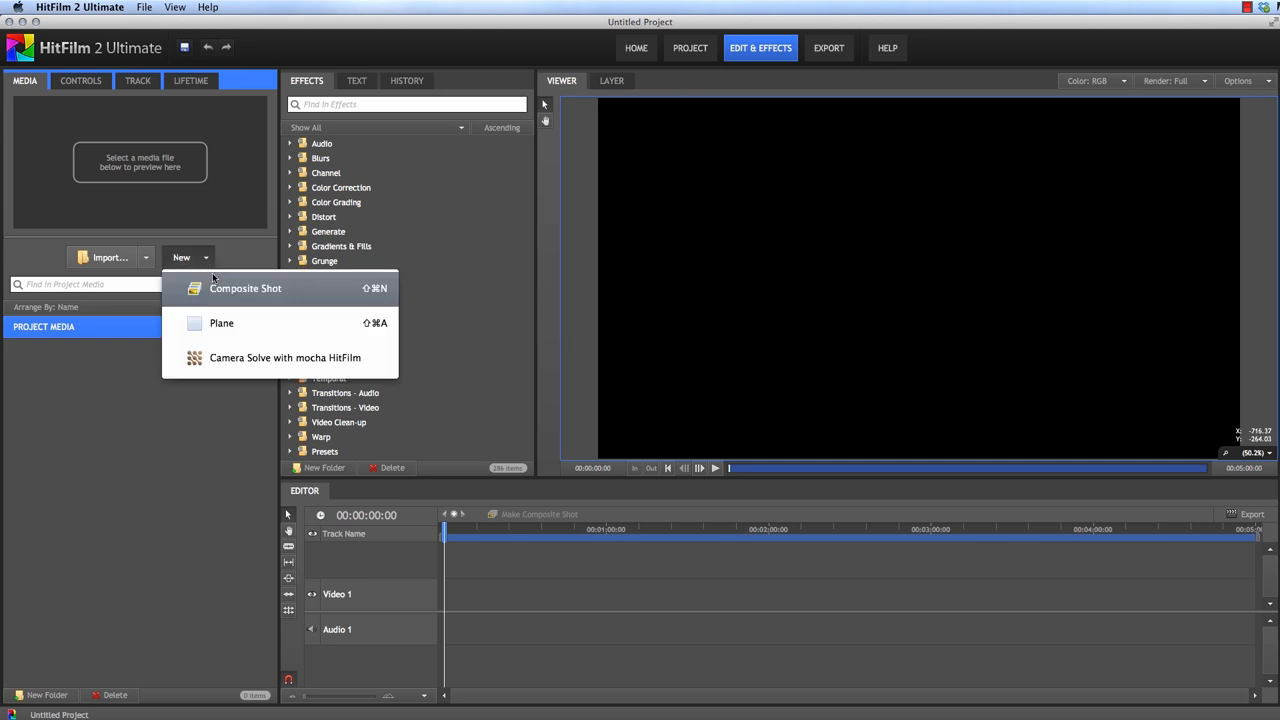
{"action": "left_click", "coordinate": [244, 288]}
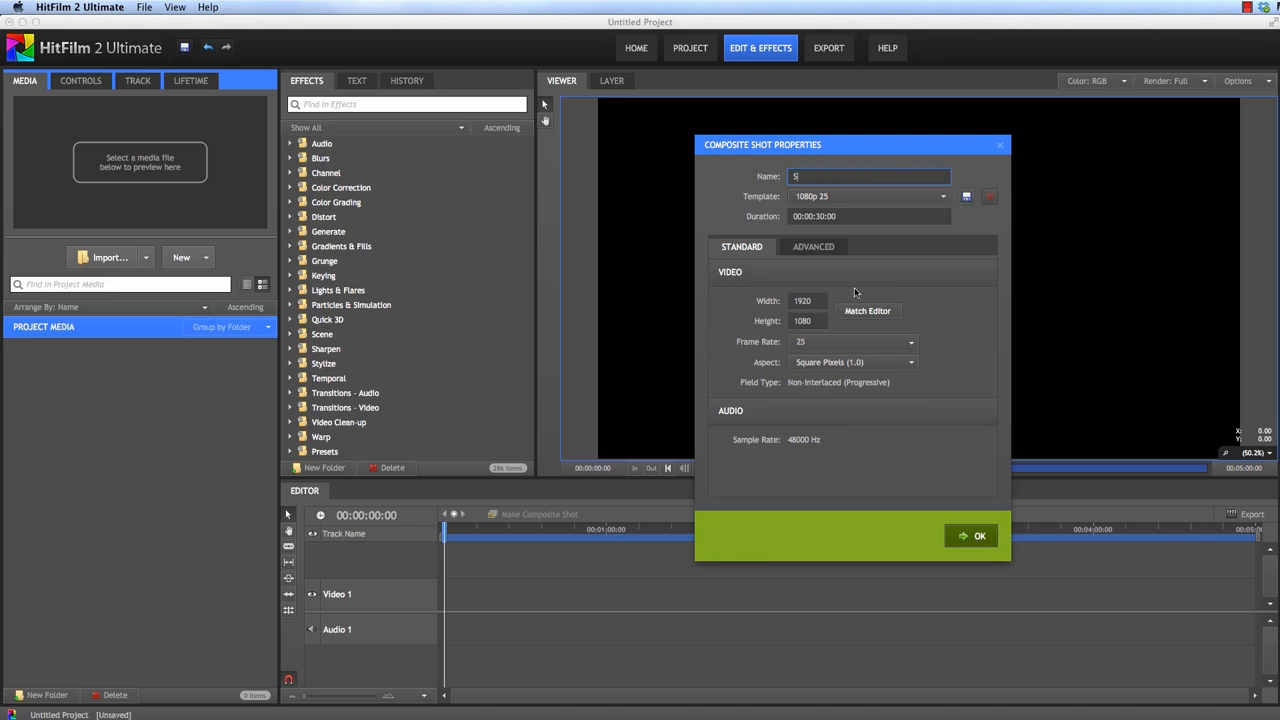
{"action": "type", "text": "un"}
{"action": "left_click", "coordinate": [870, 216]}
{"action": "type", "text": "1"}
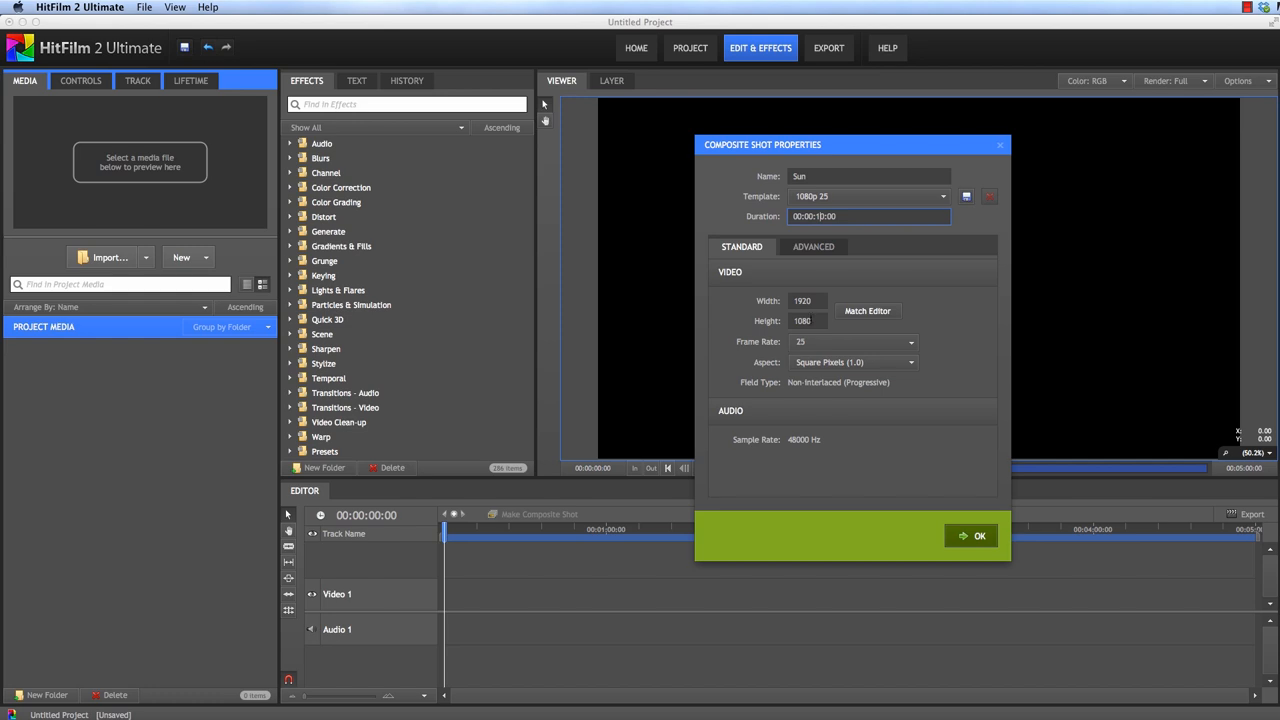
{"action": "left_click", "coordinate": [972, 536]}
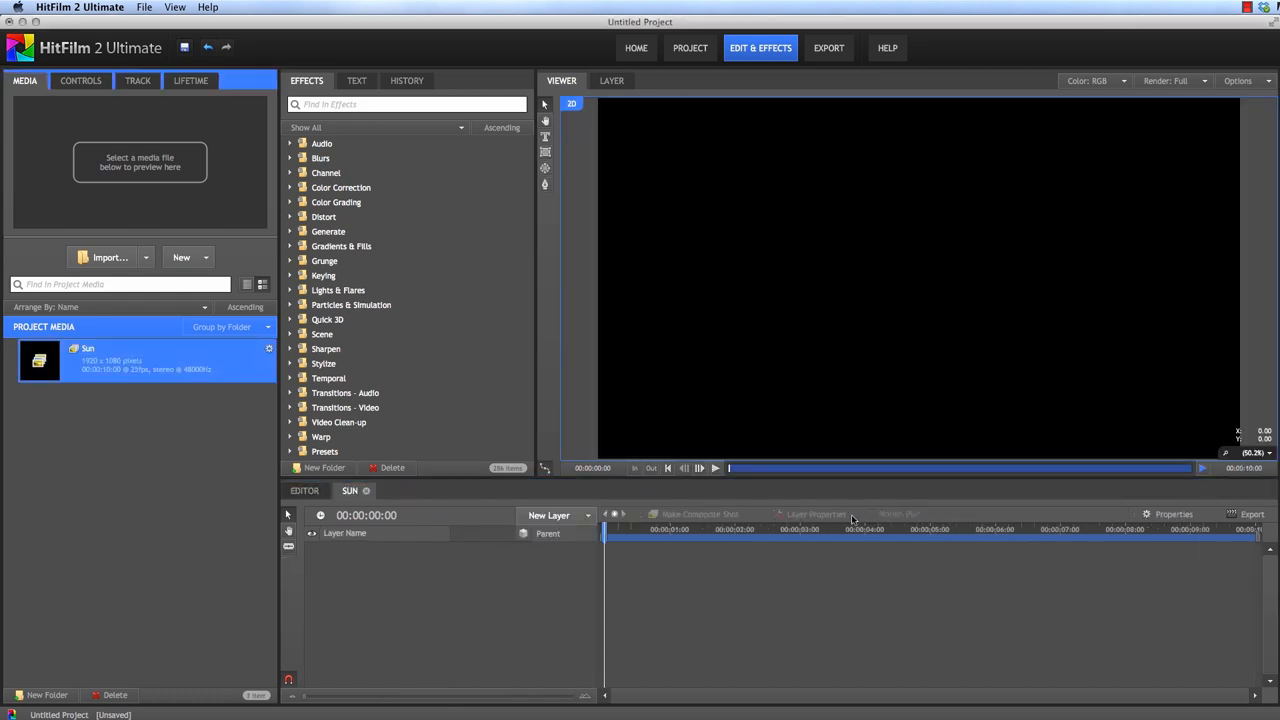
{"action": "mouse_move", "coordinate": [552, 566]}
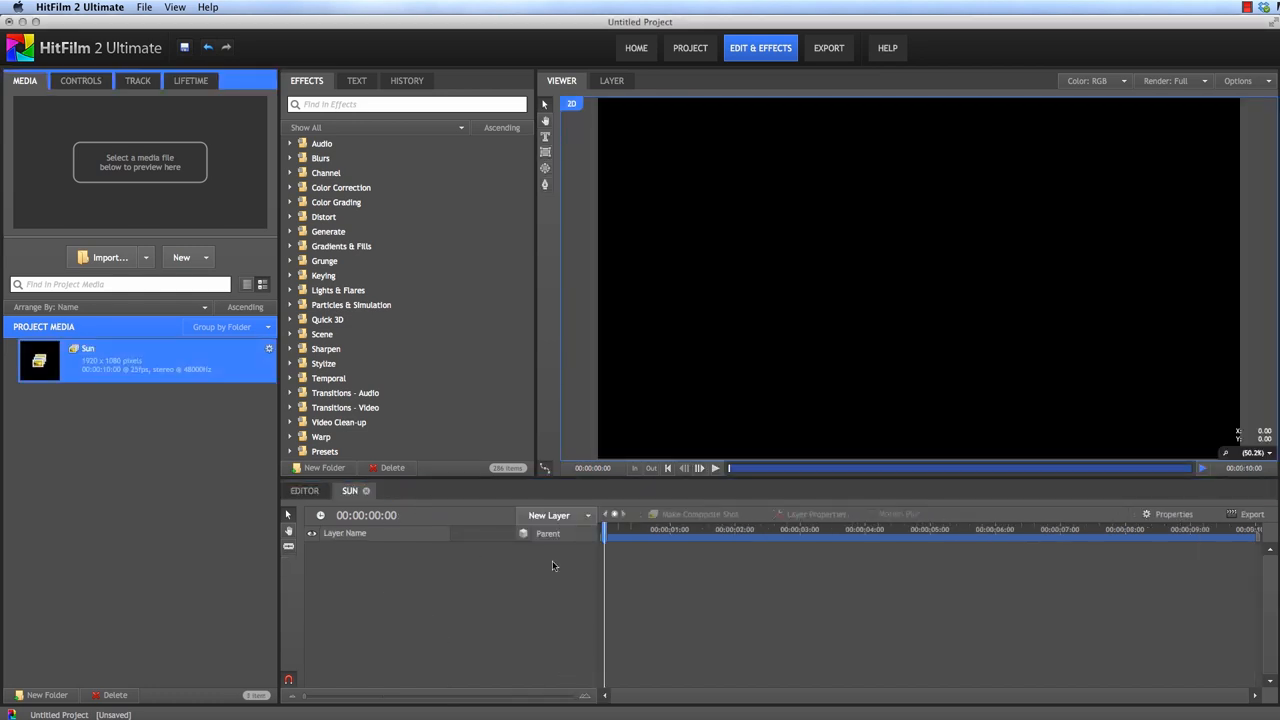
Step: Add a plane layer named 'BG' to the Sun shot
{"action": "left_click", "coordinate": [552, 516]}
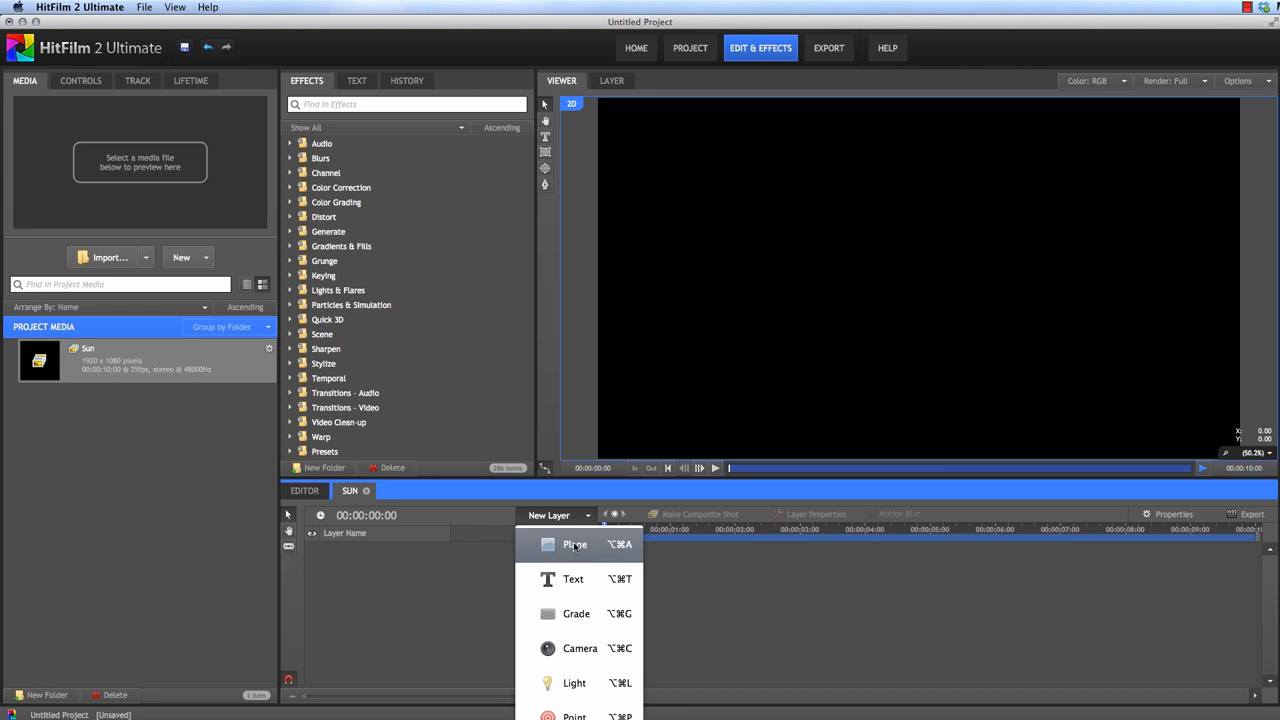
{"action": "left_click", "coordinate": [574, 544]}
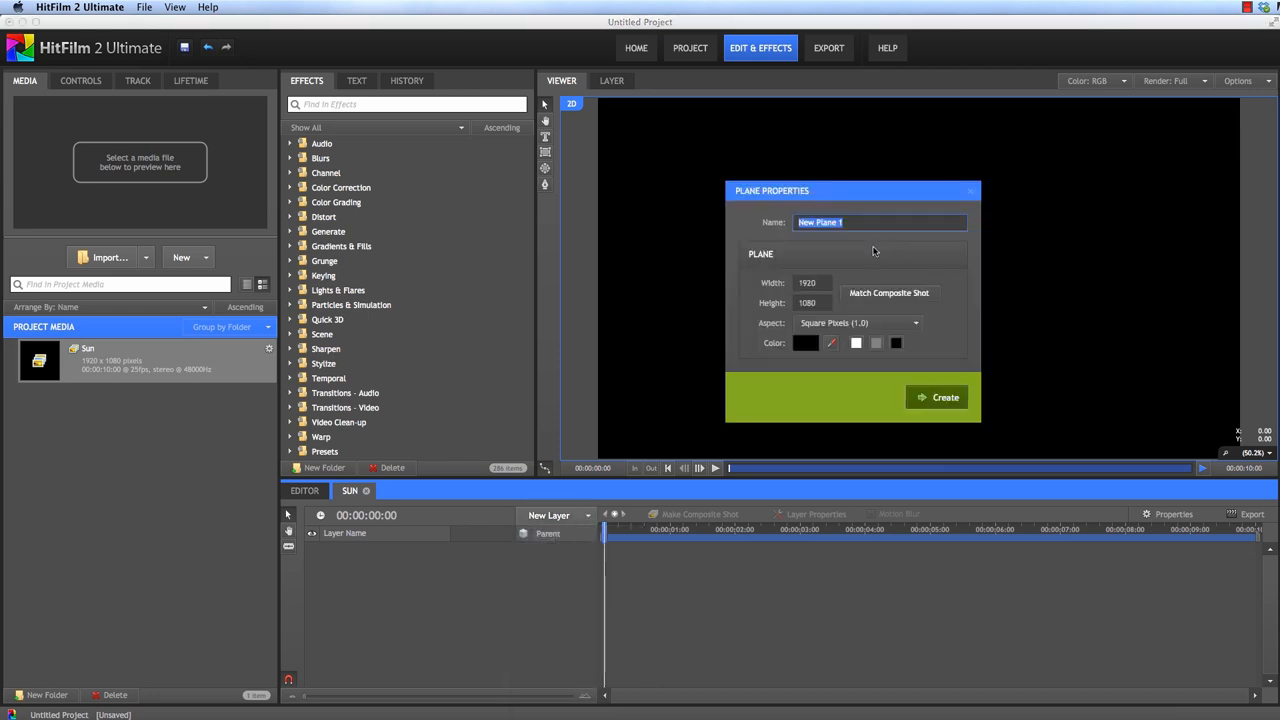
{"action": "type", "text": "BG"}
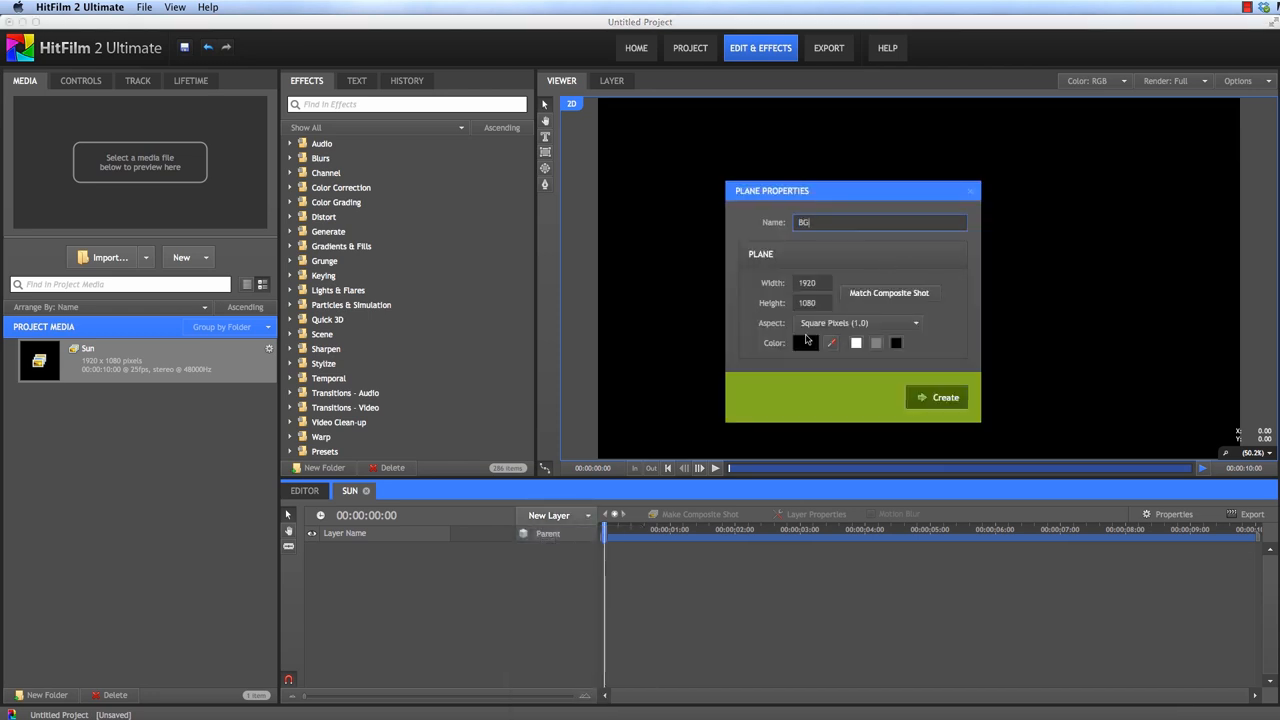
{"action": "left_click", "coordinate": [936, 396]}
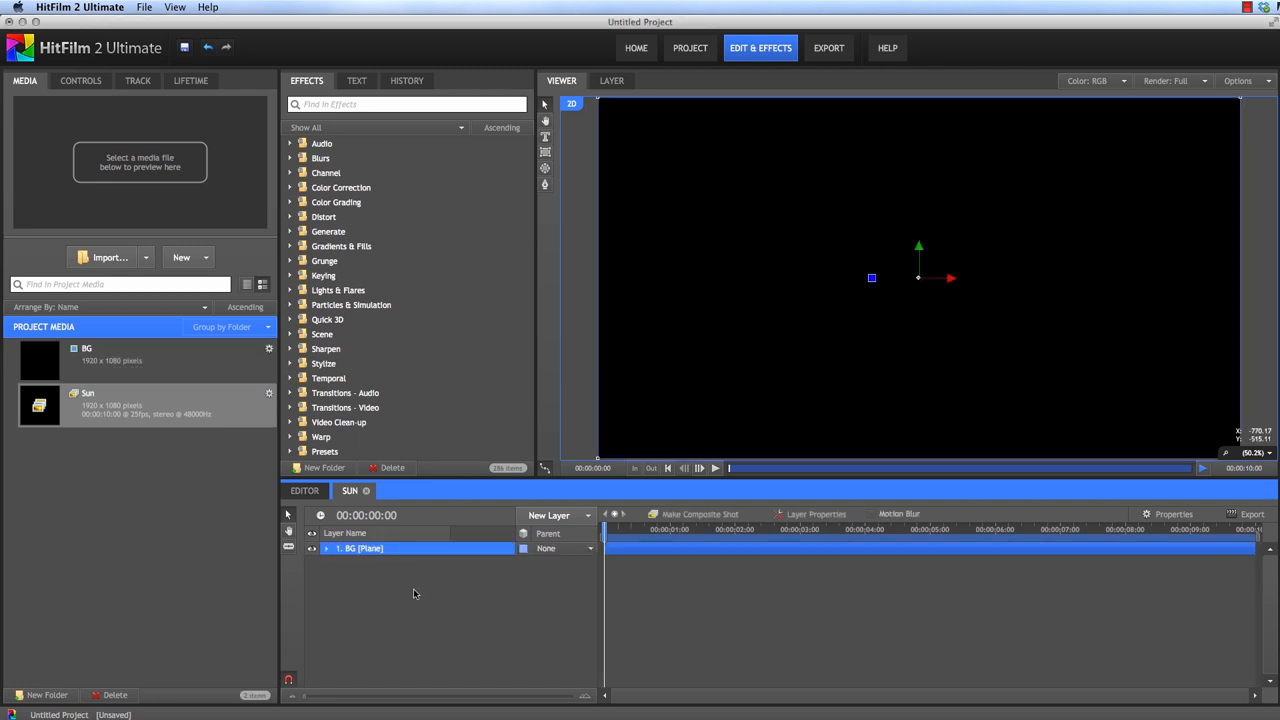
Step: Add a second plane layer named 'Star Map' at 4096 × 2048
{"action": "right_click", "coordinate": [414, 592]}
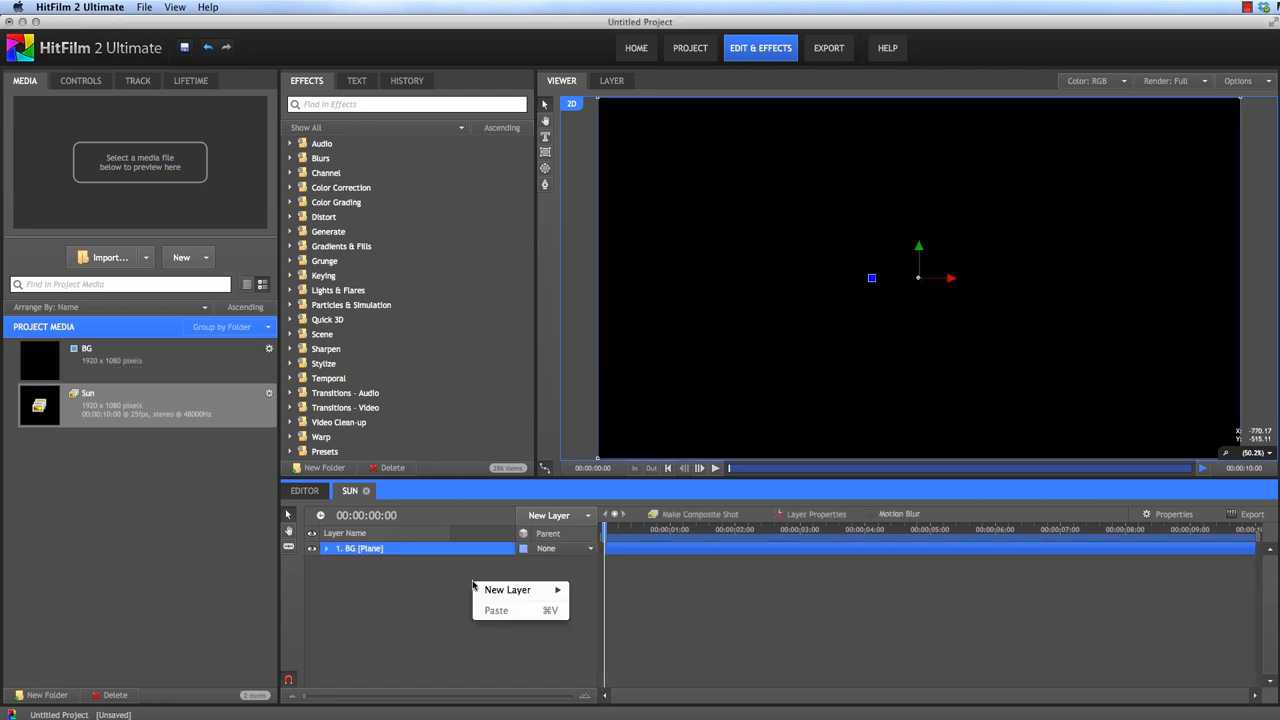
{"action": "left_click", "coordinate": [508, 588]}
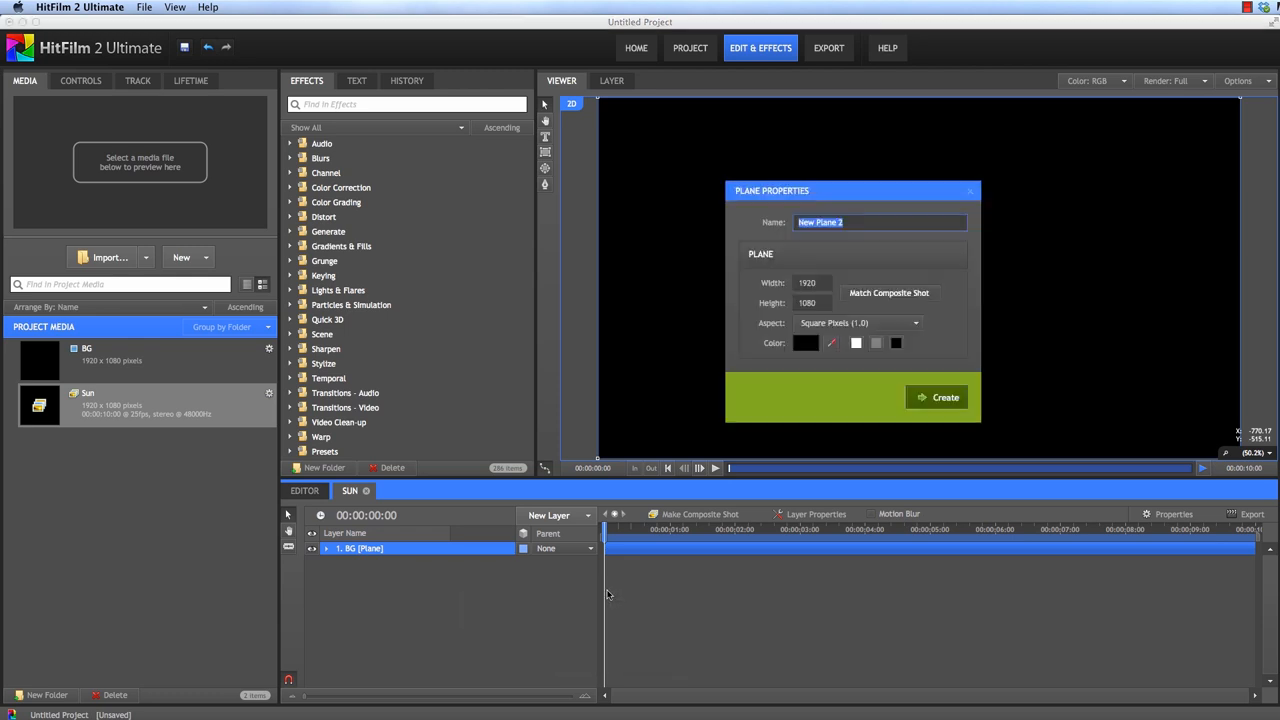
{"action": "type", "text": "Sta"}
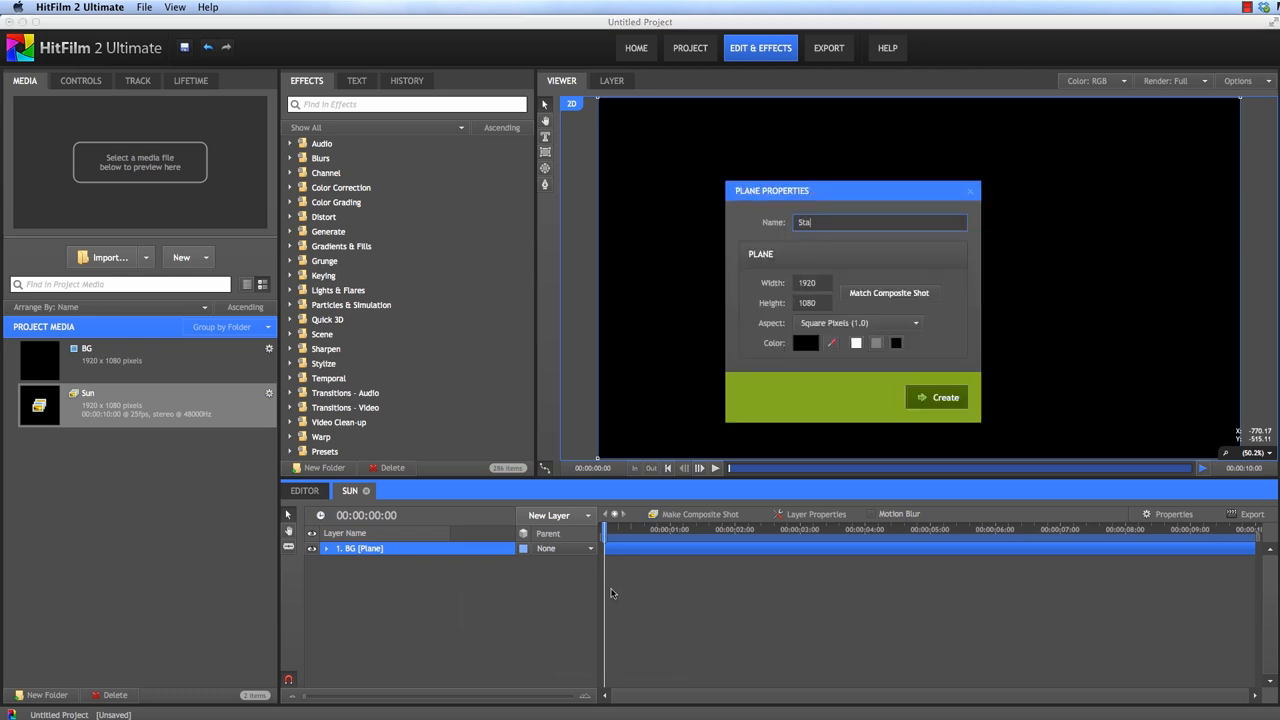
{"action": "type", "text": "r Map"}
{"action": "left_click", "coordinate": [812, 304]}
{"action": "type", "text": "2048"}
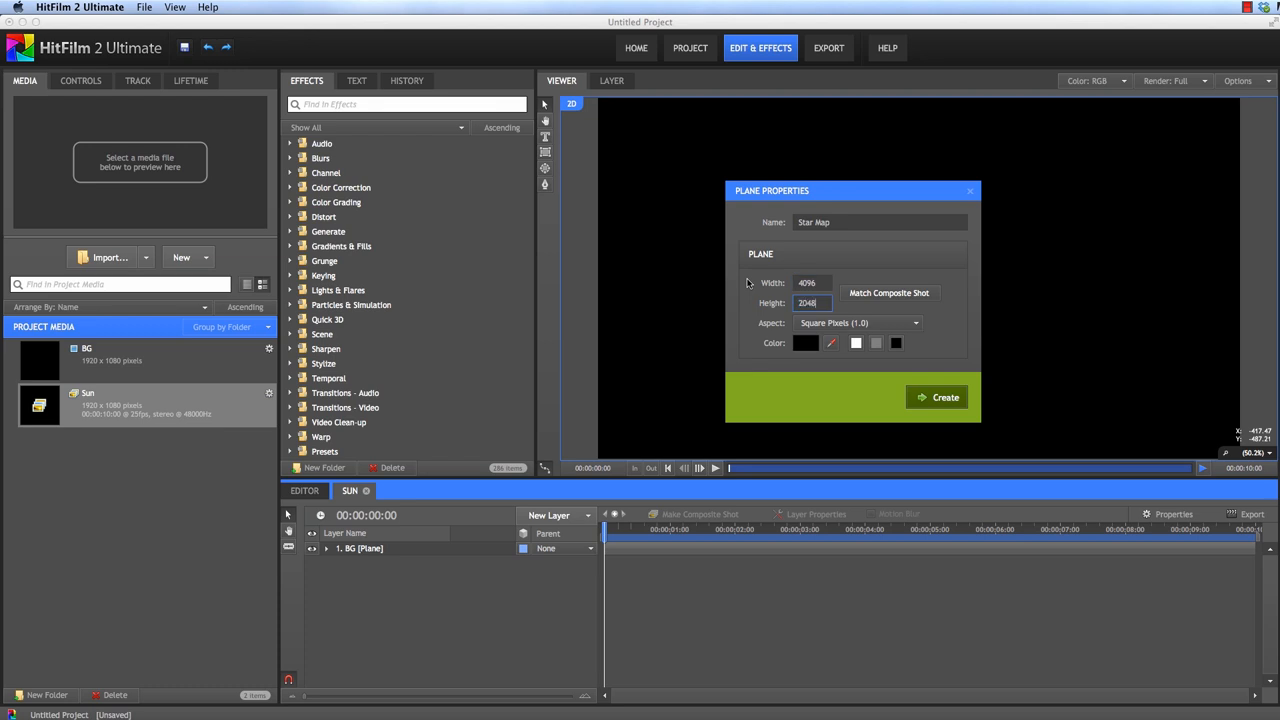
{"action": "left_click", "coordinate": [936, 396]}
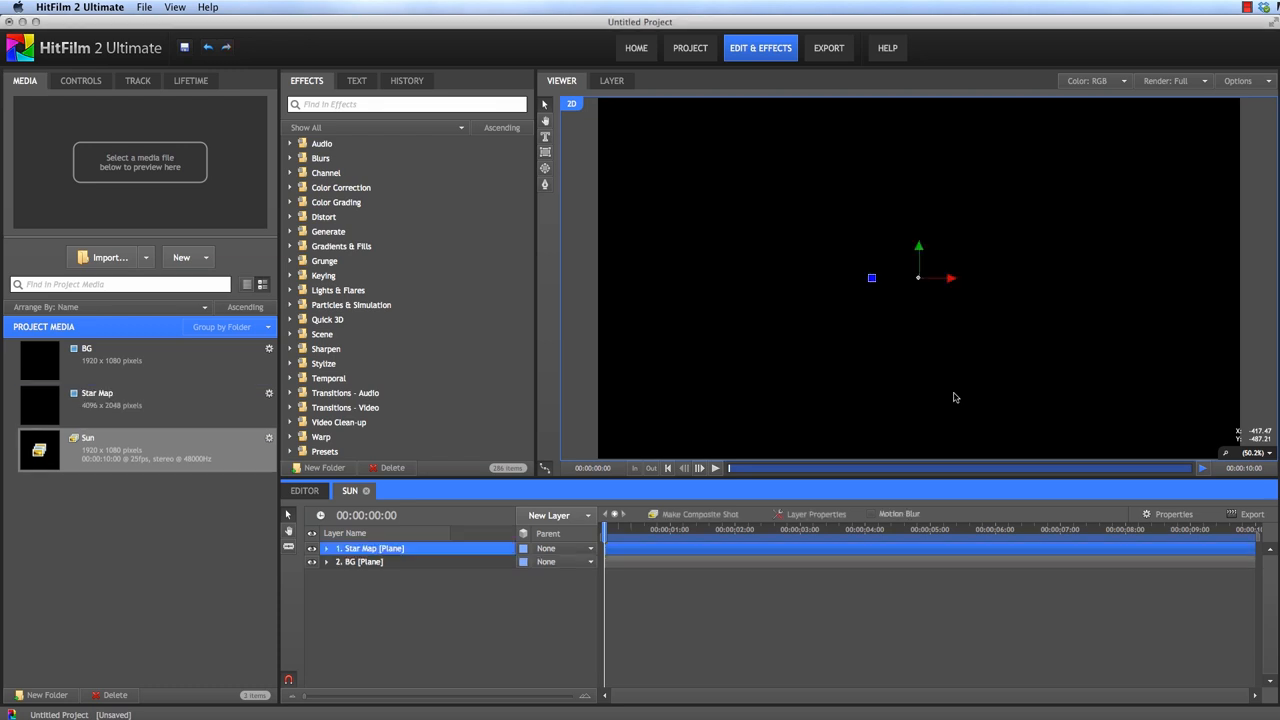
{"action": "mouse_move", "coordinate": [996, 268]}
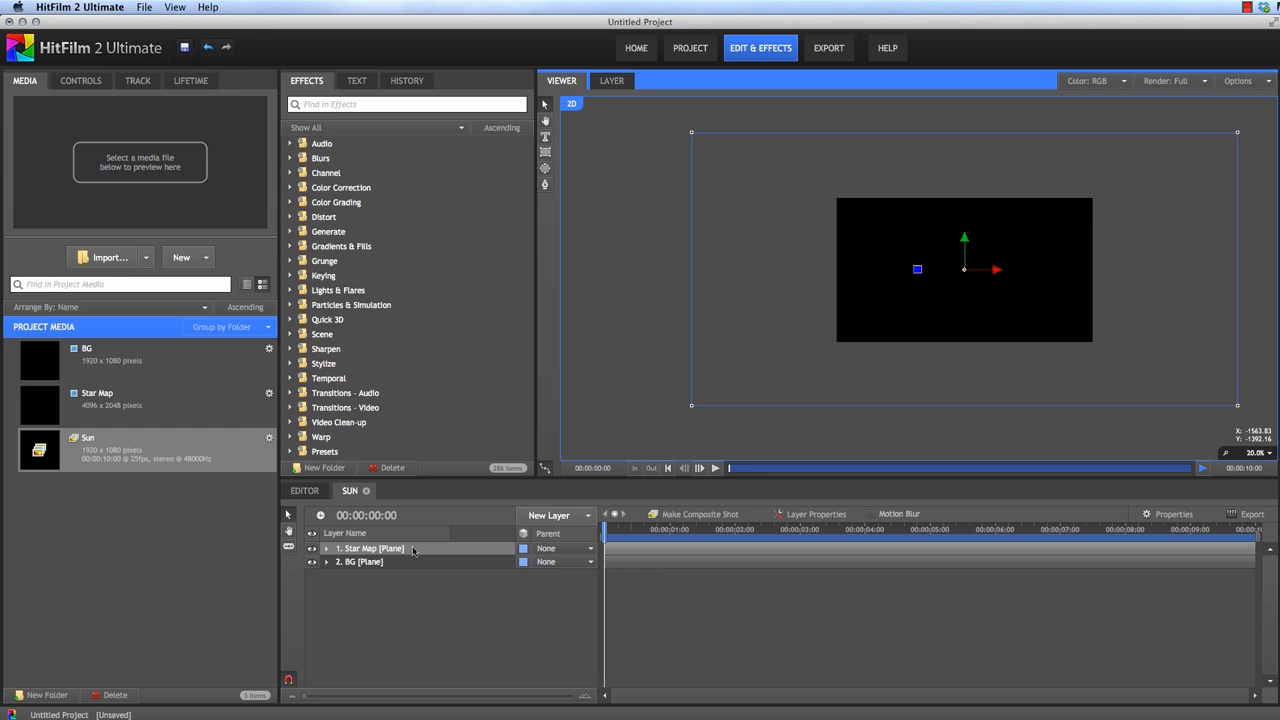
Step: Convert the Star Map layer into its own composite shot (Move with layer) and select the plane
{"action": "right_click", "coordinate": [372, 548]}
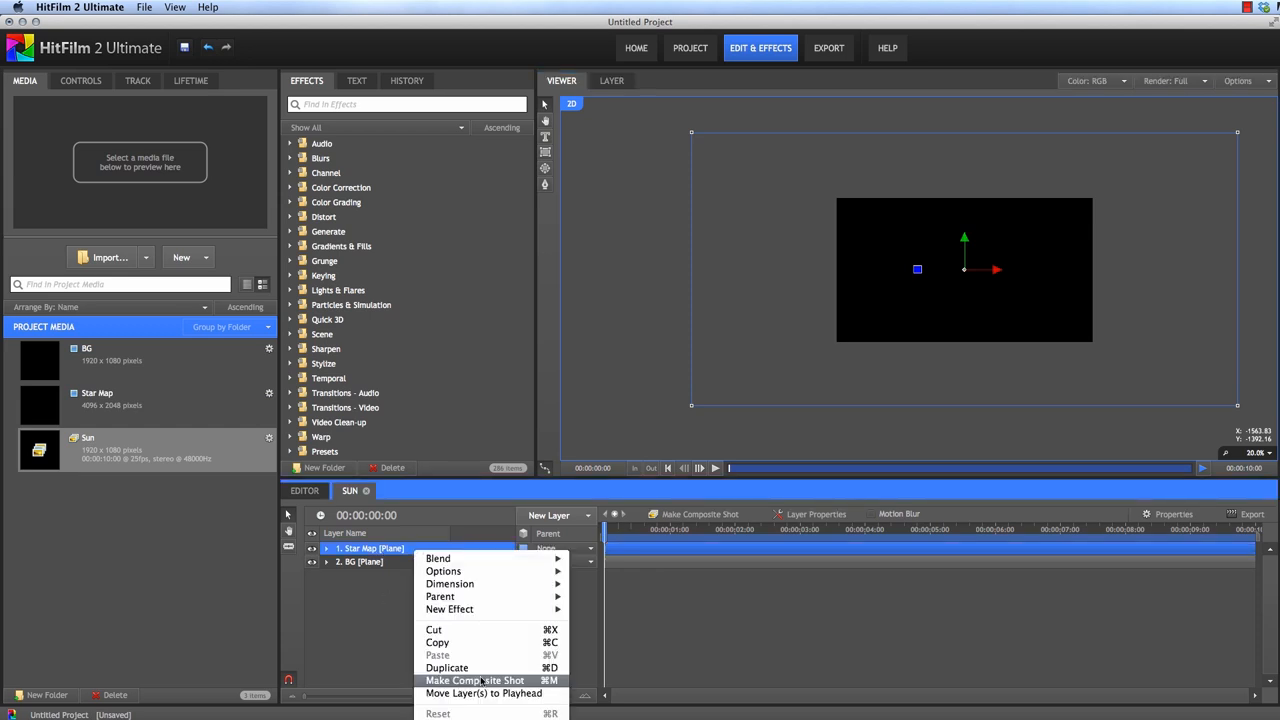
{"action": "left_click", "coordinate": [474, 680]}
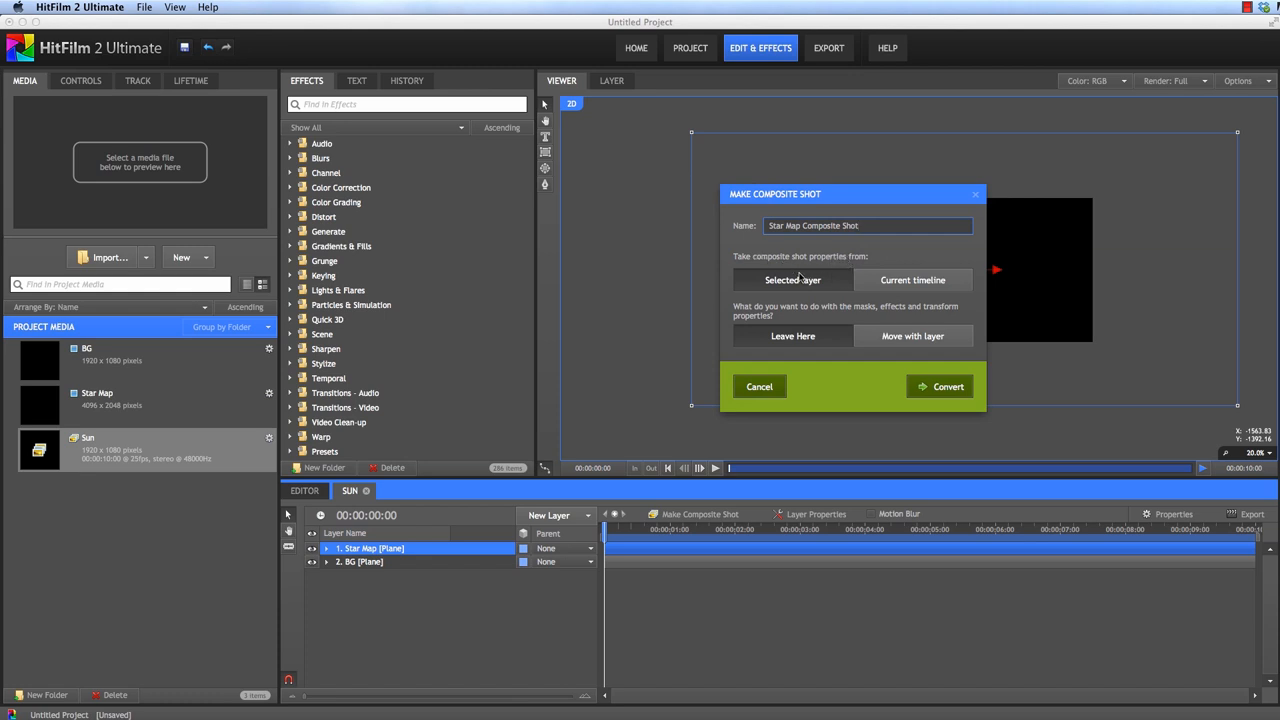
{"action": "left_click", "coordinate": [940, 386]}
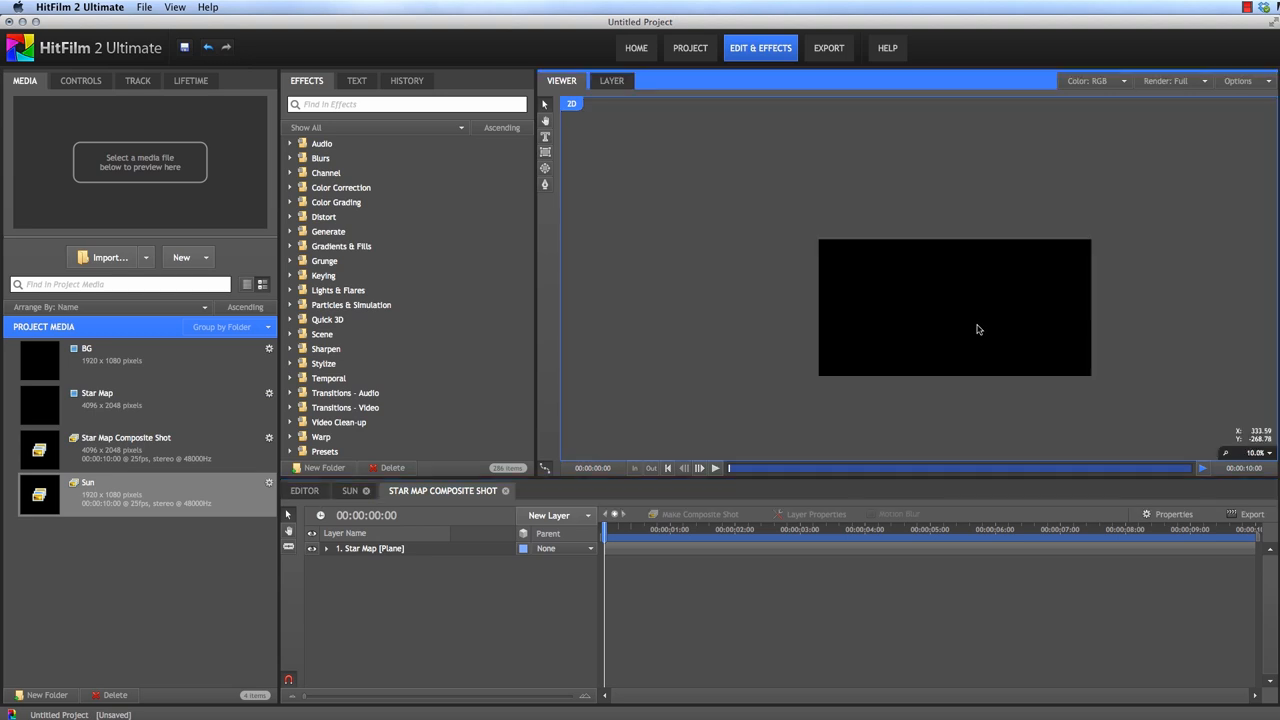
{"action": "left_click", "coordinate": [370, 548]}
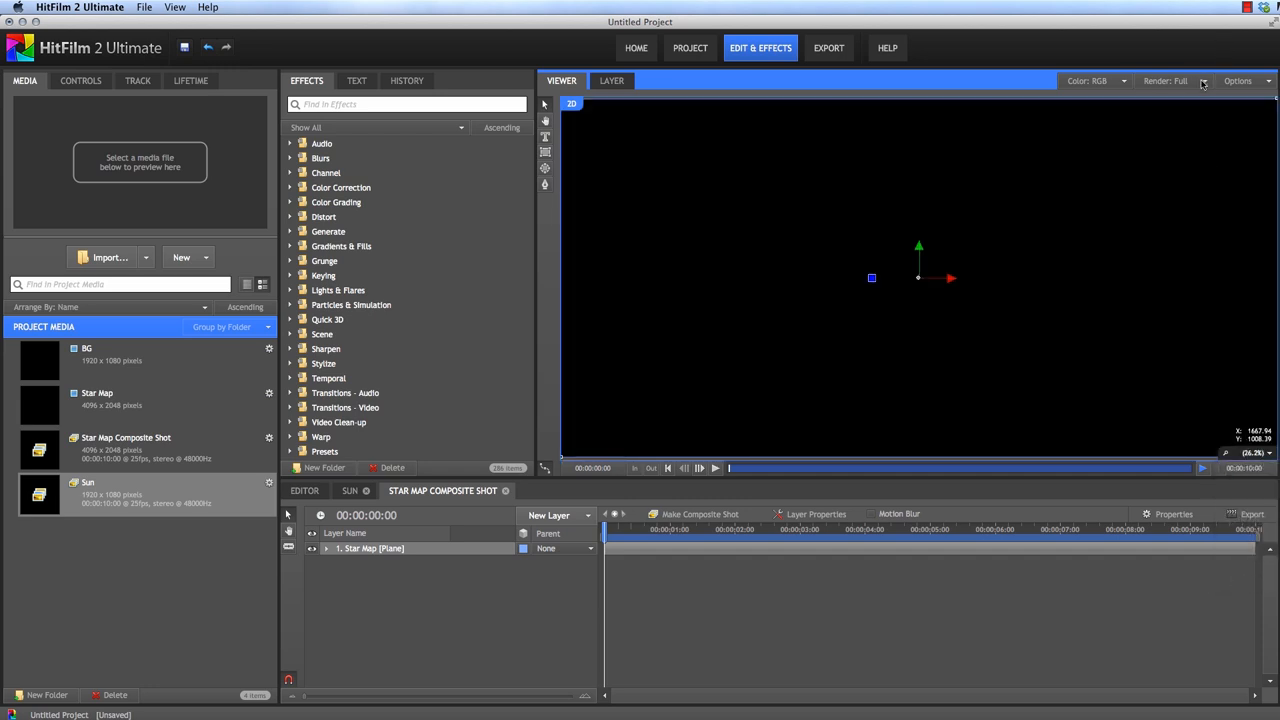
Step: Apply a Fractal Noise generator to the Star Map plane with Type set to Swirl
{"action": "left_click", "coordinate": [328, 232]}
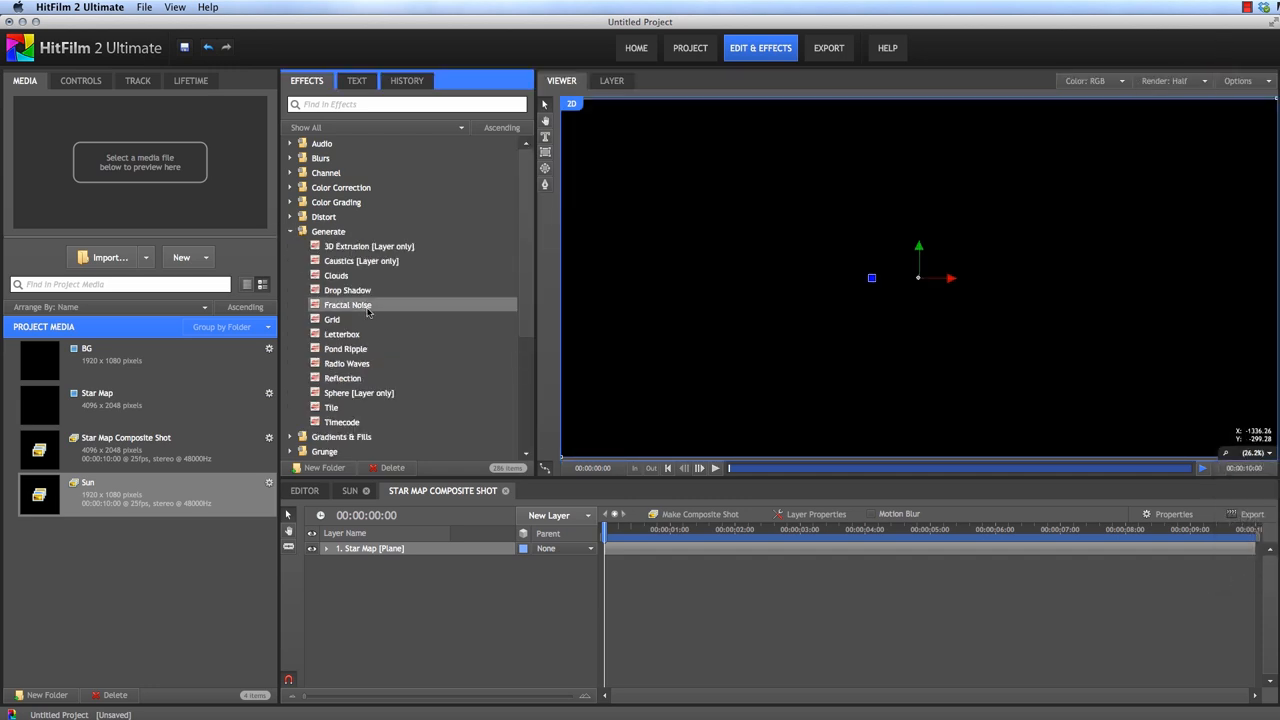
{"action": "double_click", "coordinate": [348, 304]}
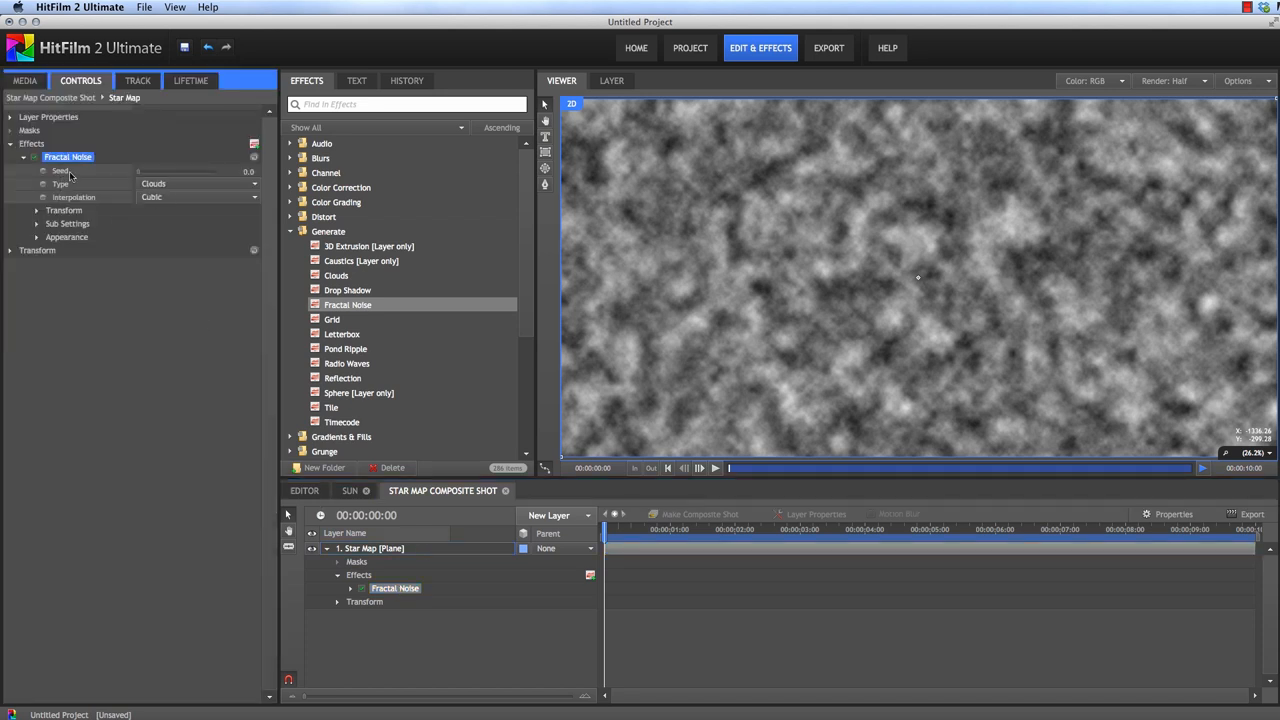
{"action": "mouse_move", "coordinate": [48, 224]}
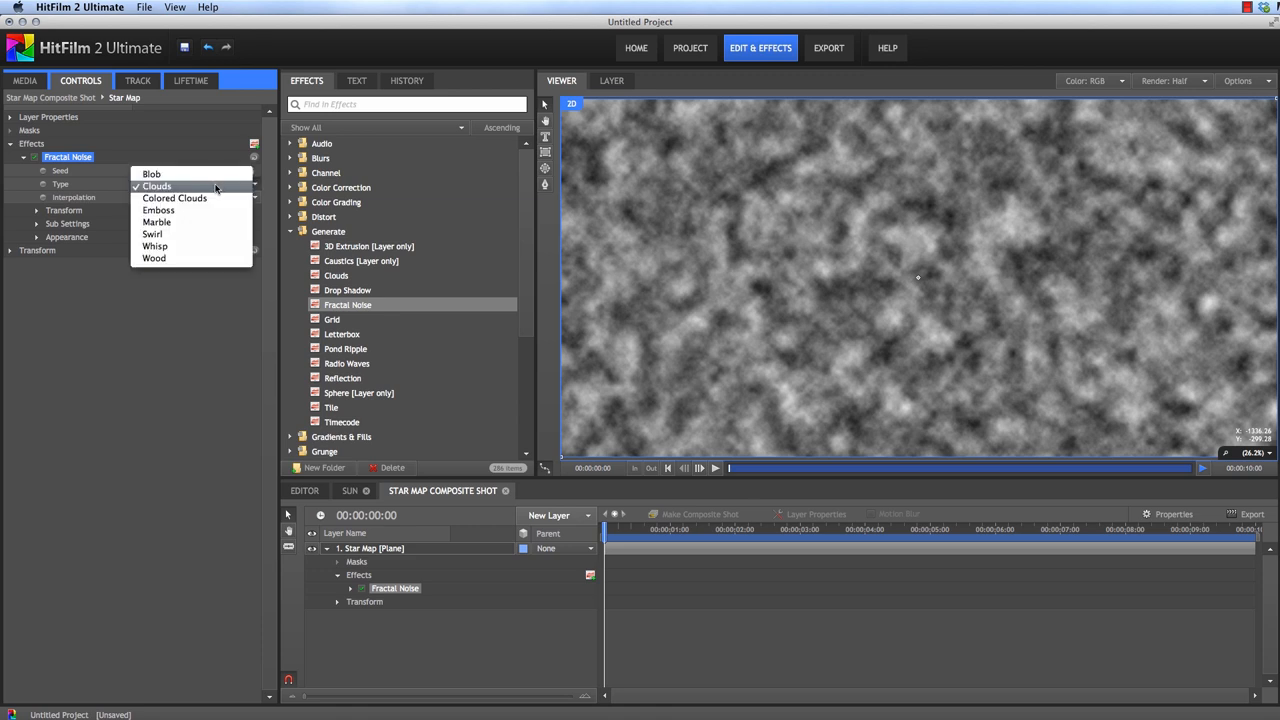
{"action": "left_click", "coordinate": [152, 234]}
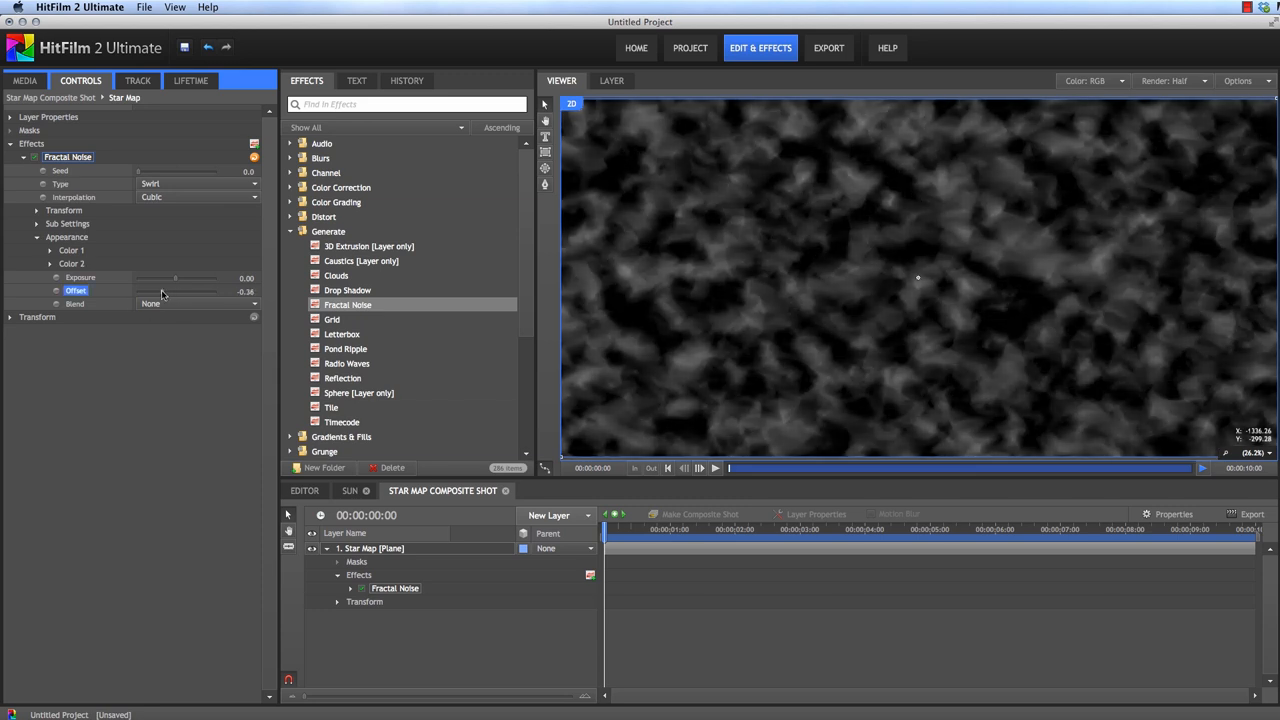
Step: Adjust the noise Color 2 offset/exposure and shrink the Sub Settings scale for fine specks
{"action": "left_click_drag", "start_coordinate": [176, 292], "coordinate": [230, 292]}
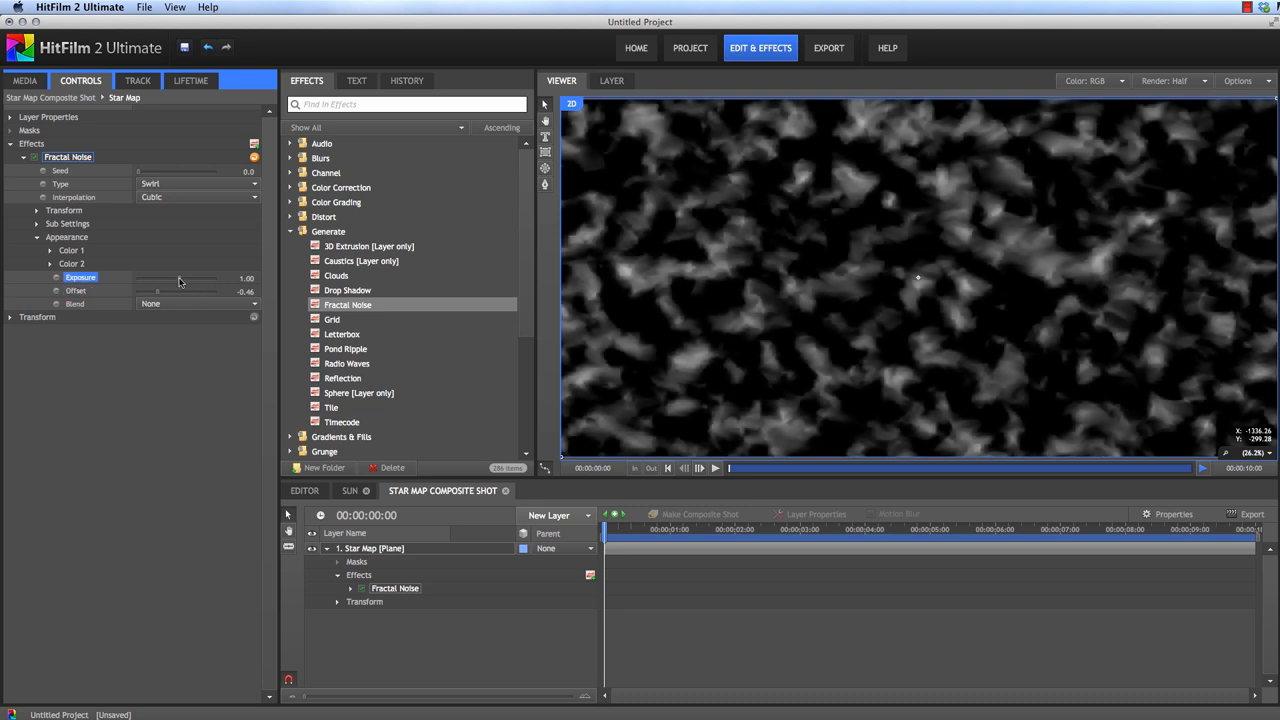
{"action": "left_click", "coordinate": [36, 224]}
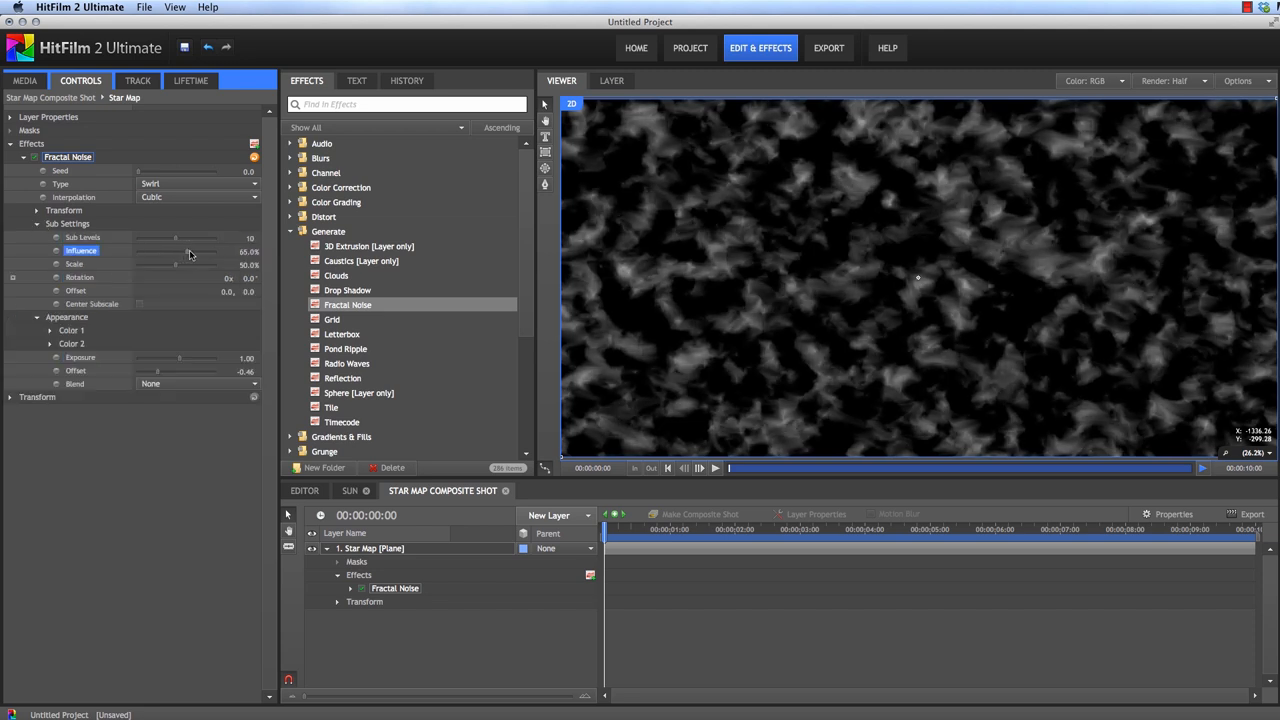
{"action": "left_click_drag", "start_coordinate": [160, 252], "coordinate": [196, 252]}
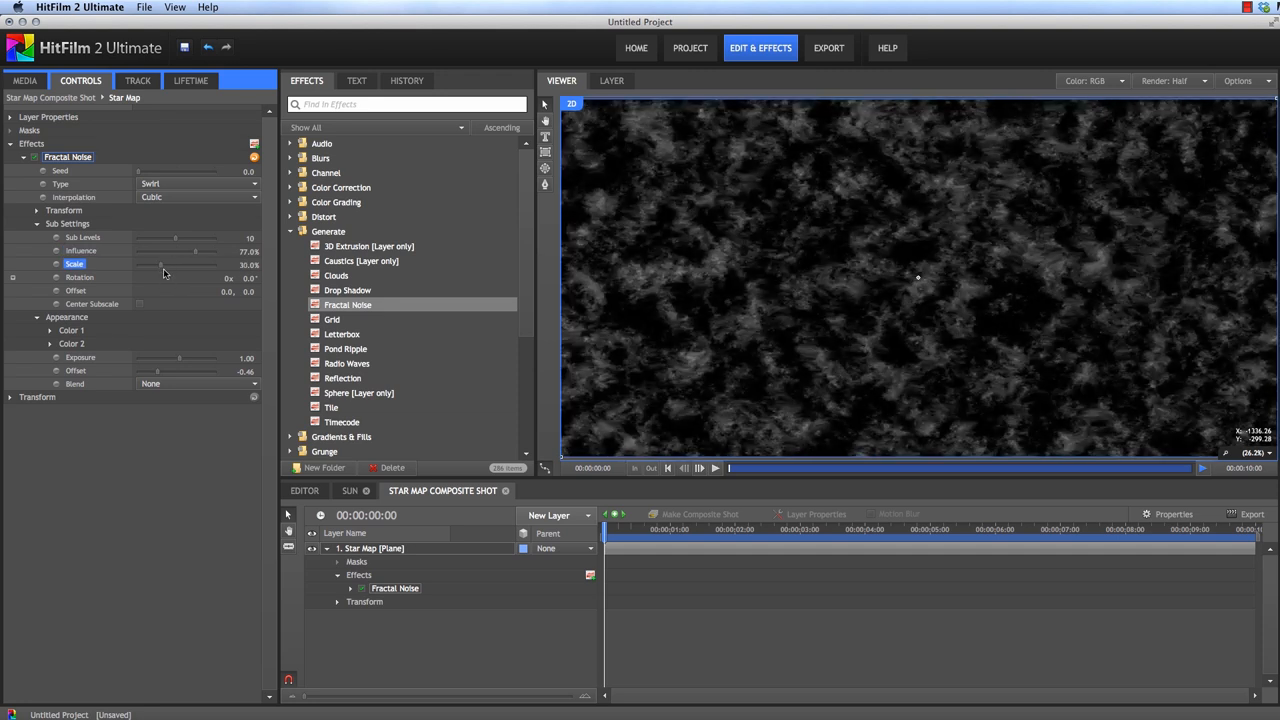
{"action": "mouse_move", "coordinate": [60, 172]}
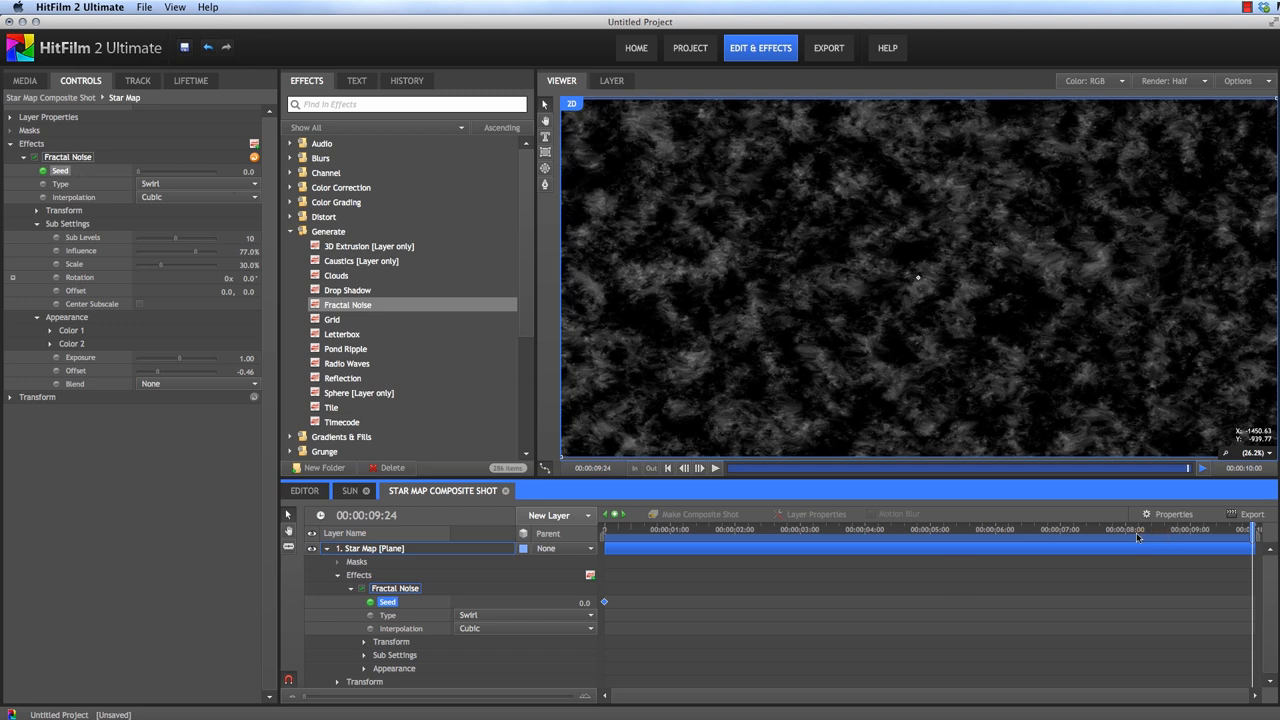
Step: Keyframe the noise Seed to end at 10 and play back the animated noise
{"action": "type", "text": "10"}
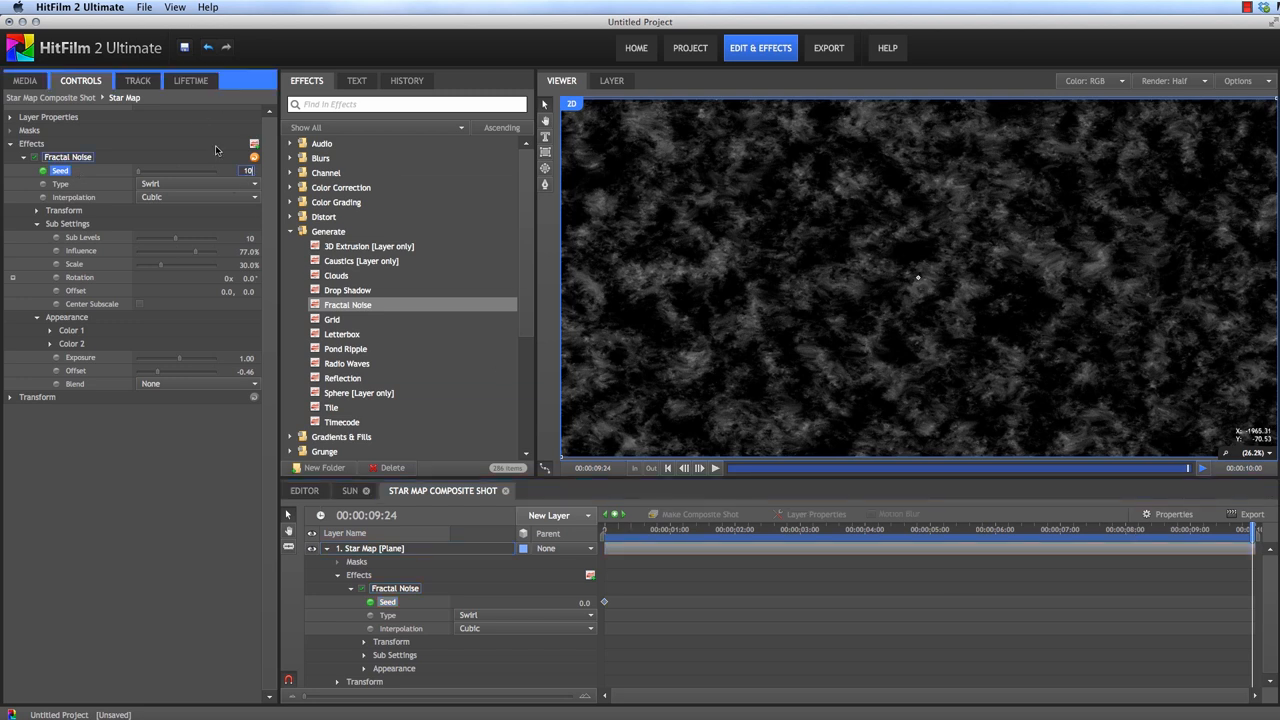
{"action": "left_click", "coordinate": [716, 468]}
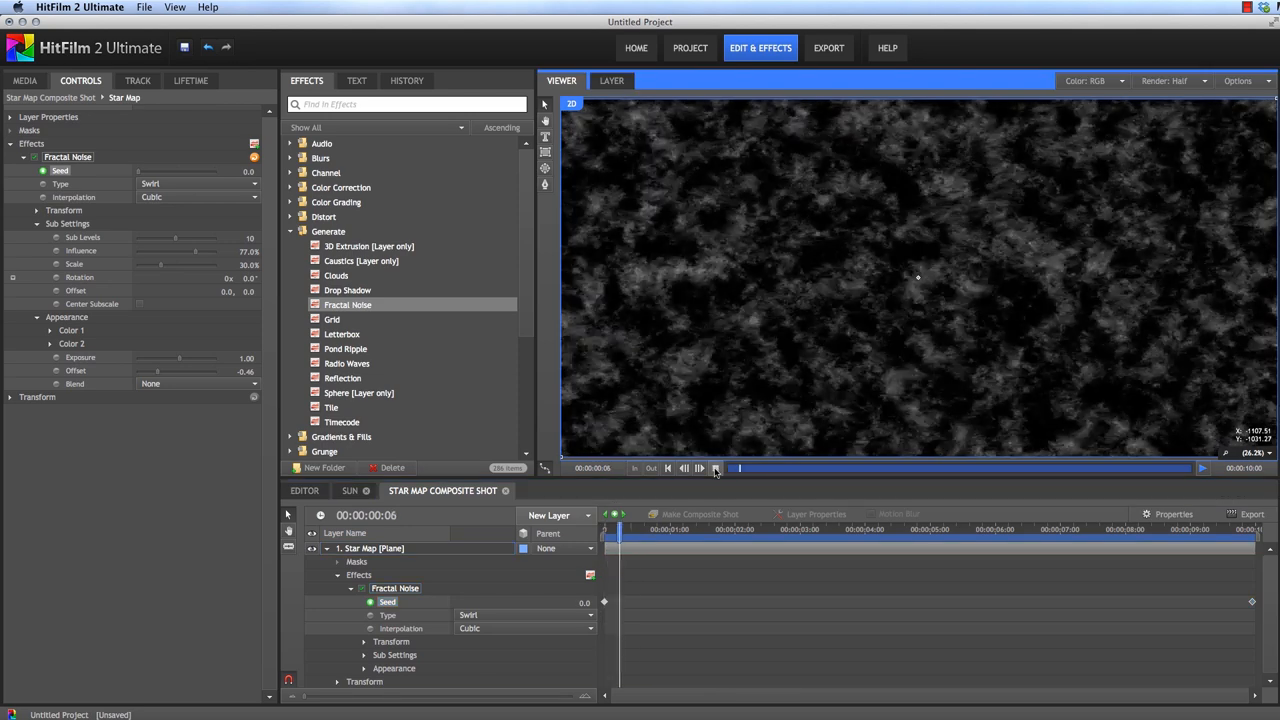
{"action": "left_click", "coordinate": [716, 468]}
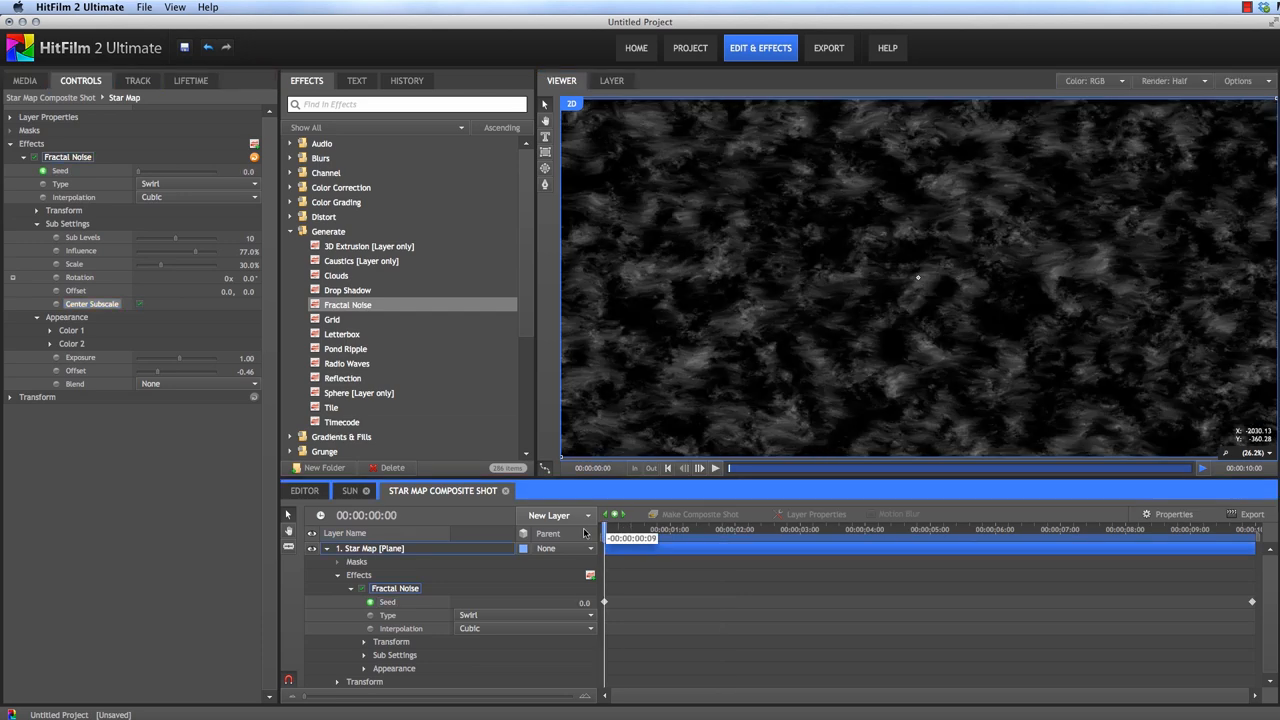
{"action": "left_click", "coordinate": [716, 468]}
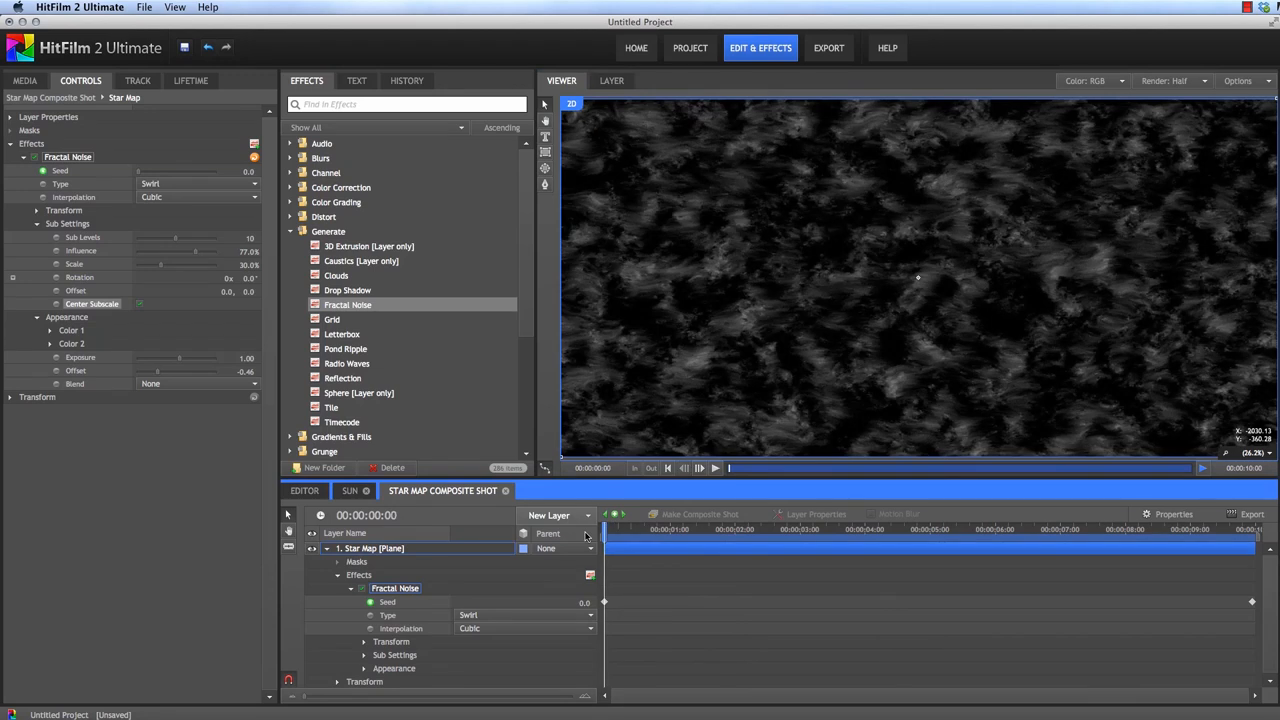
Step: Duplicate the Fractal Noise effect on the Star Map plane
{"action": "right_click", "coordinate": [68, 156]}
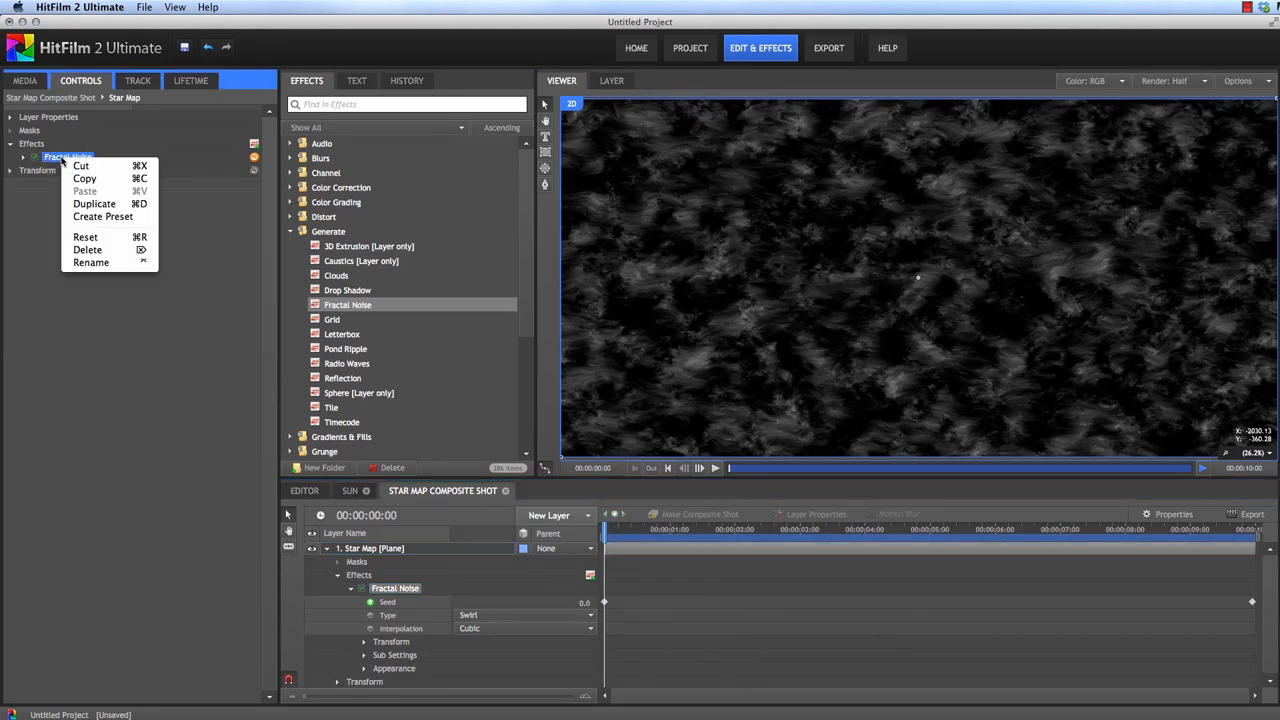
{"action": "left_click", "coordinate": [94, 204]}
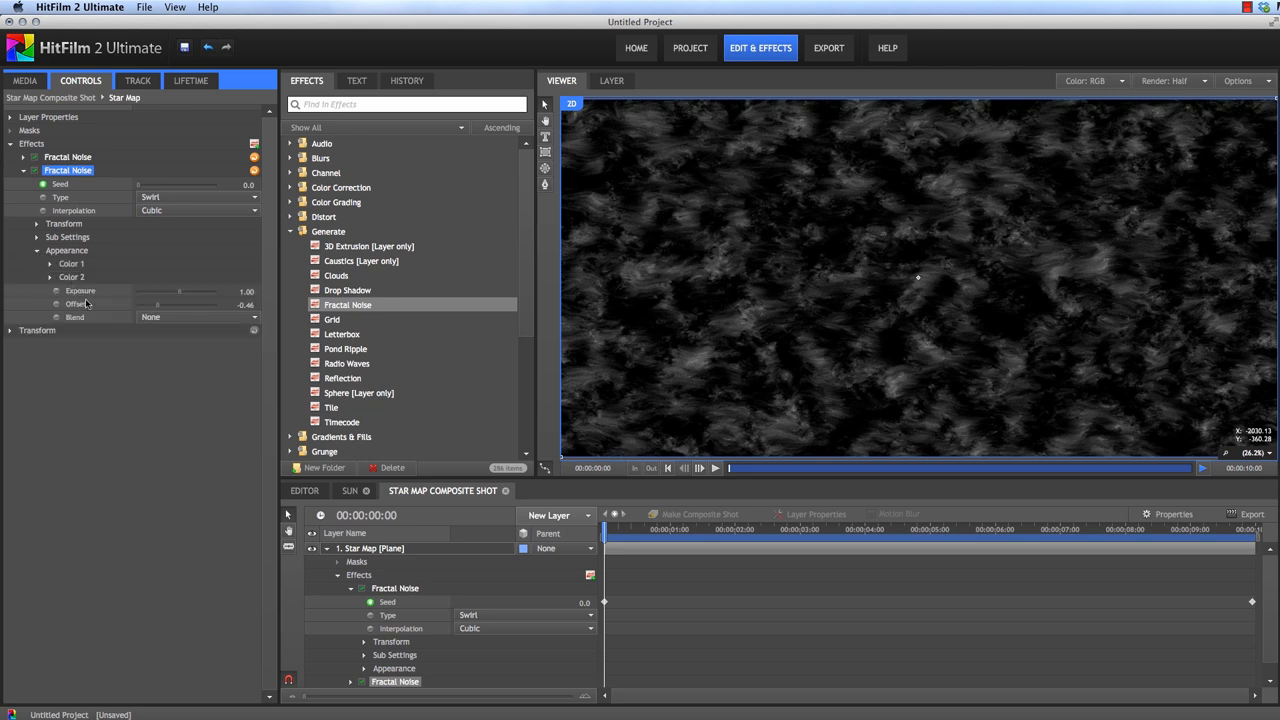
{"action": "mouse_move", "coordinate": [158, 304]}
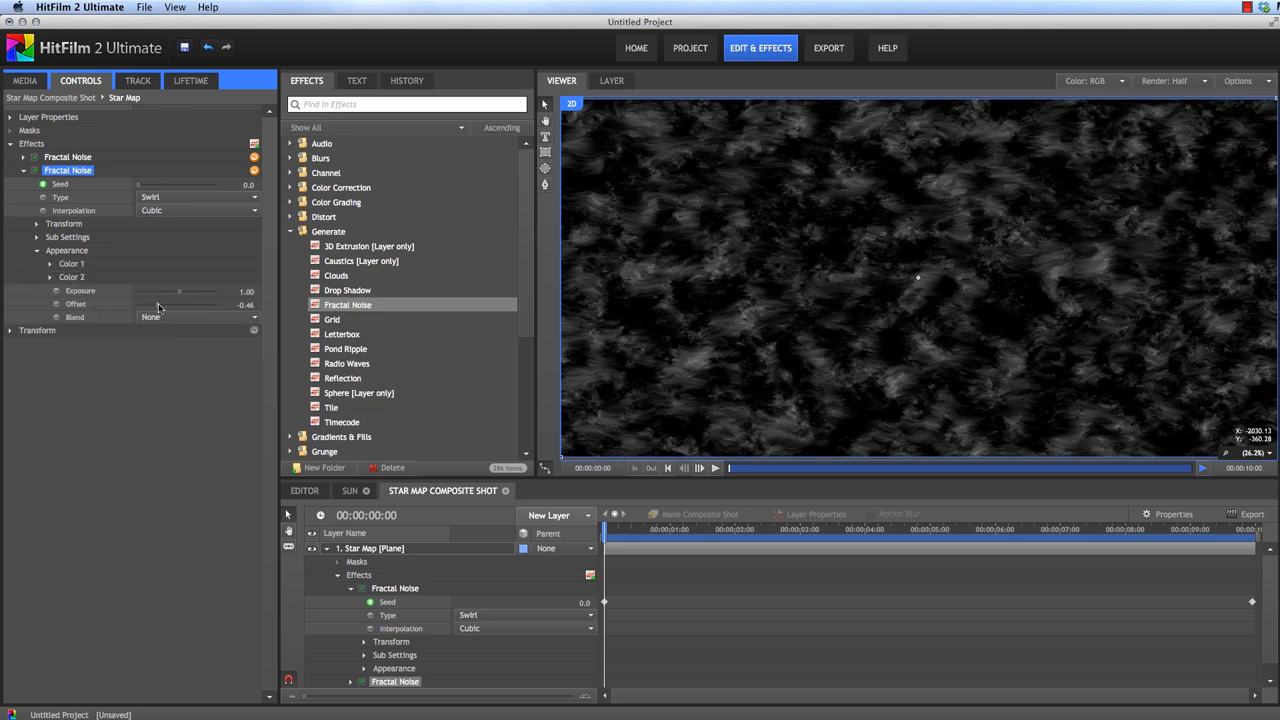
Step: Lower the second noise's Color 2 offset, raise its exposure, blend it with Screen and preview
{"action": "left_click_drag", "start_coordinate": [180, 304], "coordinate": [156, 304]}
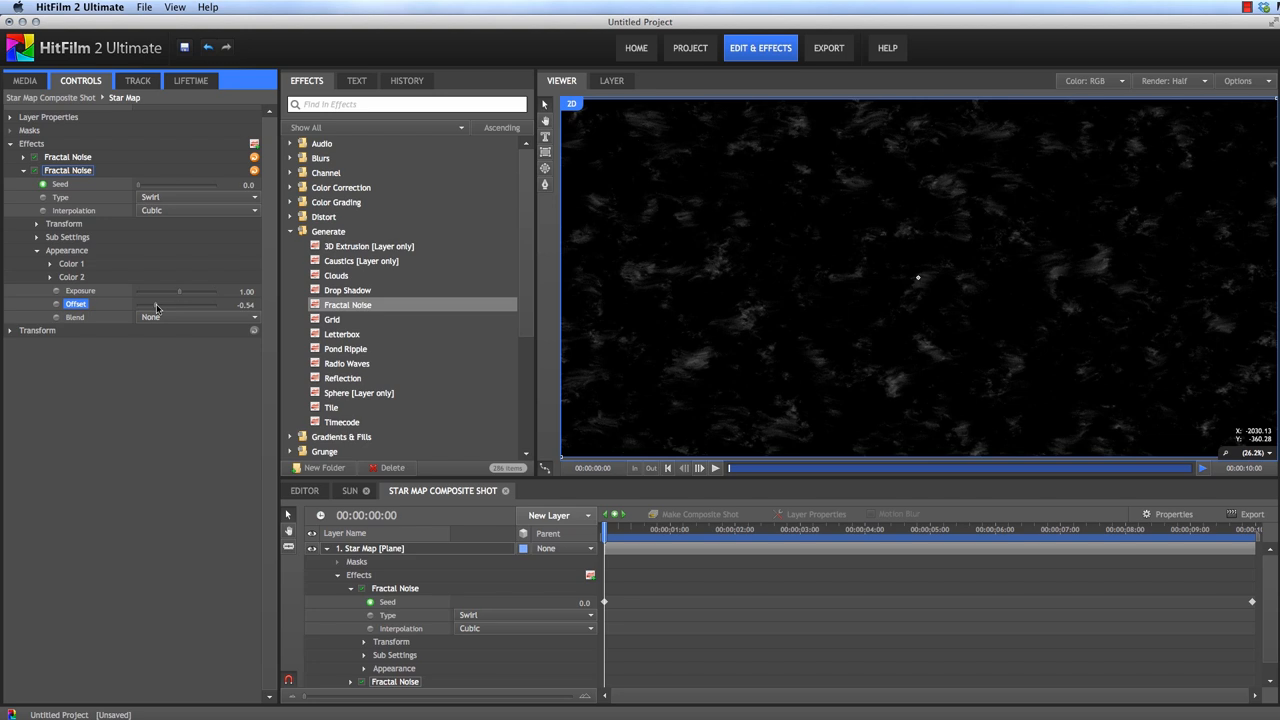
{"action": "left_click_drag", "start_coordinate": [180, 304], "coordinate": [184, 304]}
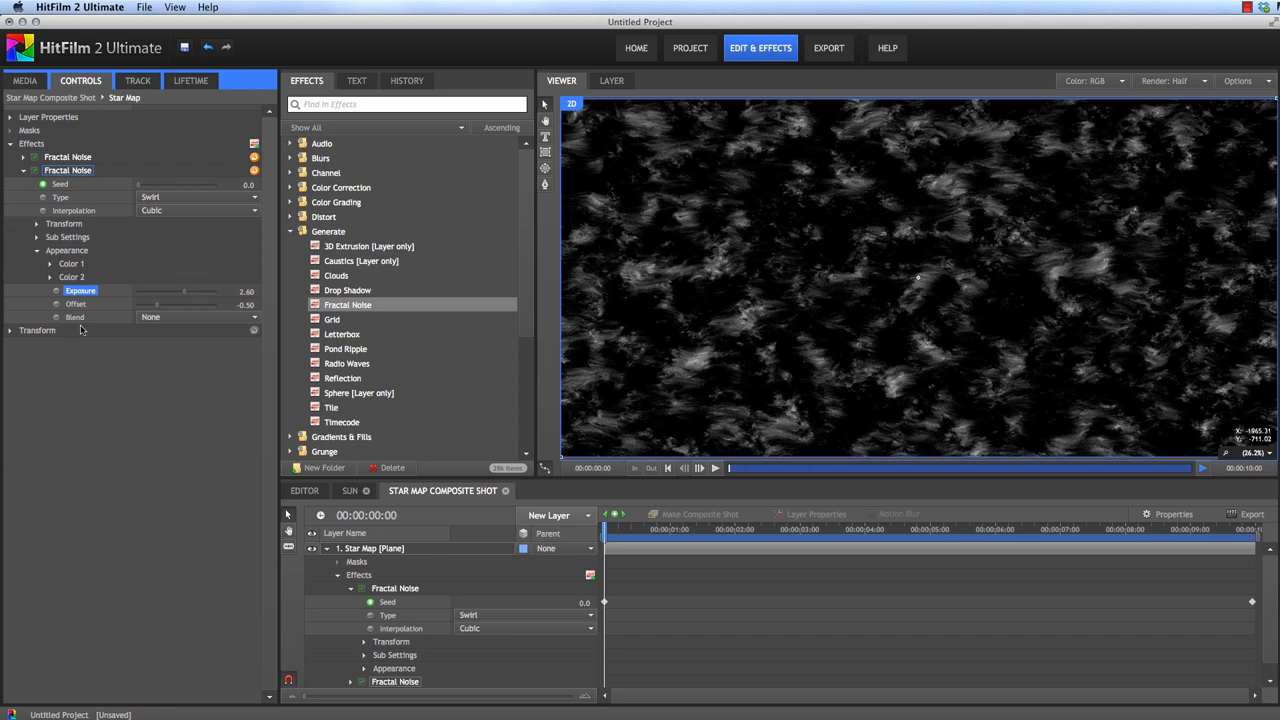
{"action": "left_click", "coordinate": [198, 316]}
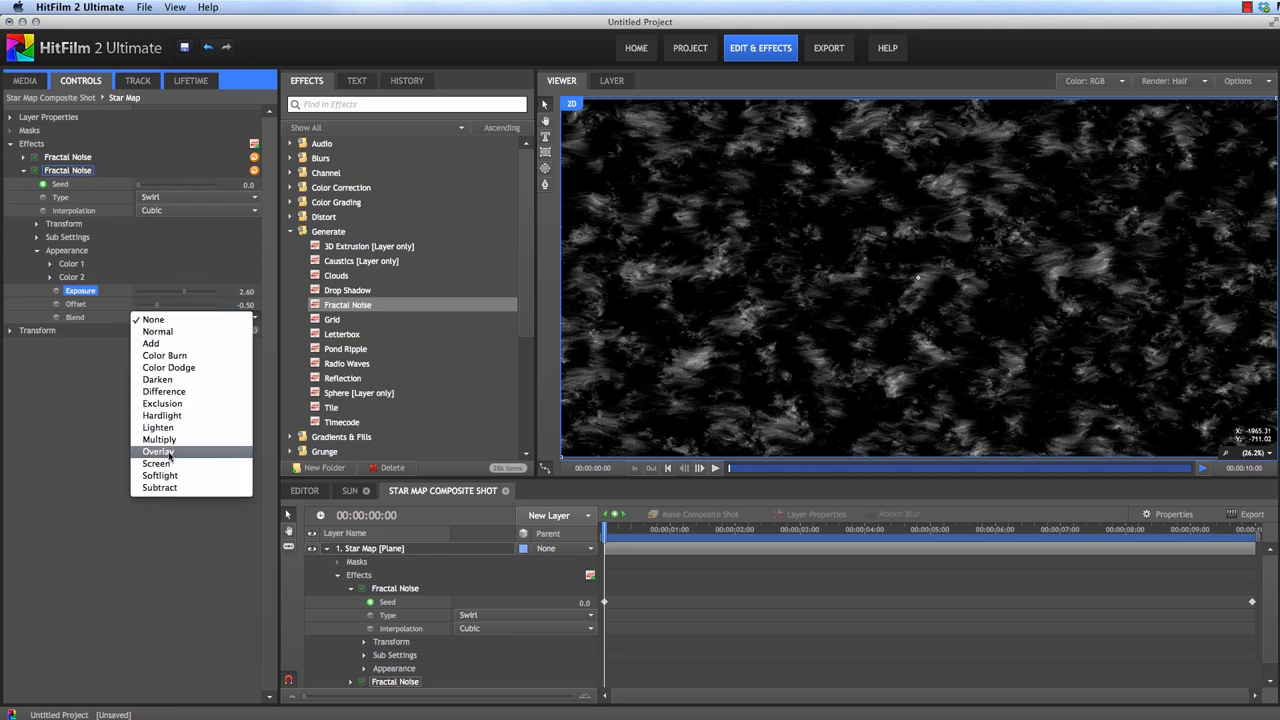
{"action": "left_click", "coordinate": [156, 464]}
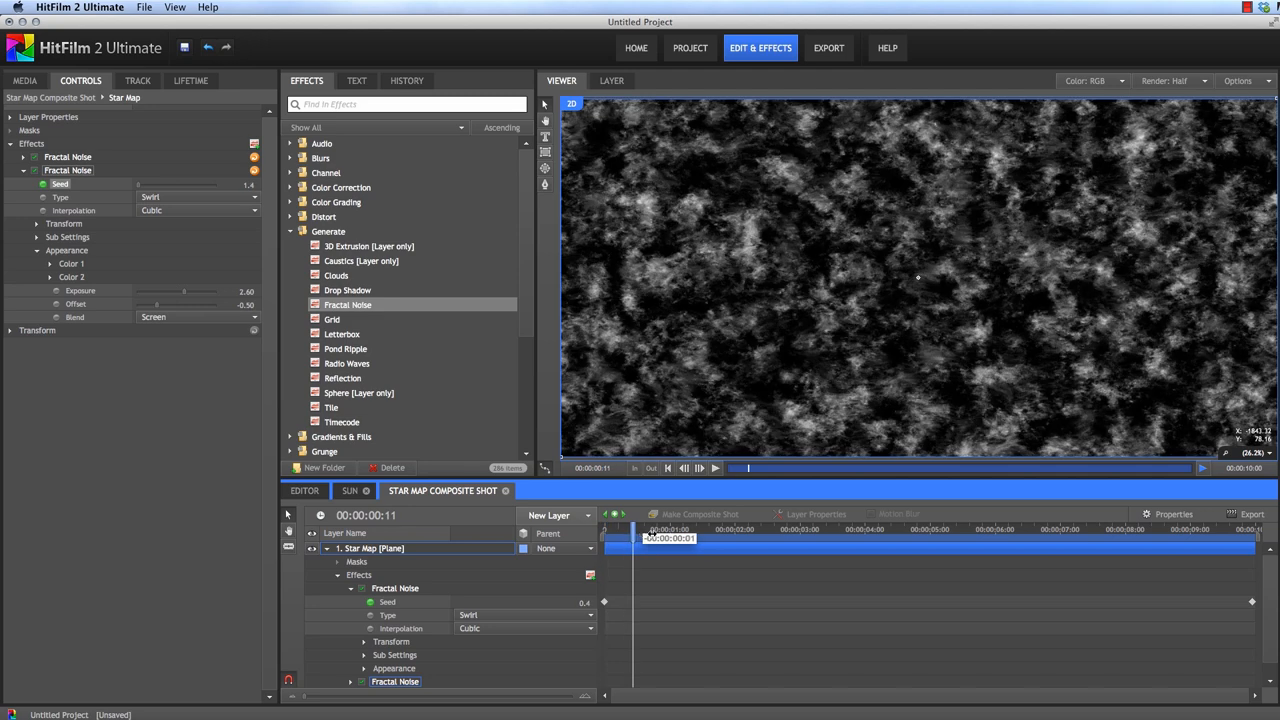
{"action": "left_click_drag", "start_coordinate": [668, 538], "coordinate": [828, 538]}
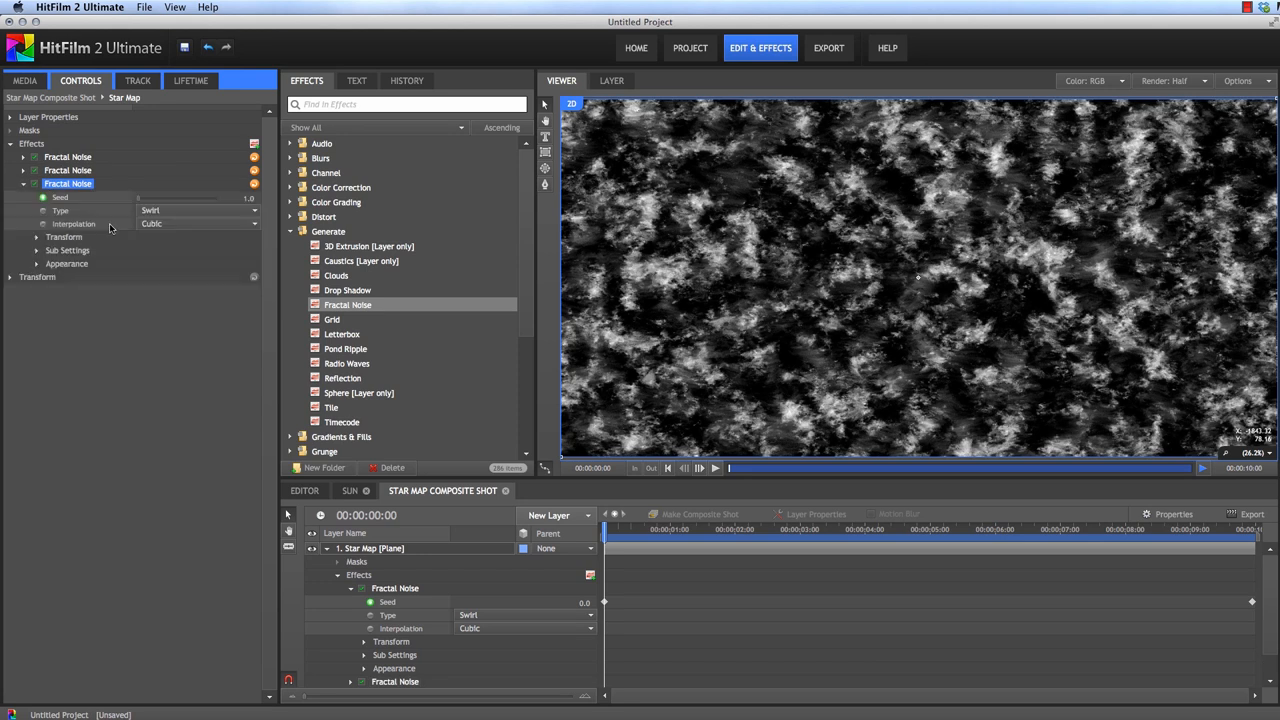
Step: Retune the third noise's appearance and sub-settings and rotate its pattern
{"action": "left_click", "coordinate": [68, 264]}
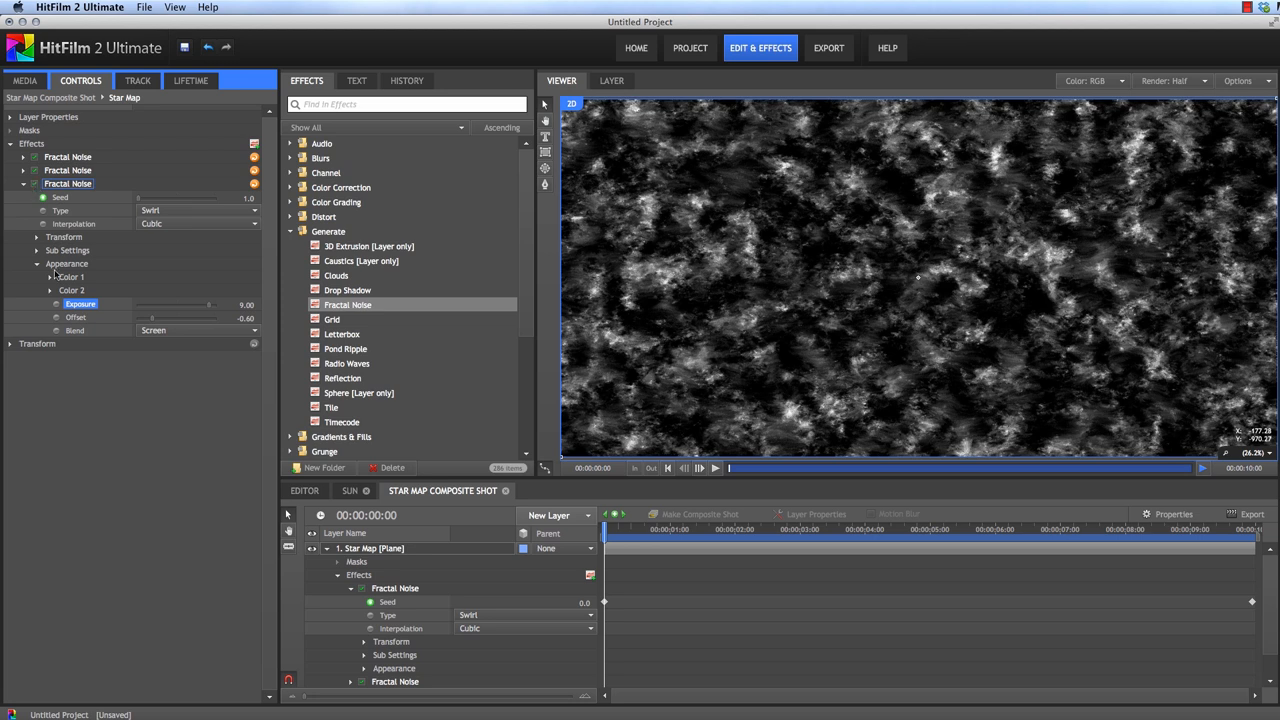
{"action": "left_click", "coordinate": [36, 250]}
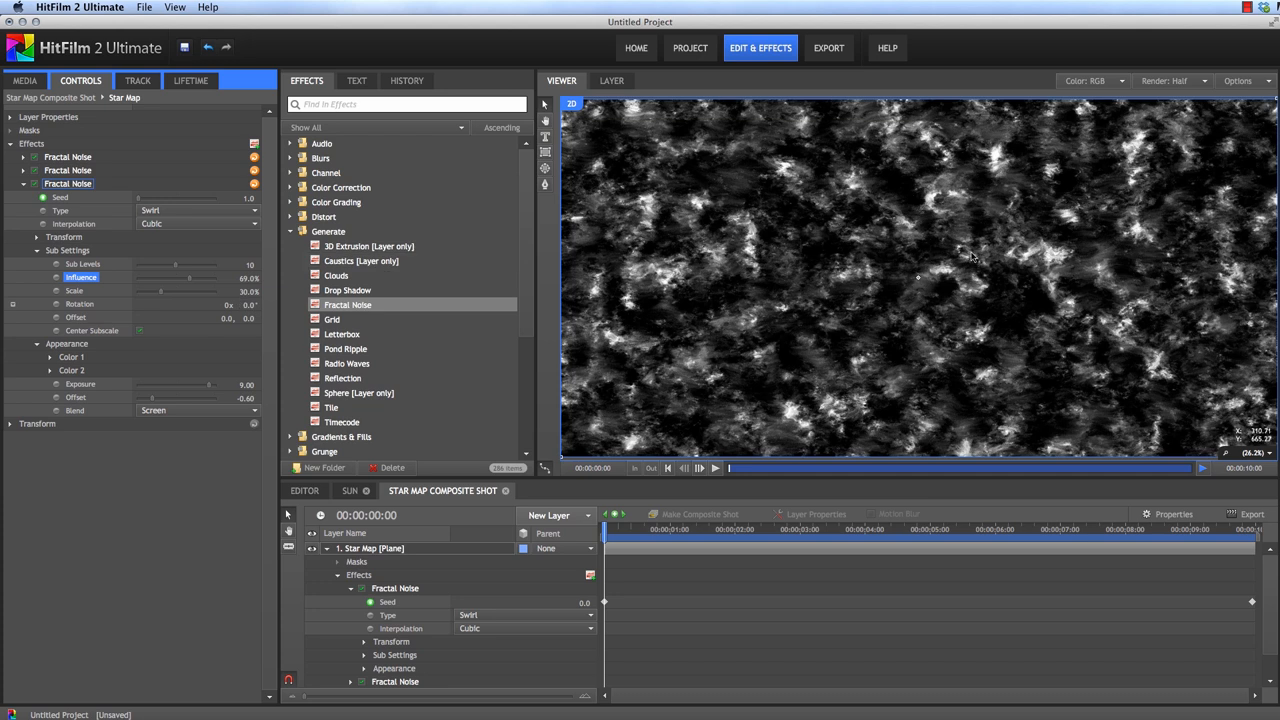
{"action": "mouse_move", "coordinate": [650, 316]}
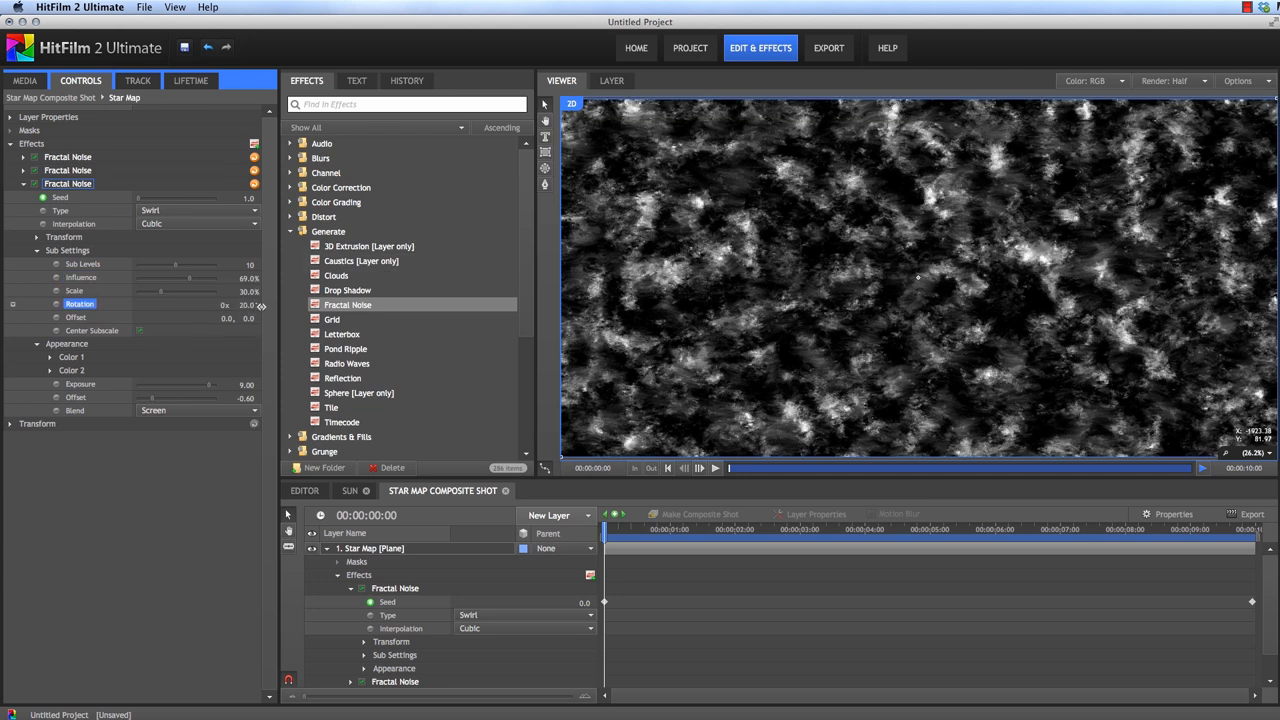
{"action": "left_click_drag", "start_coordinate": [244, 304], "coordinate": [260, 304]}
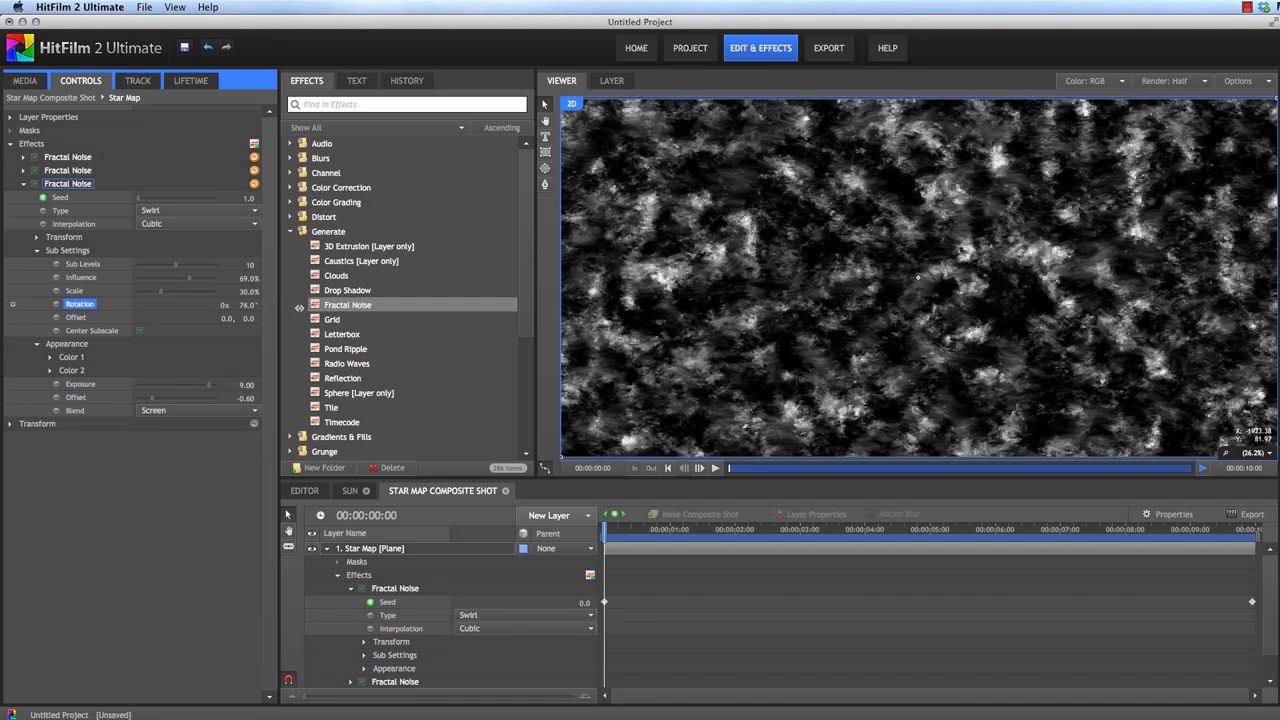
{"action": "left_click_drag", "start_coordinate": [230, 304], "coordinate": [240, 304]}
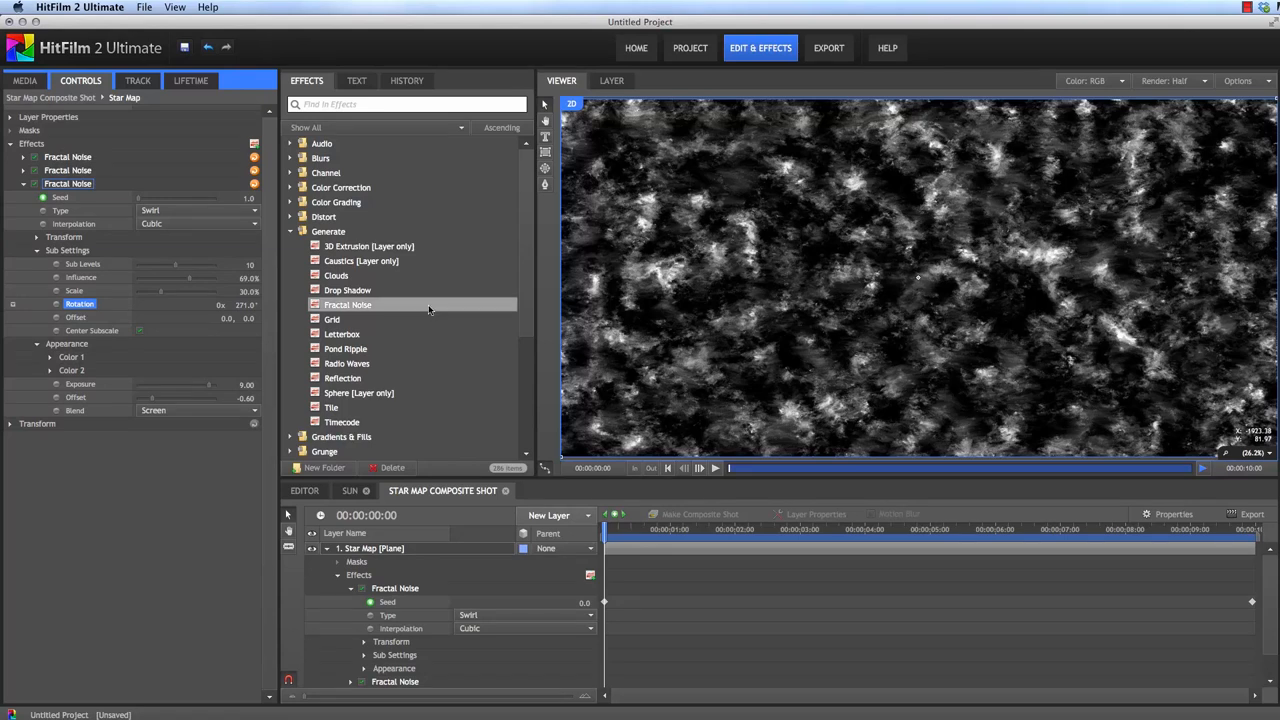
Step: Collapse the effects and play back the star map animation
{"action": "left_click", "coordinate": [24, 184]}
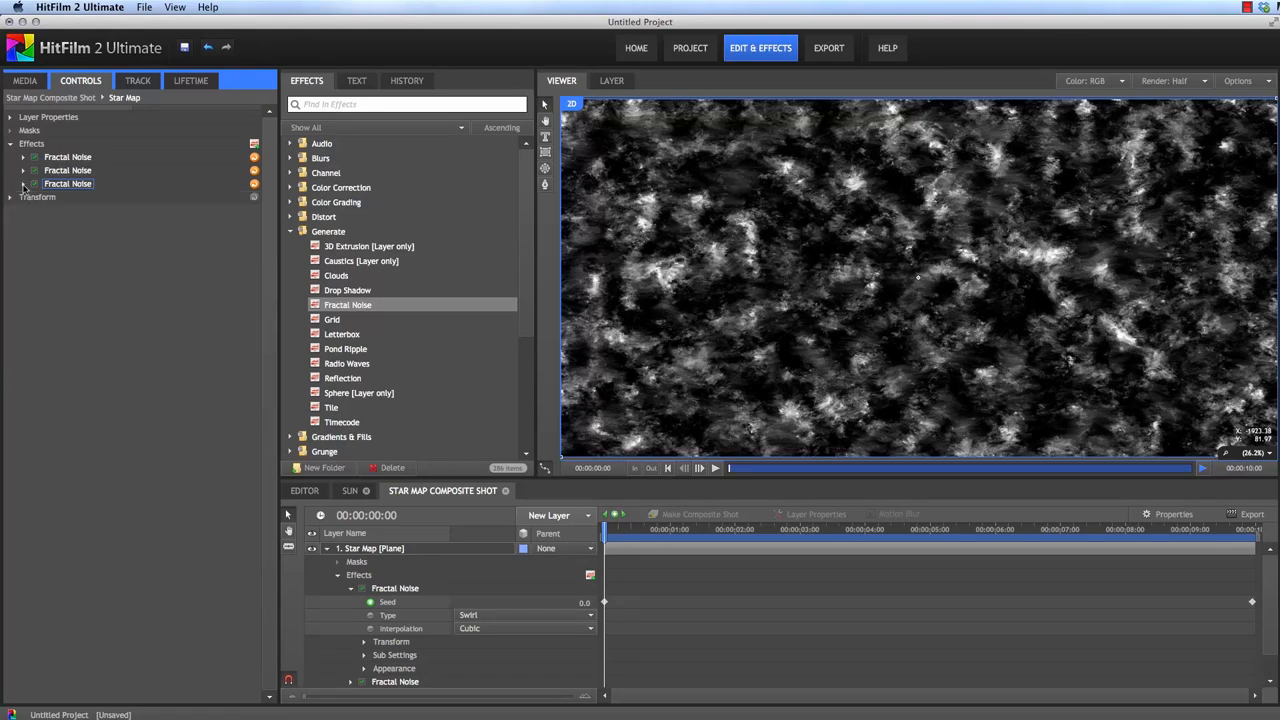
{"action": "left_click", "coordinate": [716, 468]}
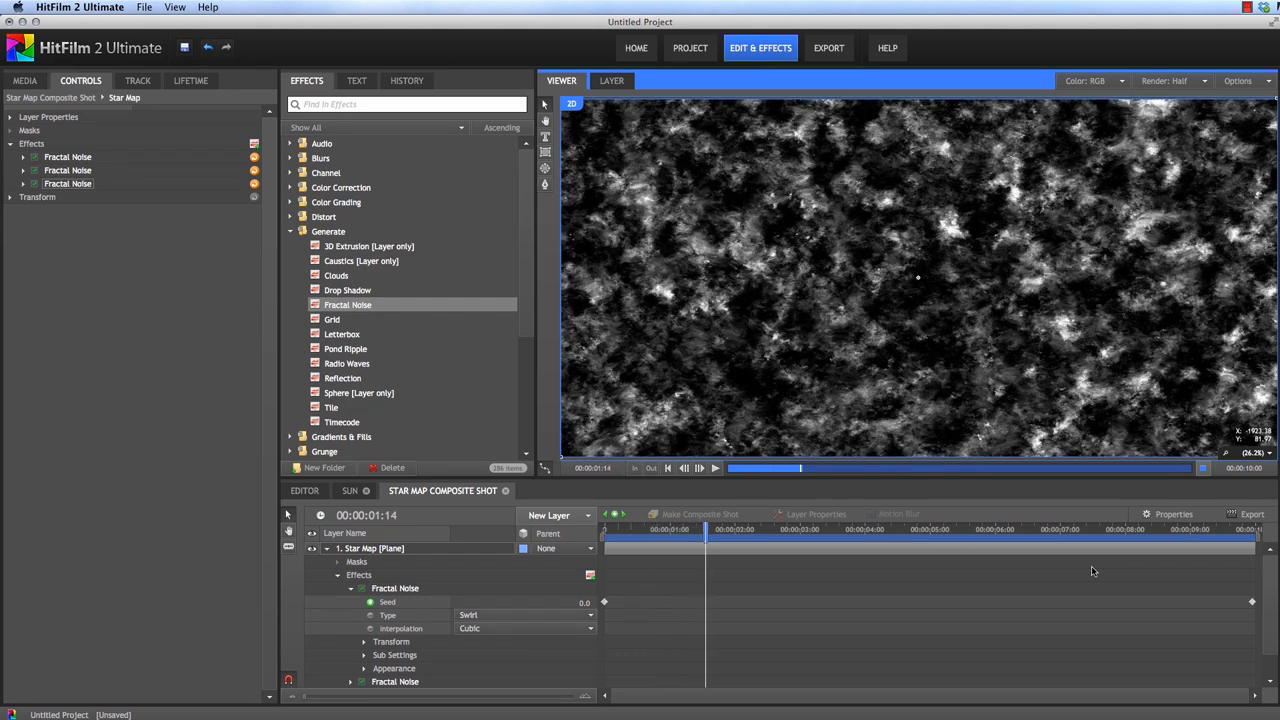
{"action": "left_click", "coordinate": [748, 528]}
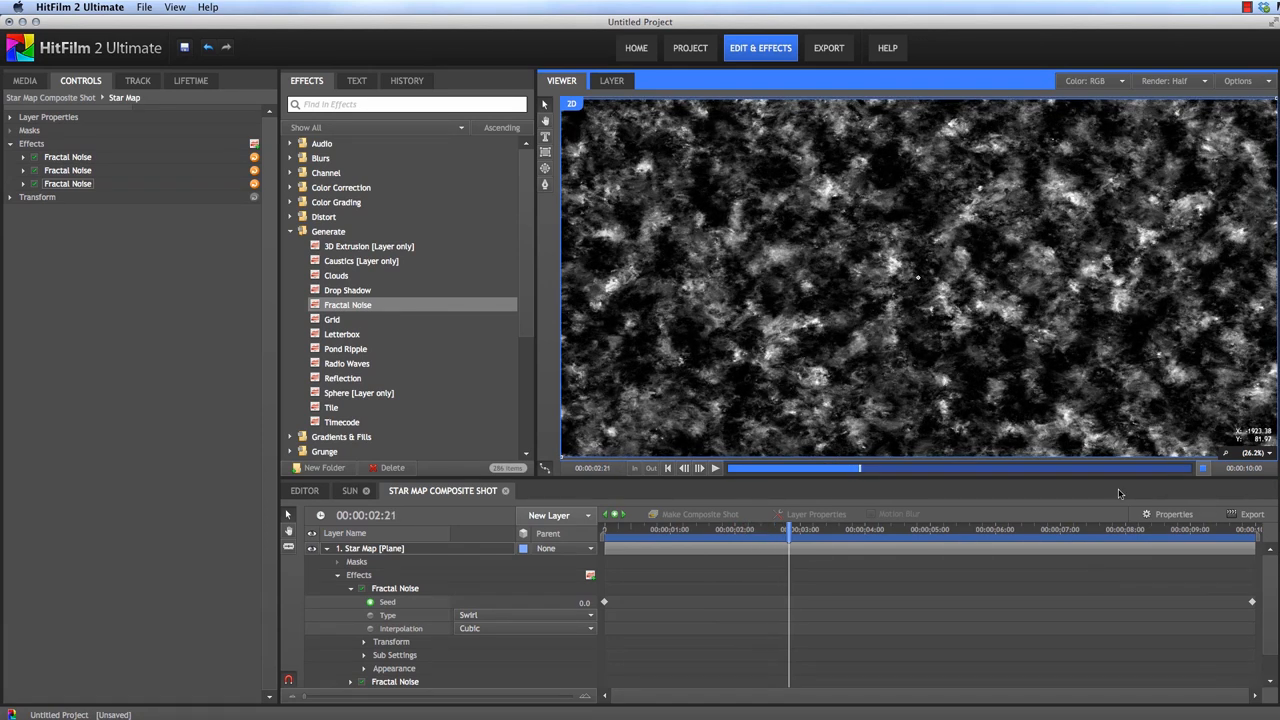
Step: Return to the Sun shot and enlarge the Star Map sphere's radius
{"action": "left_click", "coordinate": [348, 490]}
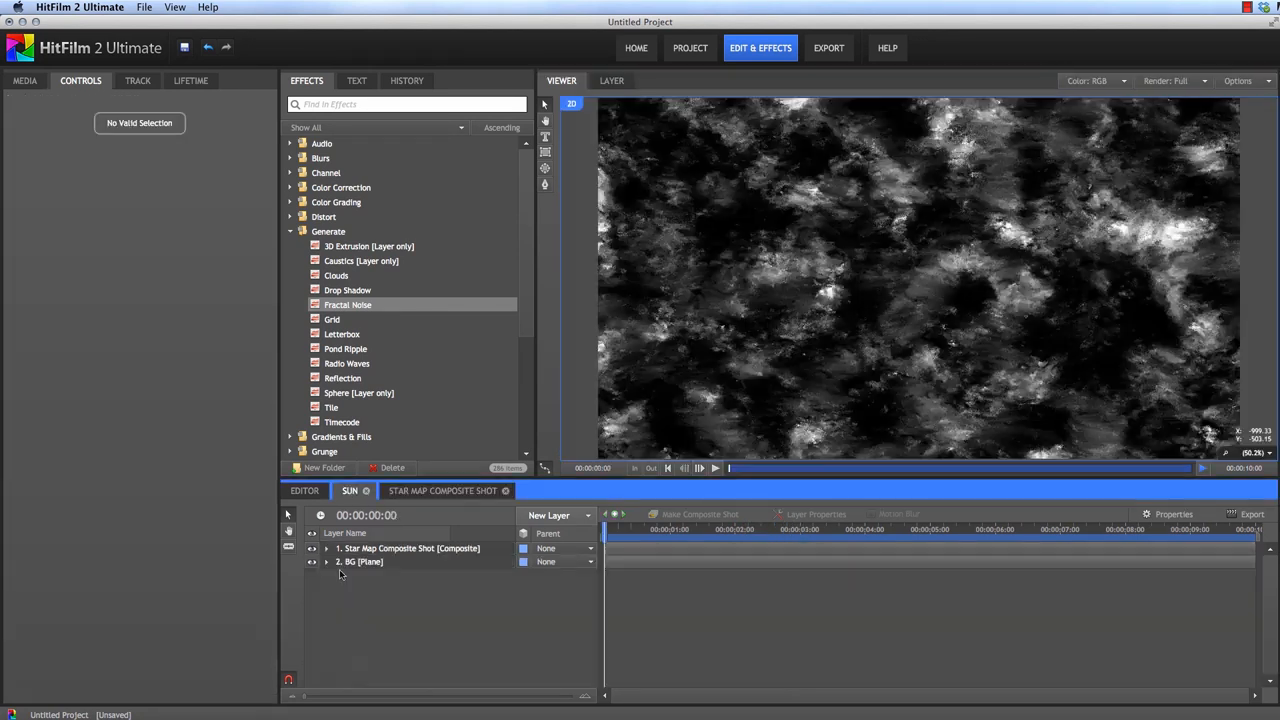
{"action": "left_click", "coordinate": [358, 392]}
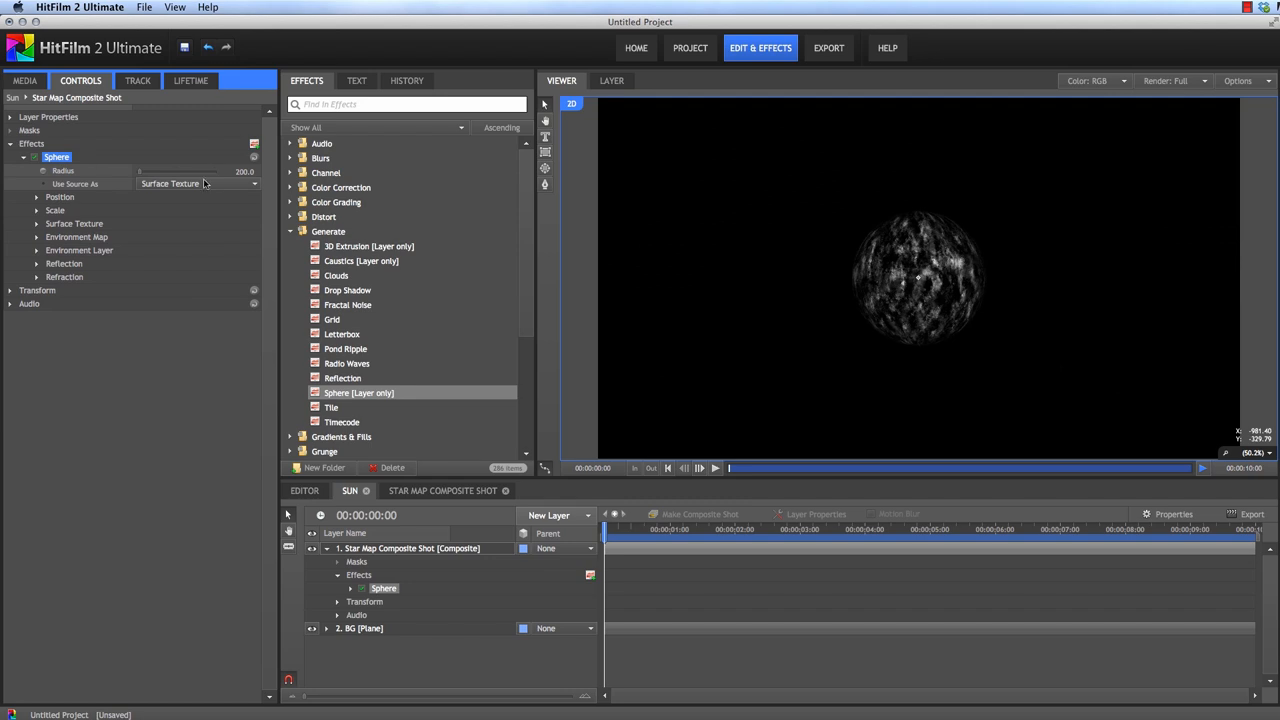
{"action": "double_click", "coordinate": [244, 172]}
{"action": "type", "text": "550"}
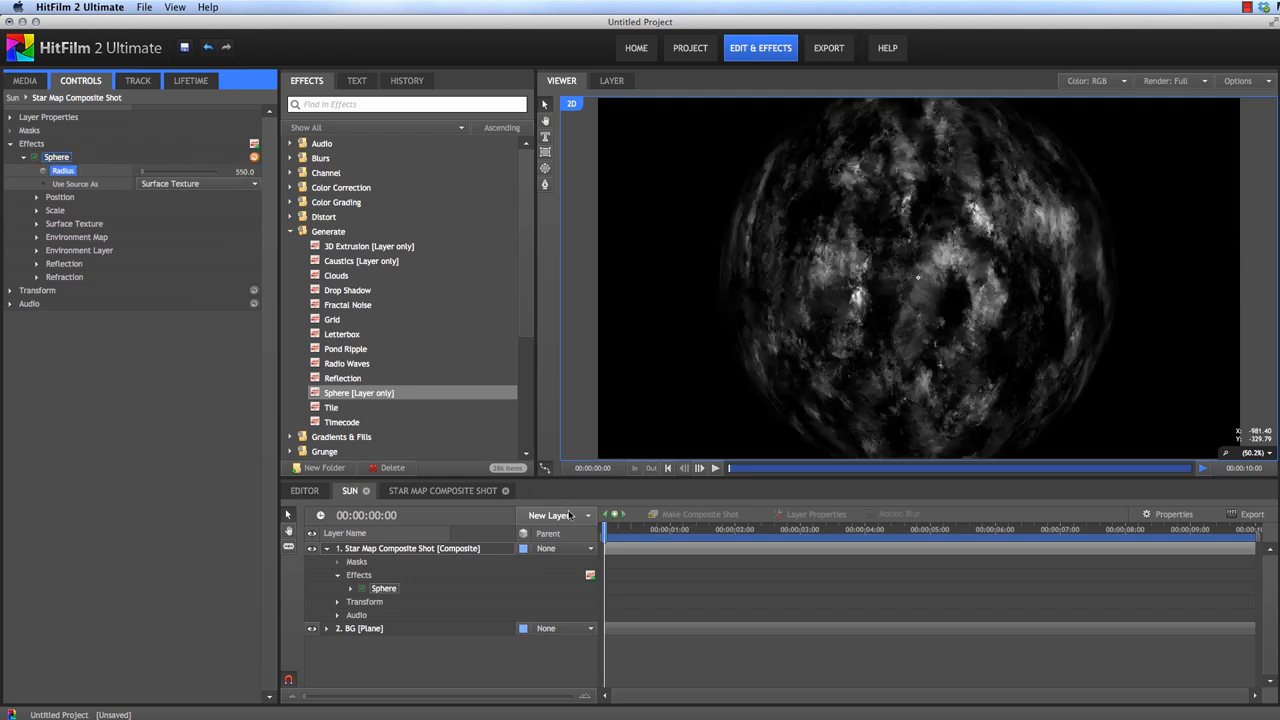
Step: Add a point layer, make it 3D and accept adding a camera
{"action": "left_click", "coordinate": [548, 516]}
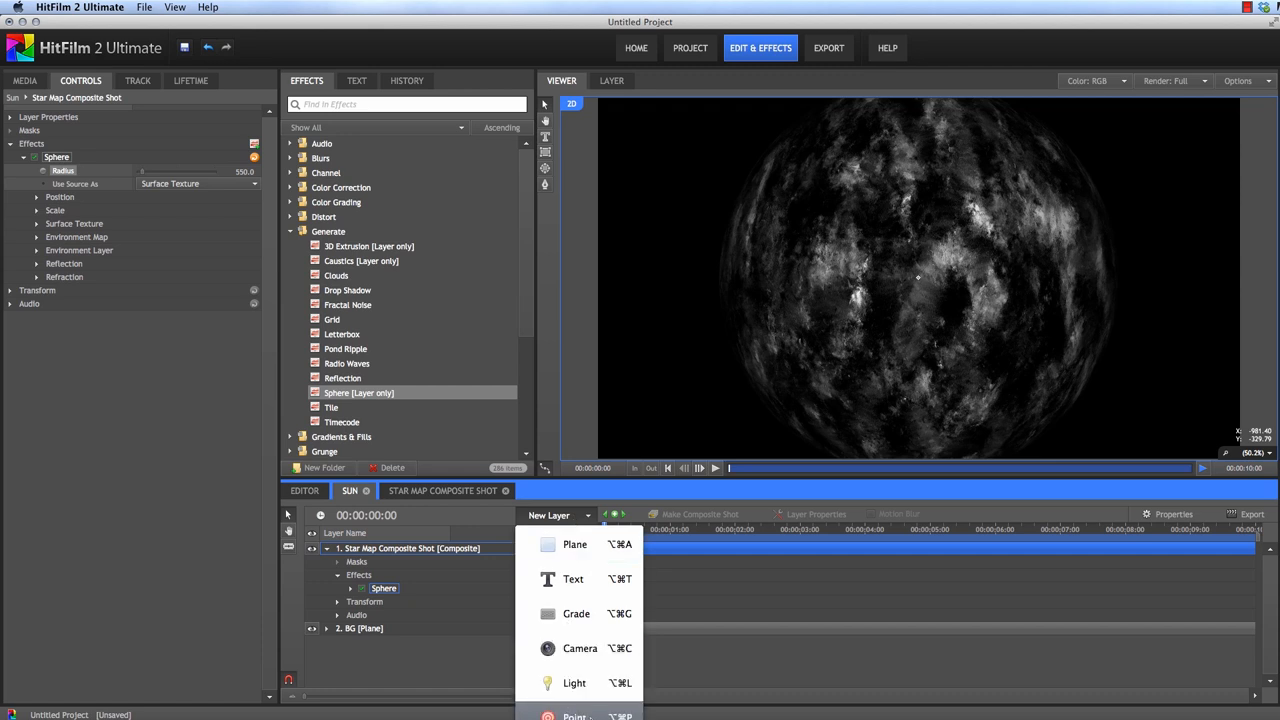
{"action": "left_click", "coordinate": [576, 716]}
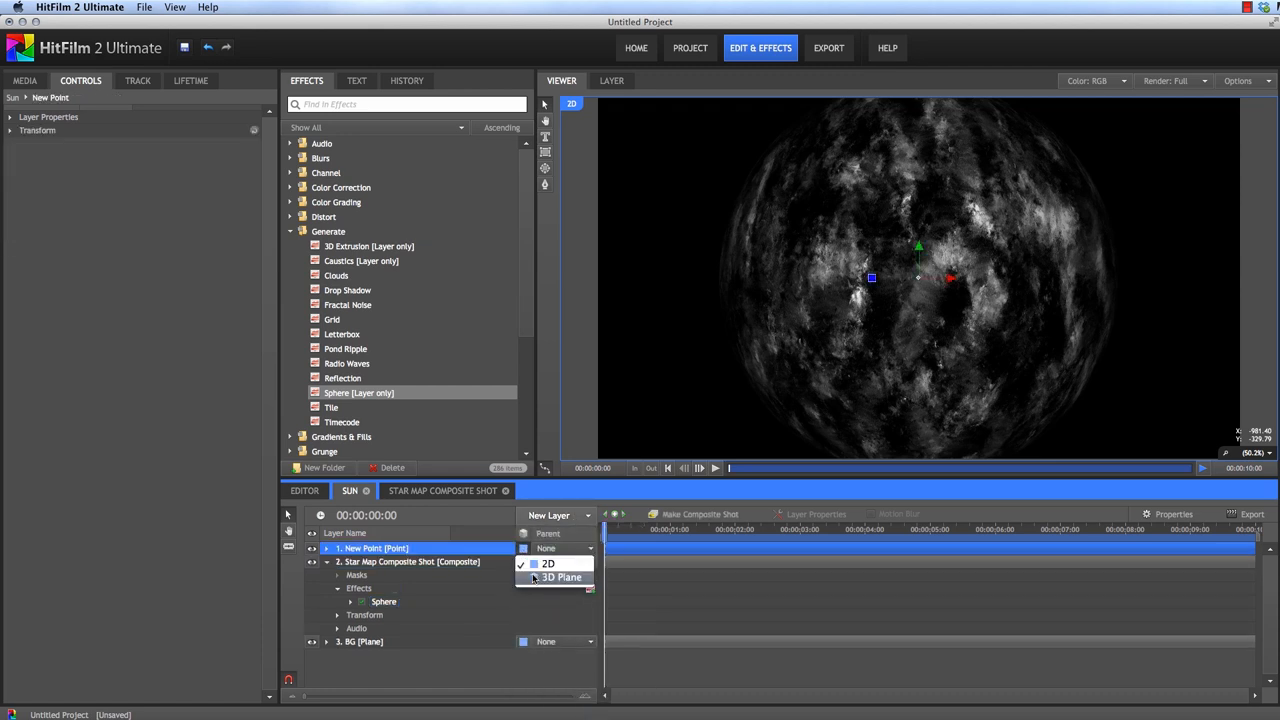
{"action": "left_click", "coordinate": [562, 576]}
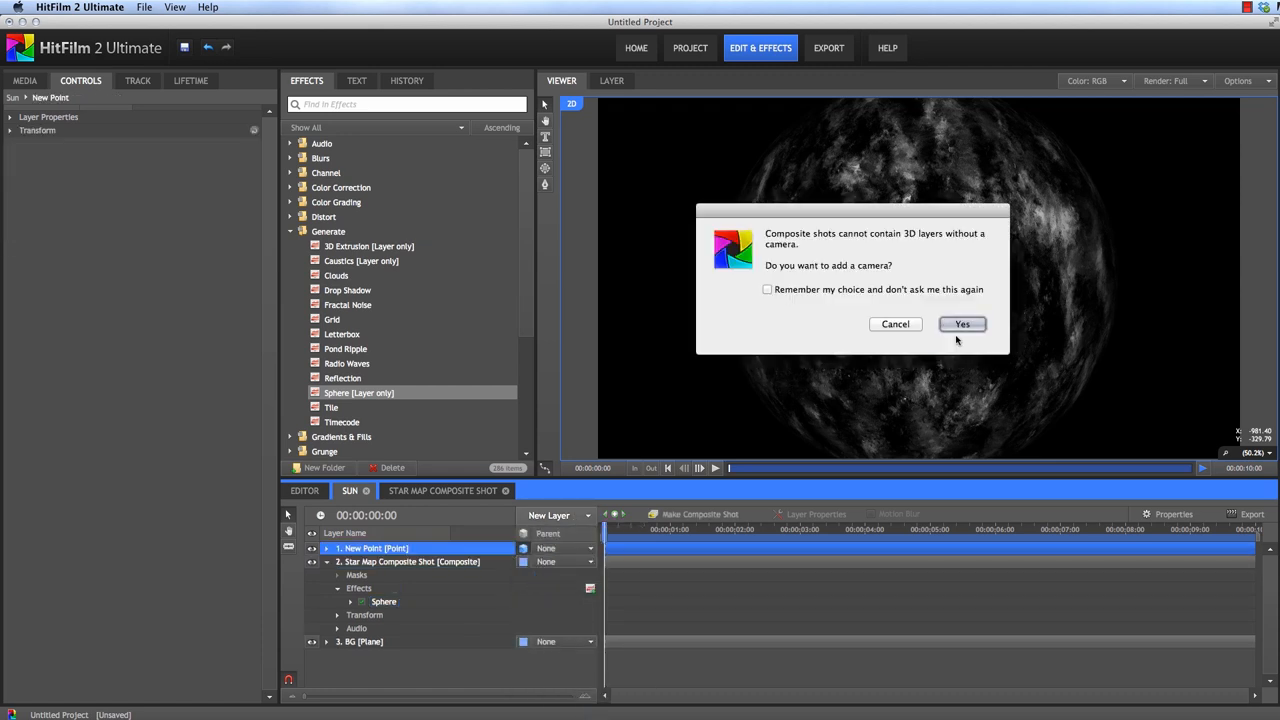
{"action": "left_click", "coordinate": [962, 324]}
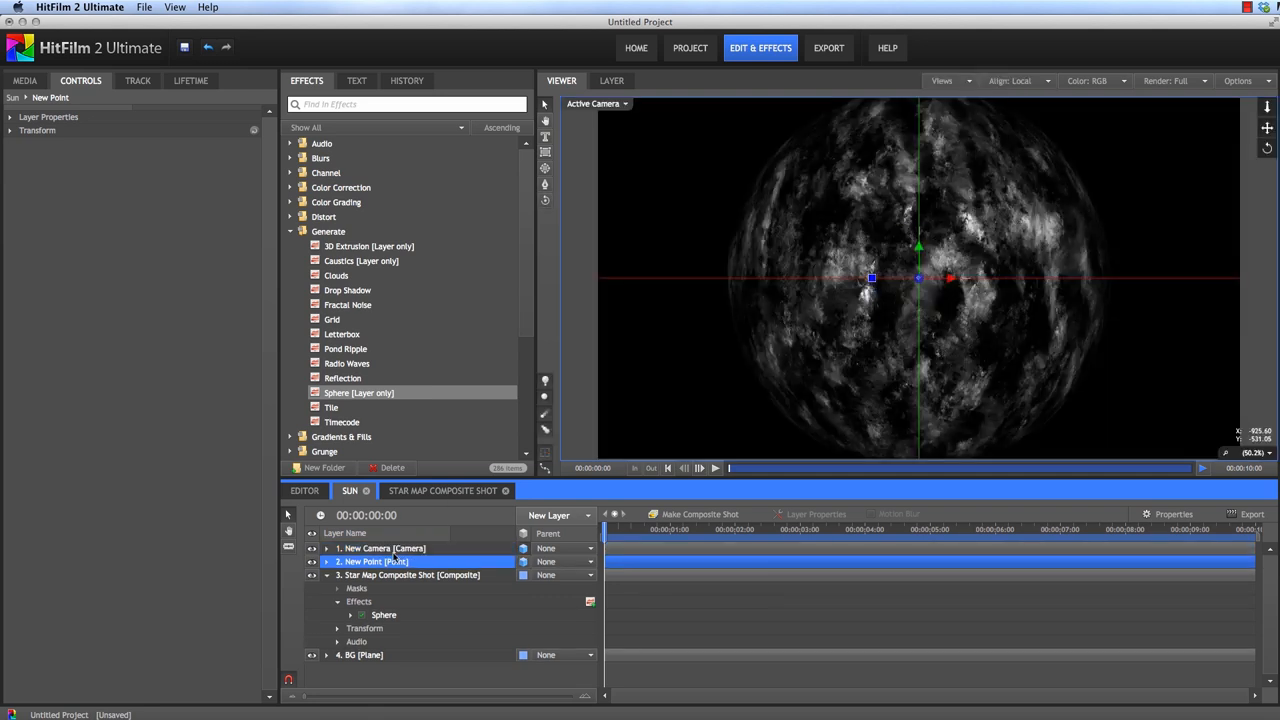
Step: Create a 2048 × 2048 plane layer named 'Glow'
{"action": "left_click", "coordinate": [556, 516]}
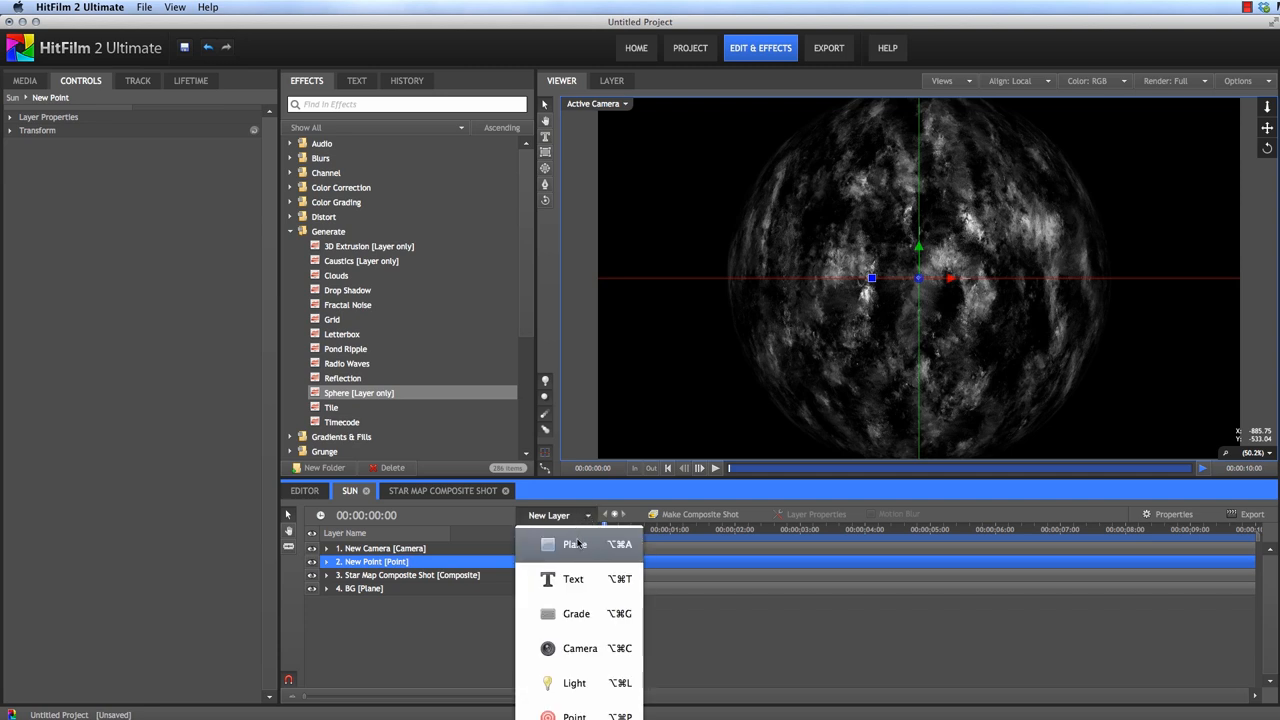
{"action": "left_click", "coordinate": [576, 544]}
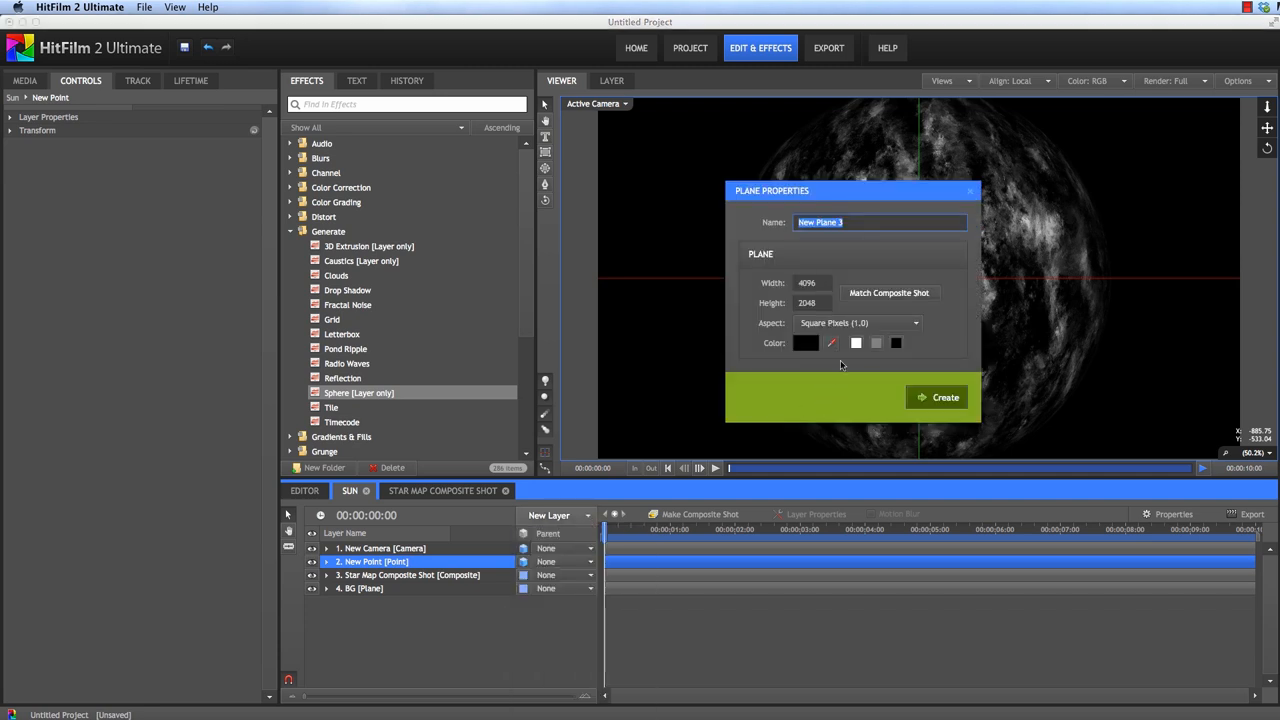
{"action": "type", "text": "Glow"}
{"action": "left_click", "coordinate": [812, 282]}
{"action": "type", "text": "2048"}
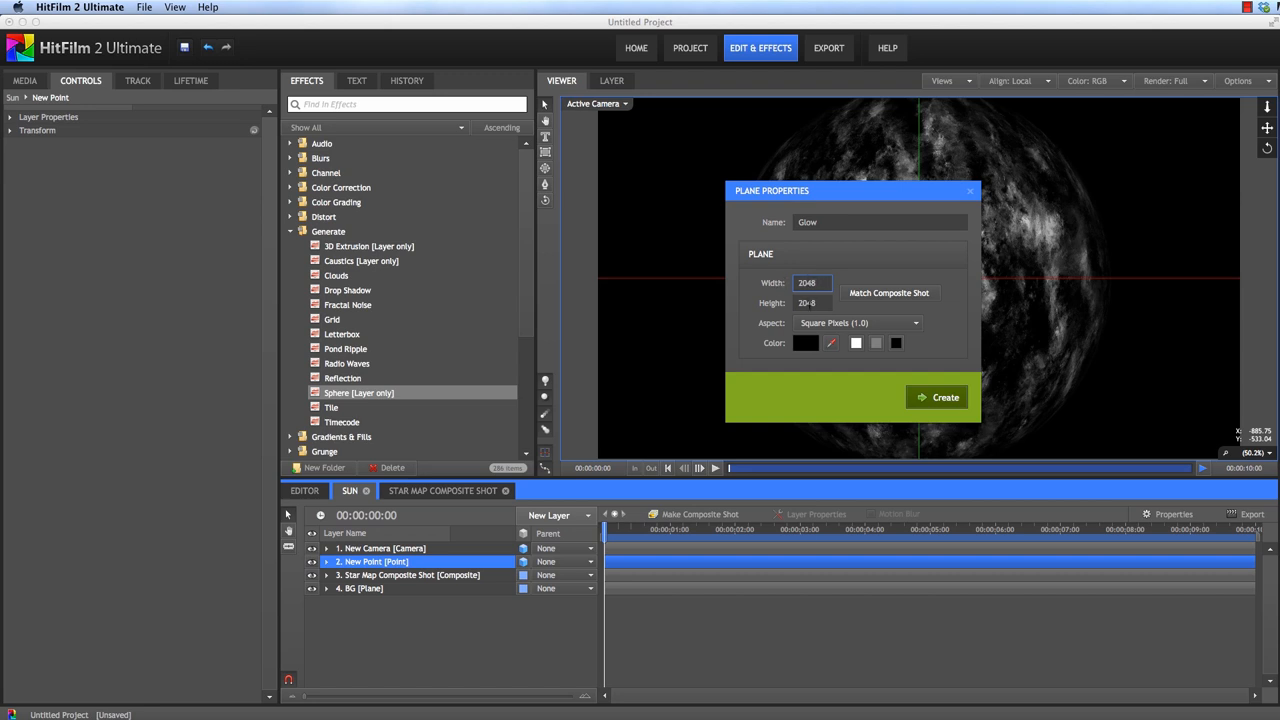
{"action": "left_click", "coordinate": [936, 396]}
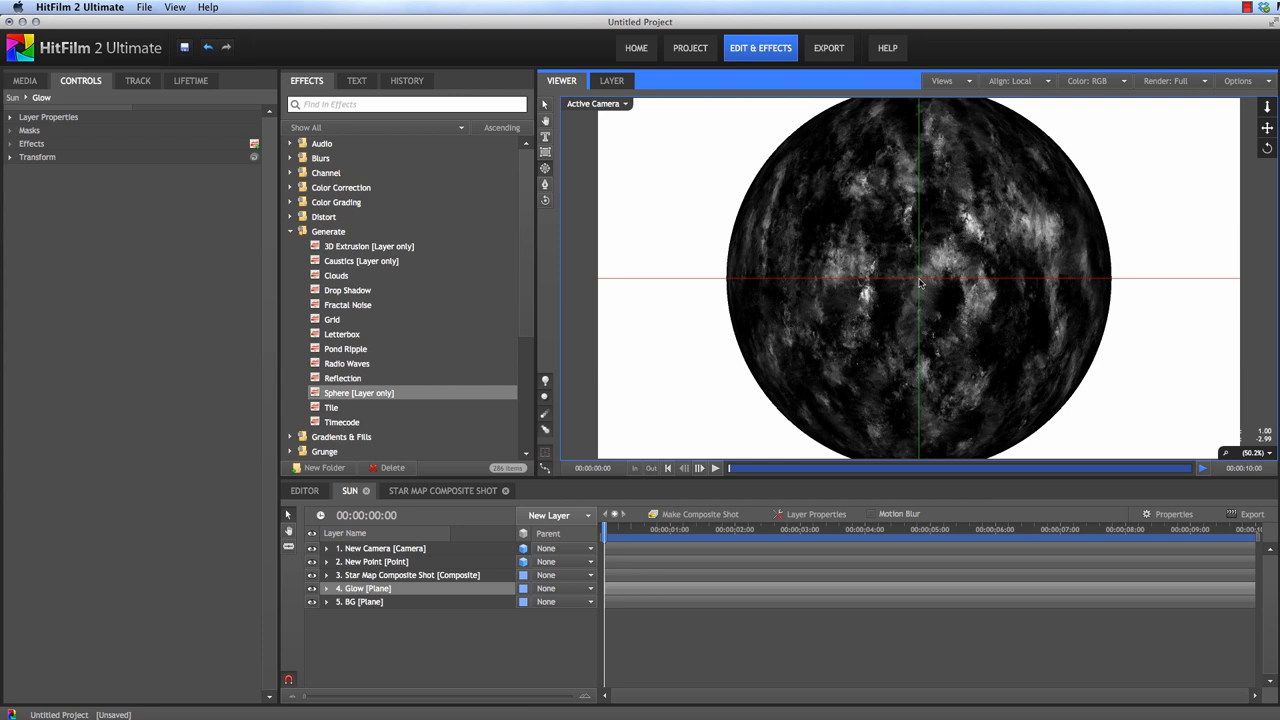
{"action": "mouse_move", "coordinate": [1072, 400]}
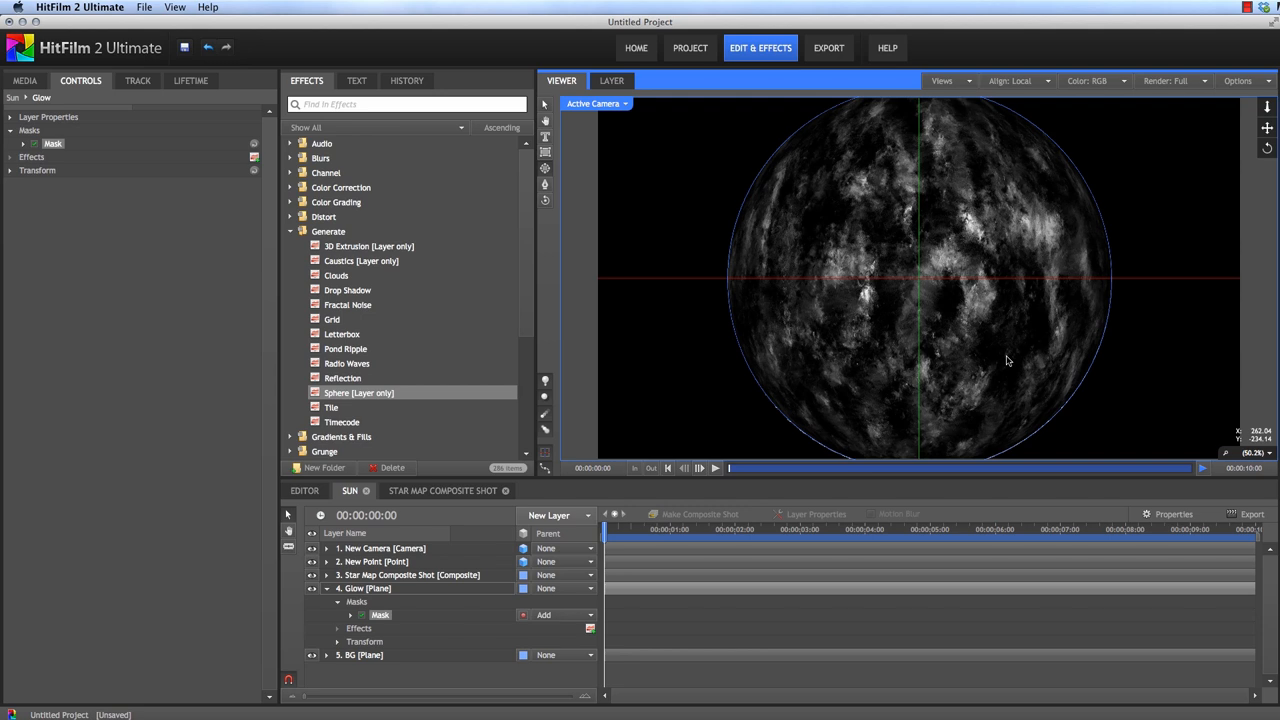
Step: Blur the Glow plane into a halo, duplicate it and select all three Glow layers
{"action": "left_click", "coordinate": [288, 158]}
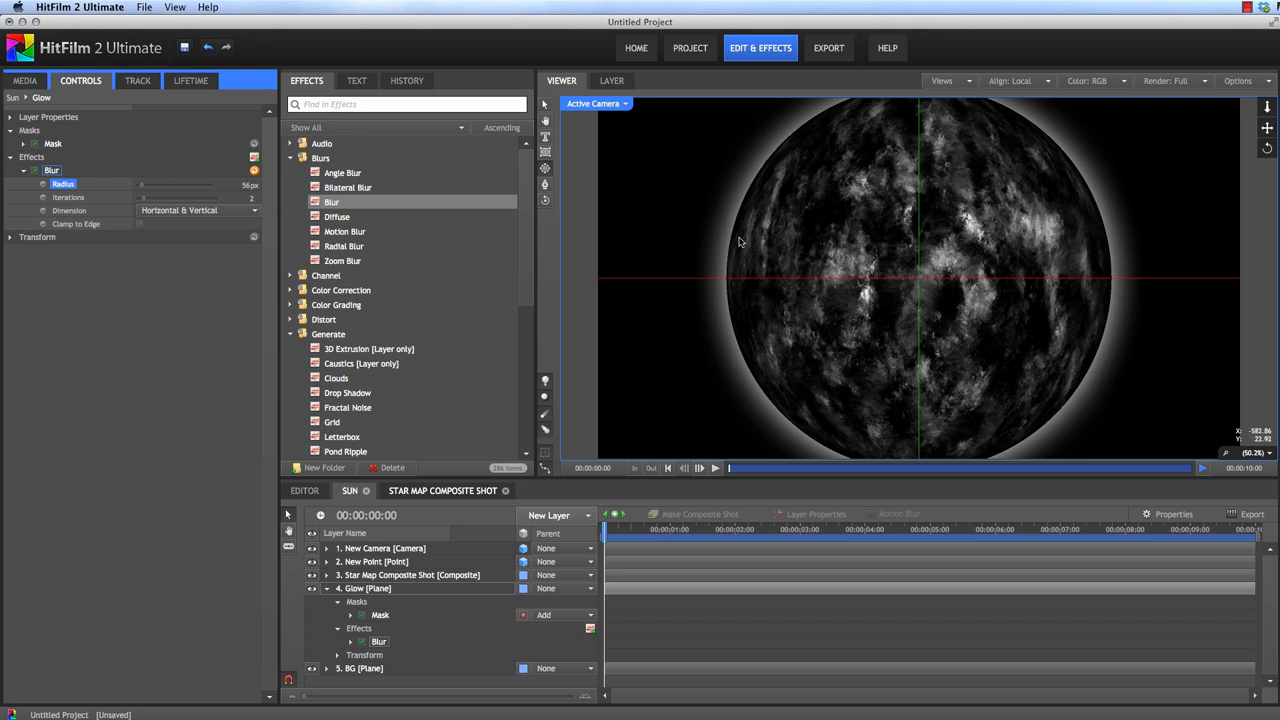
{"action": "mouse_move", "coordinate": [390, 610]}
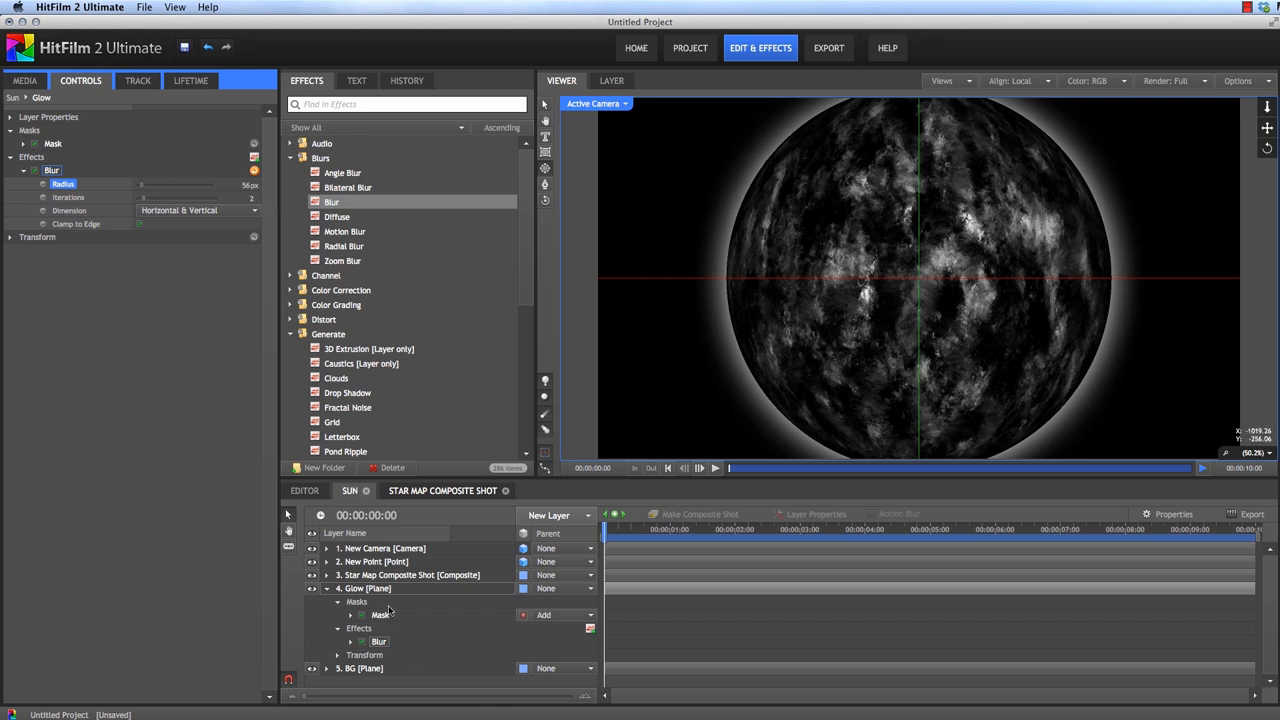
{"action": "right_click", "coordinate": [380, 588]}
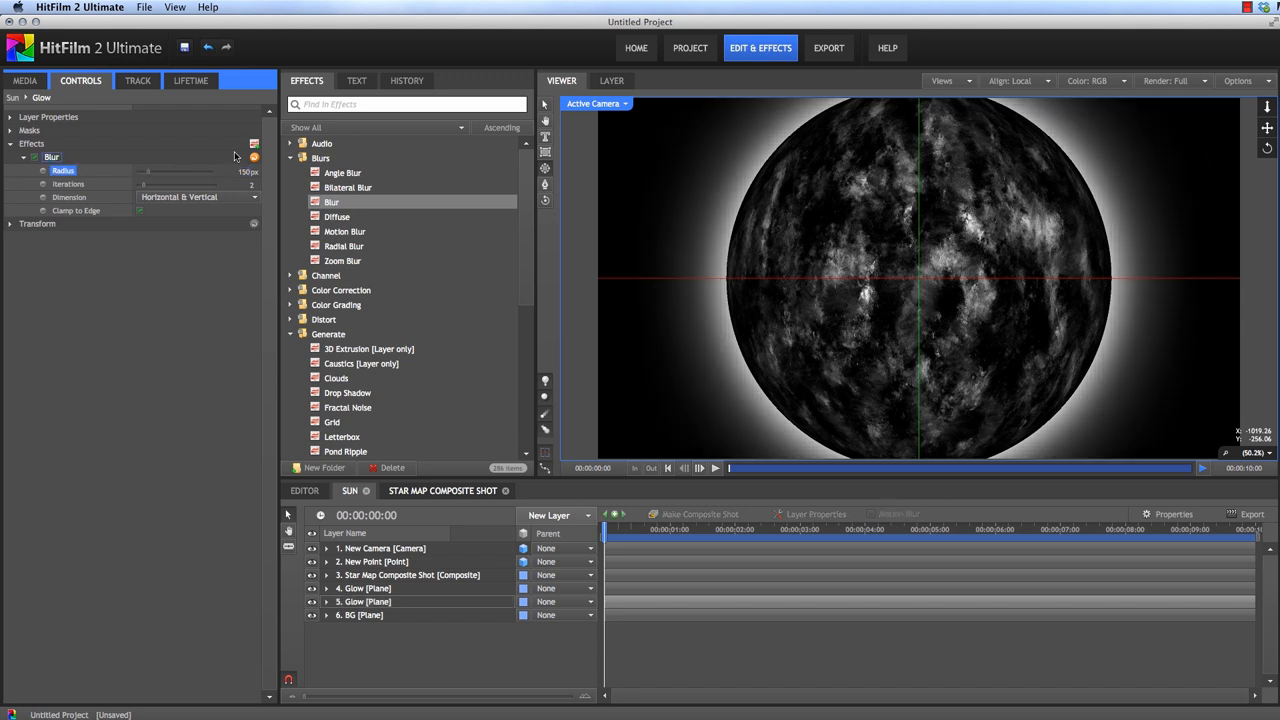
{"action": "left_click", "coordinate": [376, 600]}
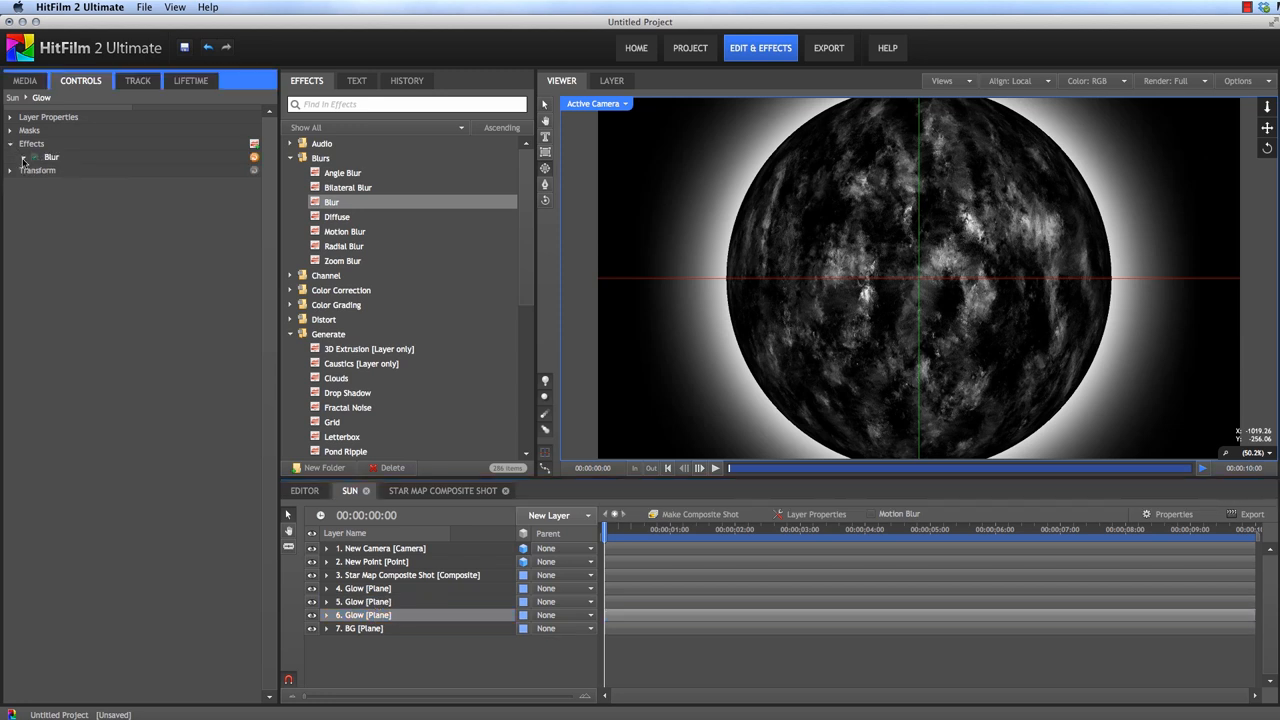
{"action": "left_click", "coordinate": [34, 156]}
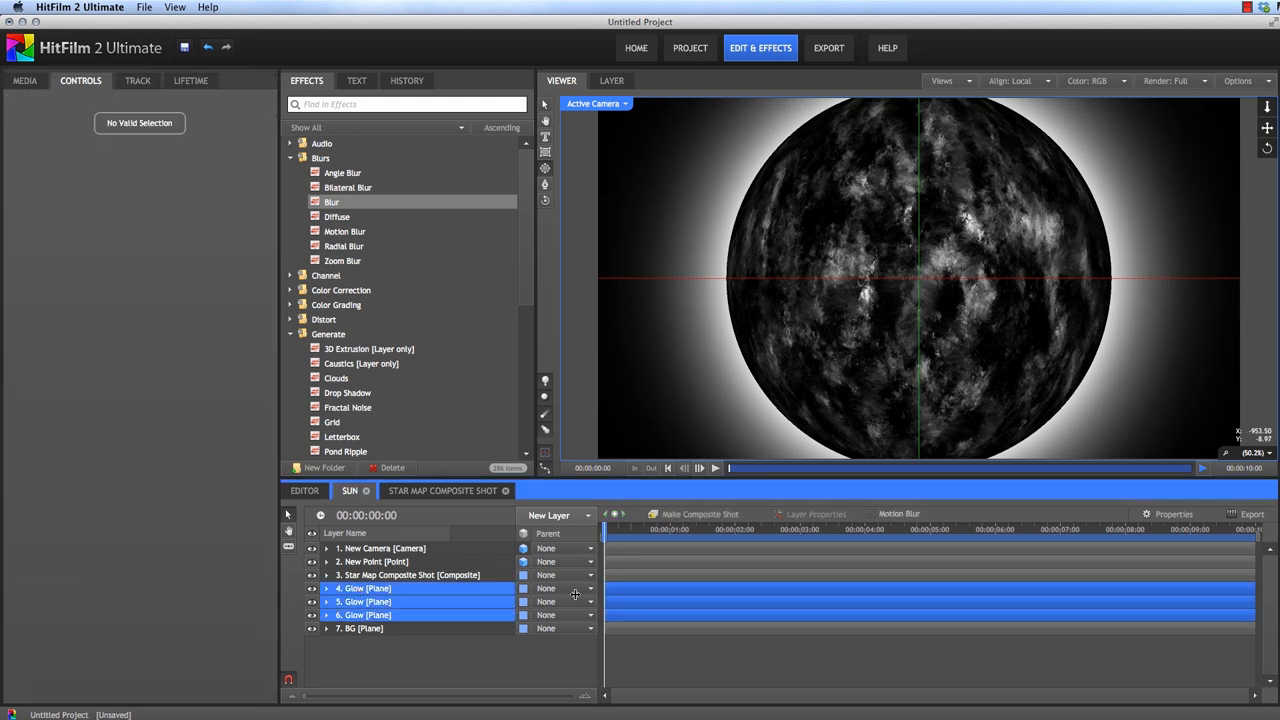
Step: Parent the Glow planes to New Point, link Sphere Position to it, and drag the sun lower
{"action": "left_click", "coordinate": [588, 588]}
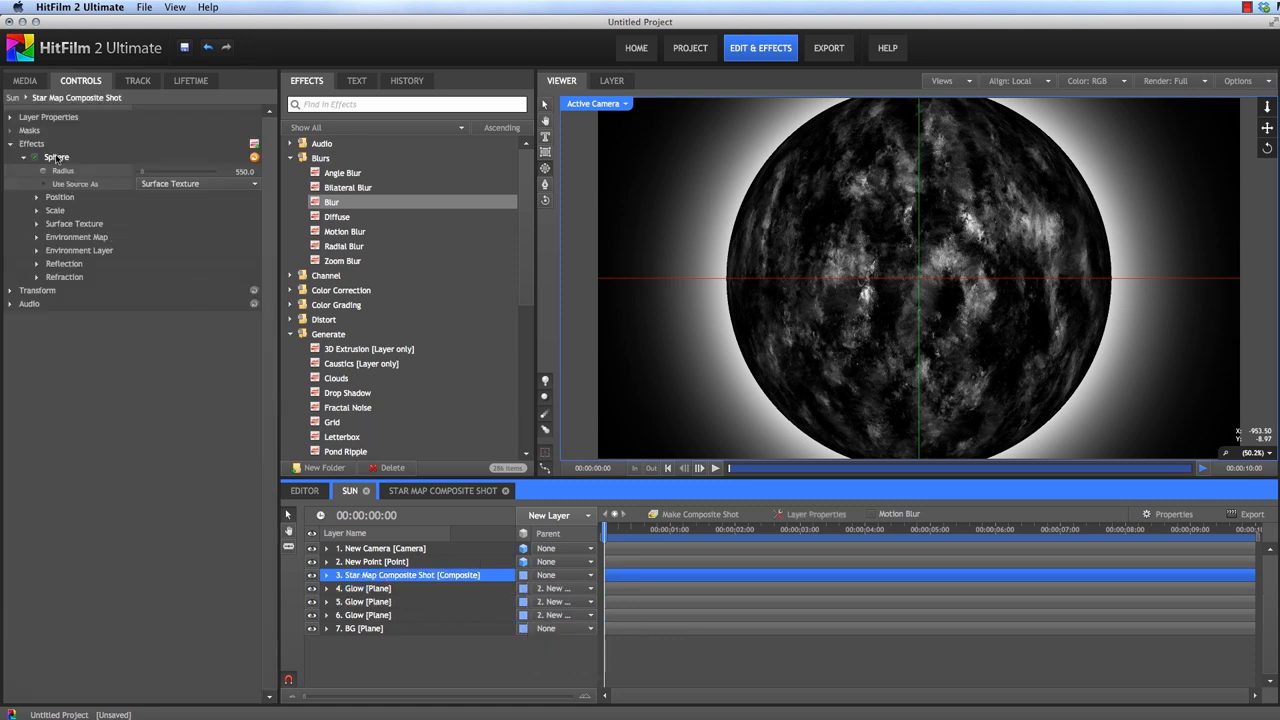
{"action": "left_click", "coordinate": [36, 198]}
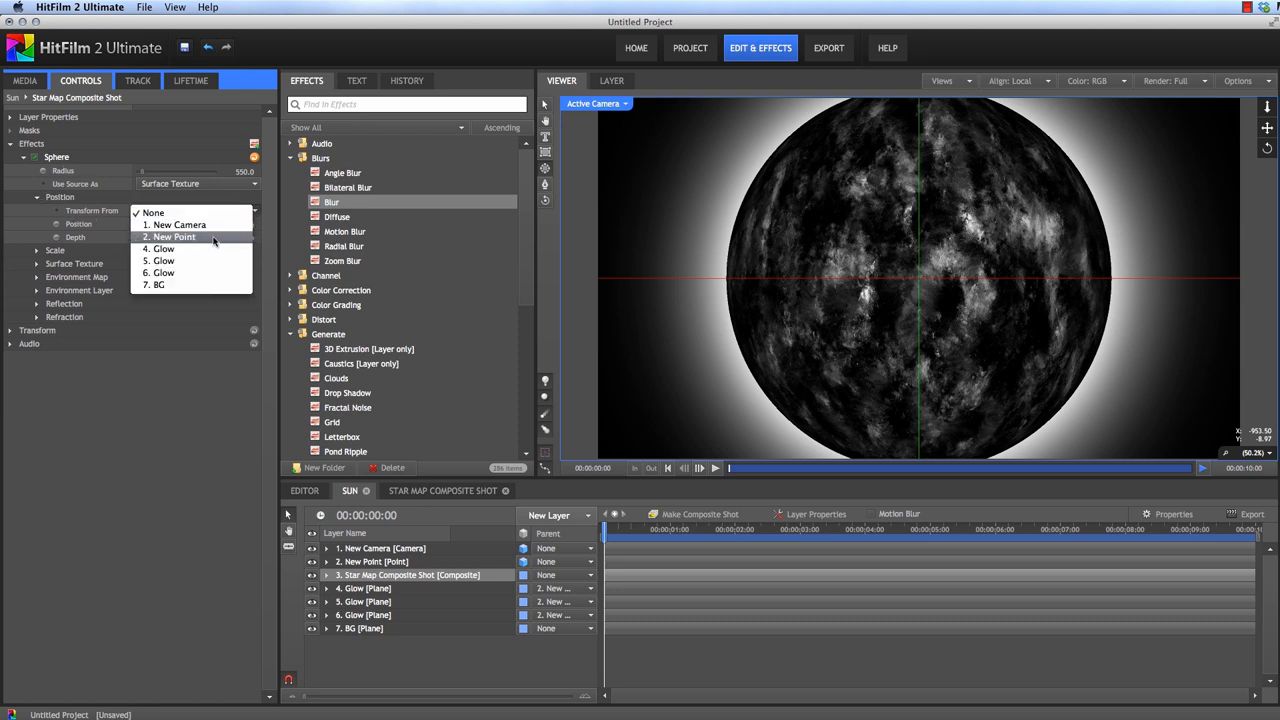
{"action": "left_click", "coordinate": [172, 236]}
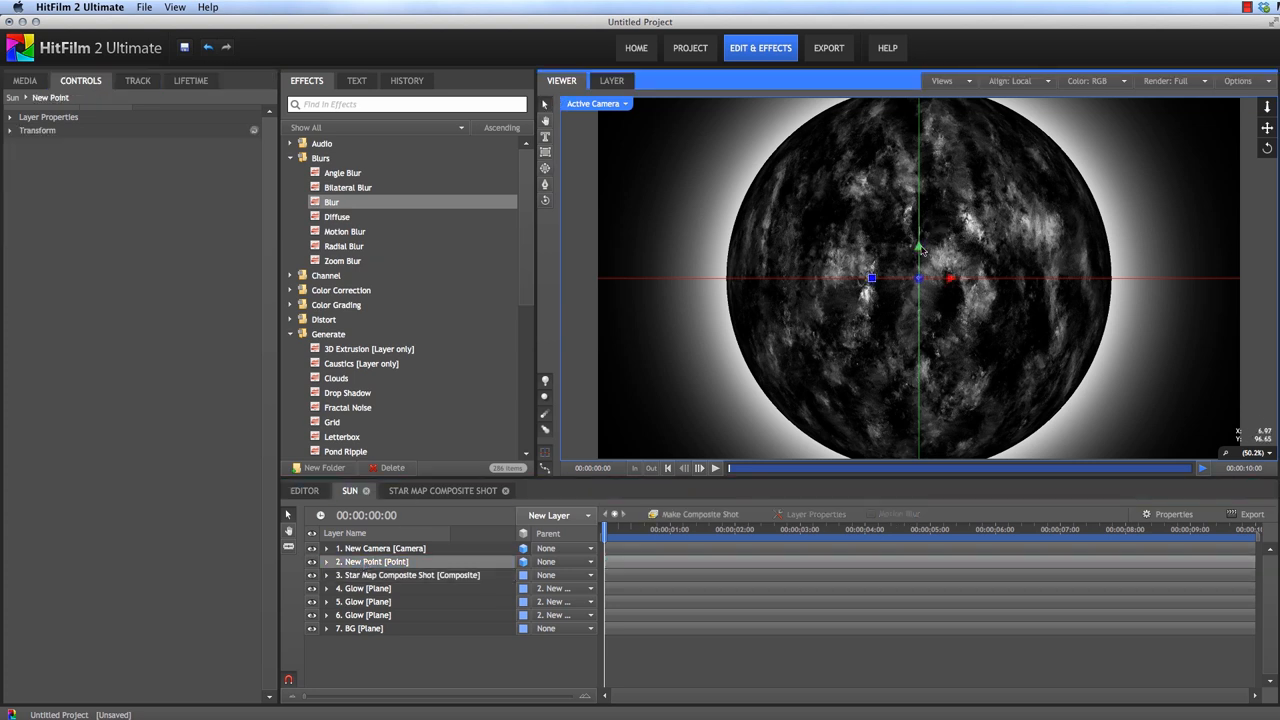
{"action": "left_click_drag", "start_coordinate": [918, 248], "coordinate": [918, 362]}
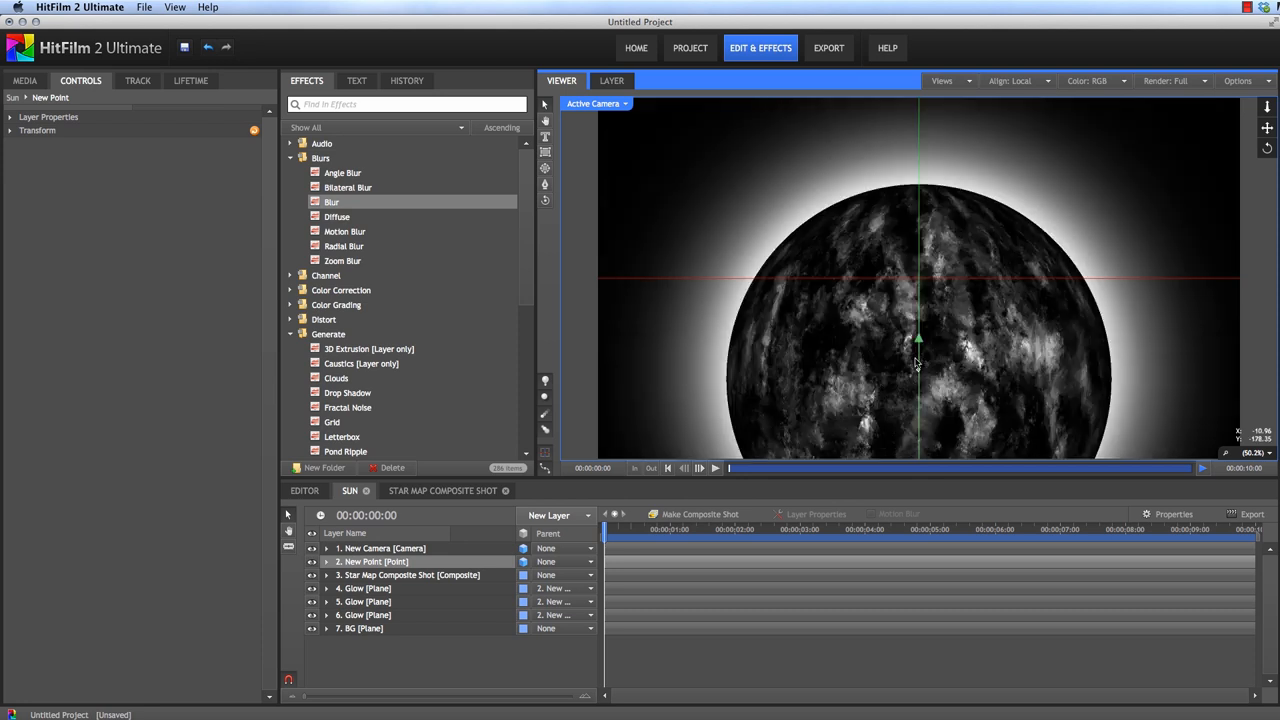
{"action": "left_click", "coordinate": [408, 576]}
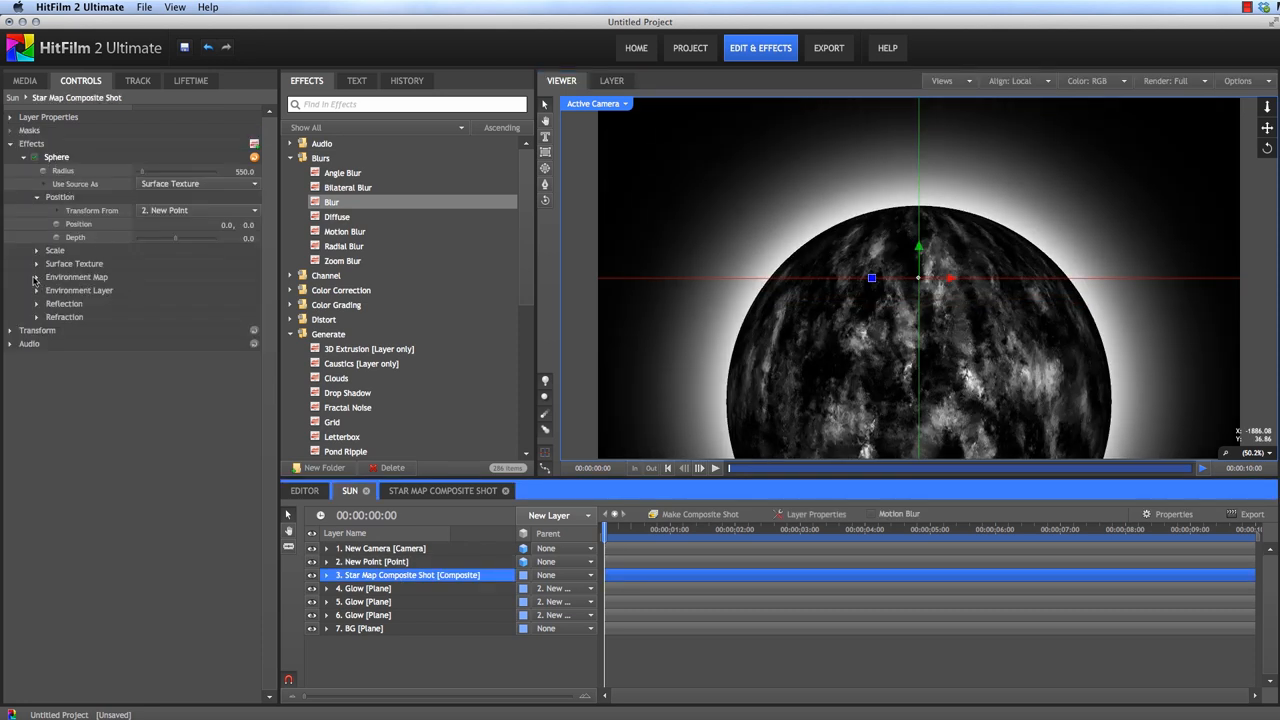
Step: Set the sphere's Environment Map layer to 4. Glow for a glowing surface sheen
{"action": "left_click", "coordinate": [36, 276]}
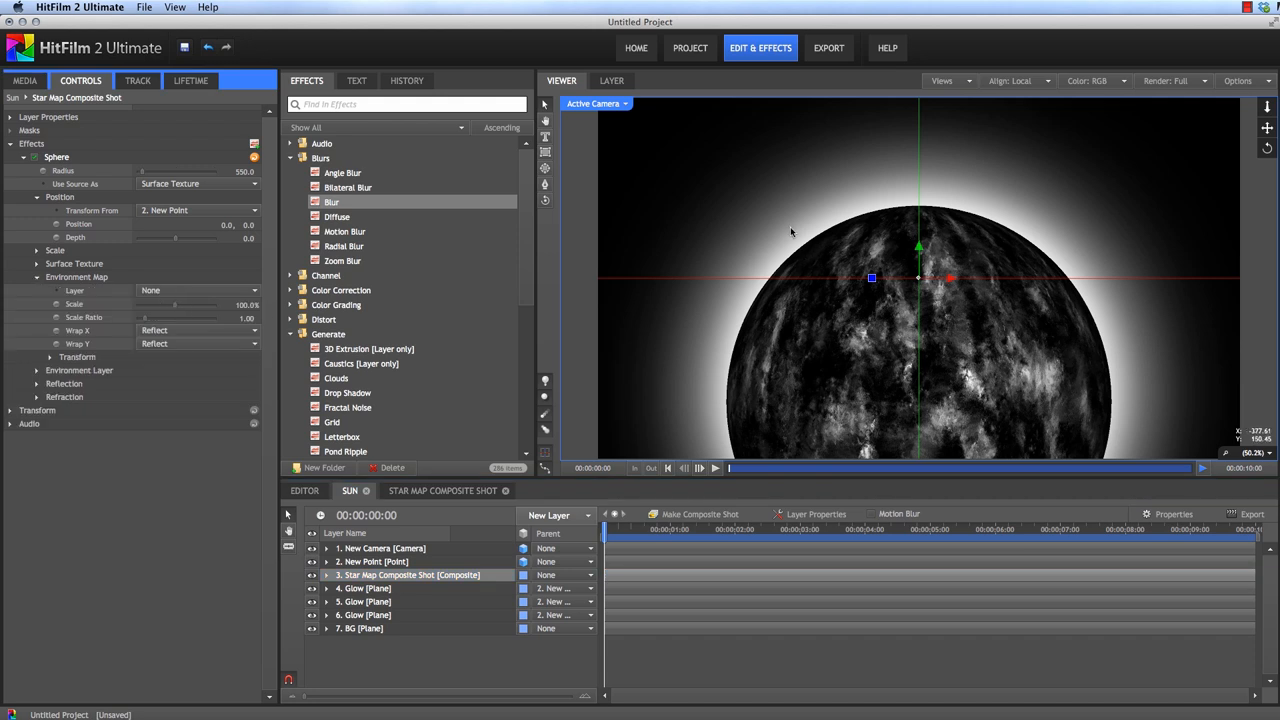
{"action": "mouse_move", "coordinate": [832, 264]}
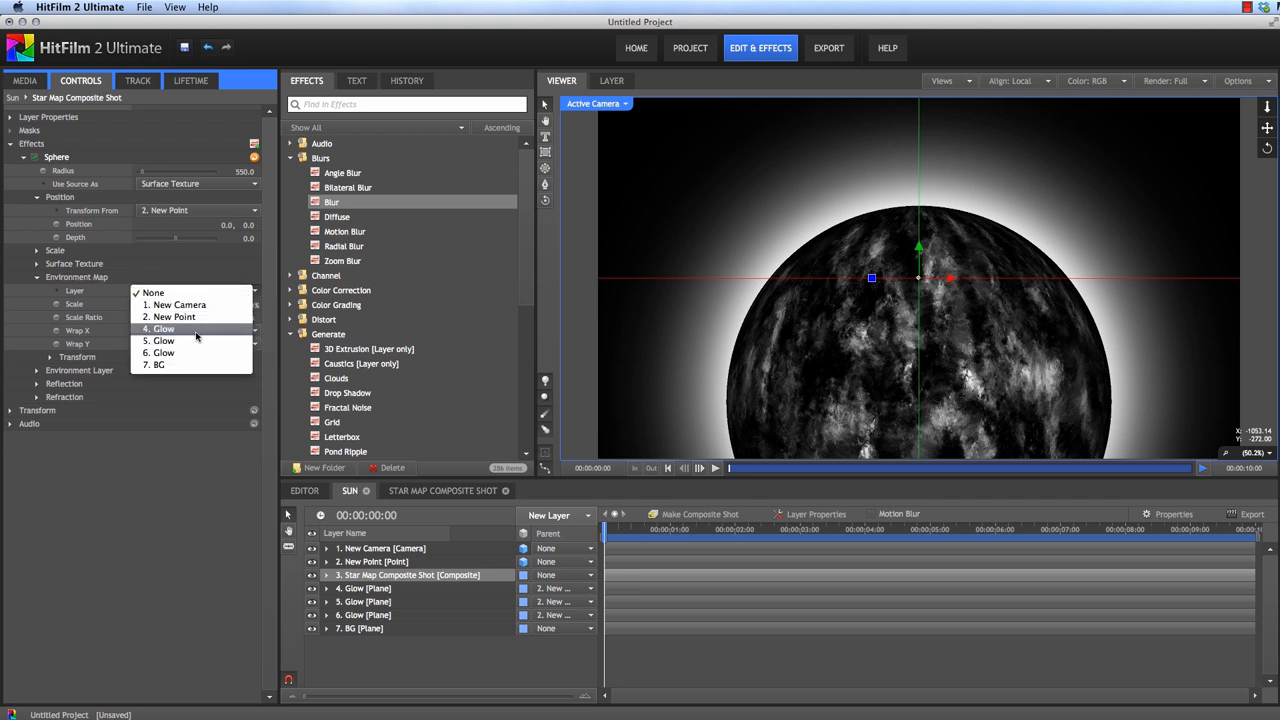
{"action": "left_click", "coordinate": [164, 328]}
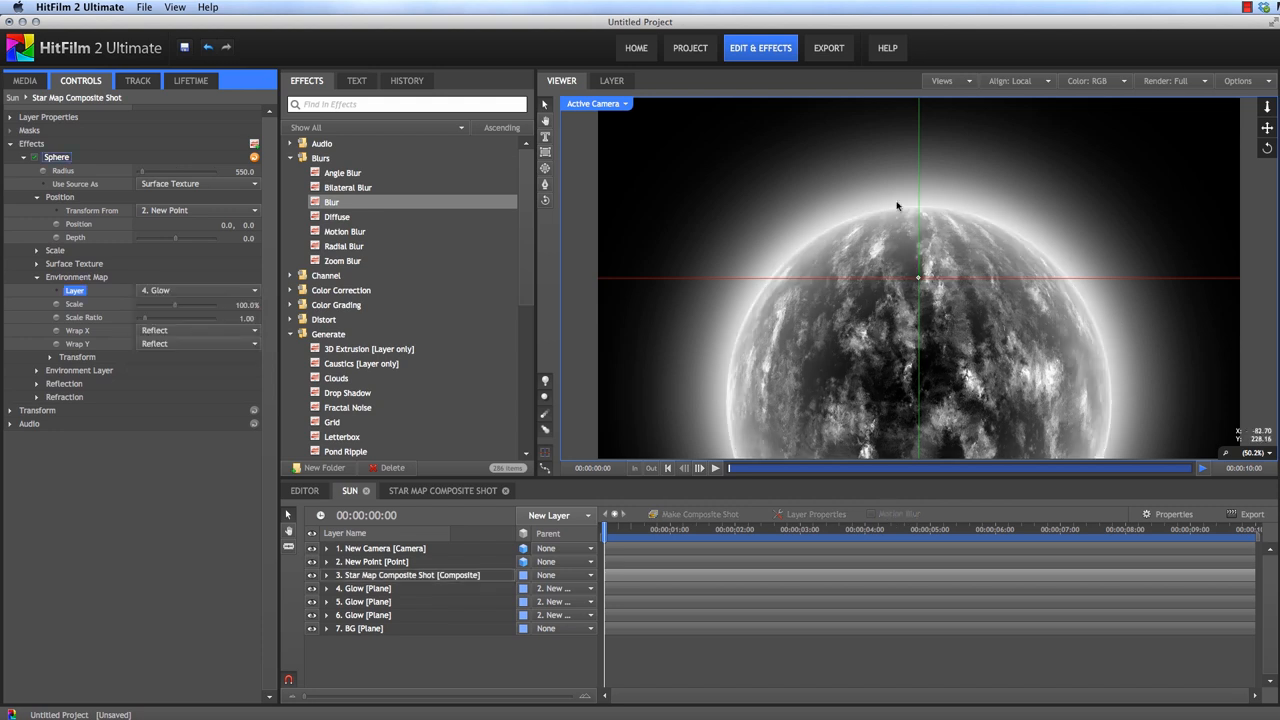
{"action": "mouse_move", "coordinate": [1106, 400]}
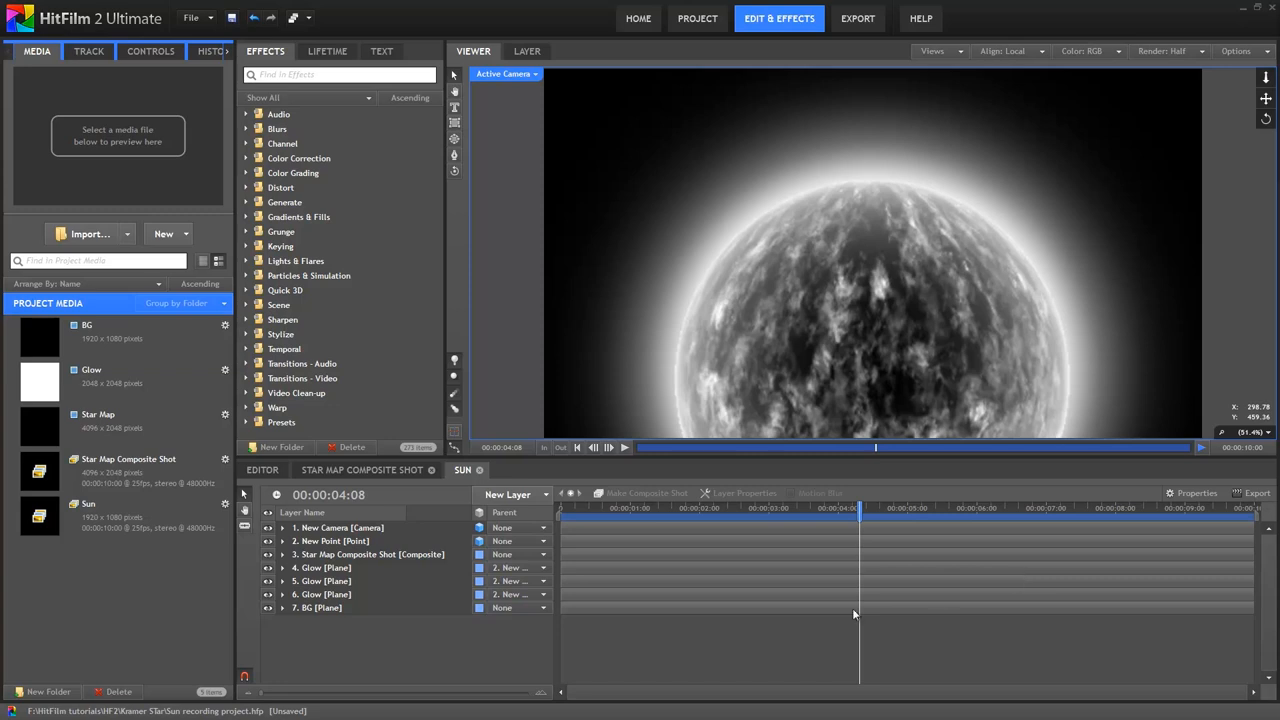
{"action": "mouse_move", "coordinate": [524, 648]}
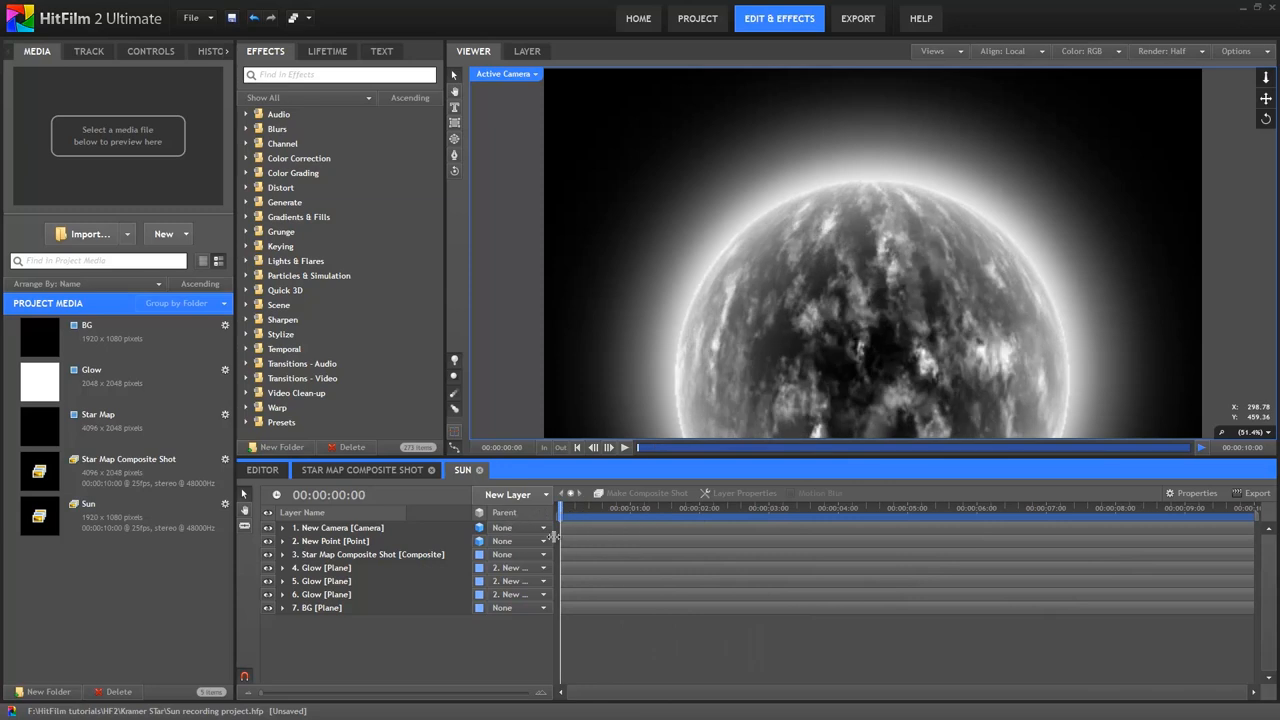
{"action": "mouse_move", "coordinate": [588, 584]}
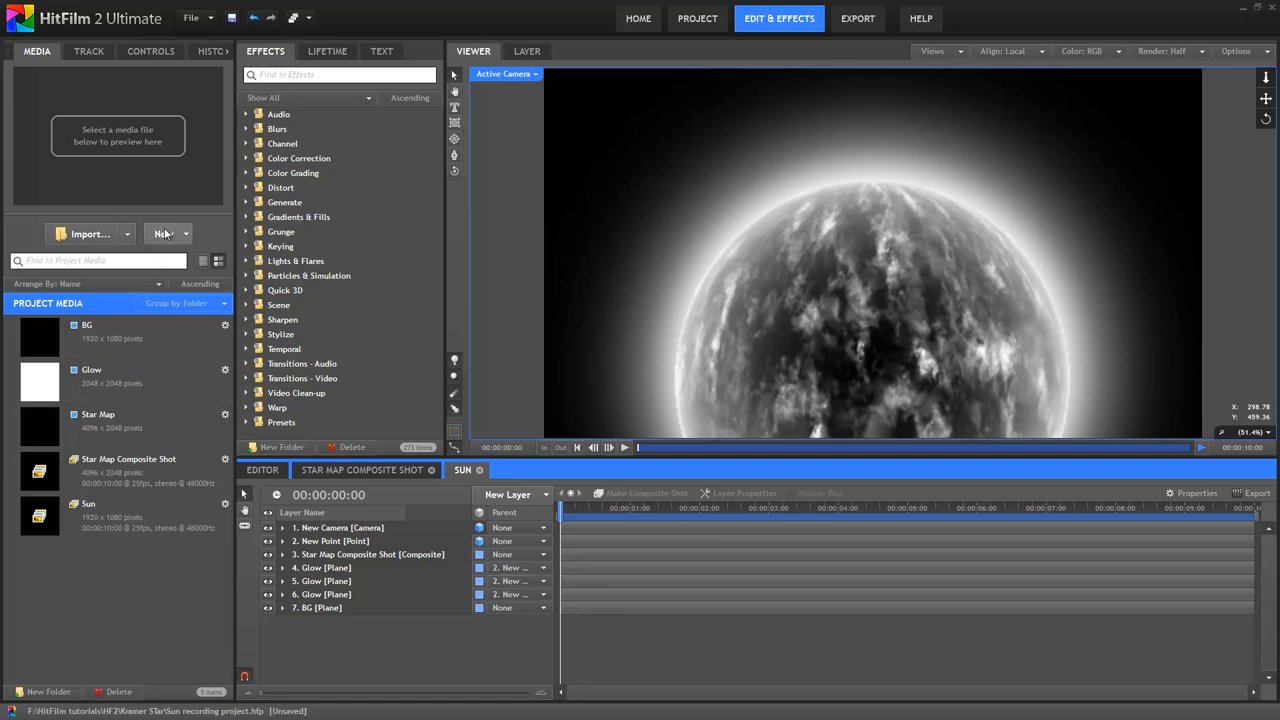
Step: Create a new composite shot named 'Emissions texture'
{"action": "left_click", "coordinate": [164, 232]}
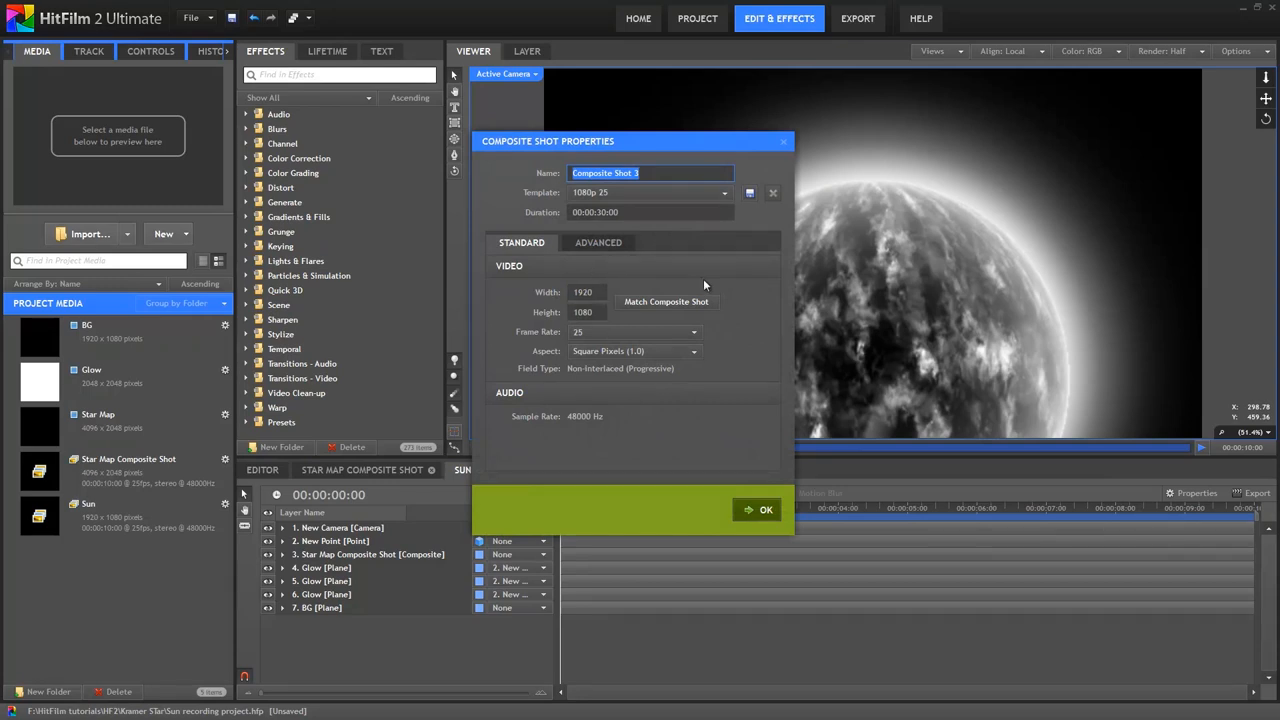
{"action": "type", "text": "Emission"}
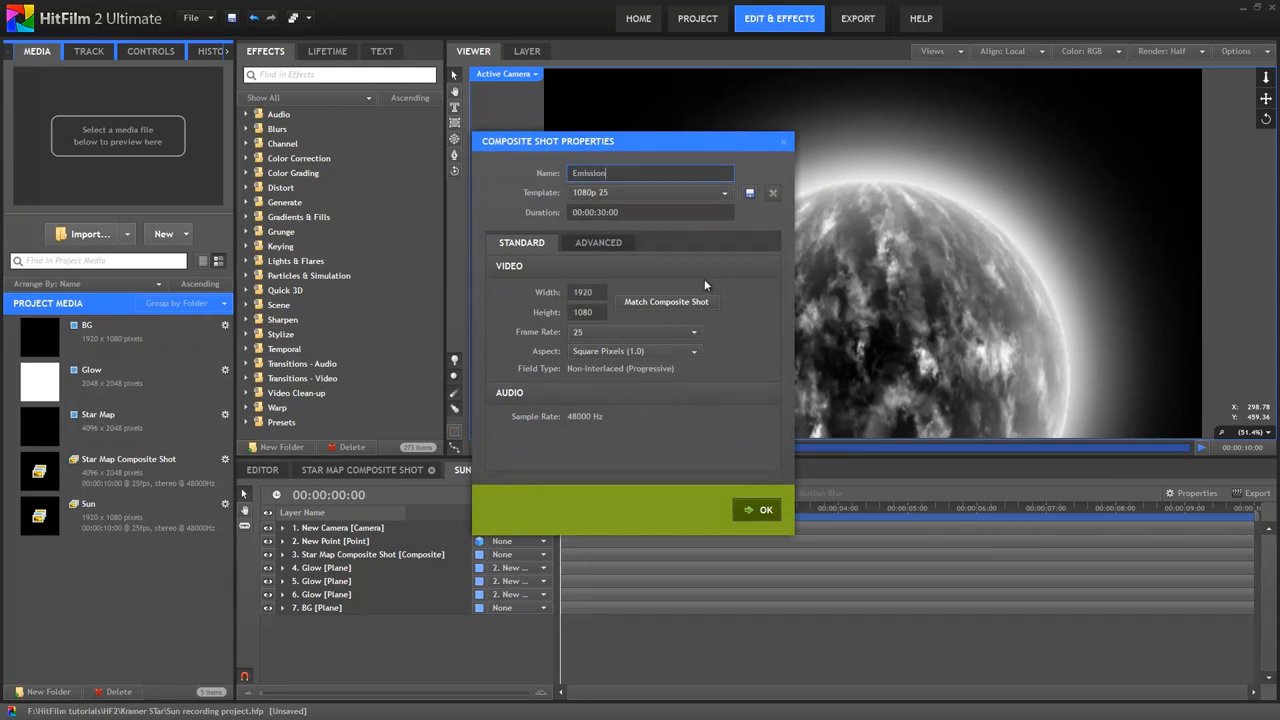
{"action": "type", "text": "s text"}
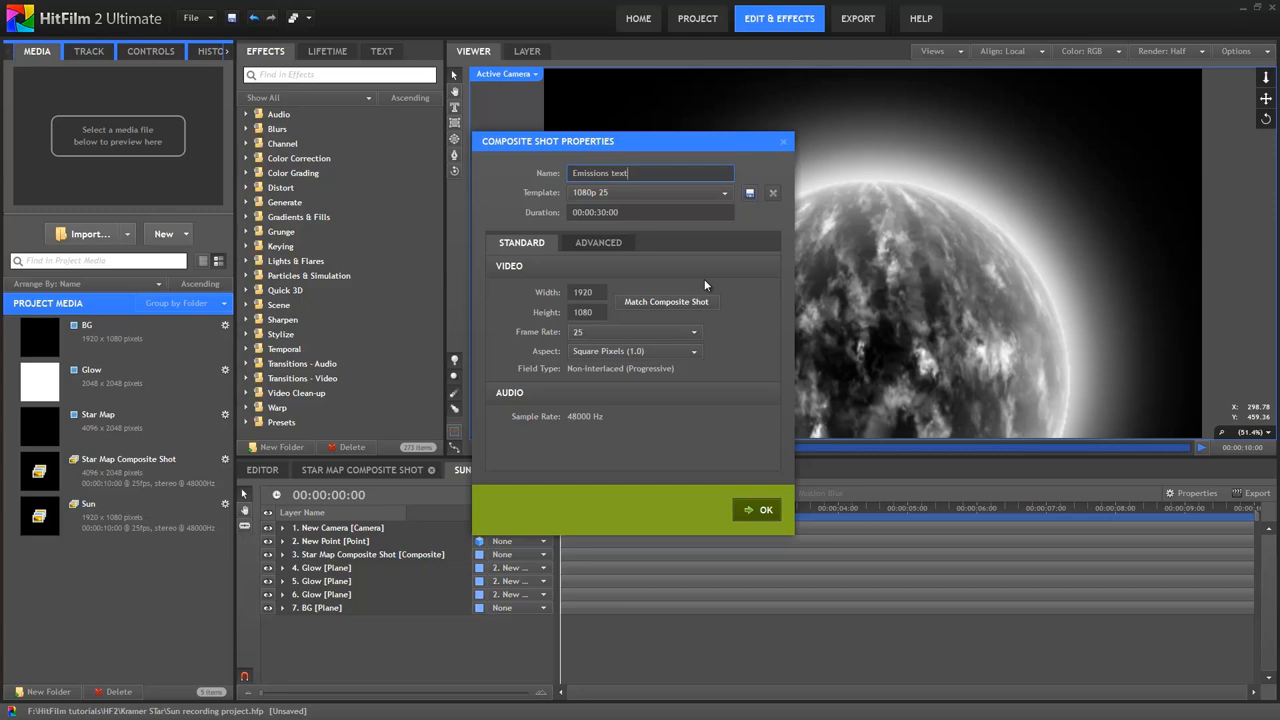
{"action": "left_click", "coordinate": [766, 510]}
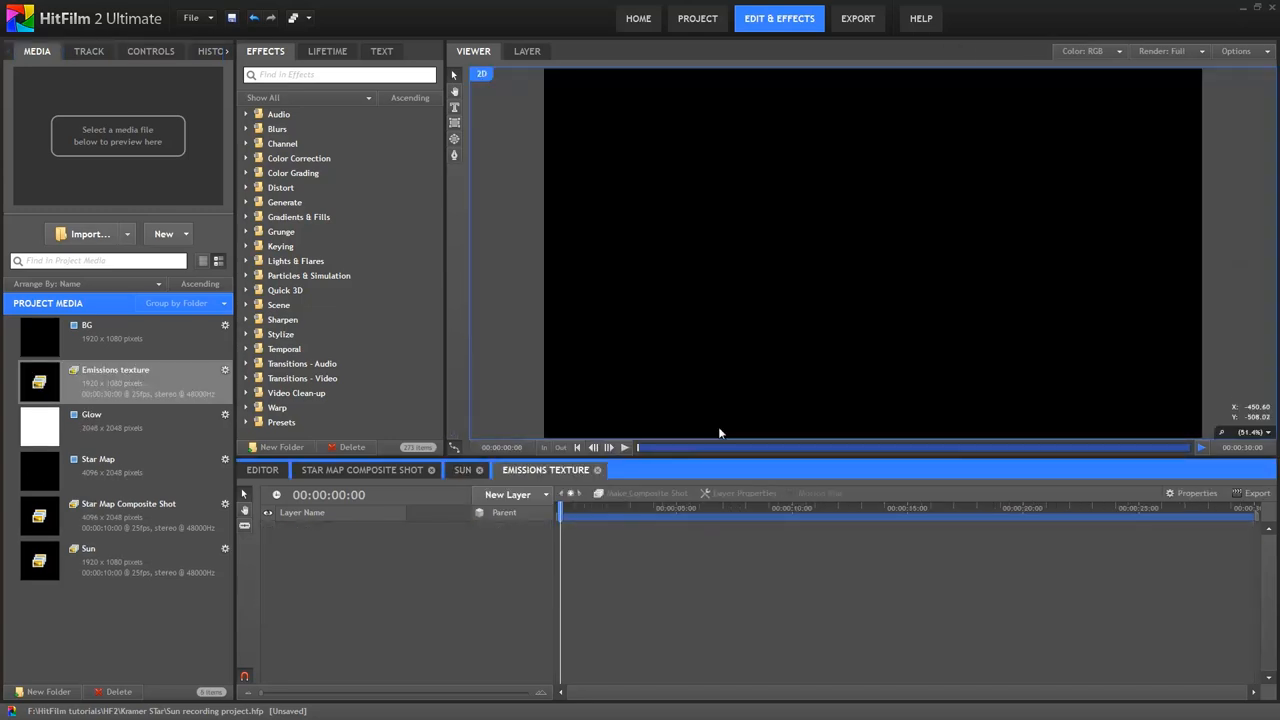
Step: Add a black 1920×1080 plane layer named 'Emissions map' to the composite
{"action": "left_click", "coordinate": [512, 494]}
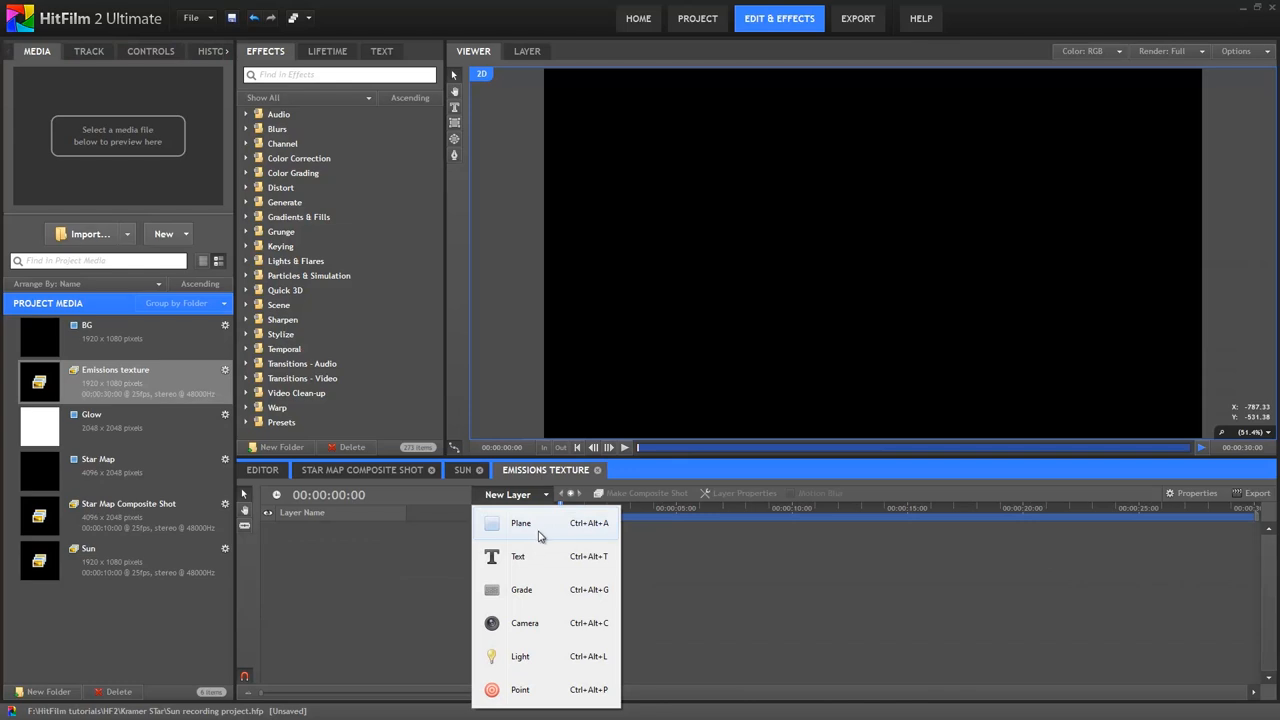
{"action": "left_click", "coordinate": [520, 524]}
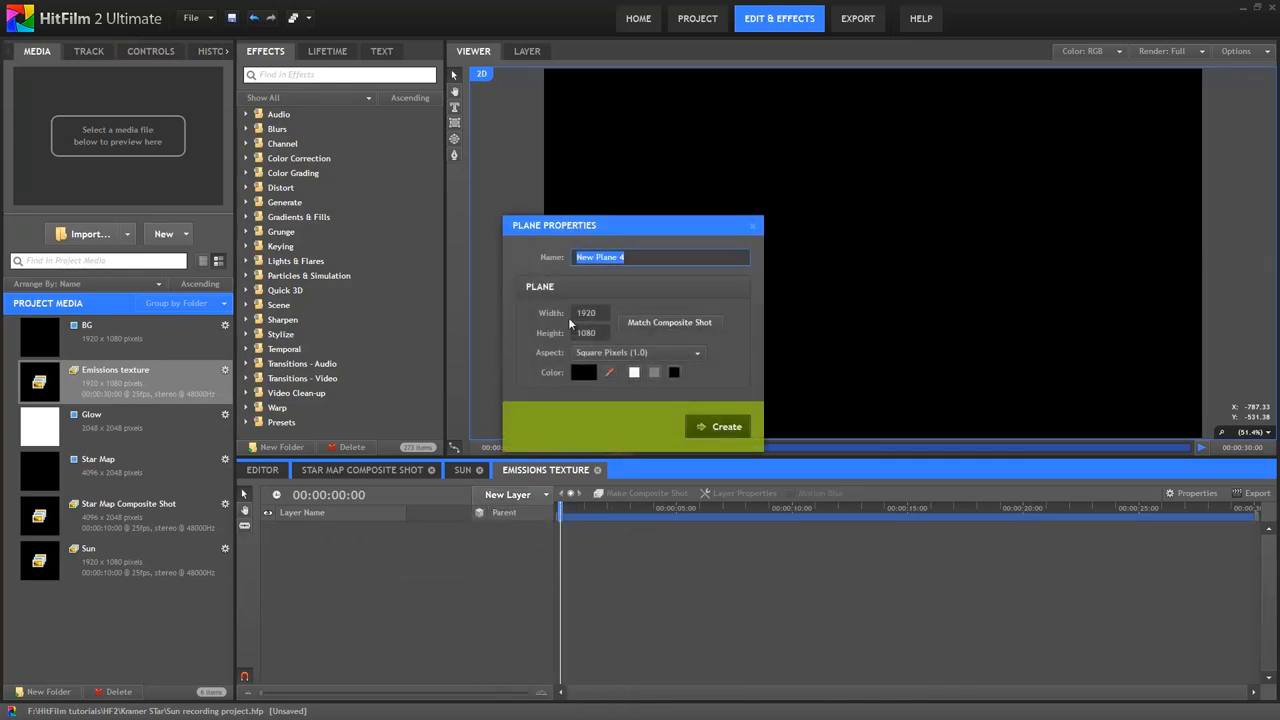
{"action": "type", "text": "Emission"}
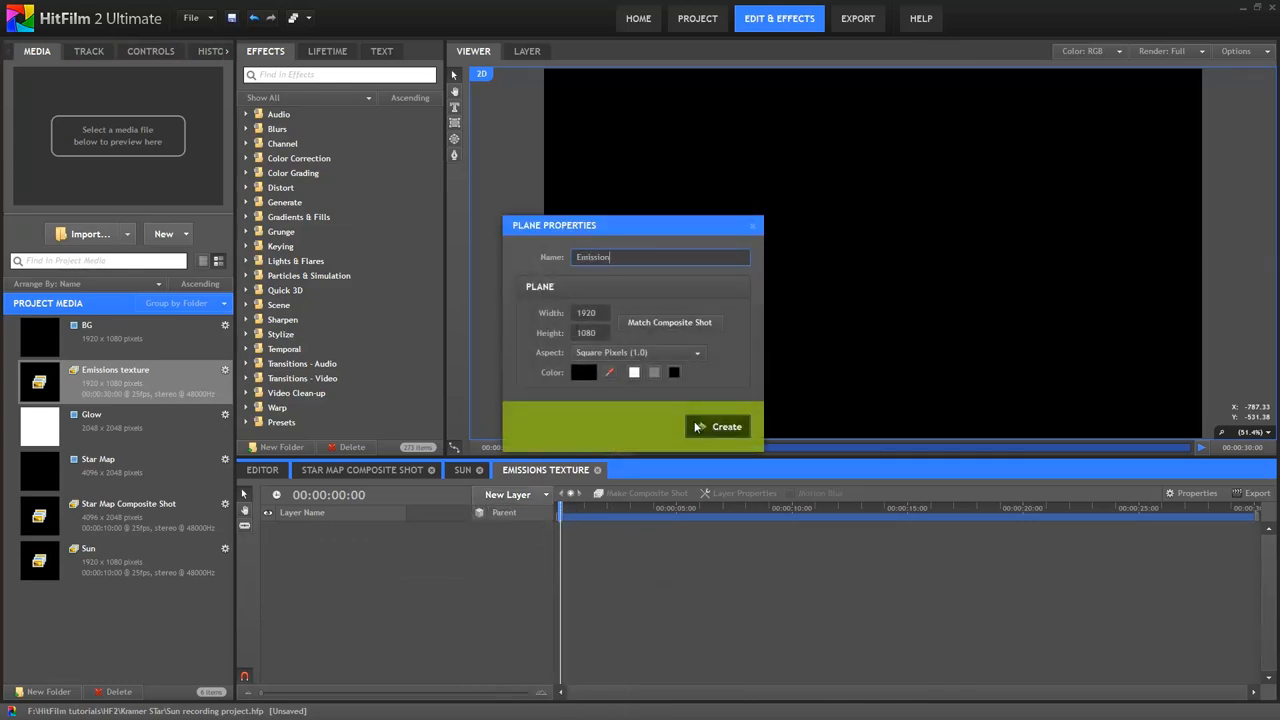
{"action": "type", "text": "map"}
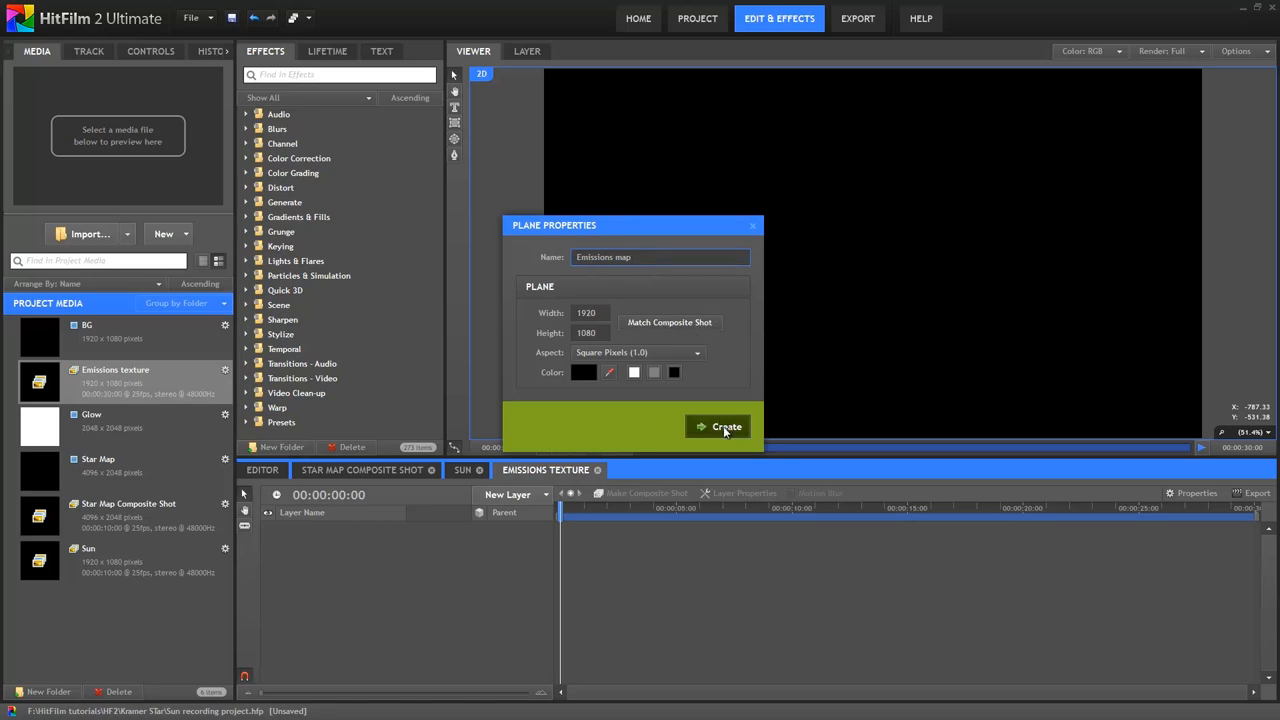
{"action": "left_click", "coordinate": [720, 426]}
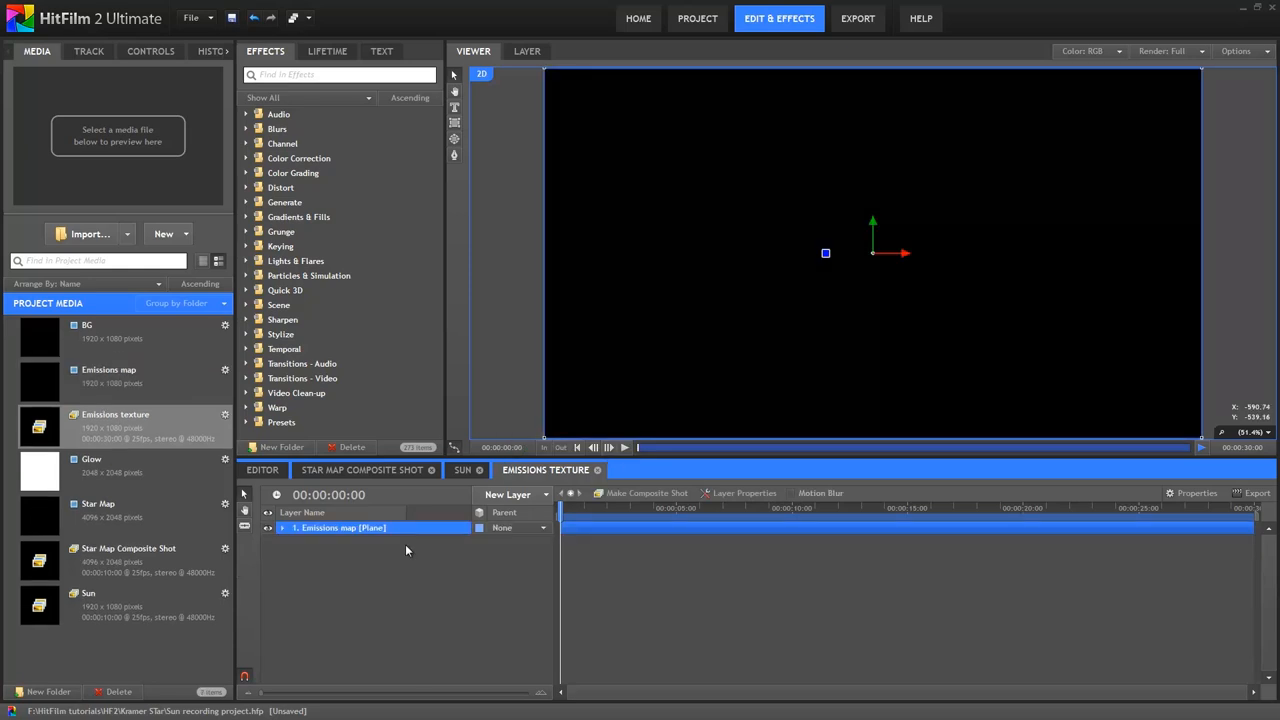
{"action": "mouse_move", "coordinate": [1008, 560]}
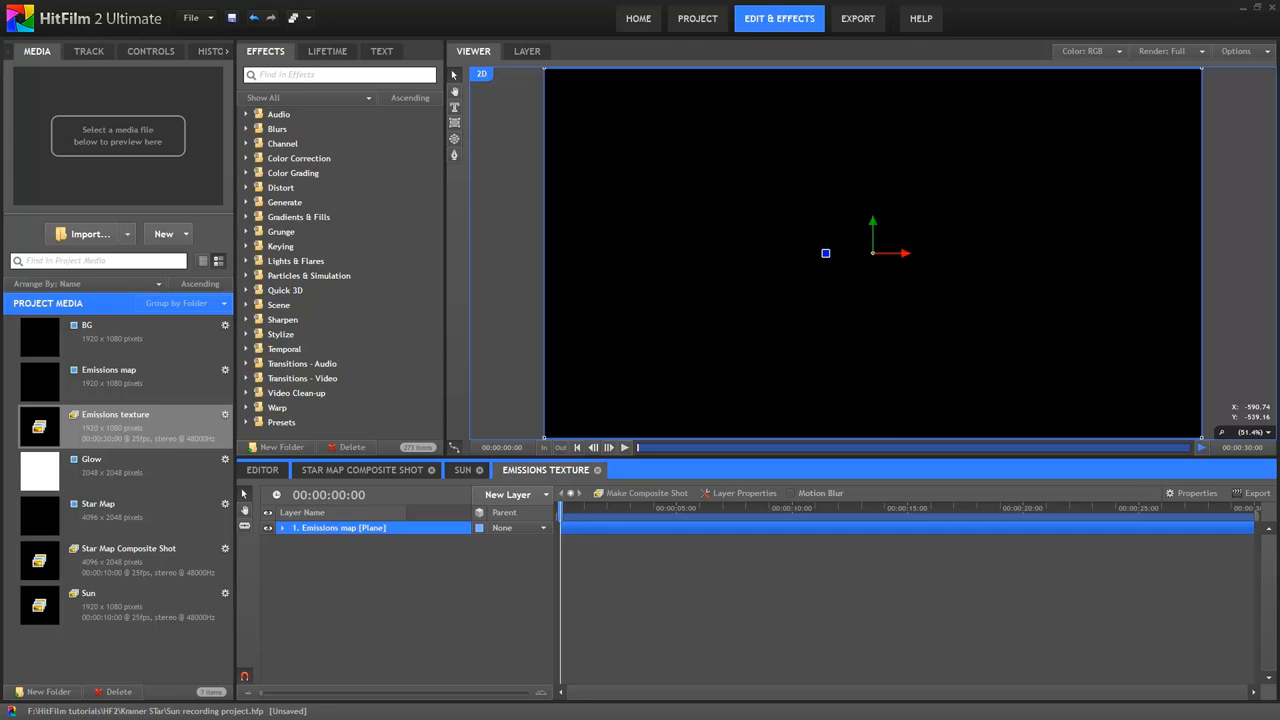
{"action": "mouse_move", "coordinate": [412, 592]}
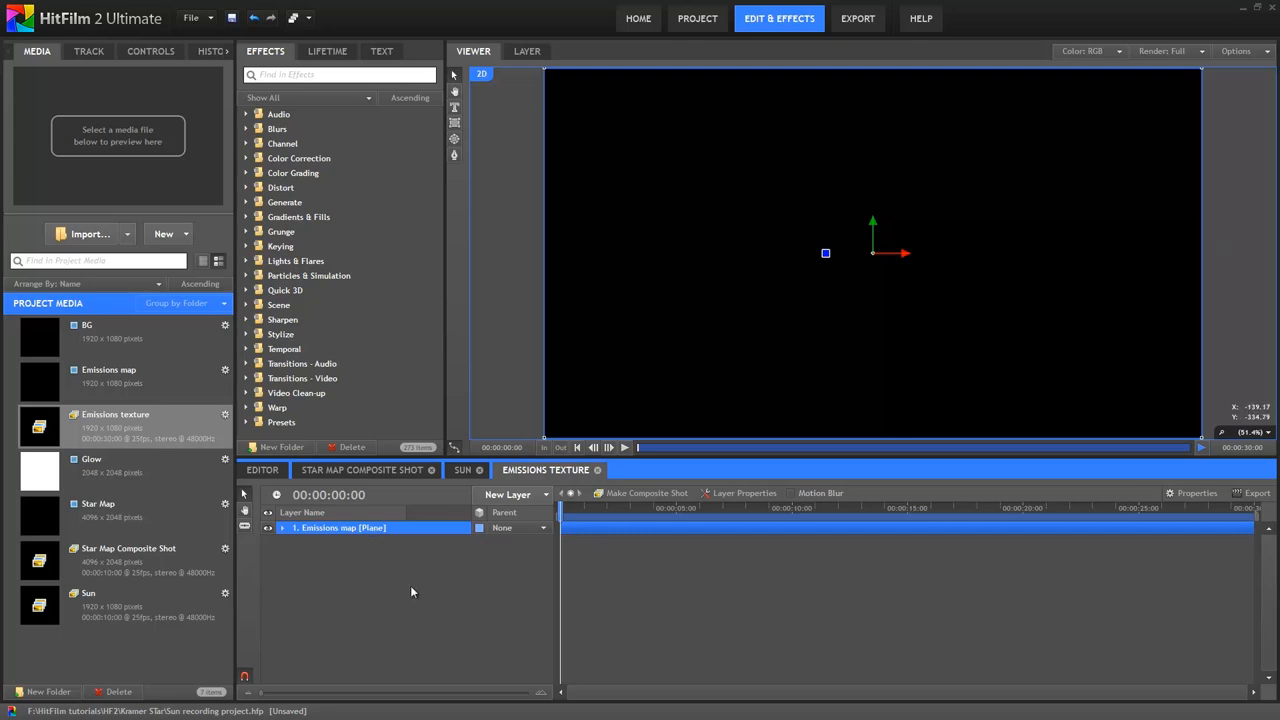
{"action": "mouse_move", "coordinate": [384, 578]}
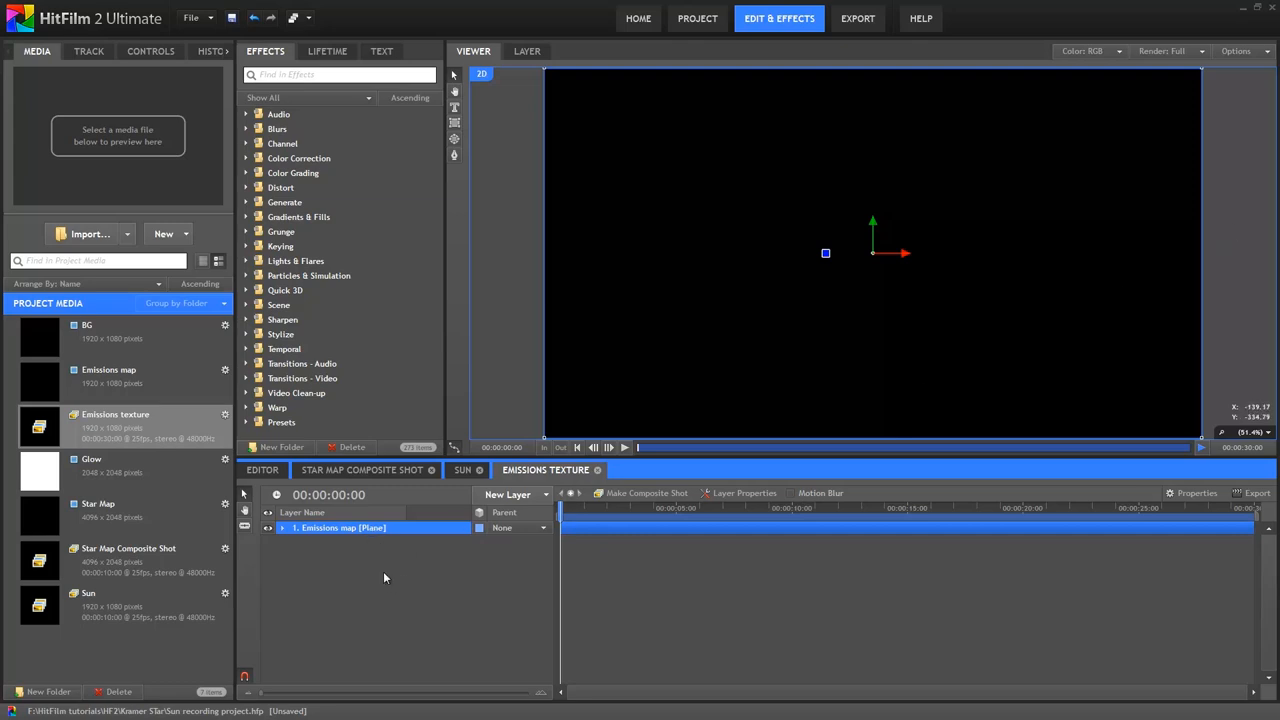
{"action": "mouse_move", "coordinate": [362, 332]}
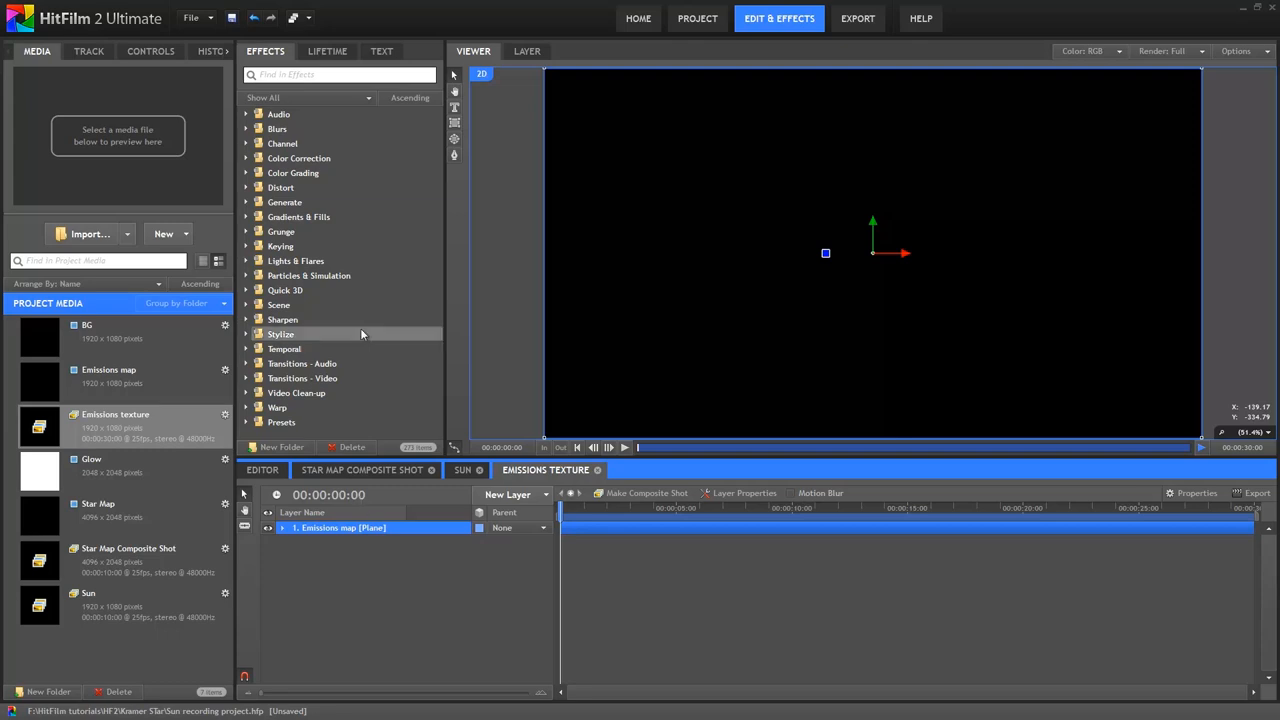
Step: Find Fractal Noise by searching 'frac' and apply it to the Emissions map plane
{"action": "type", "text": "frac"}
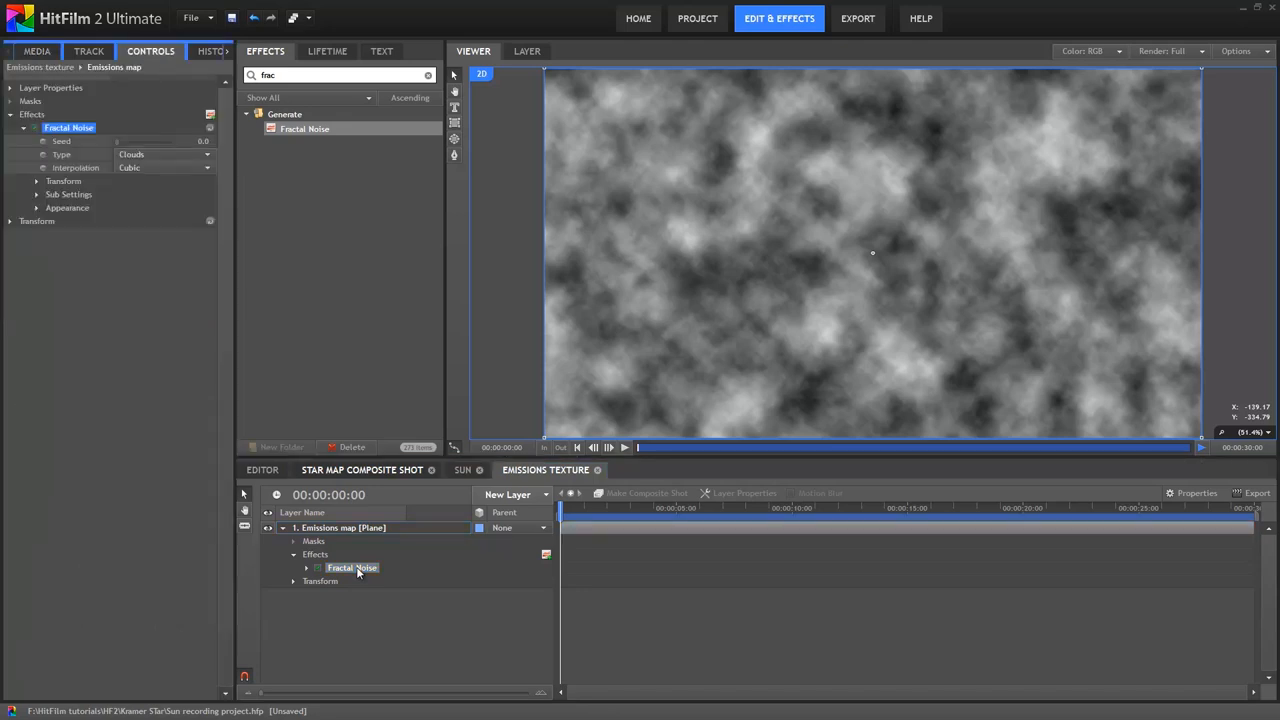
{"action": "mouse_move", "coordinate": [284, 424]}
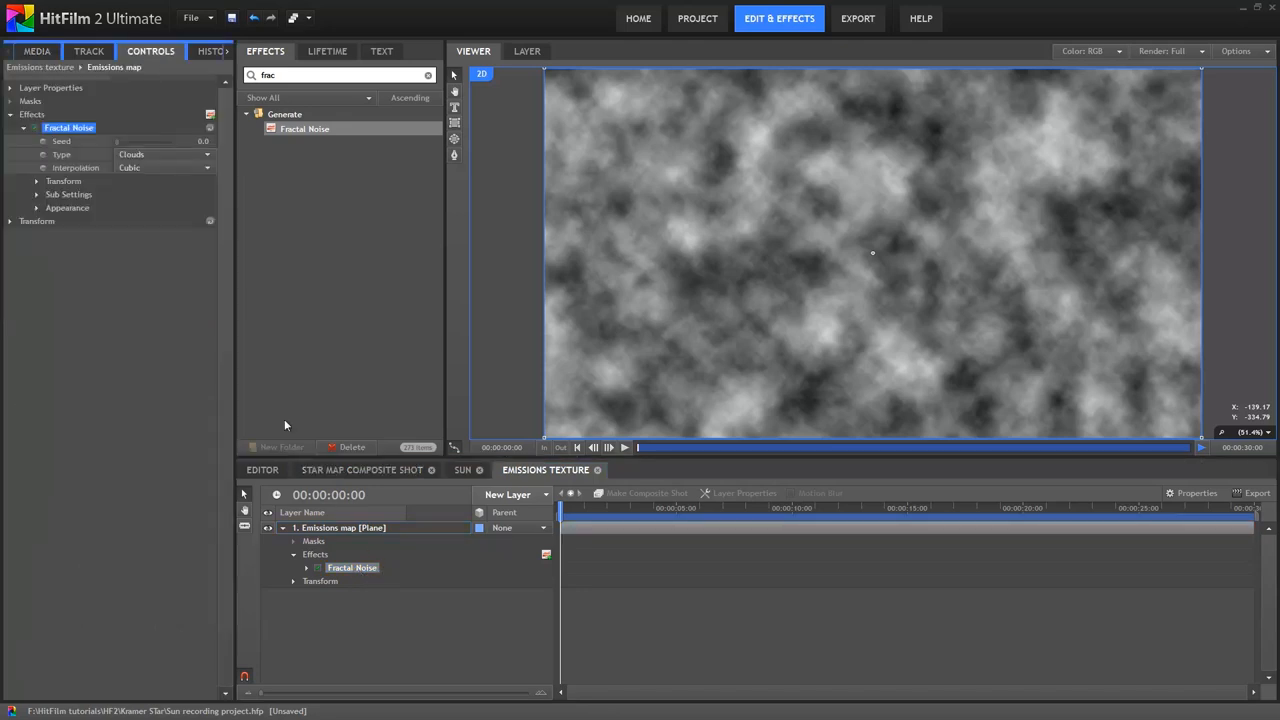
Step: Keyframe the Fractal Noise Seed at the start and raise it later so the clouds evolve
{"action": "left_click", "coordinate": [306, 568]}
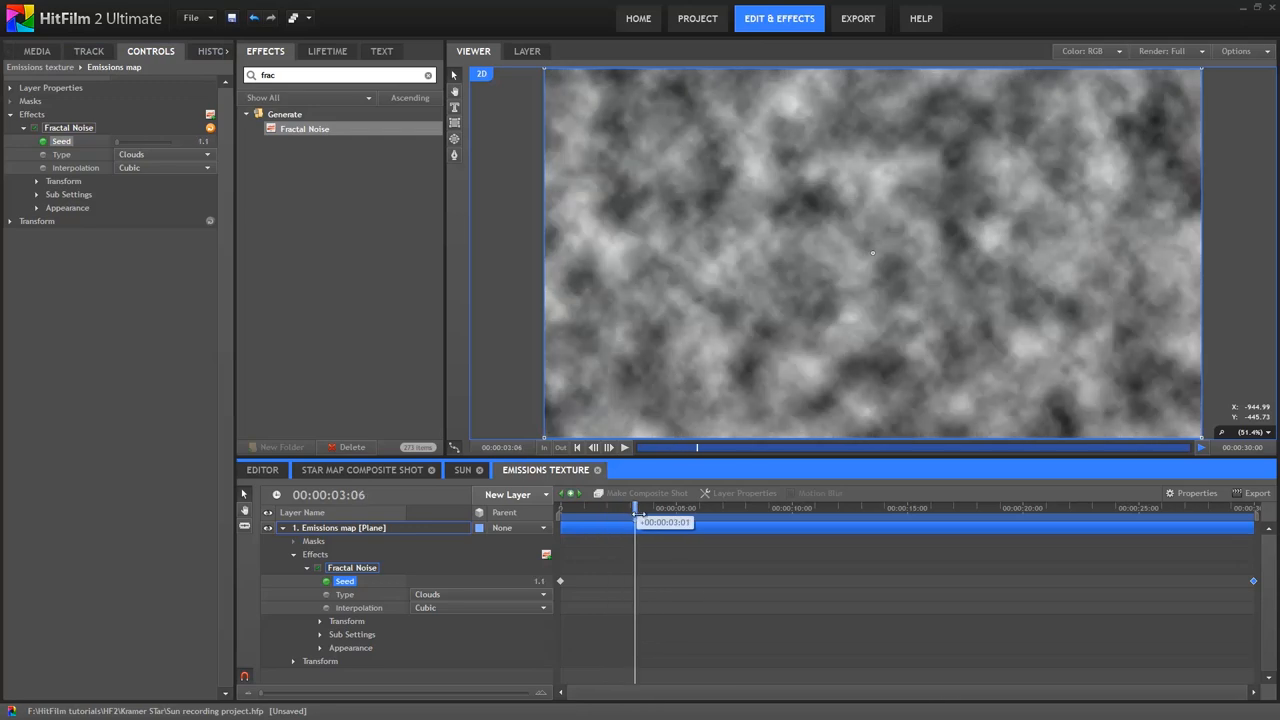
{"action": "left_click_drag", "start_coordinate": [636, 522], "coordinate": [712, 522]}
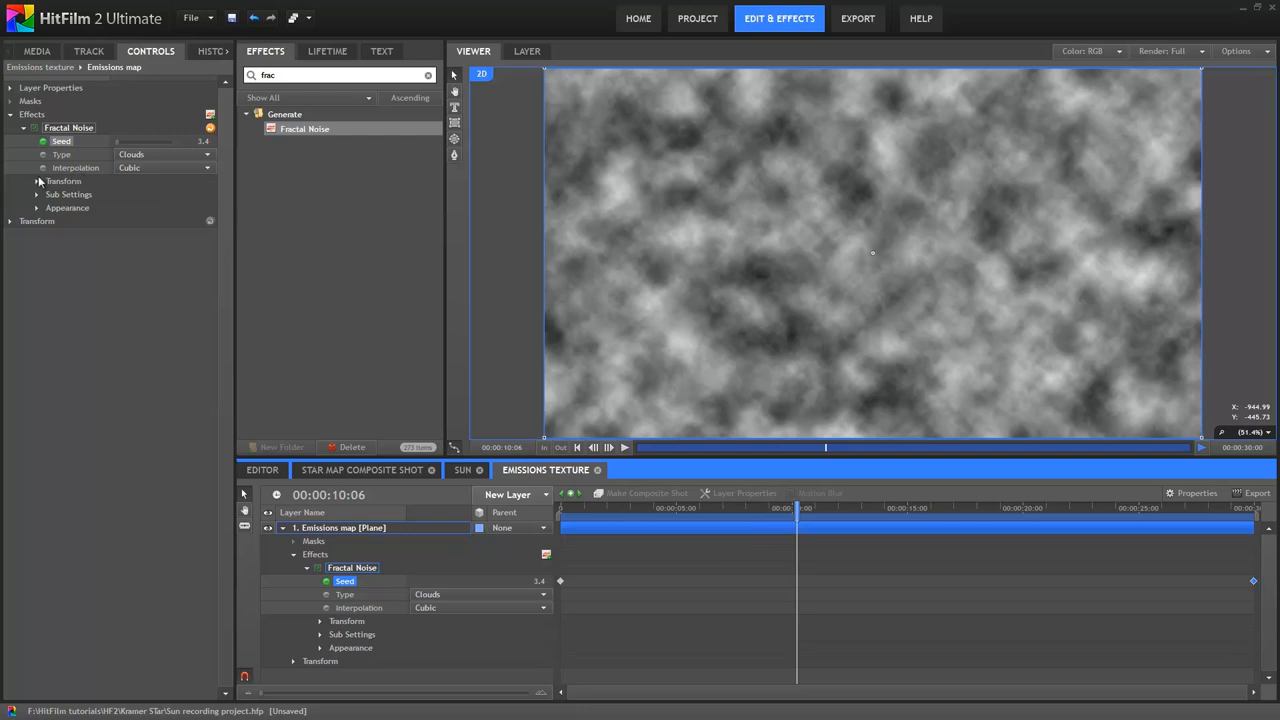
Step: Keyframe the noise Position from Y -100 at the start to 1000.0 at the end
{"action": "left_click", "coordinate": [36, 180]}
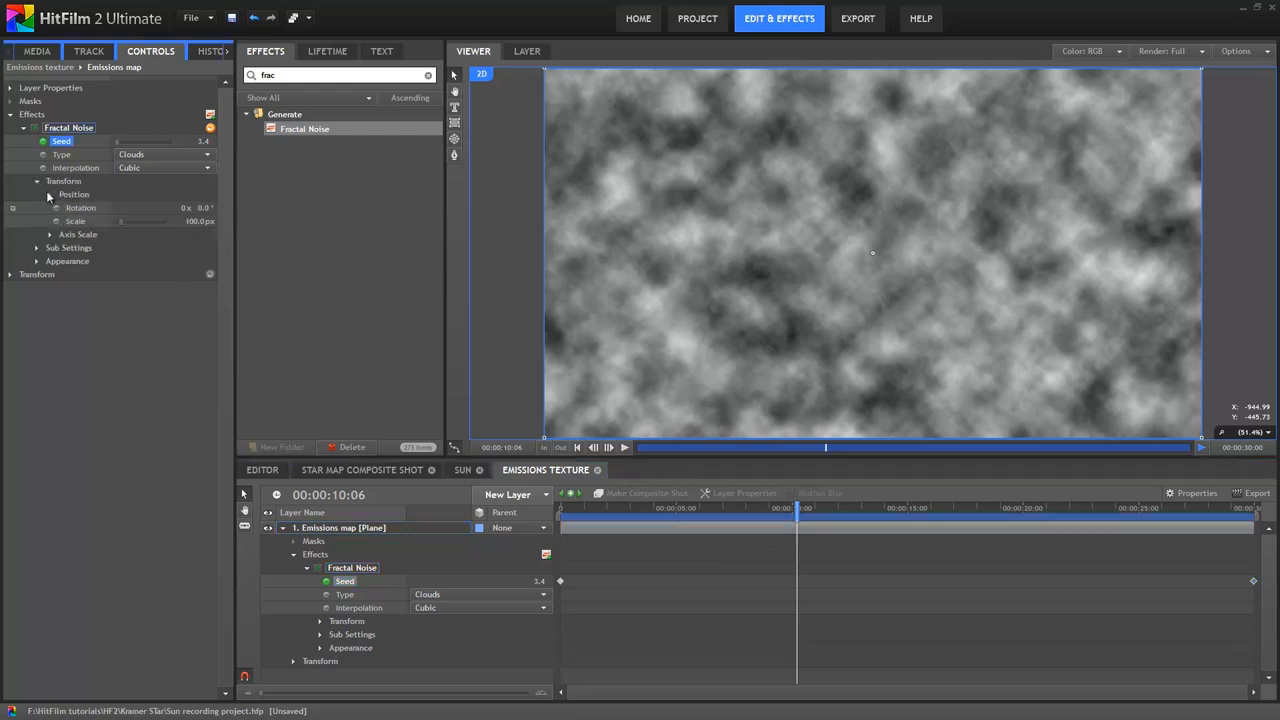
{"action": "left_click", "coordinate": [50, 194]}
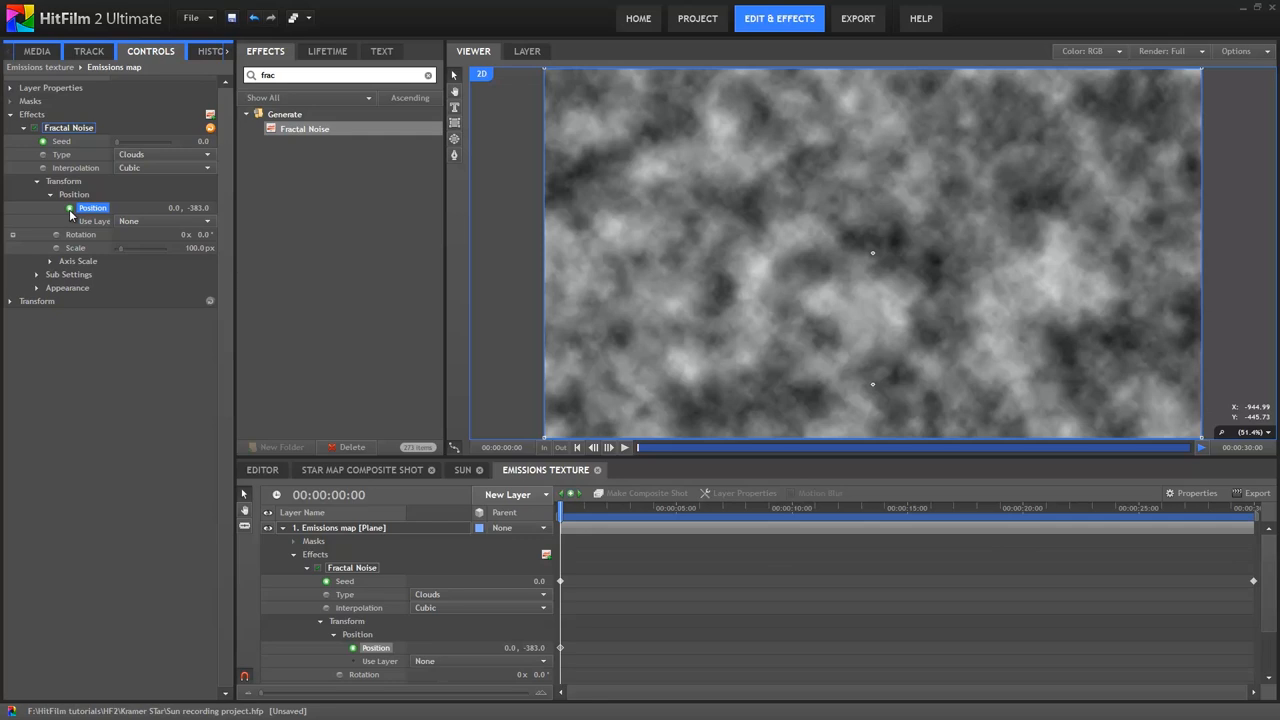
{"action": "mouse_move", "coordinate": [168, 212]}
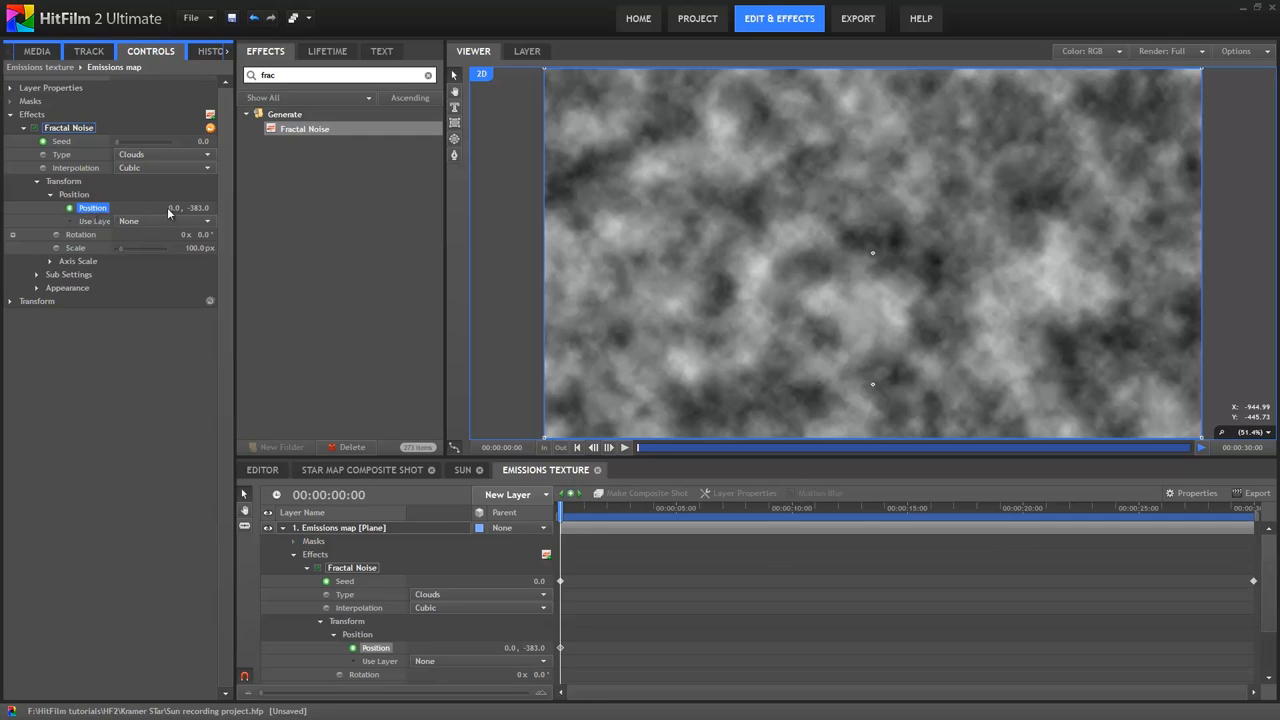
{"action": "type", "text": "-1000"}
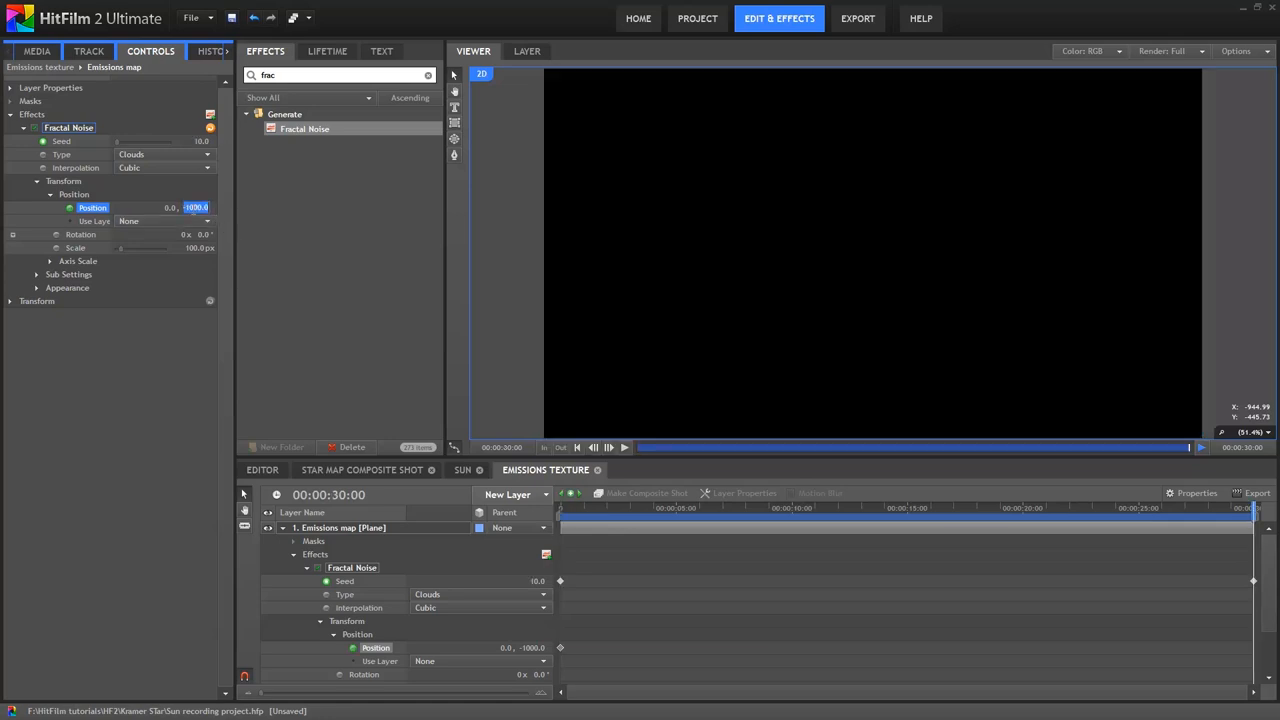
{"action": "type", "text": "1000.0"}
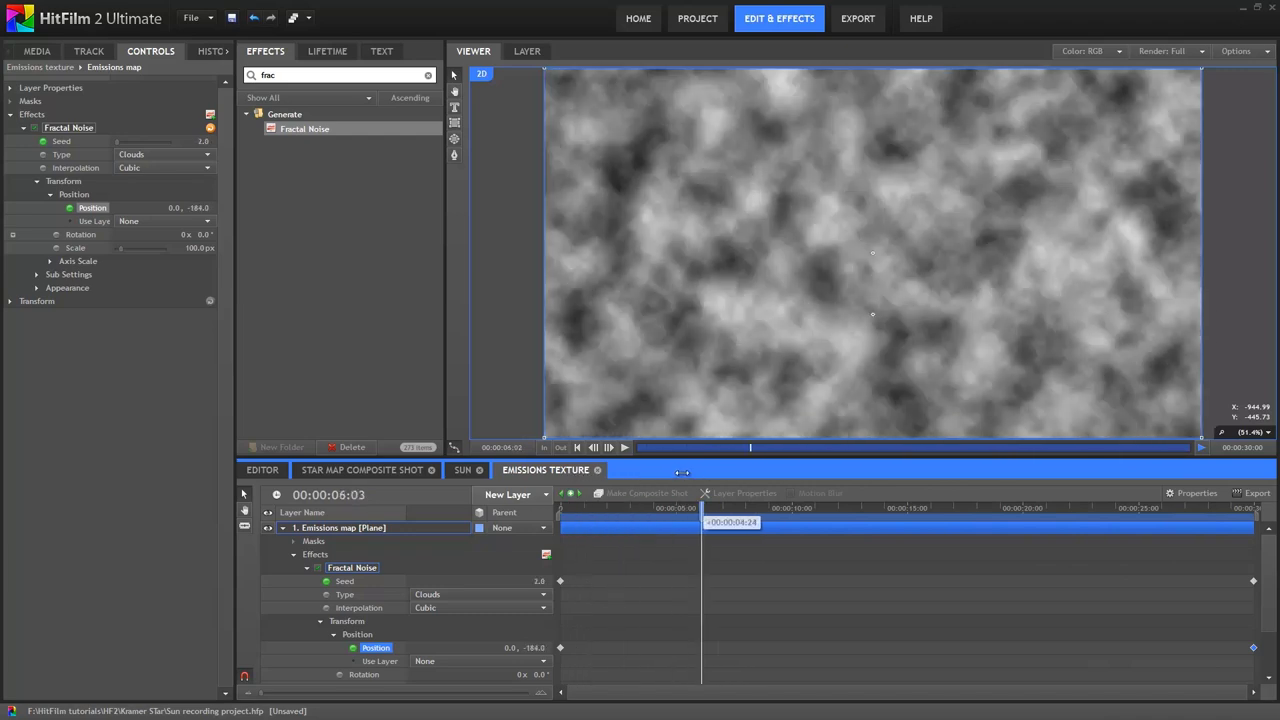
Step: Play back the composite from the start to preview the drifting clouds
{"action": "left_click", "coordinate": [628, 448]}
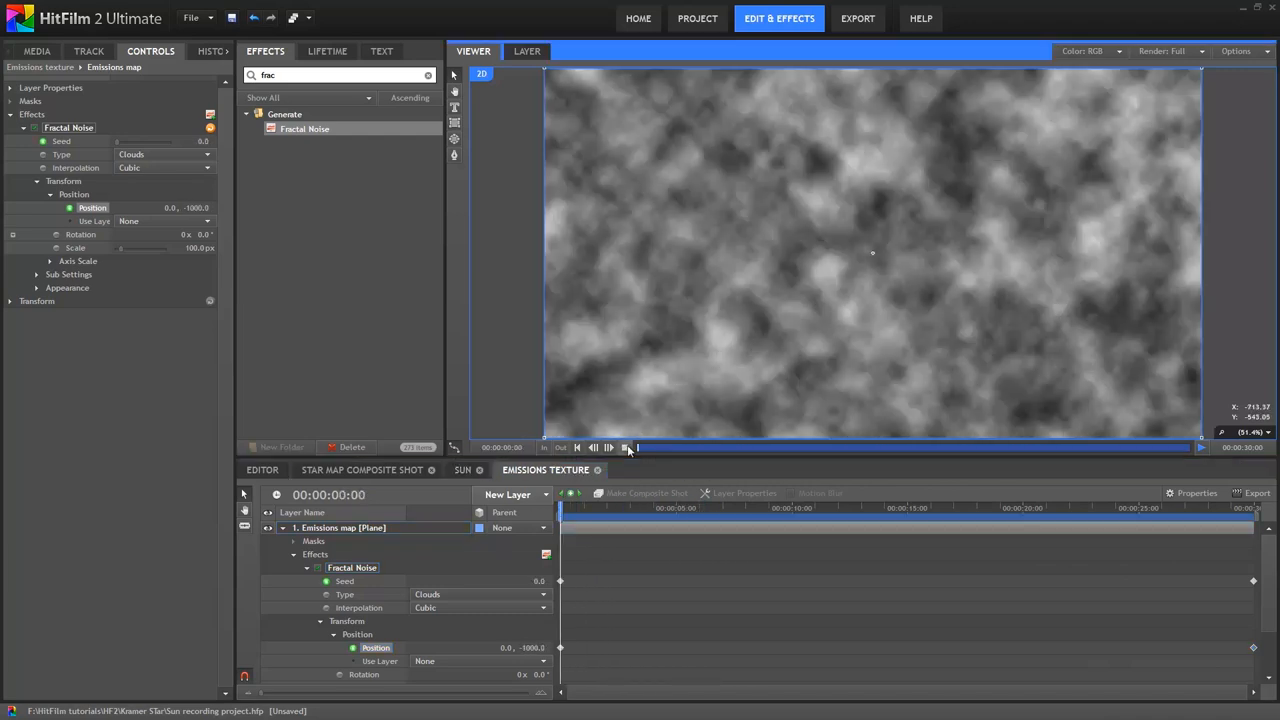
{"action": "left_click", "coordinate": [626, 448]}
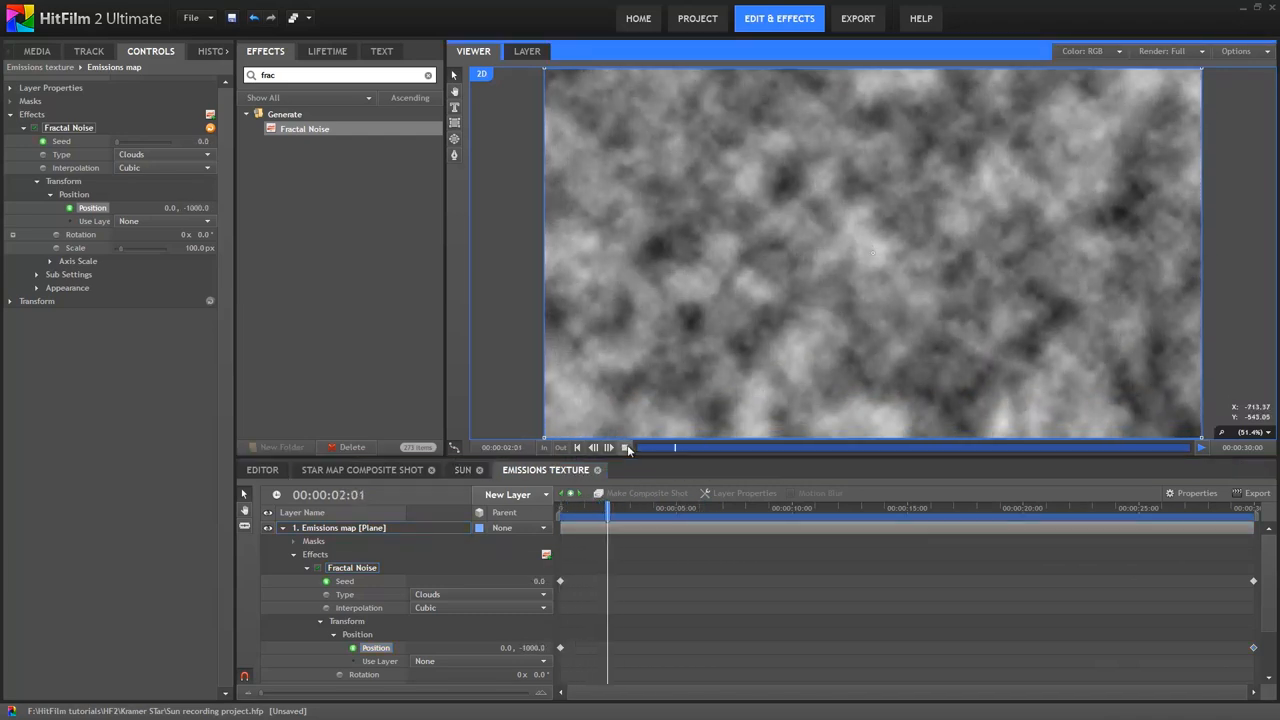
{"action": "left_click", "coordinate": [628, 448]}
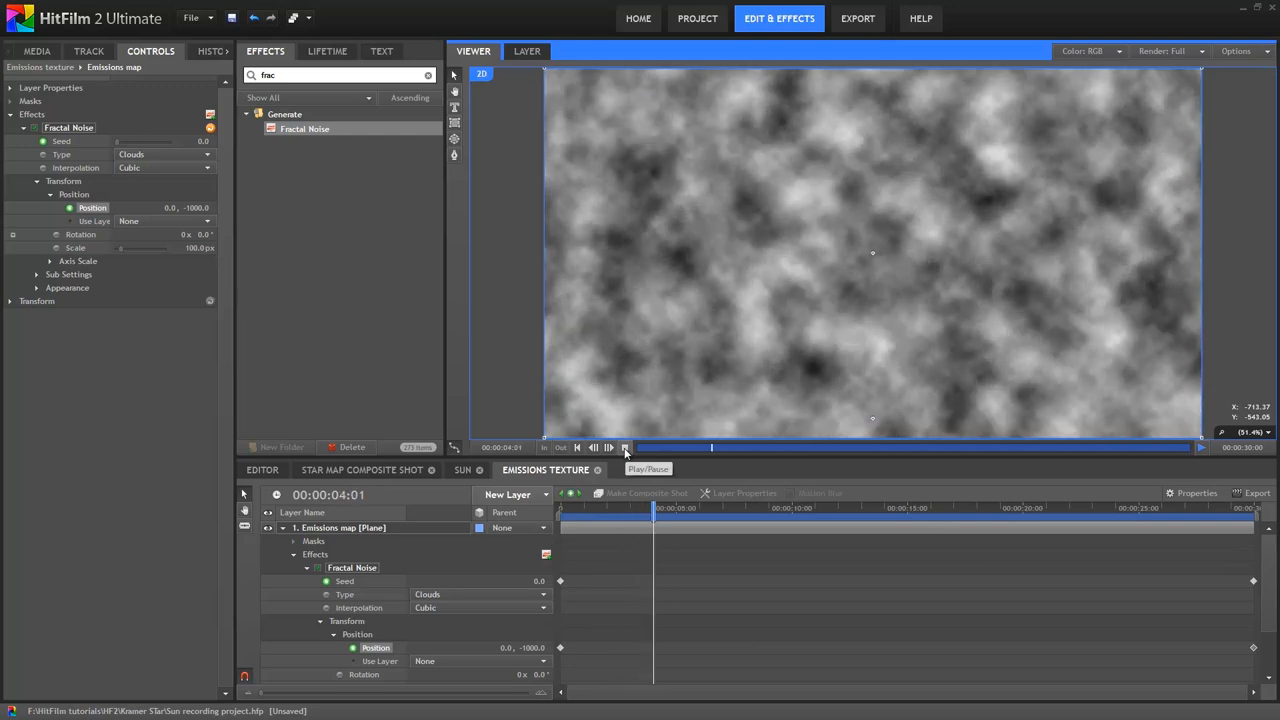
{"action": "left_click", "coordinate": [592, 448]}
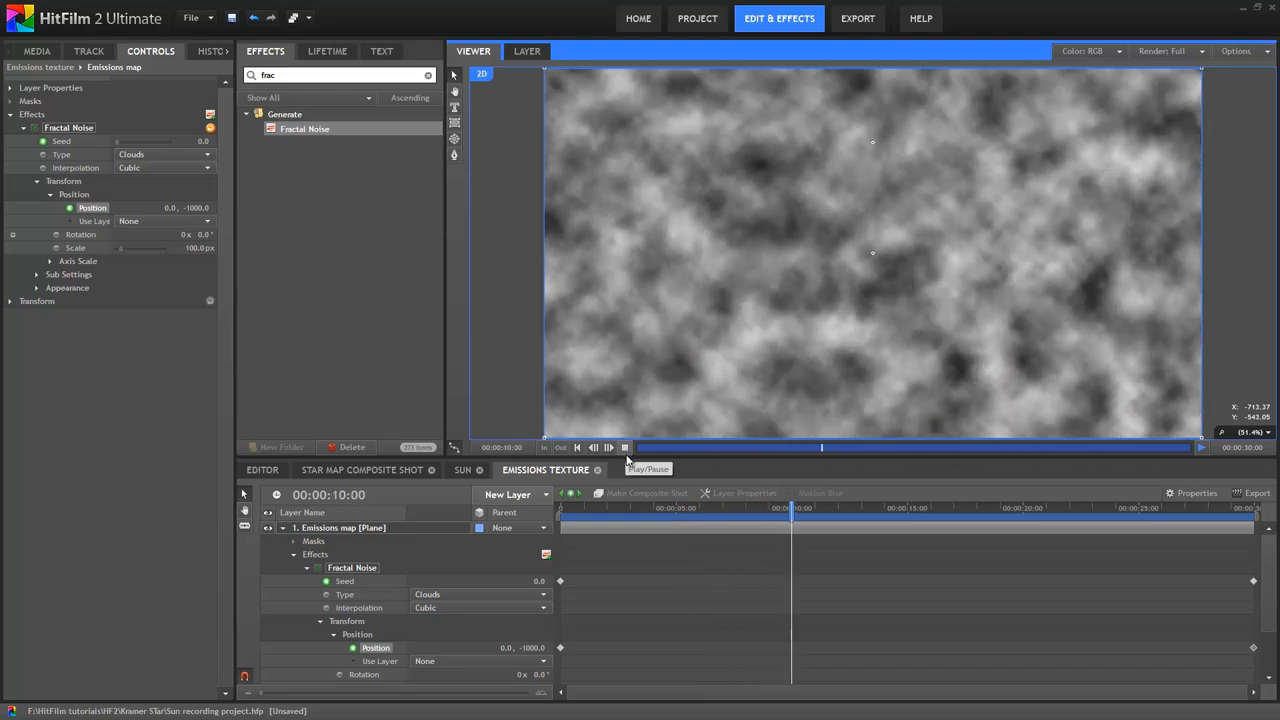
Step: Reduce the noise Scale and set Sub Settings rotation to 280.0 degrees
{"action": "left_click", "coordinate": [608, 448]}
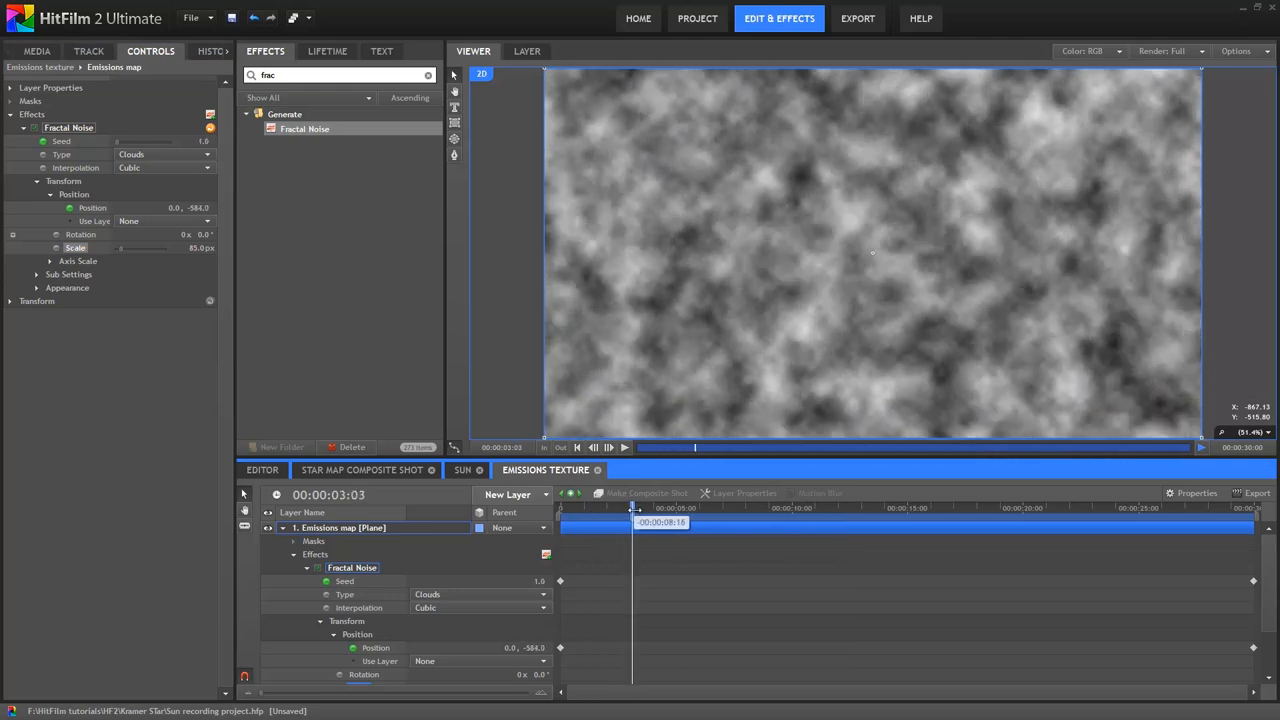
{"action": "left_click", "coordinate": [36, 274]}
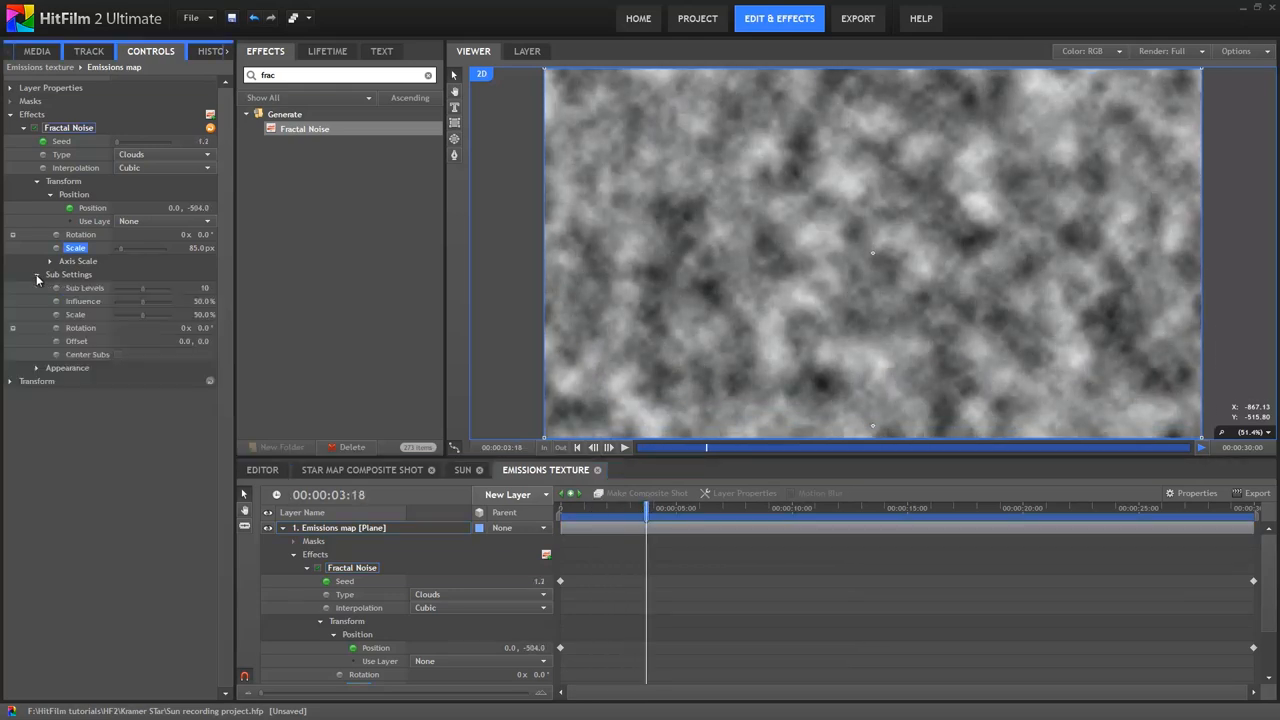
{"action": "double_click", "coordinate": [200, 300]}
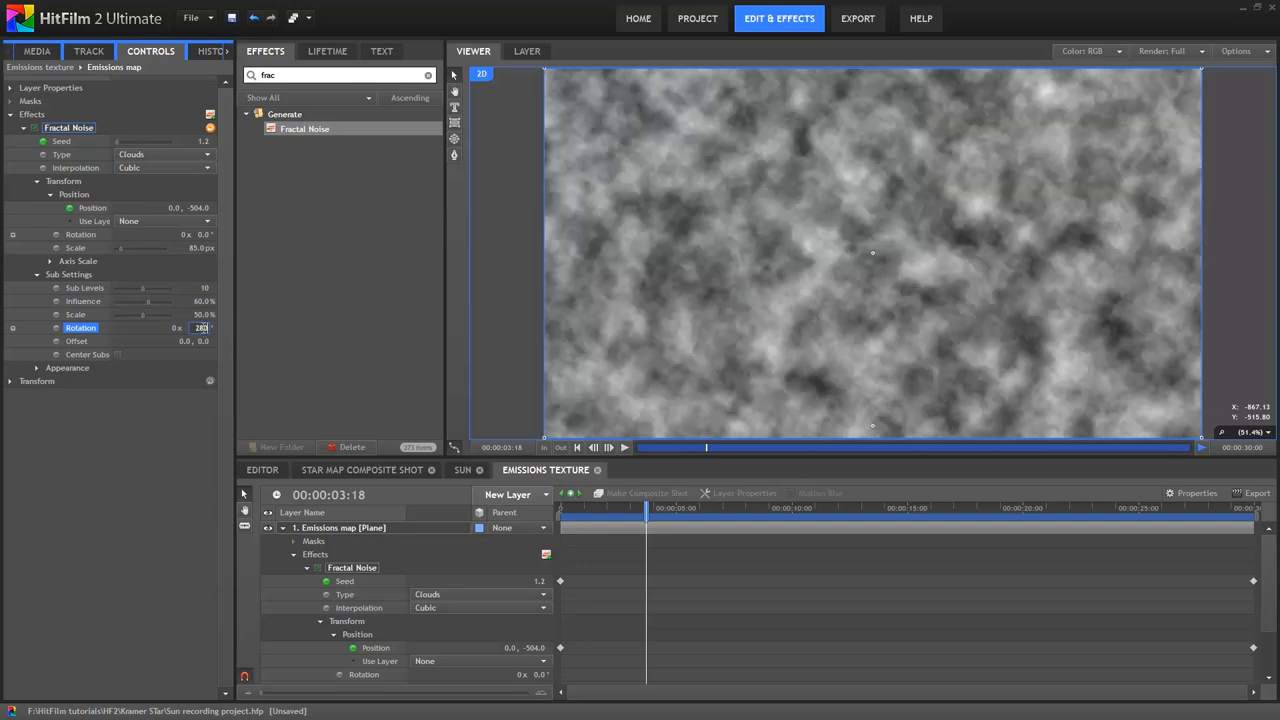
{"action": "type", "text": "280.0°"}
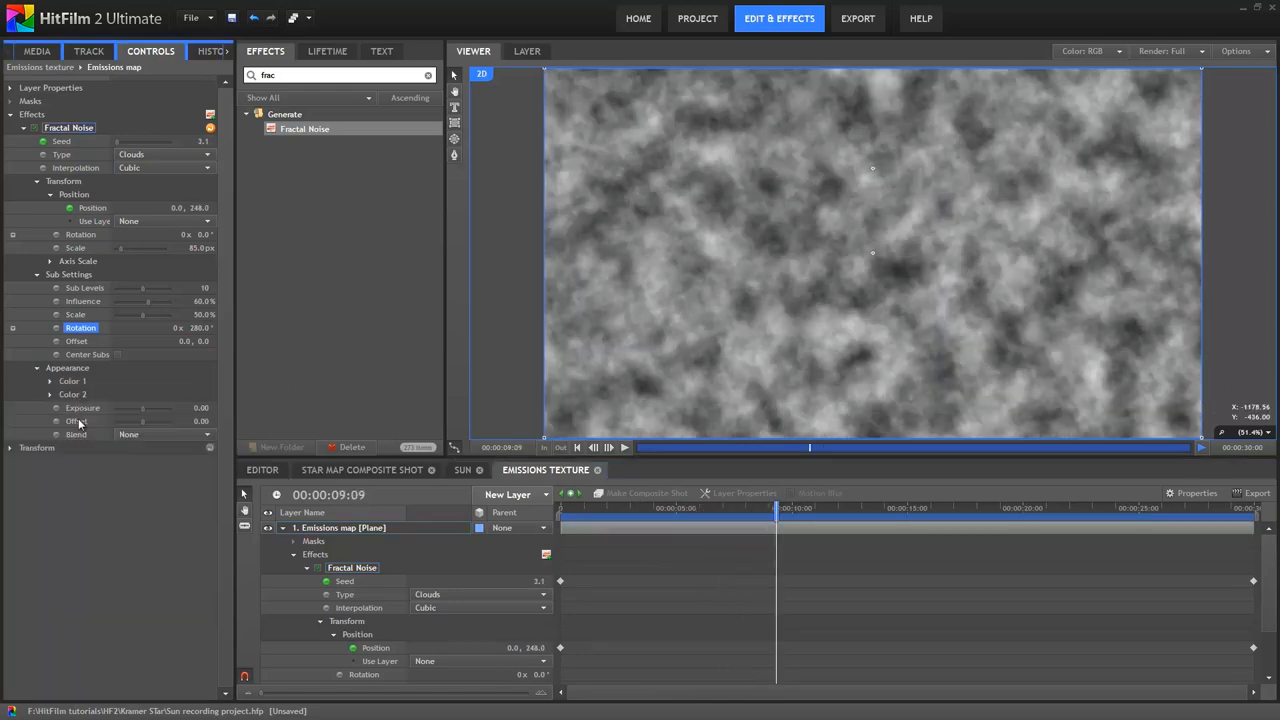
Step: Boost the second colour's exposure and lower its offset for white cloud clumps on black
{"action": "left_click", "coordinate": [50, 380]}
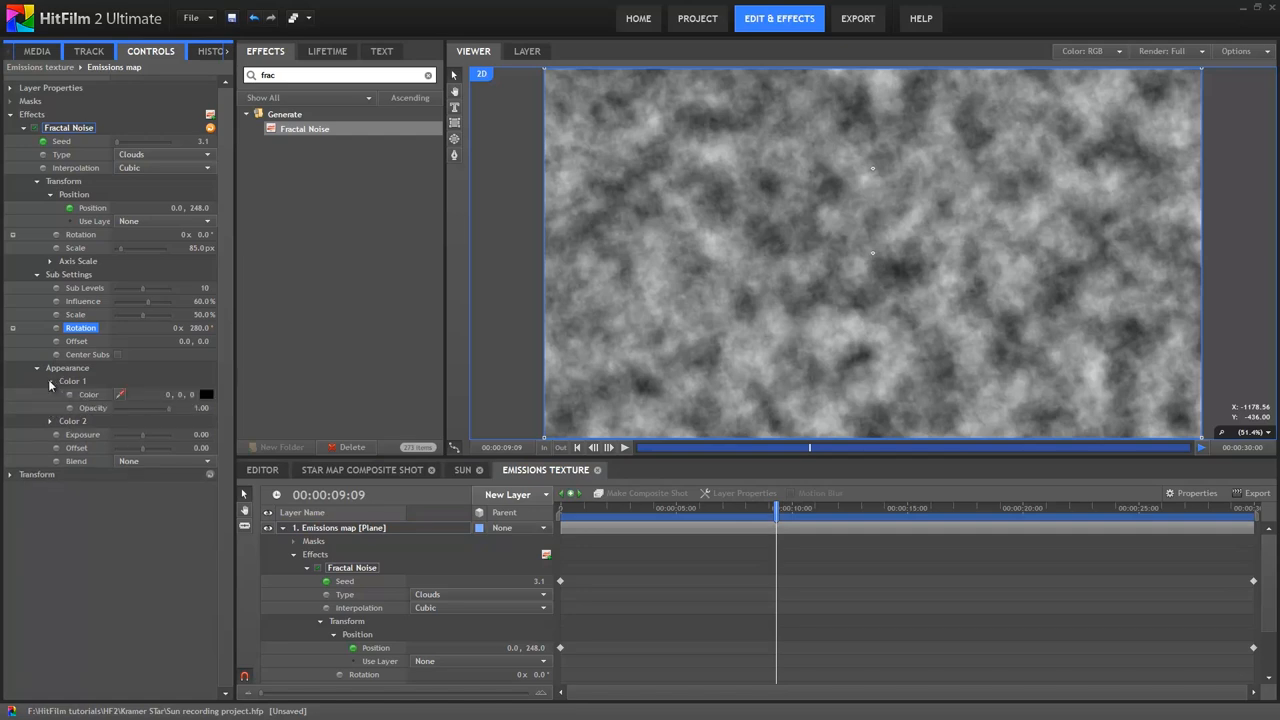
{"action": "left_click", "coordinate": [50, 394]}
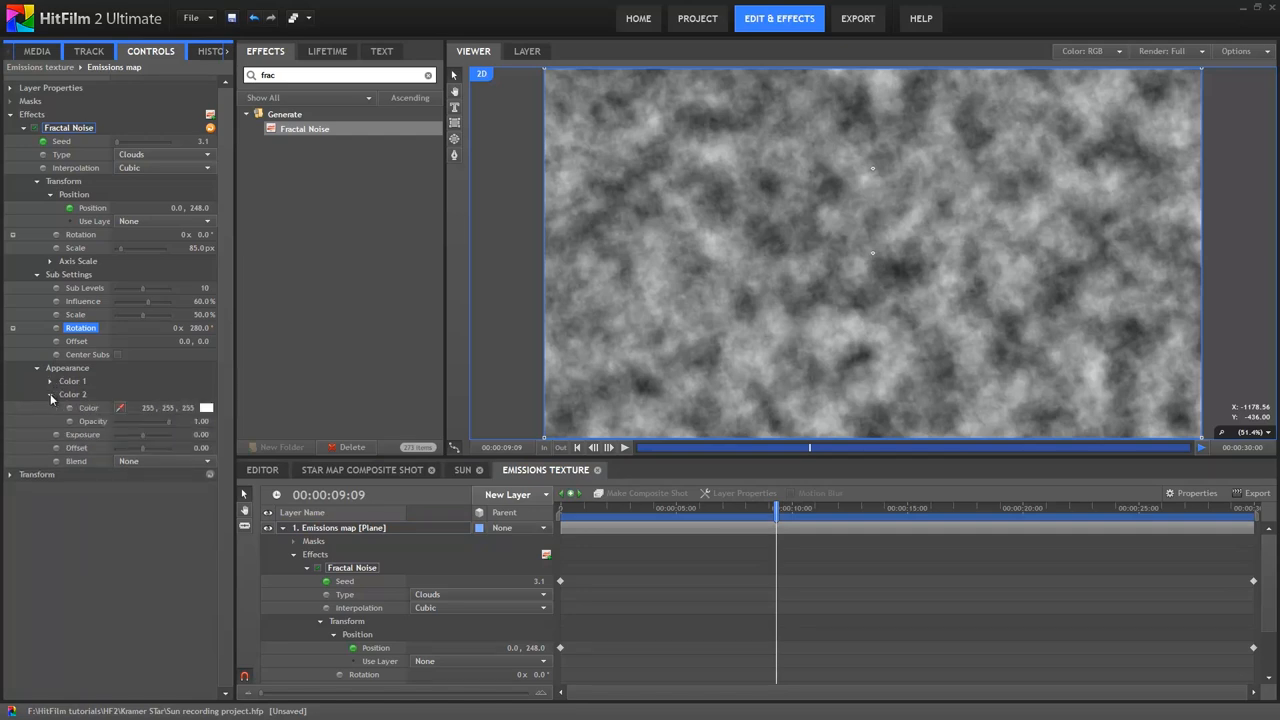
{"action": "left_click", "coordinate": [50, 394]}
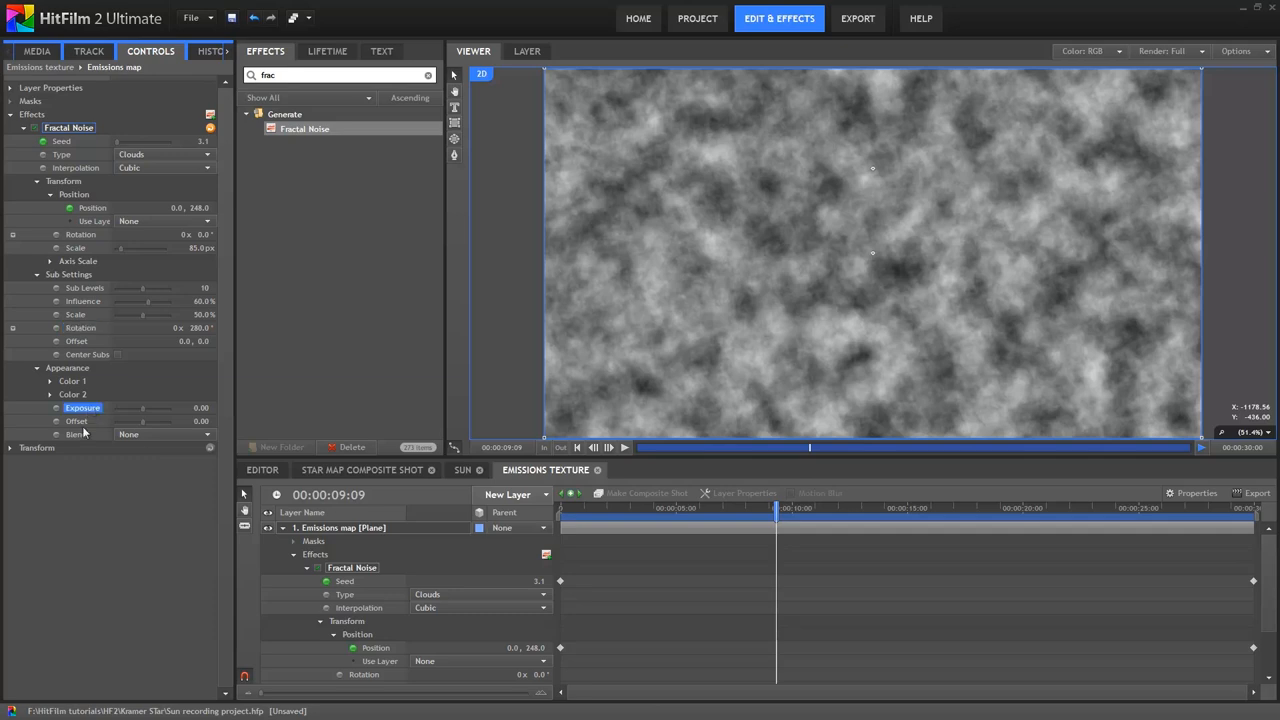
{"action": "left_click", "coordinate": [76, 420]}
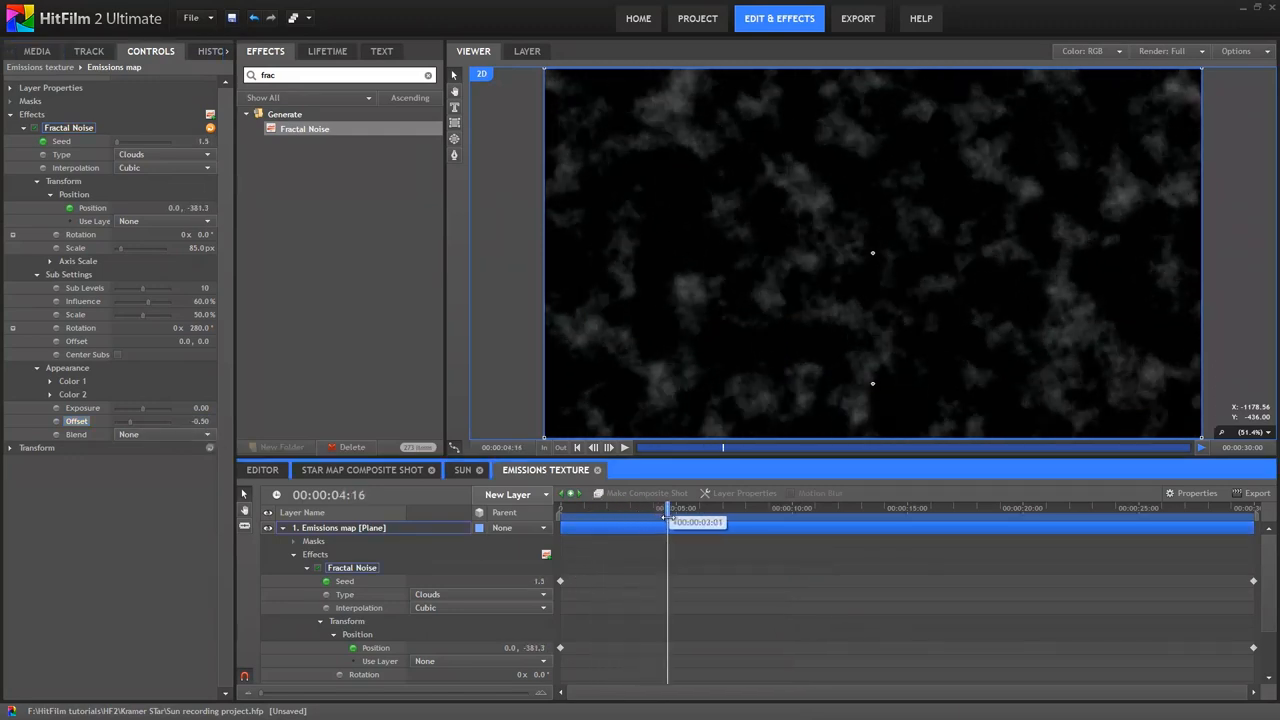
{"action": "left_click_drag", "start_coordinate": [668, 508], "coordinate": [790, 508]}
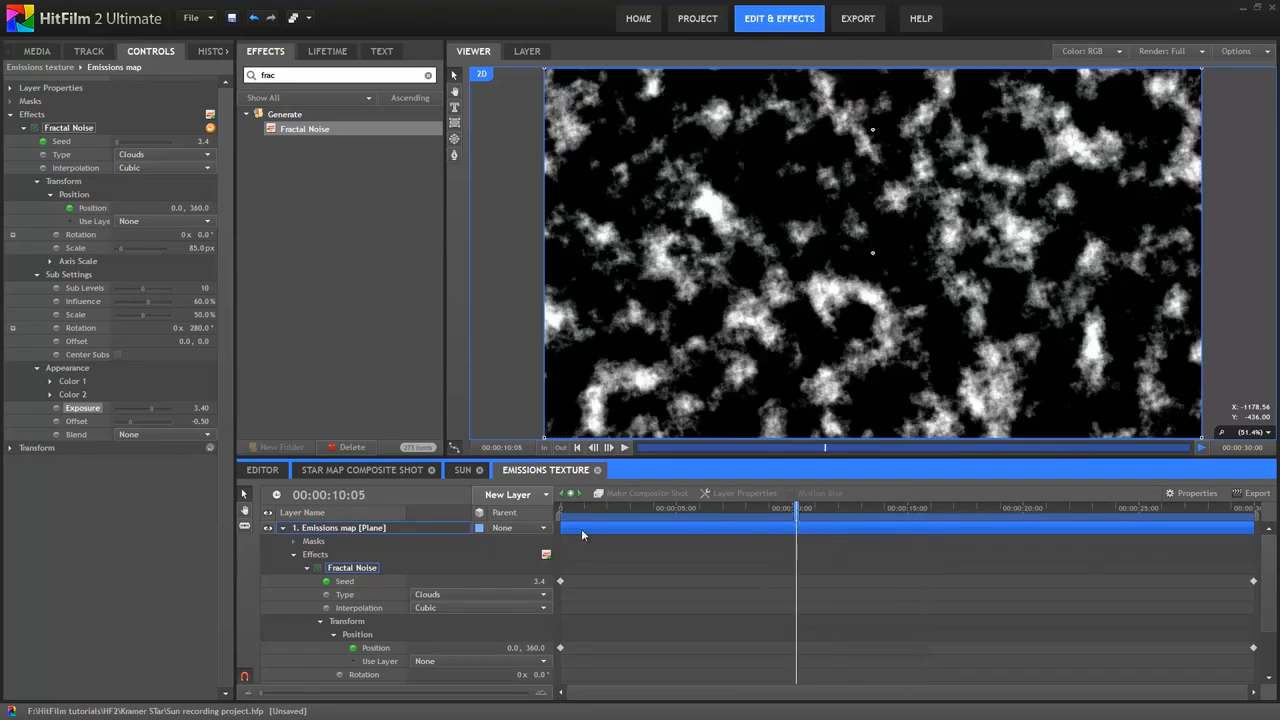
Step: Draw an ellipse mask, raise its feather strength and expansion, and feather it In
{"action": "left_click", "coordinate": [340, 528]}
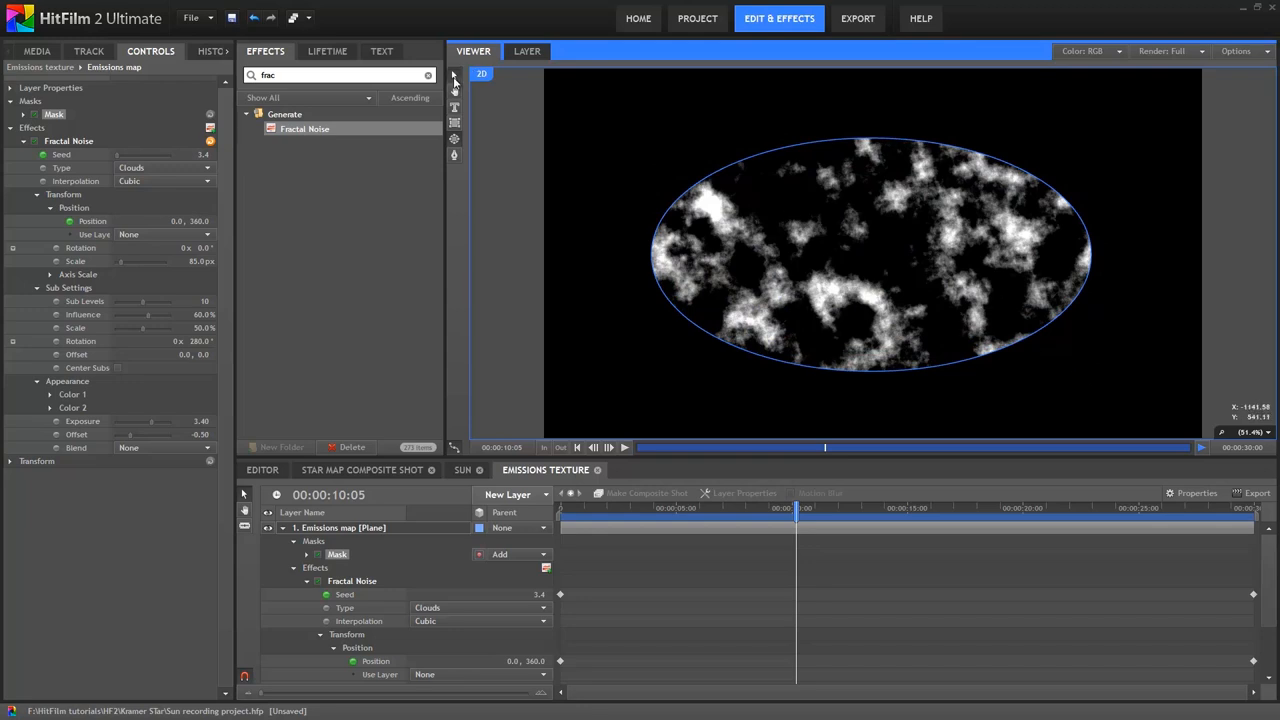
{"action": "left_click", "coordinate": [874, 270]}
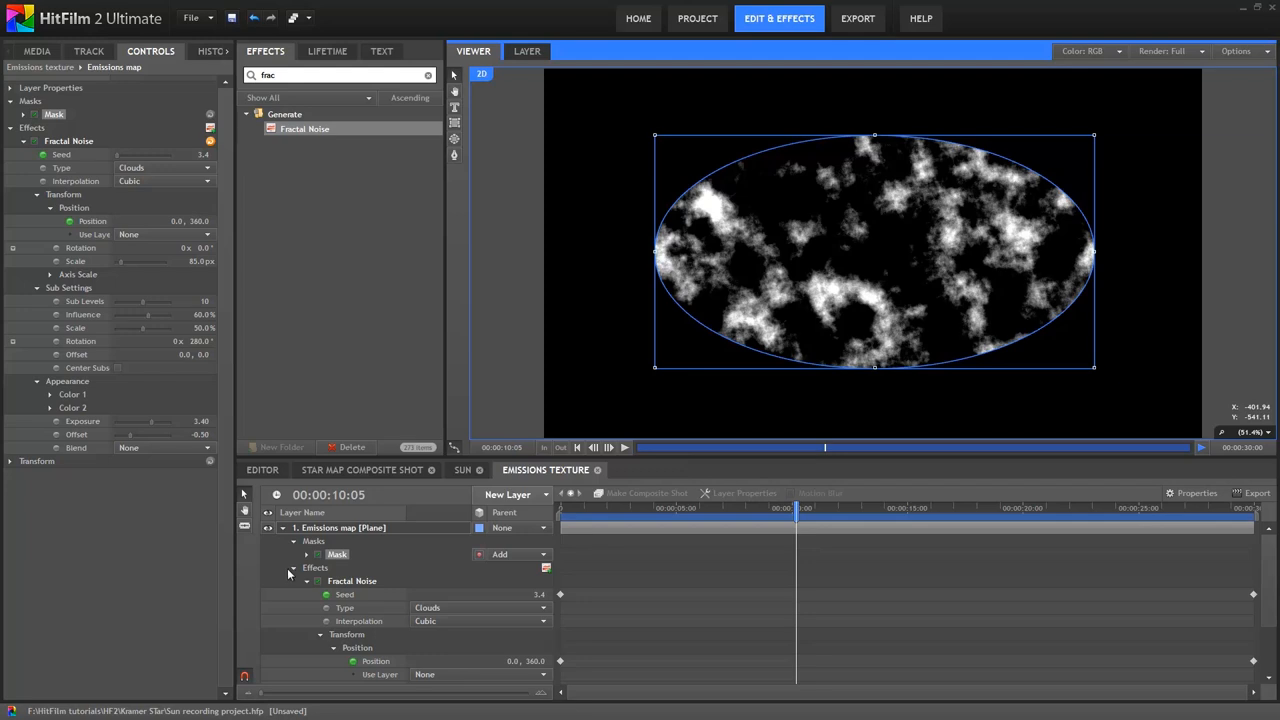
{"action": "left_click", "coordinate": [24, 114]}
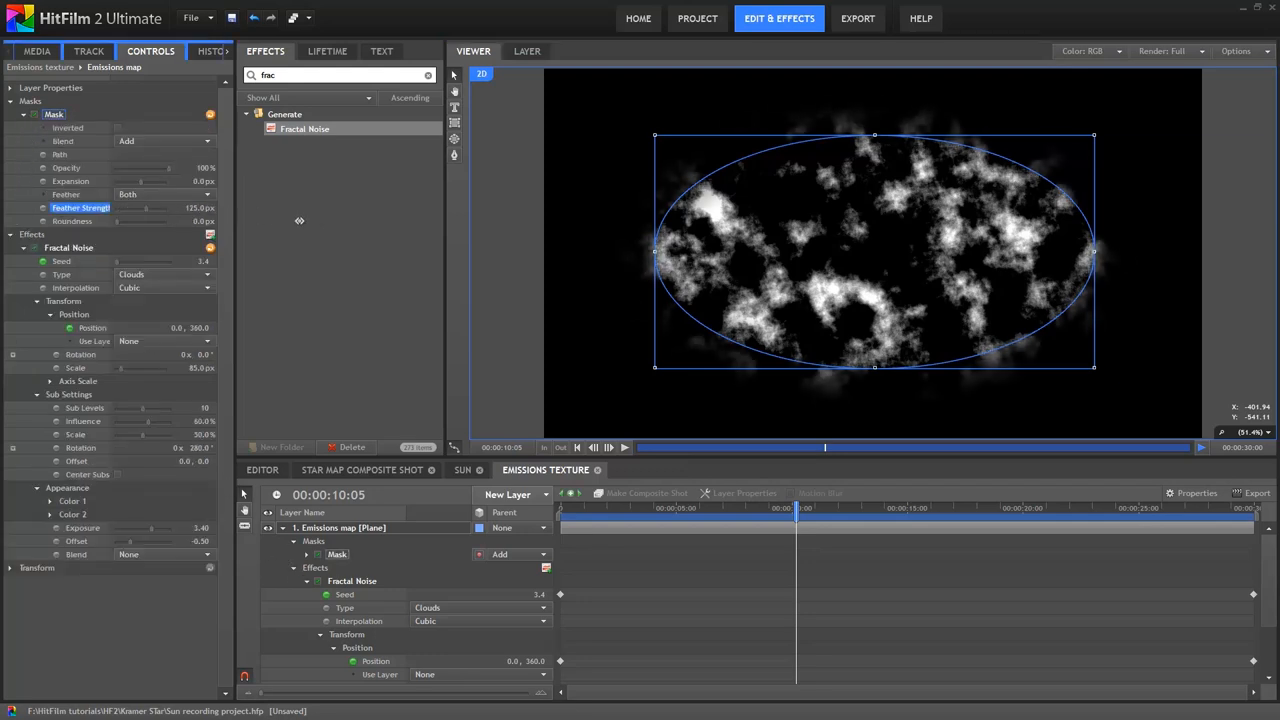
{"action": "left_click_drag", "start_coordinate": [144, 208], "coordinate": [164, 208]}
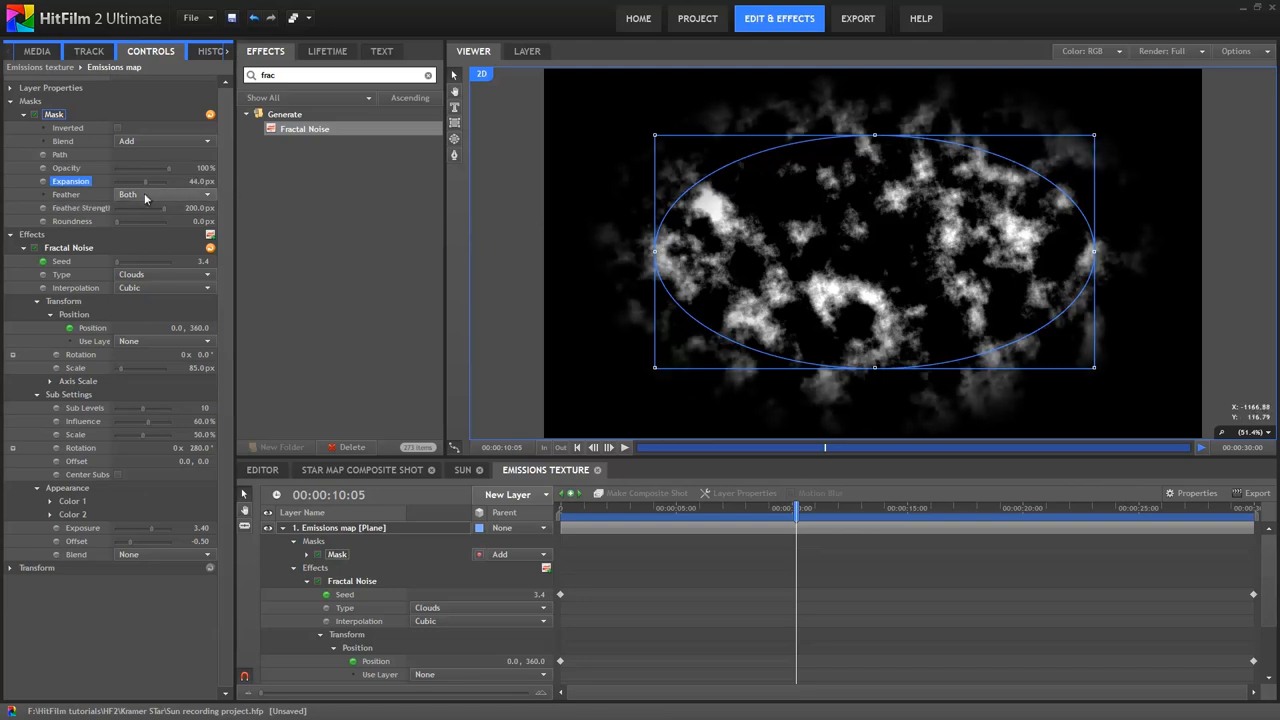
{"action": "left_click", "coordinate": [164, 194]}
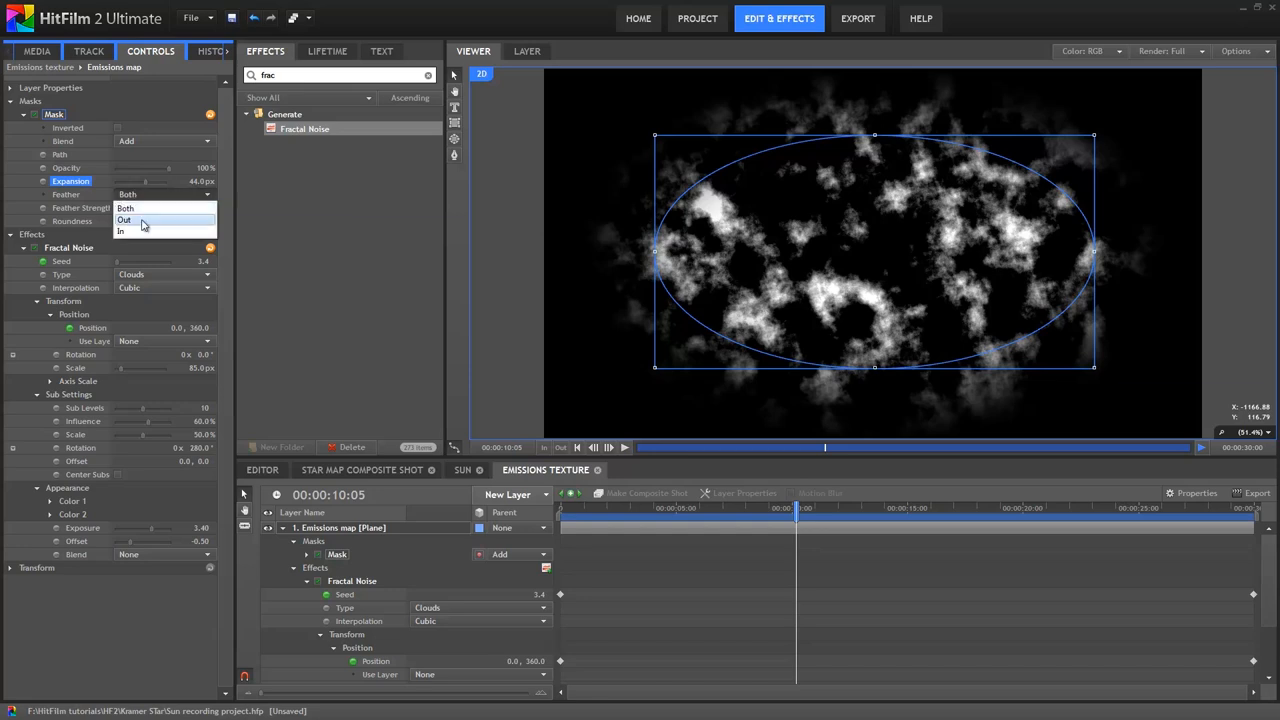
{"action": "left_click", "coordinate": [120, 232]}
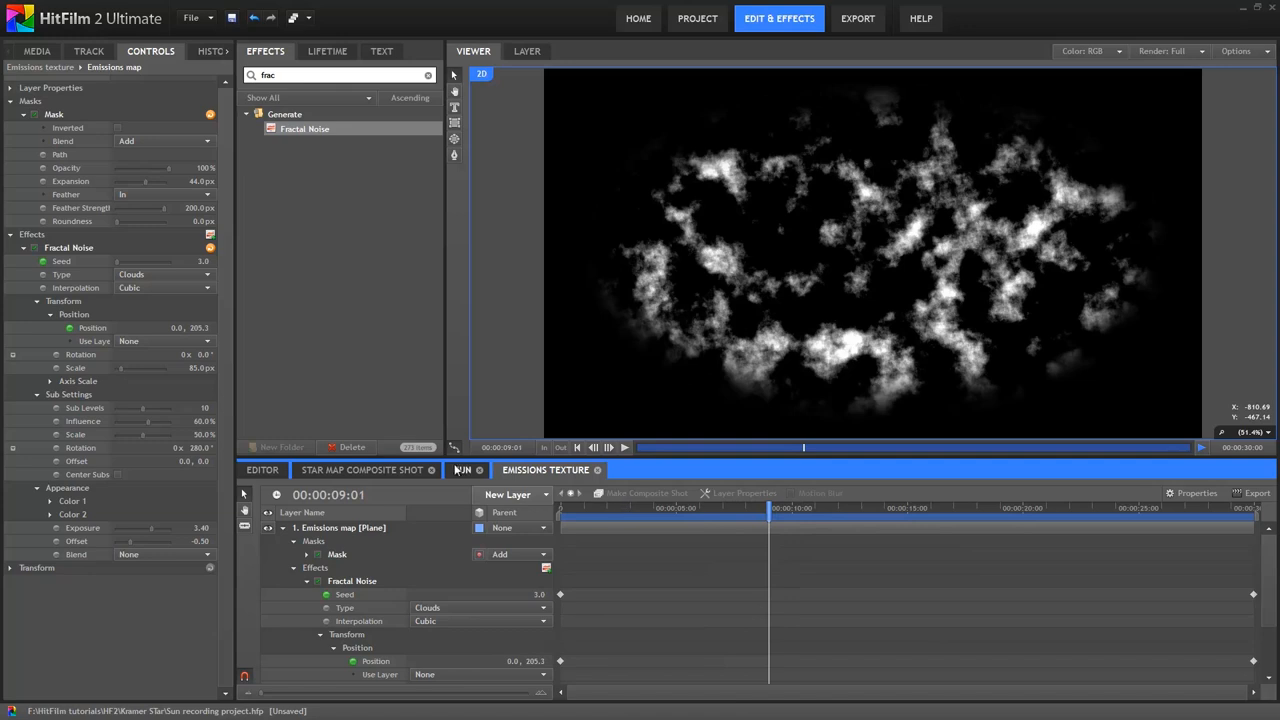
Step: Drop Emissions texture into the Sun comp with Blend set to Add, then search Effects for 'polar'
{"action": "left_click", "coordinate": [460, 470]}
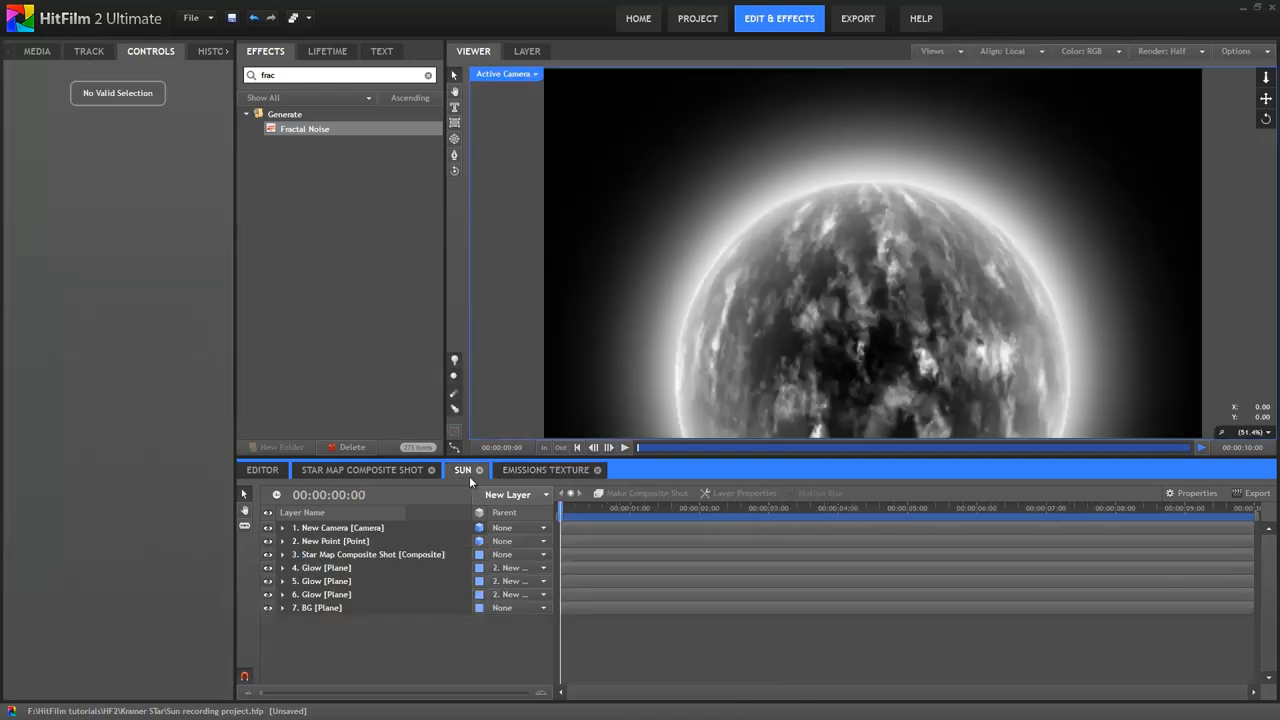
{"action": "left_click", "coordinate": [36, 52]}
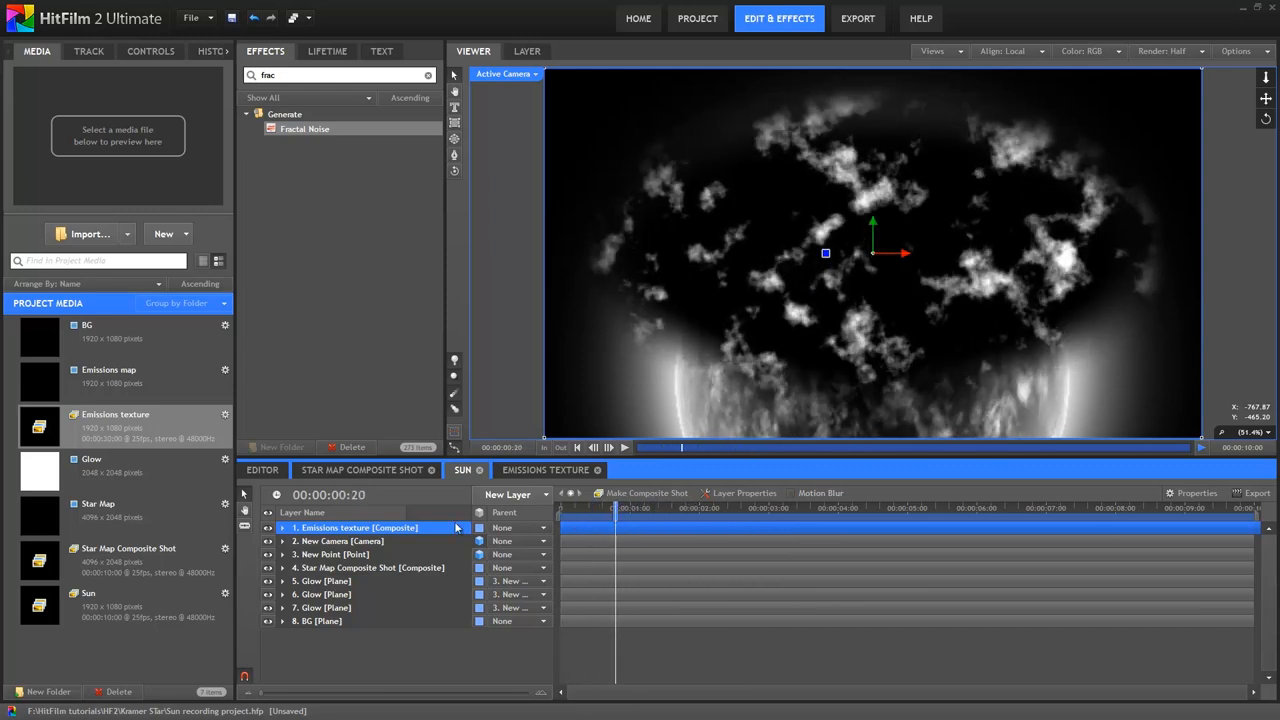
{"action": "right_click", "coordinate": [356, 528]}
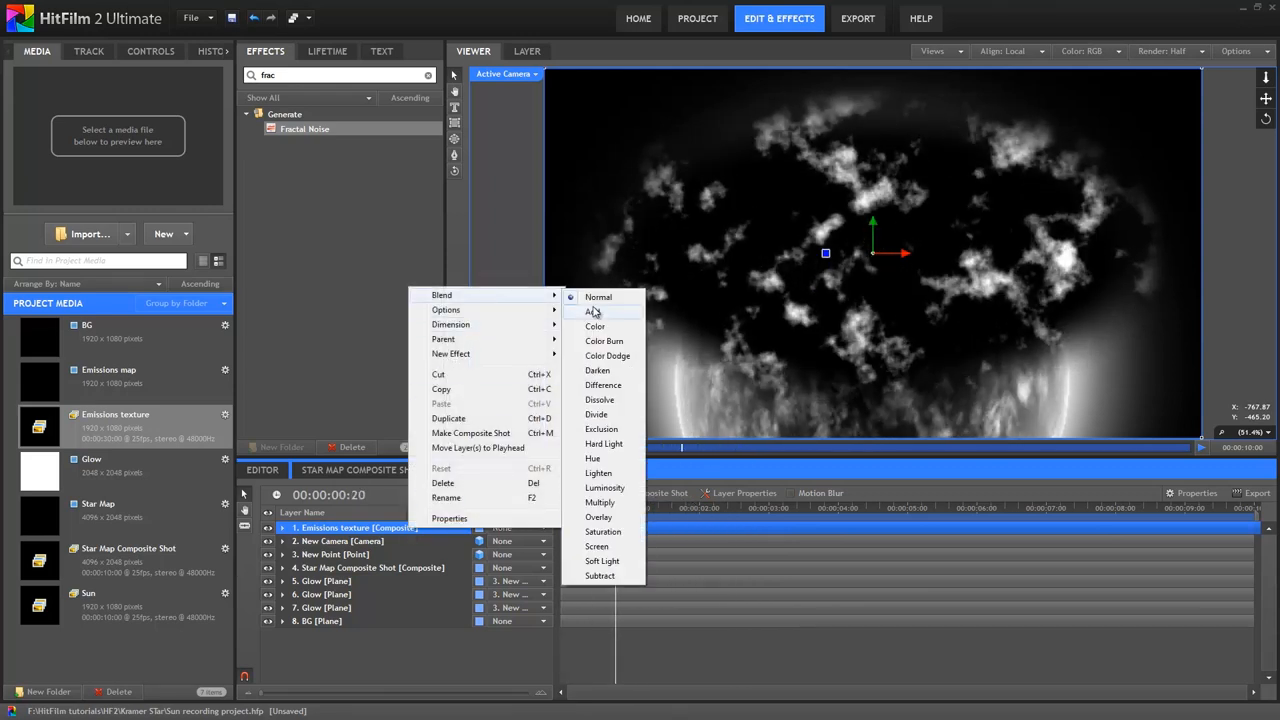
{"action": "left_click", "coordinate": [592, 312]}
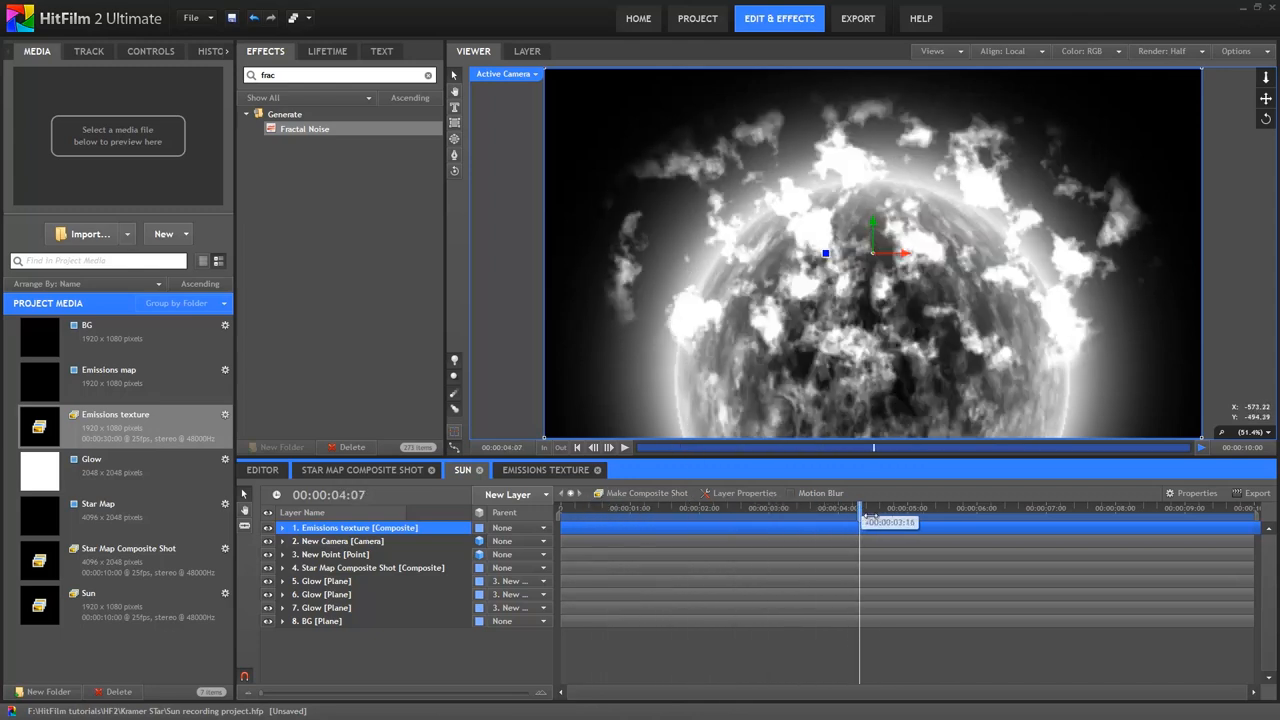
{"action": "left_click_drag", "start_coordinate": [860, 508], "coordinate": [704, 508]}
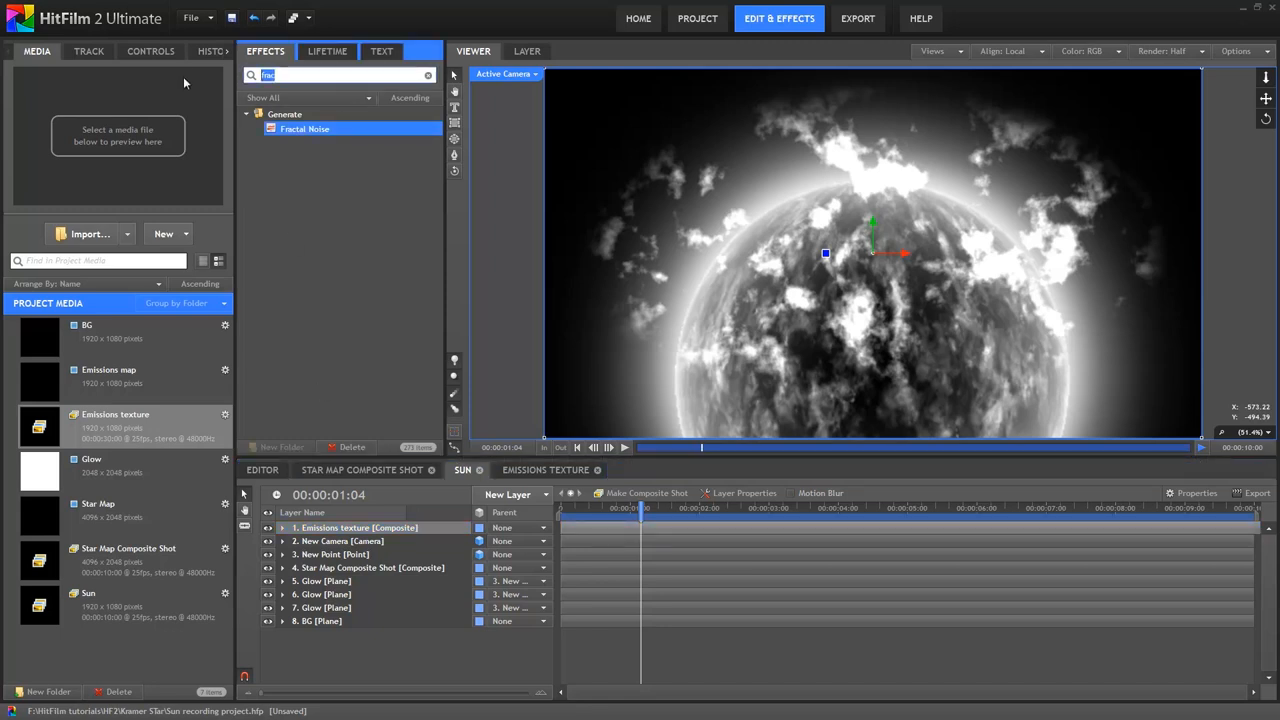
{"action": "type", "text": "polar"}
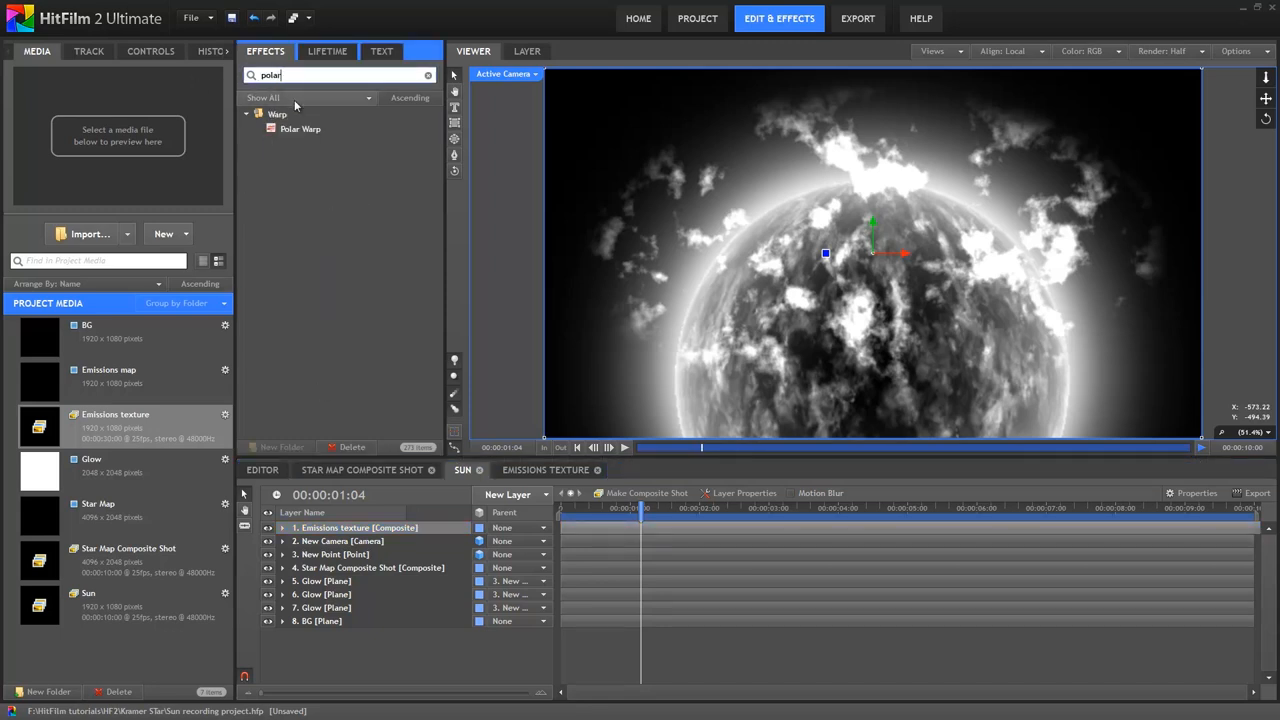
Step: Pick the Polar Warp effect for the Emissions texture layer
{"action": "left_click", "coordinate": [300, 128]}
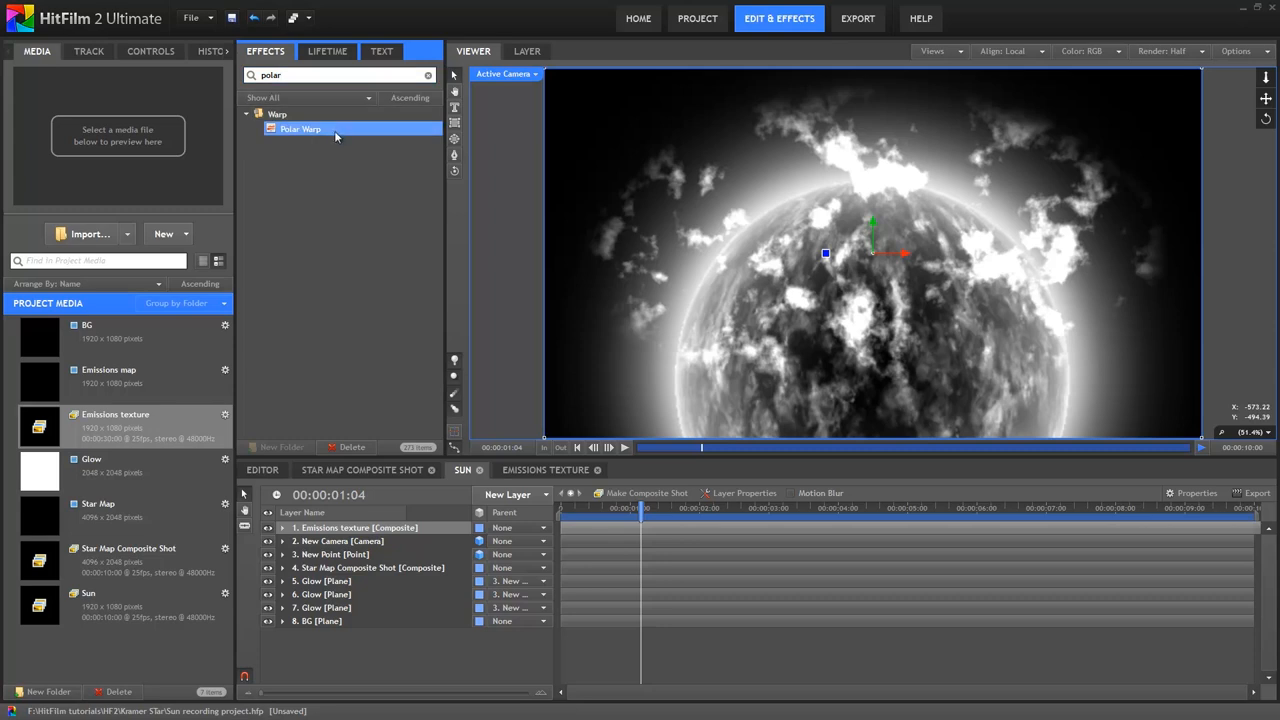
{"action": "mouse_move", "coordinate": [312, 130]}
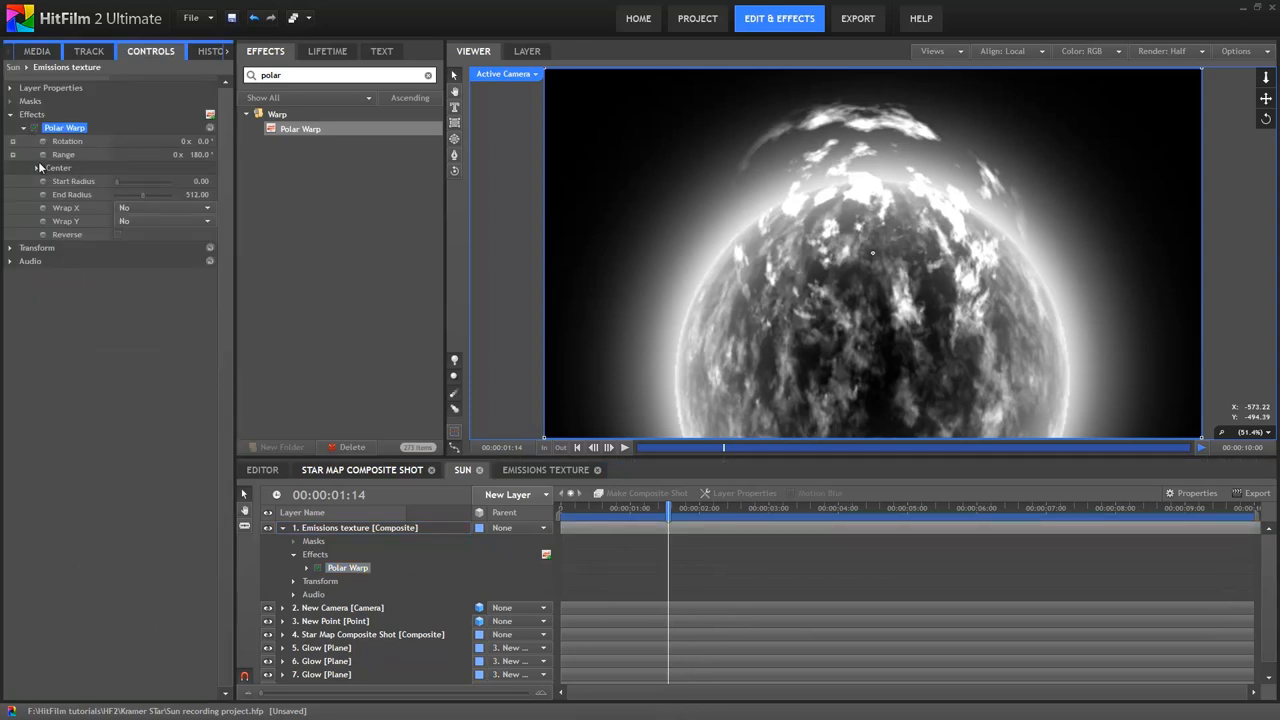
Step: Set the Polar Warp centre's Use Layer to 2. New Point on the Emissions texture
{"action": "left_click", "coordinate": [36, 168]}
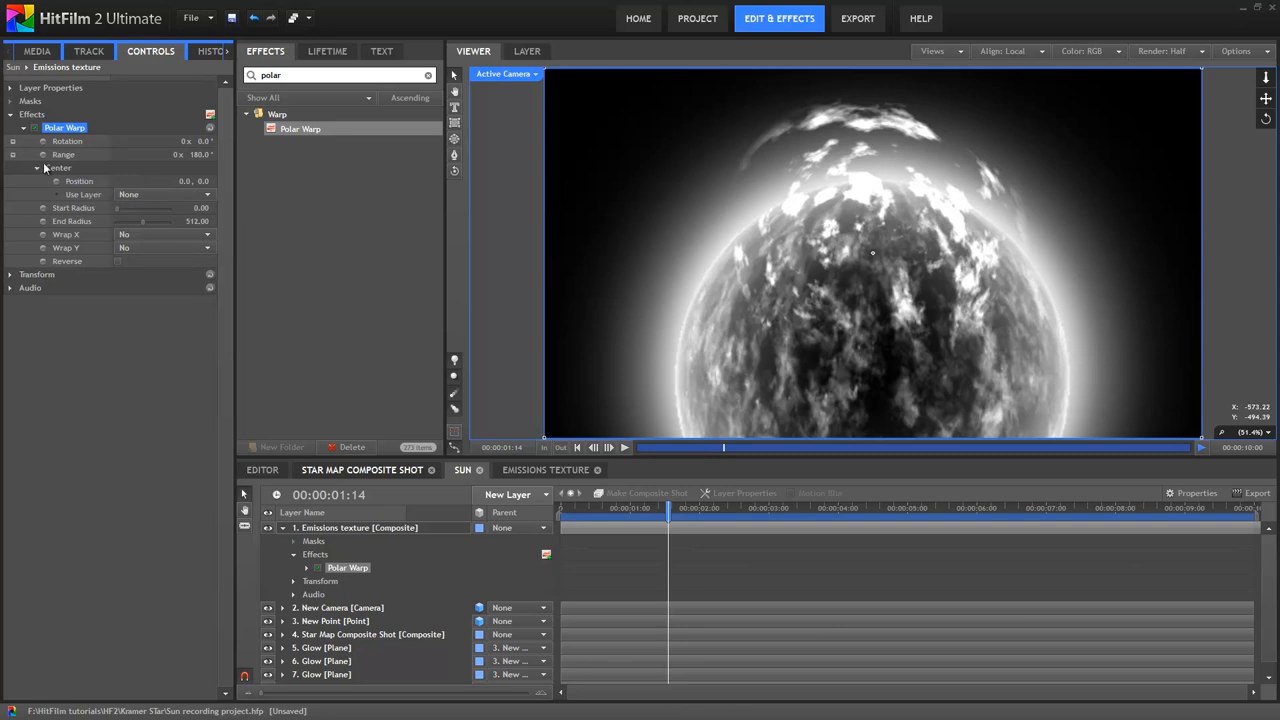
{"action": "left_click", "coordinate": [332, 620]}
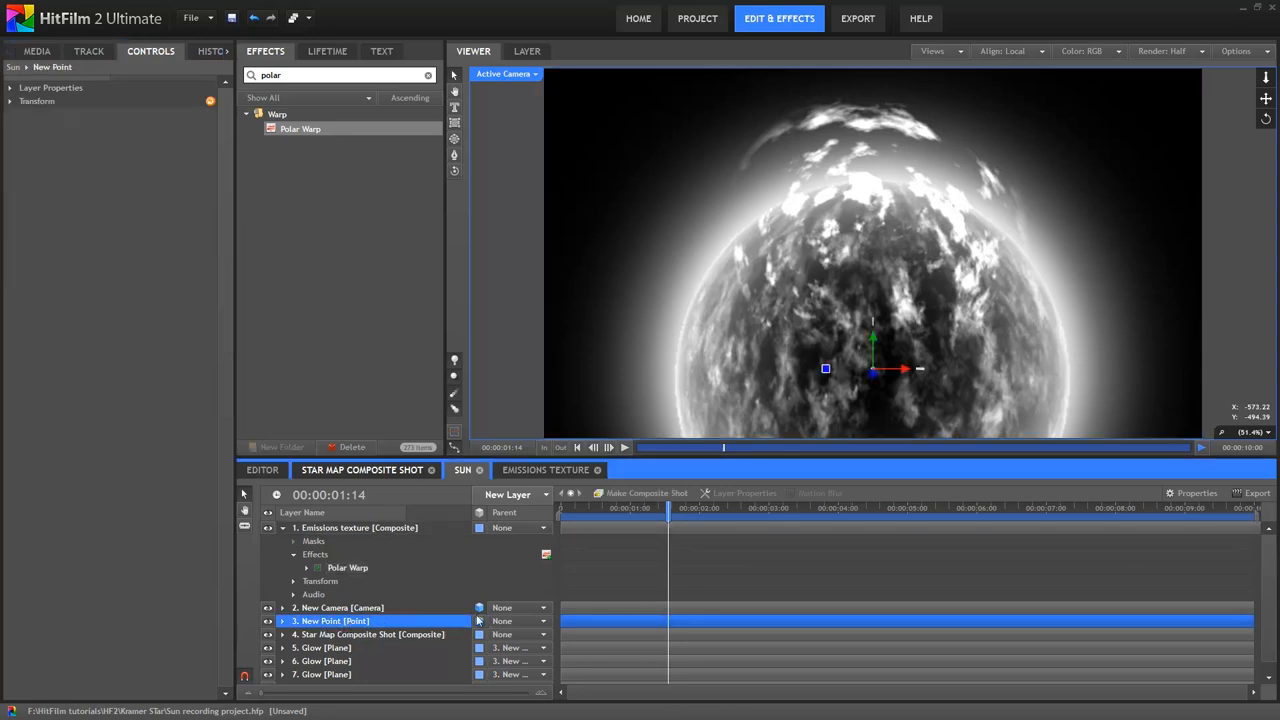
{"action": "left_click", "coordinate": [348, 568]}
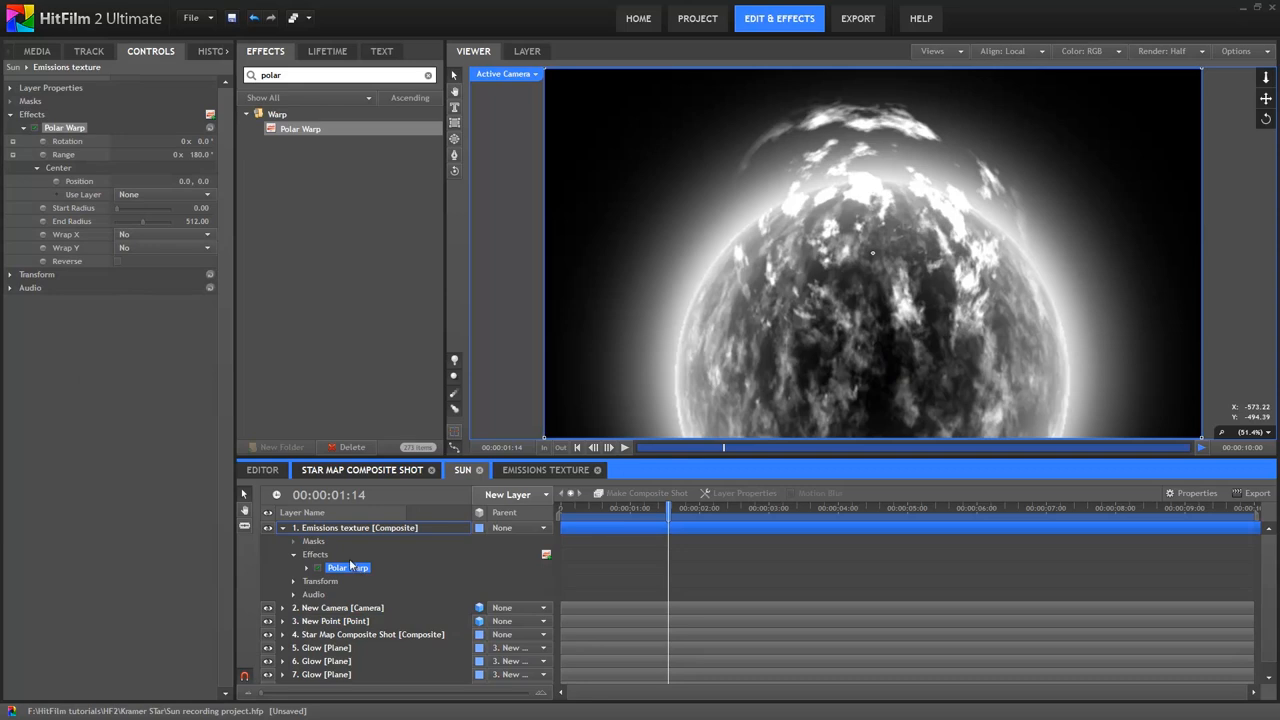
{"action": "left_click", "coordinate": [164, 194]}
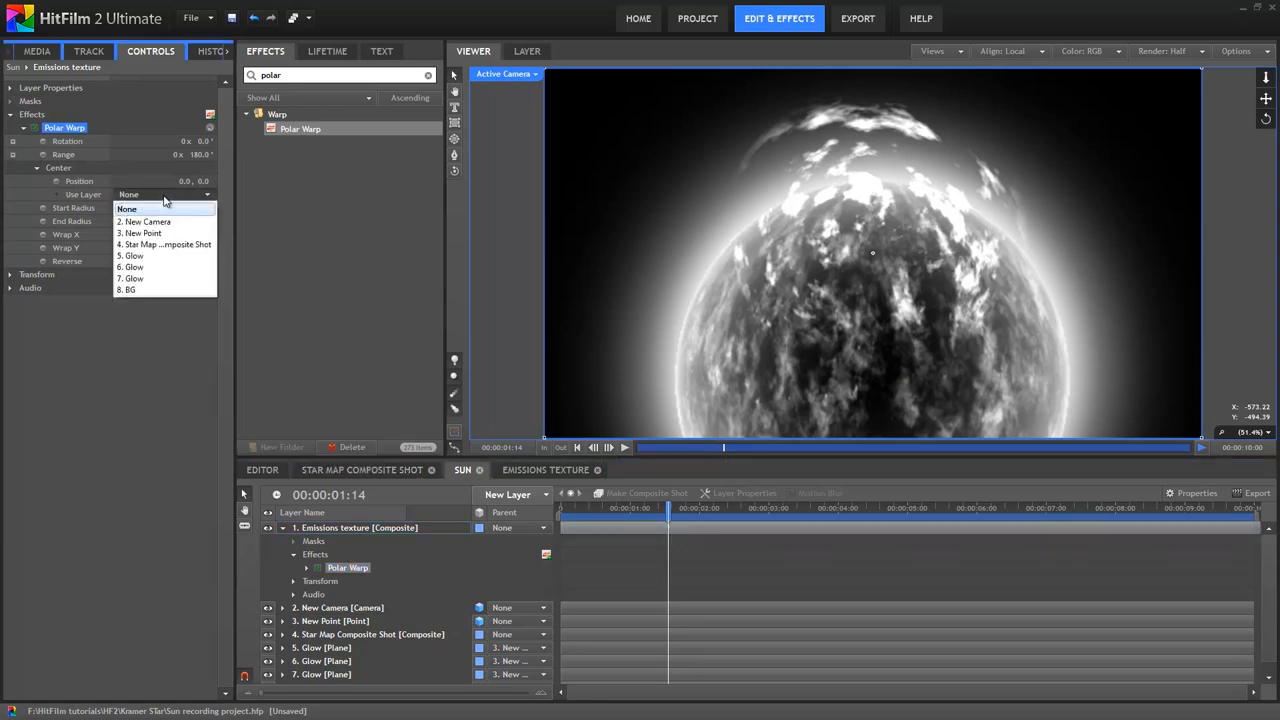
{"action": "left_click", "coordinate": [138, 232]}
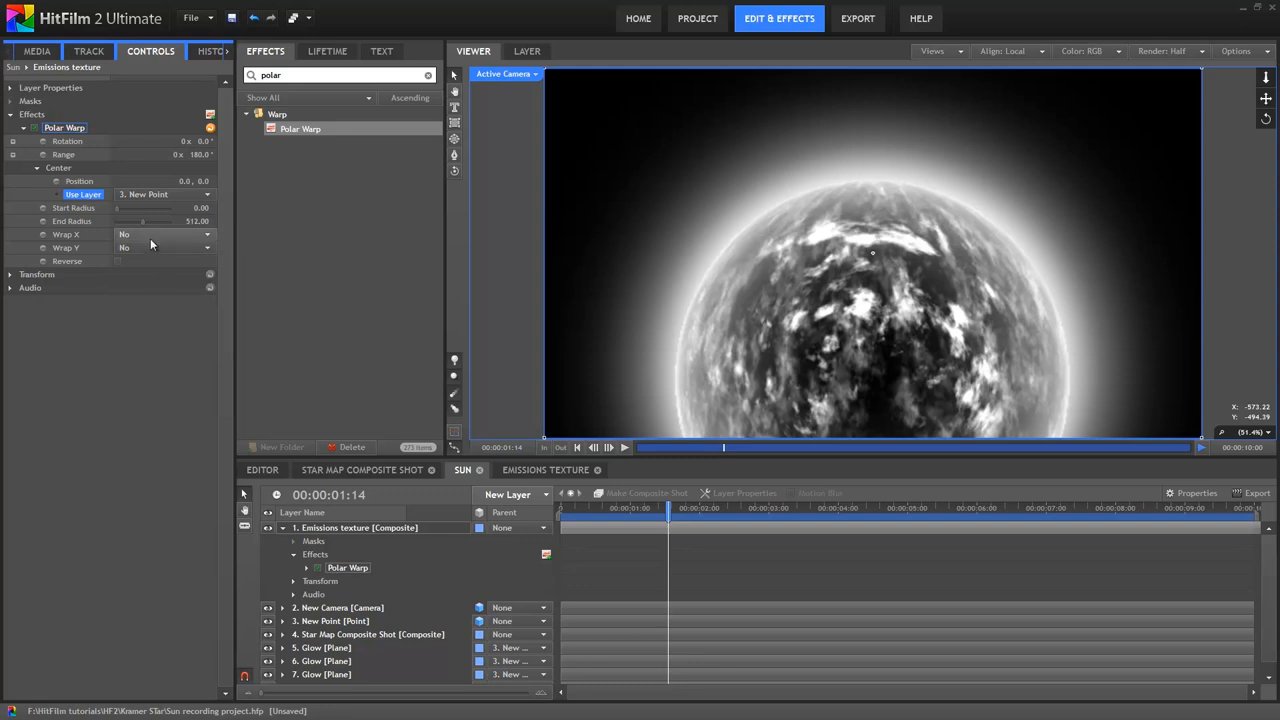
Step: Check a later frame and select the warp's Range and End Radius values
{"action": "left_click", "coordinate": [628, 508]}
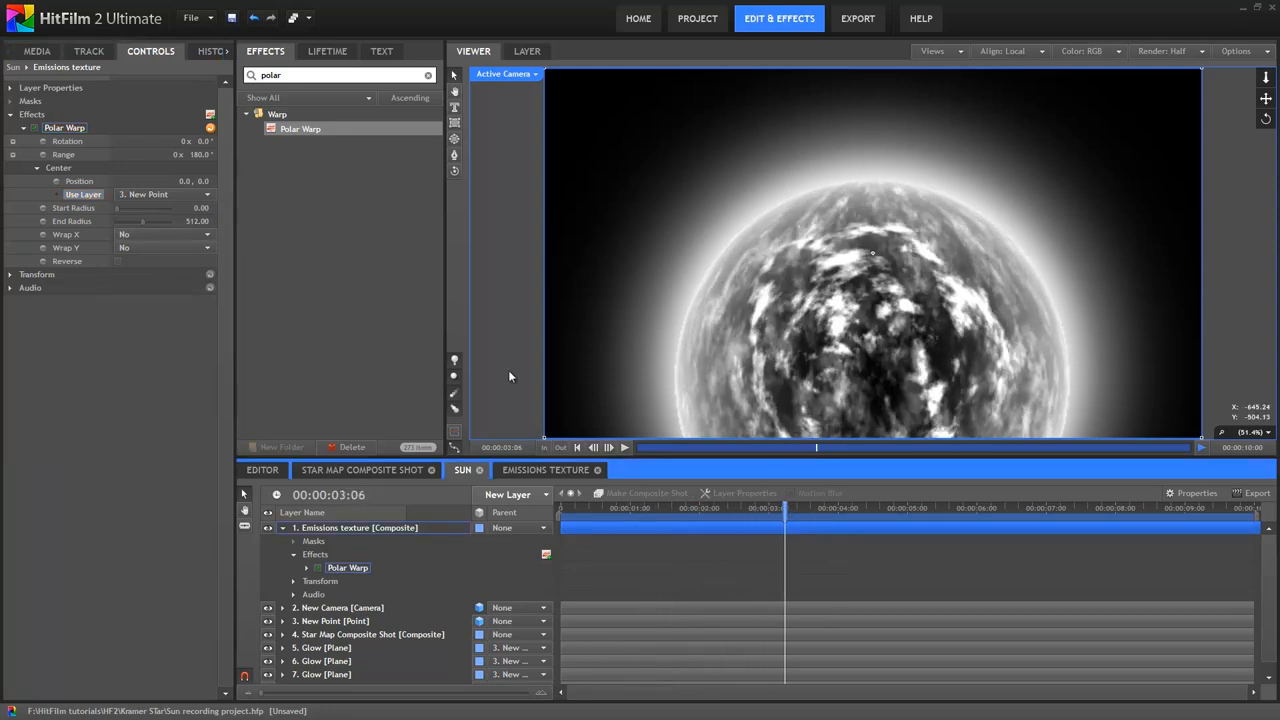
{"action": "left_click", "coordinate": [64, 154]}
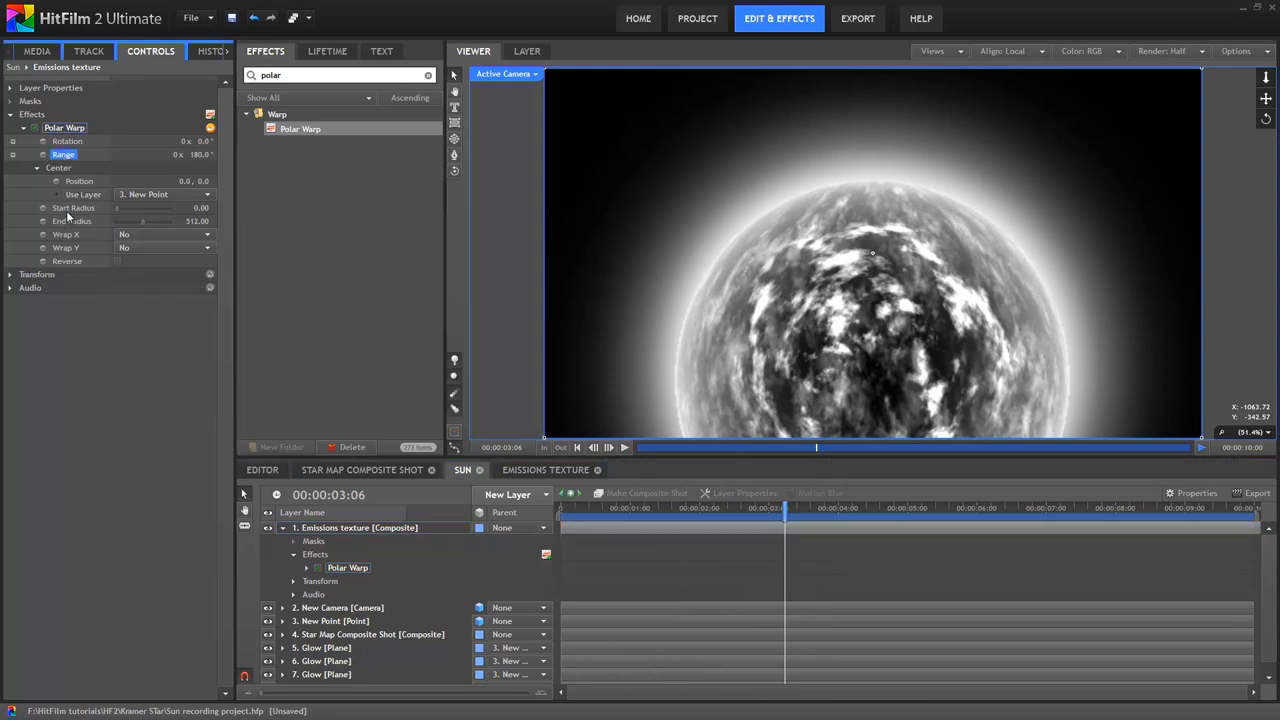
{"action": "left_click", "coordinate": [72, 220]}
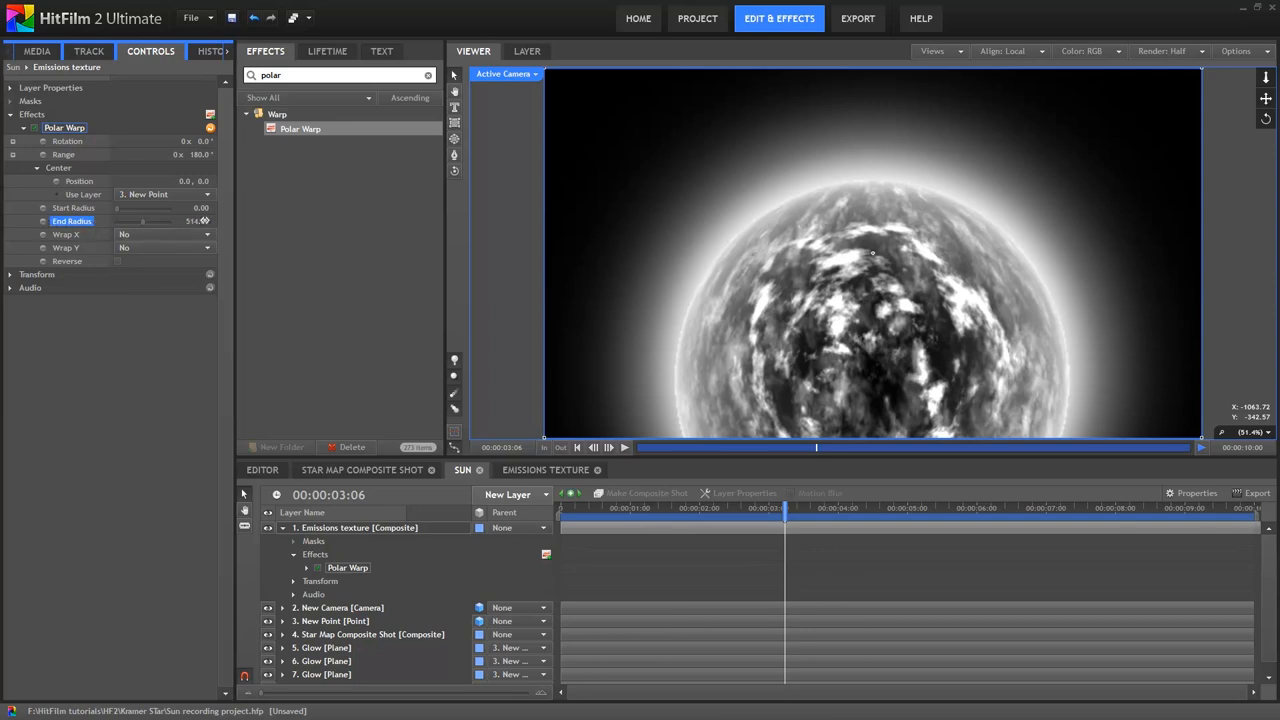
Step: Raise the Polar Warp End Radius so the emission ring extends past the sun's rim
{"action": "left_click_drag", "start_coordinate": [150, 220], "coordinate": [200, 220]}
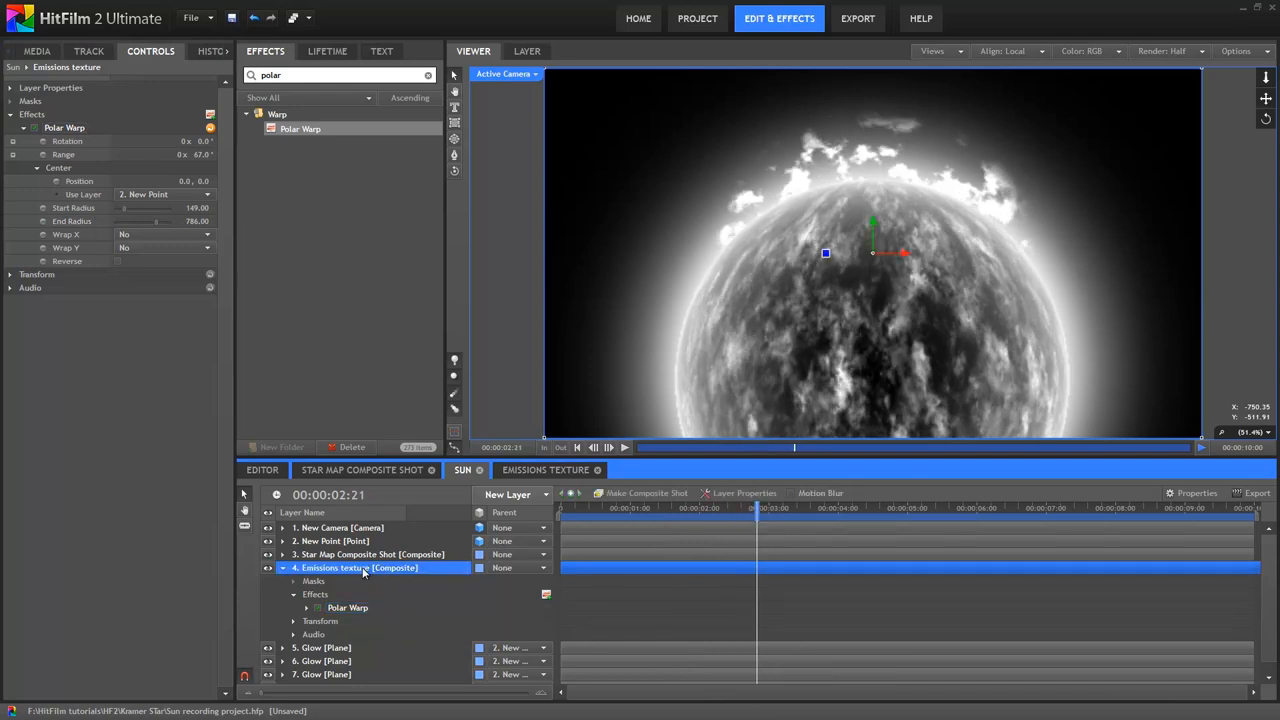
Step: Duplicate the Emissions texture layer and retune its Polar Warp Start and End Radius for wider flares
{"action": "left_click", "coordinate": [358, 648]}
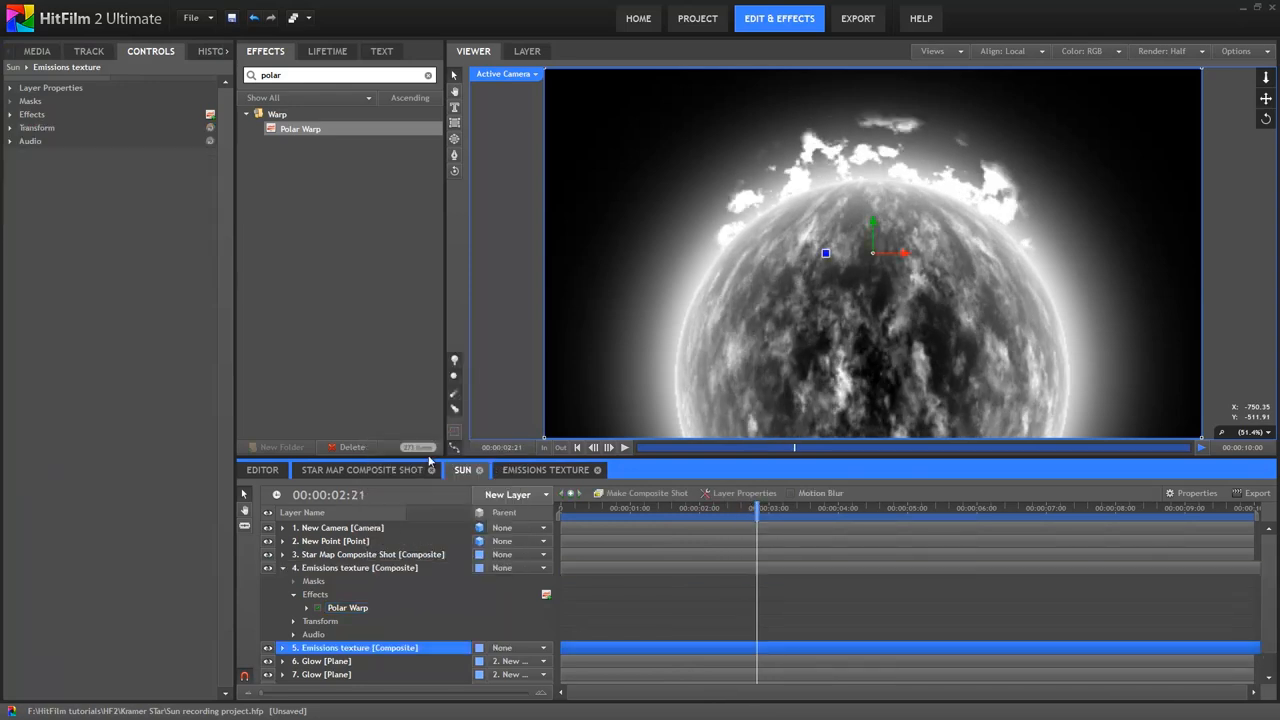
{"action": "left_click", "coordinate": [10, 114]}
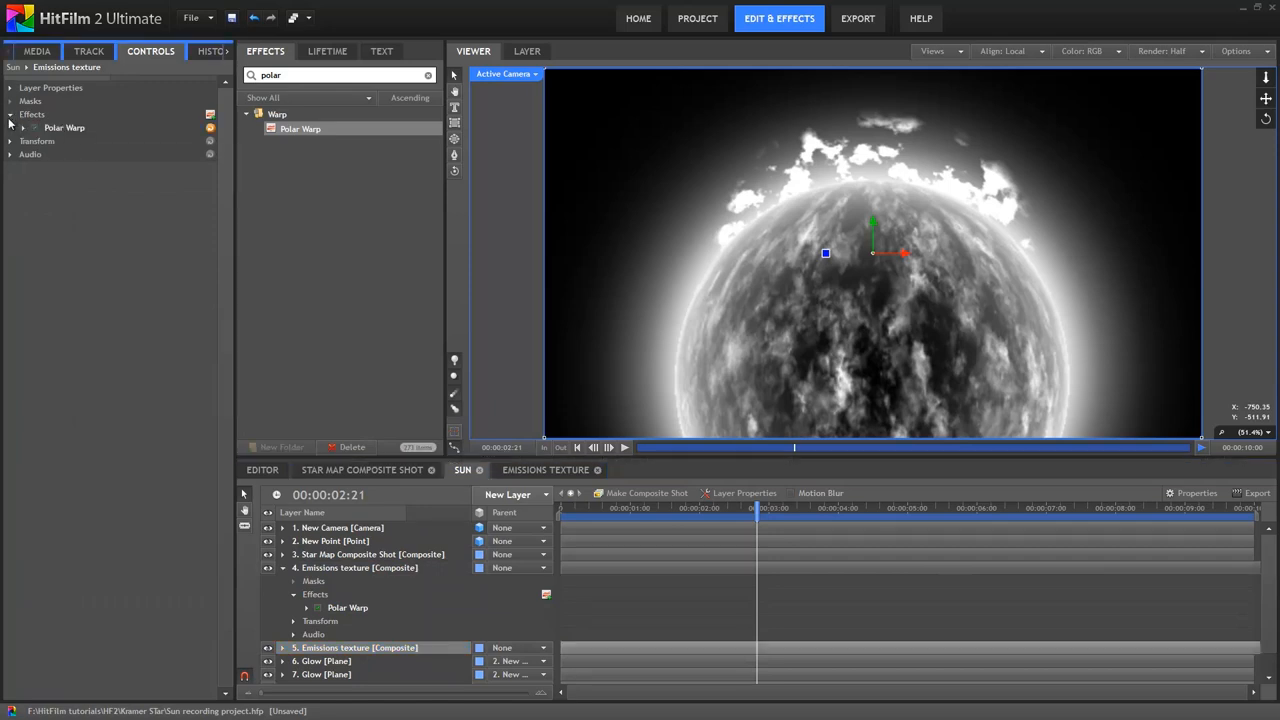
{"action": "left_click", "coordinate": [24, 128]}
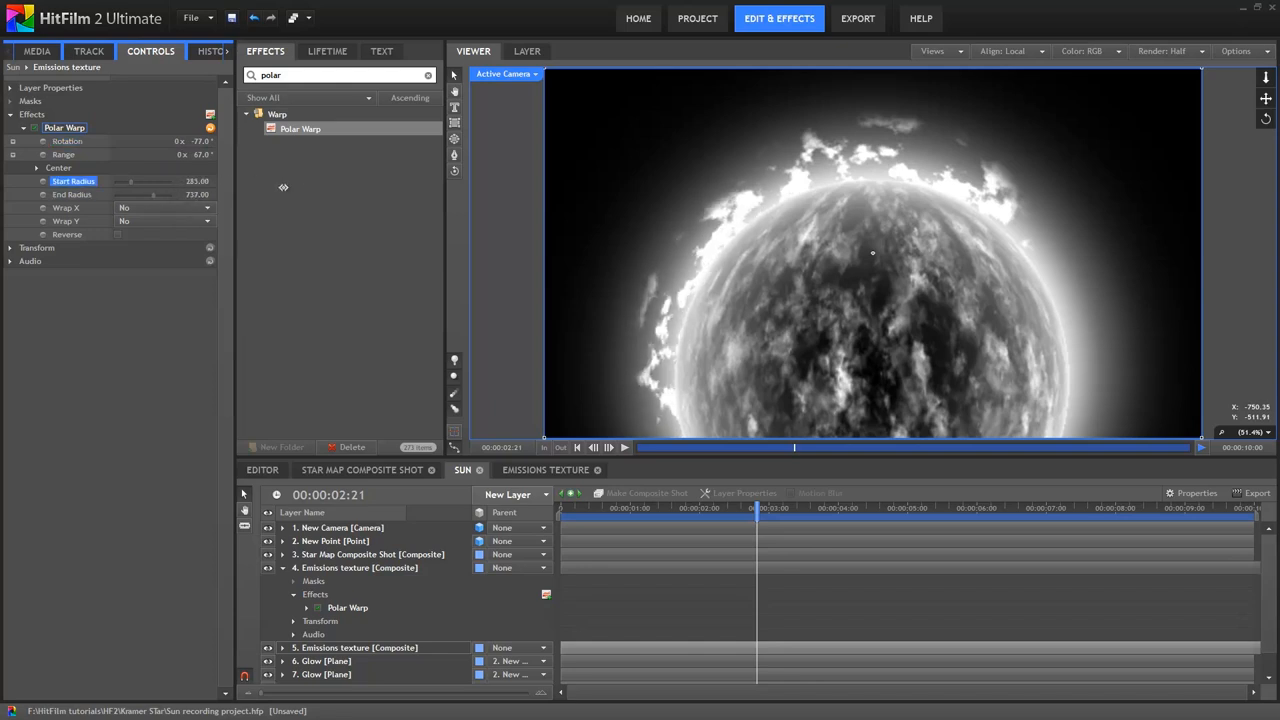
{"action": "left_click_drag", "start_coordinate": [130, 182], "coordinate": [118, 182]}
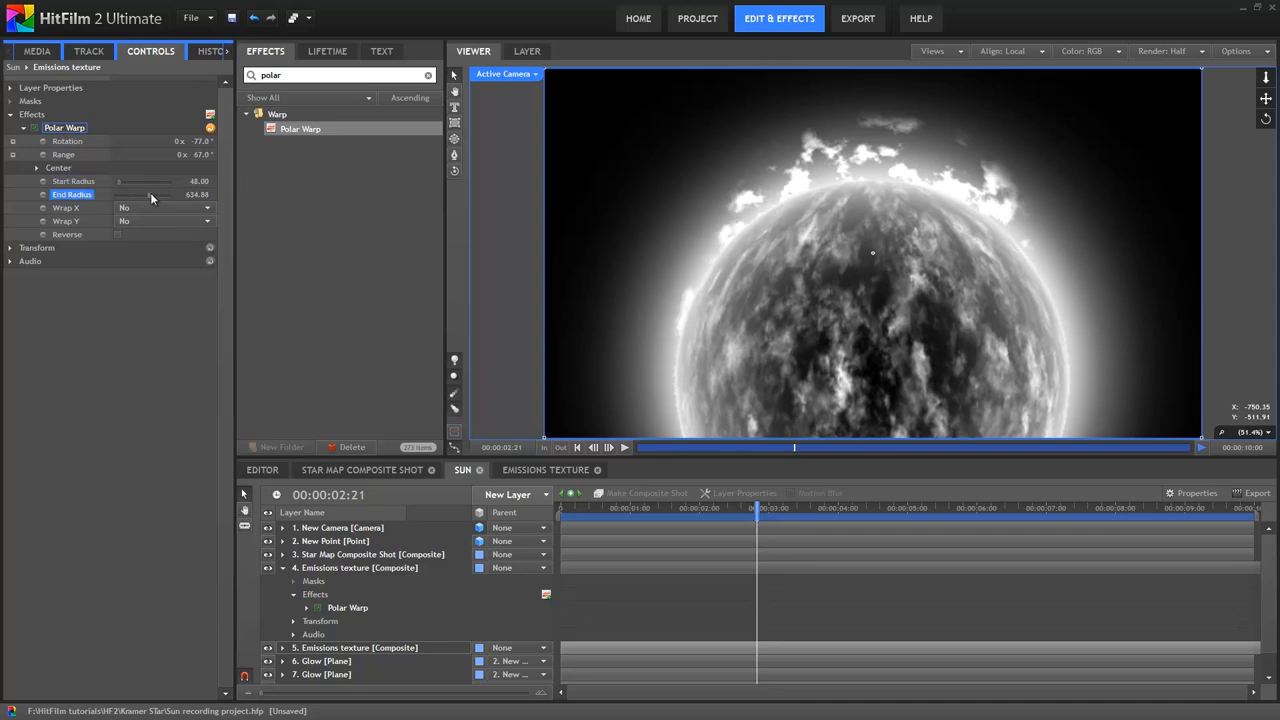
{"action": "left_click_drag", "start_coordinate": [150, 194], "coordinate": [200, 194]}
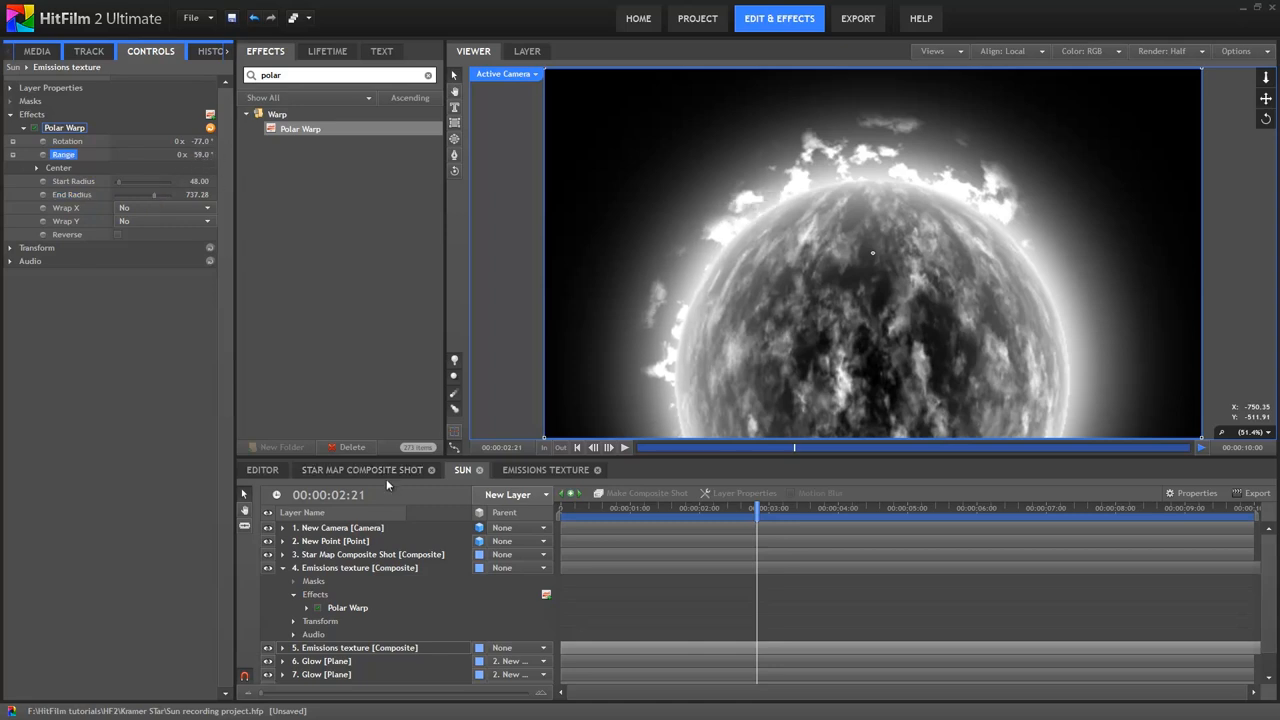
{"action": "left_click", "coordinate": [356, 648]}
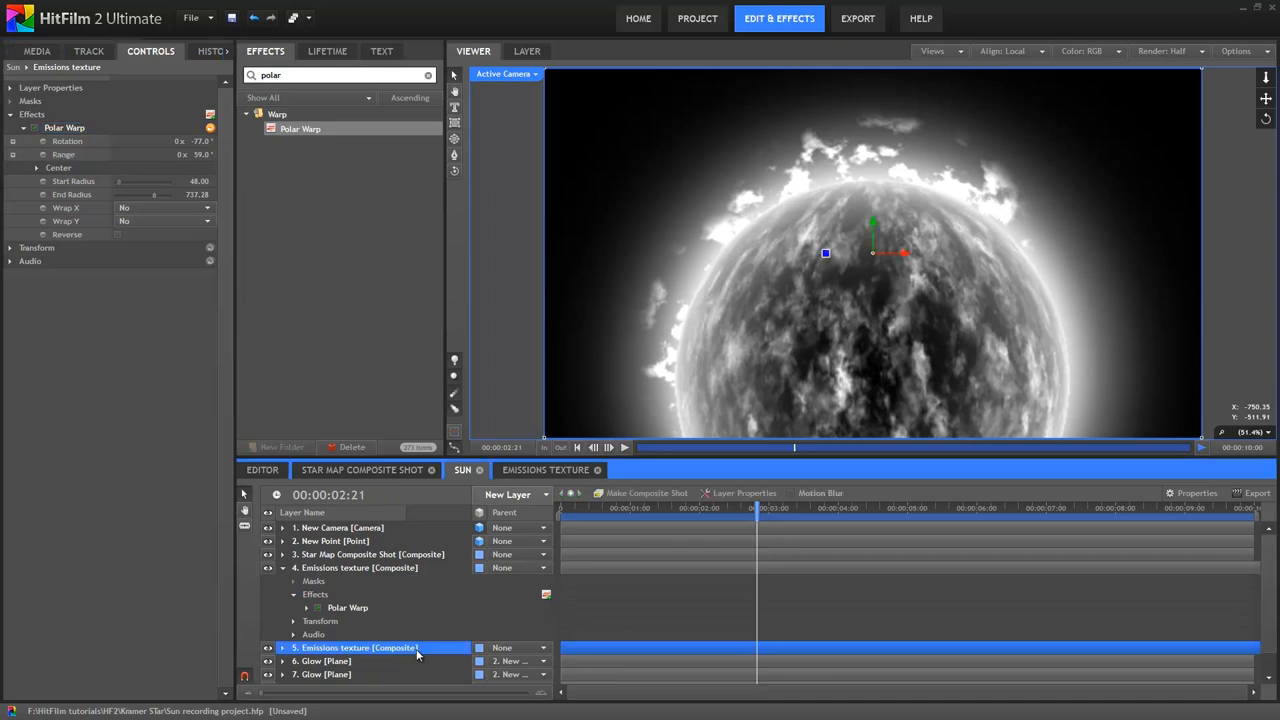
{"action": "mouse_move", "coordinate": [1072, 652]}
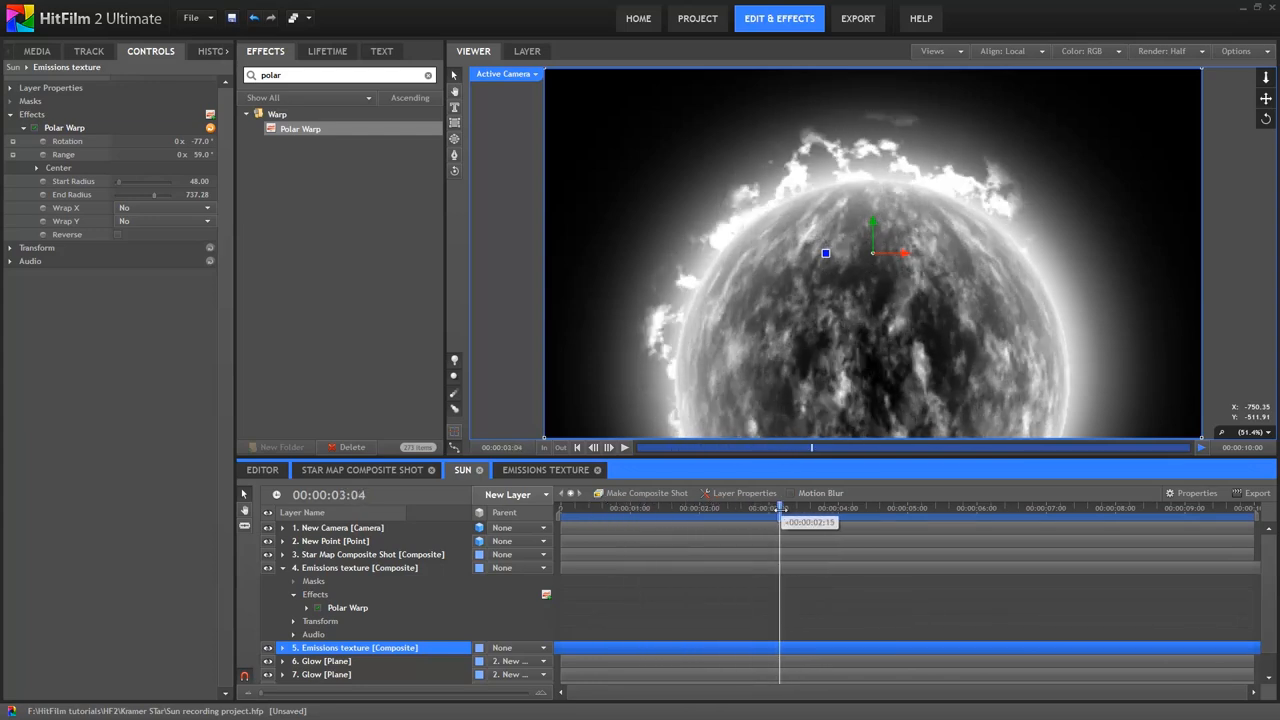
Step: Duplicate Emissions texture again and enlarge the copy's Polar Warp End Radius
{"action": "left_click_drag", "start_coordinate": [780, 522], "coordinate": [856, 522]}
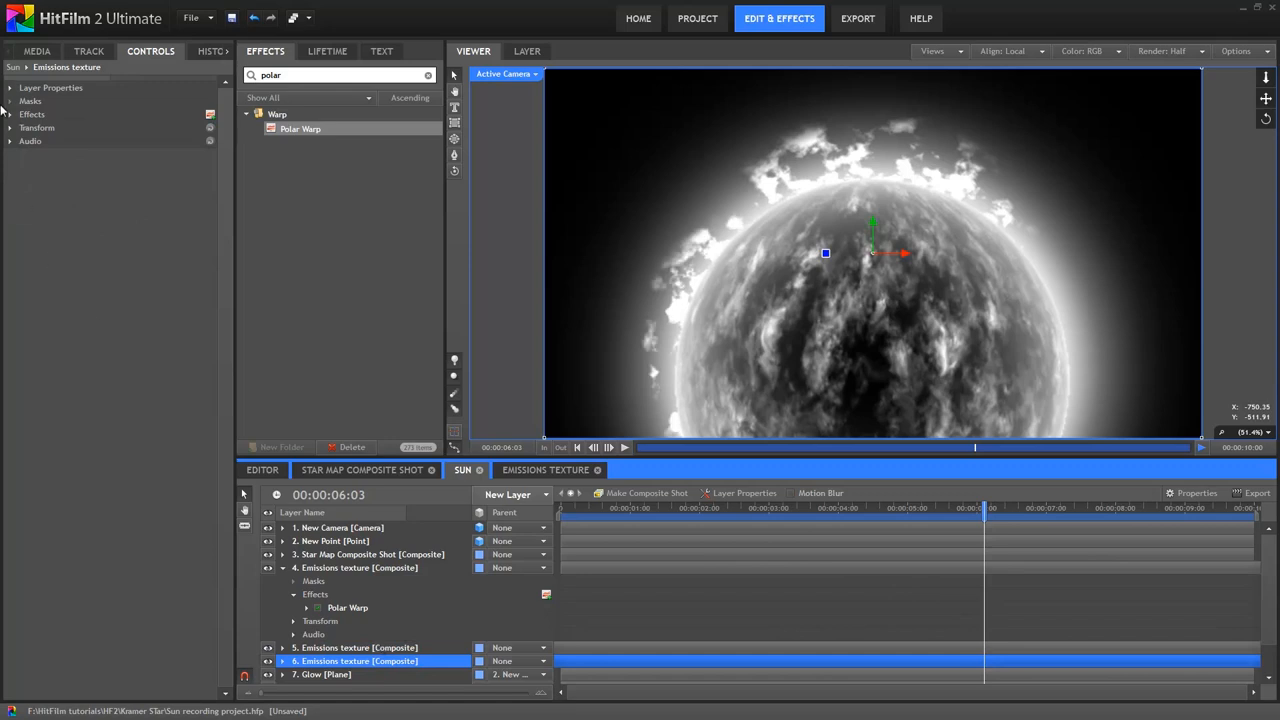
{"action": "left_click", "coordinate": [16, 128]}
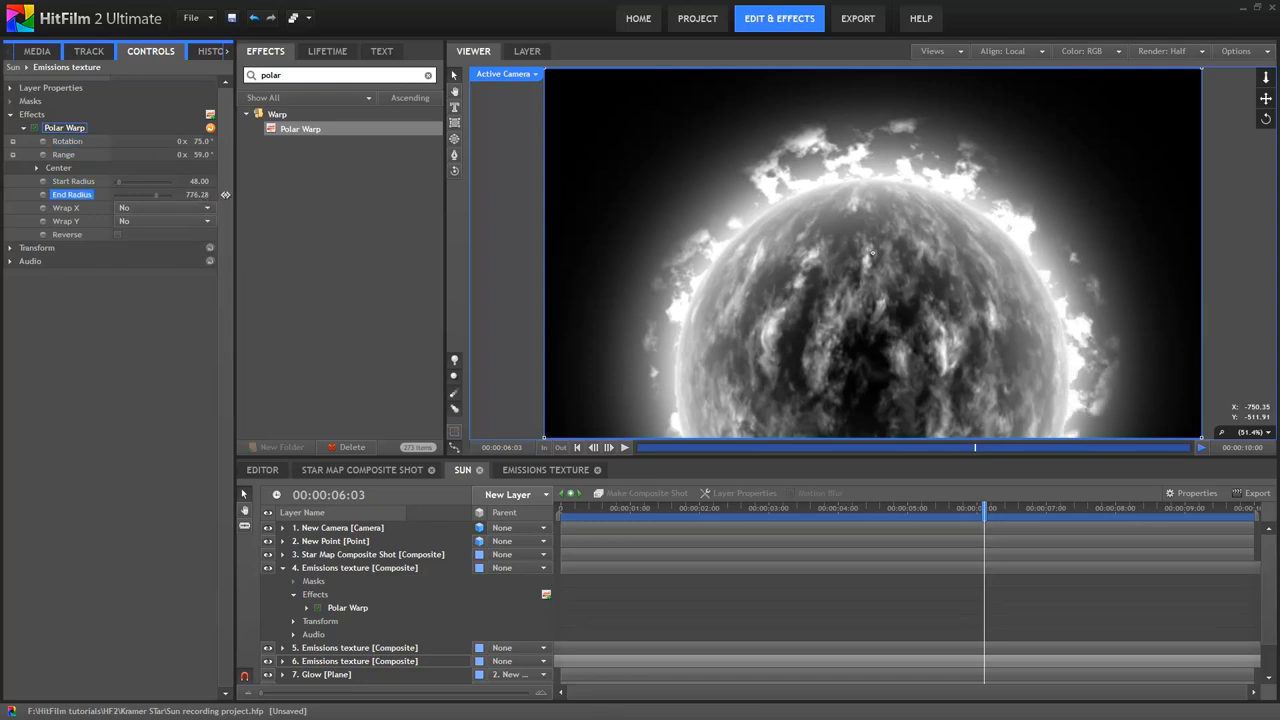
{"action": "left_click", "coordinate": [358, 660]}
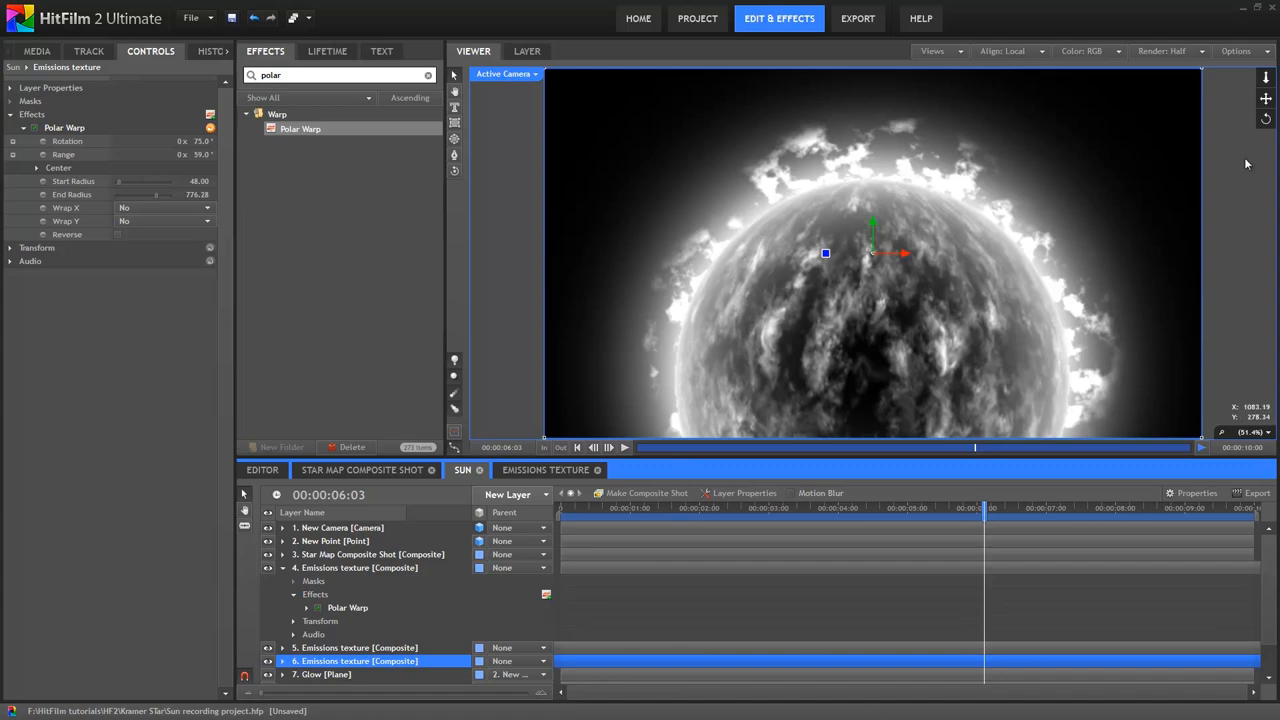
{"action": "mouse_move", "coordinate": [684, 476]}
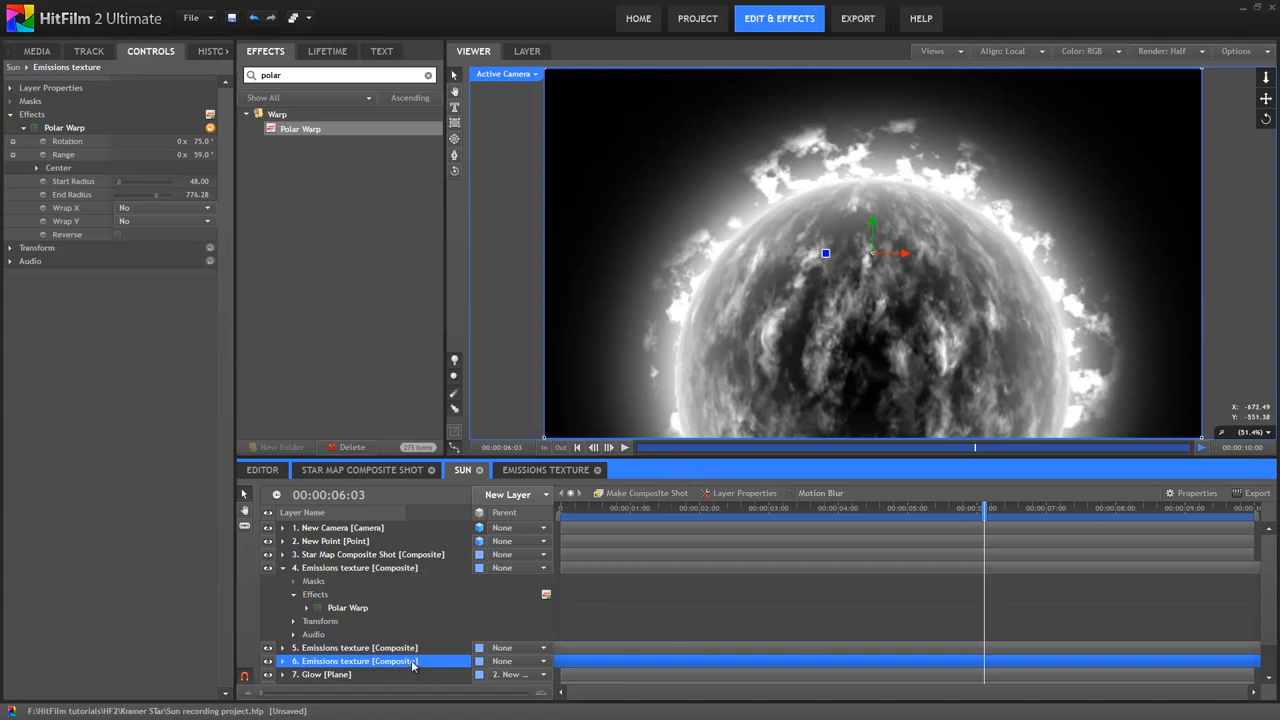
Step: Select the Glow plane layers to reposition and enlarge the sun lower in frame
{"action": "left_click", "coordinate": [370, 554]}
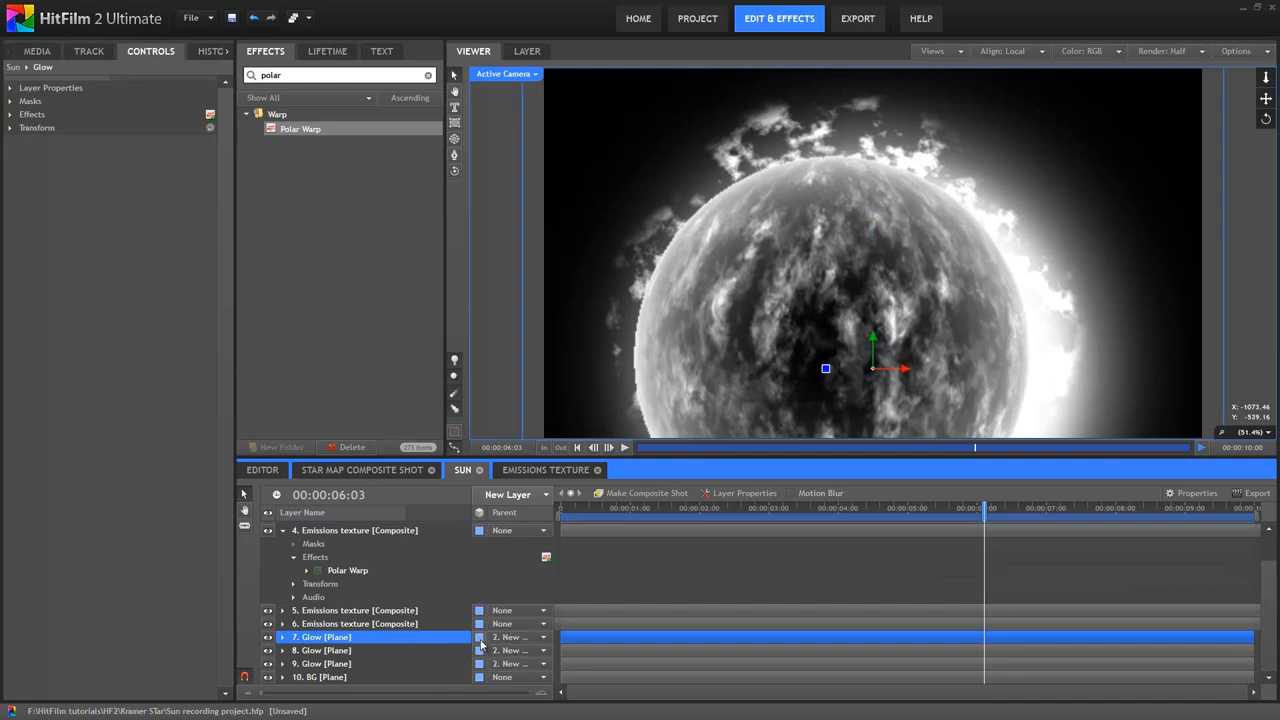
{"action": "left_click", "coordinate": [544, 636]}
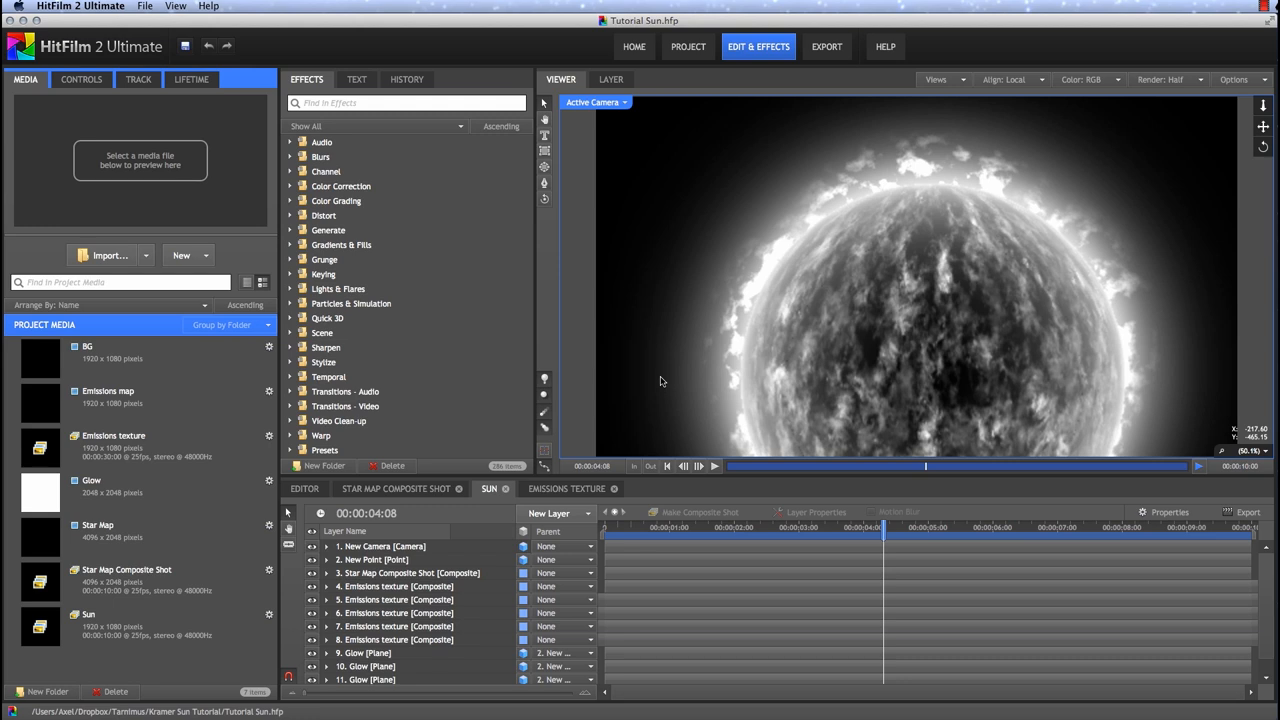
{"action": "mouse_move", "coordinate": [758, 330]}
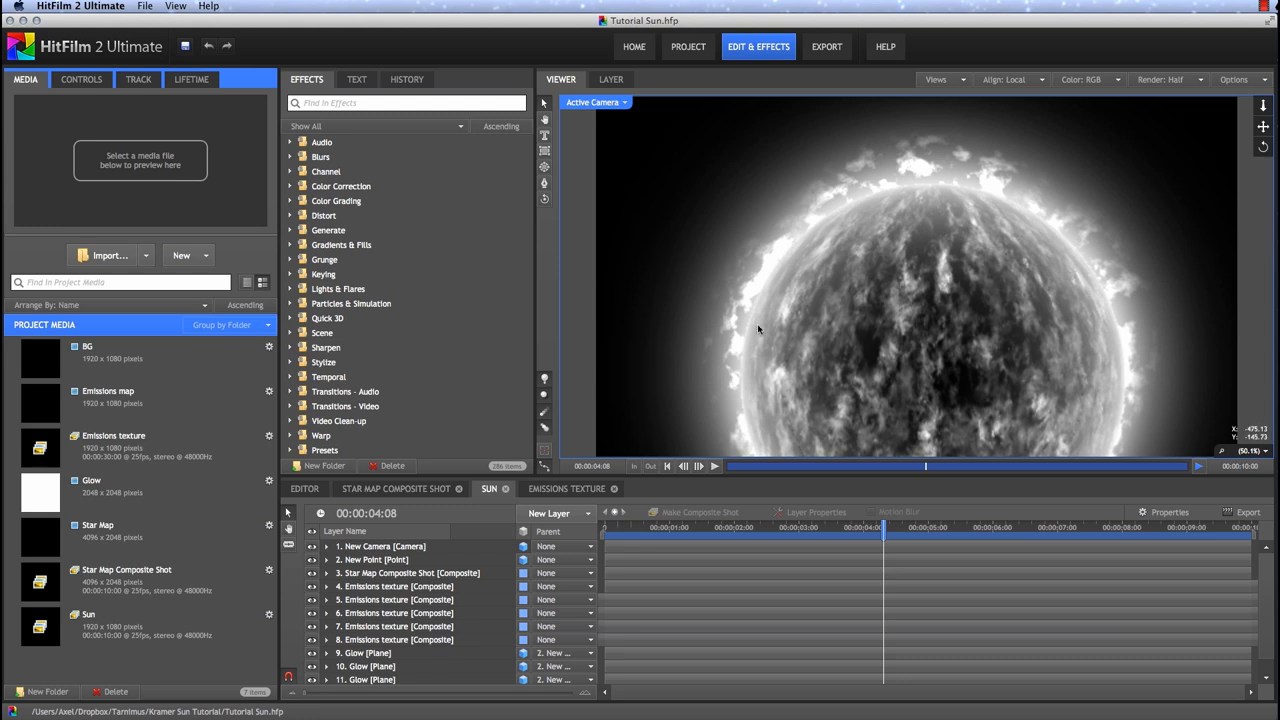
{"action": "mouse_move", "coordinate": [1006, 388]}
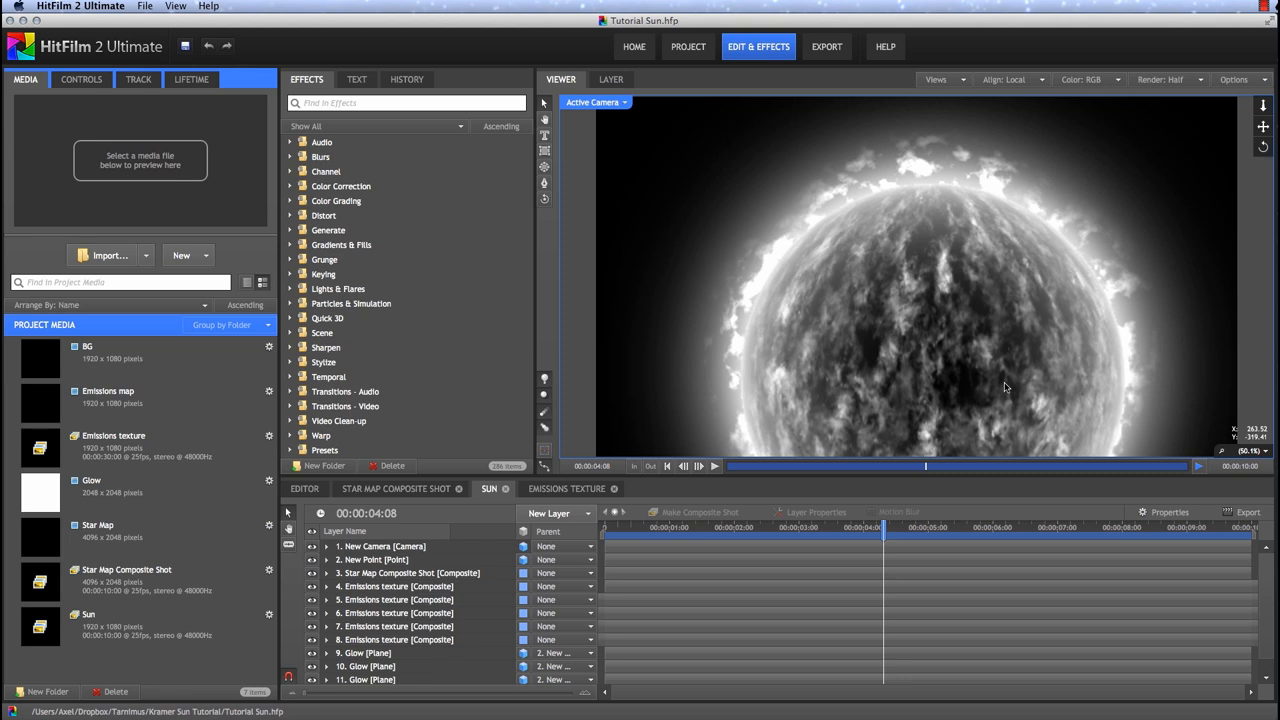
Step: Add a Grade layer above the others from the New Layer list
{"action": "left_click", "coordinate": [548, 512]}
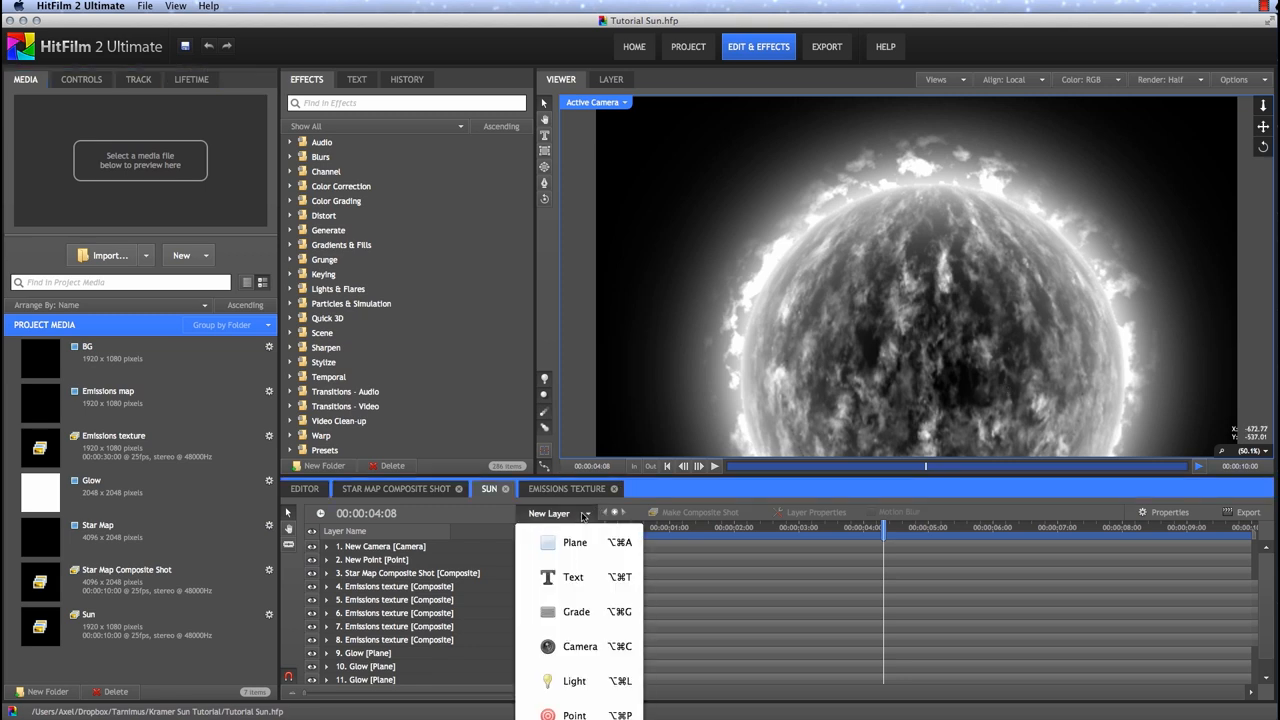
{"action": "left_click", "coordinate": [576, 612]}
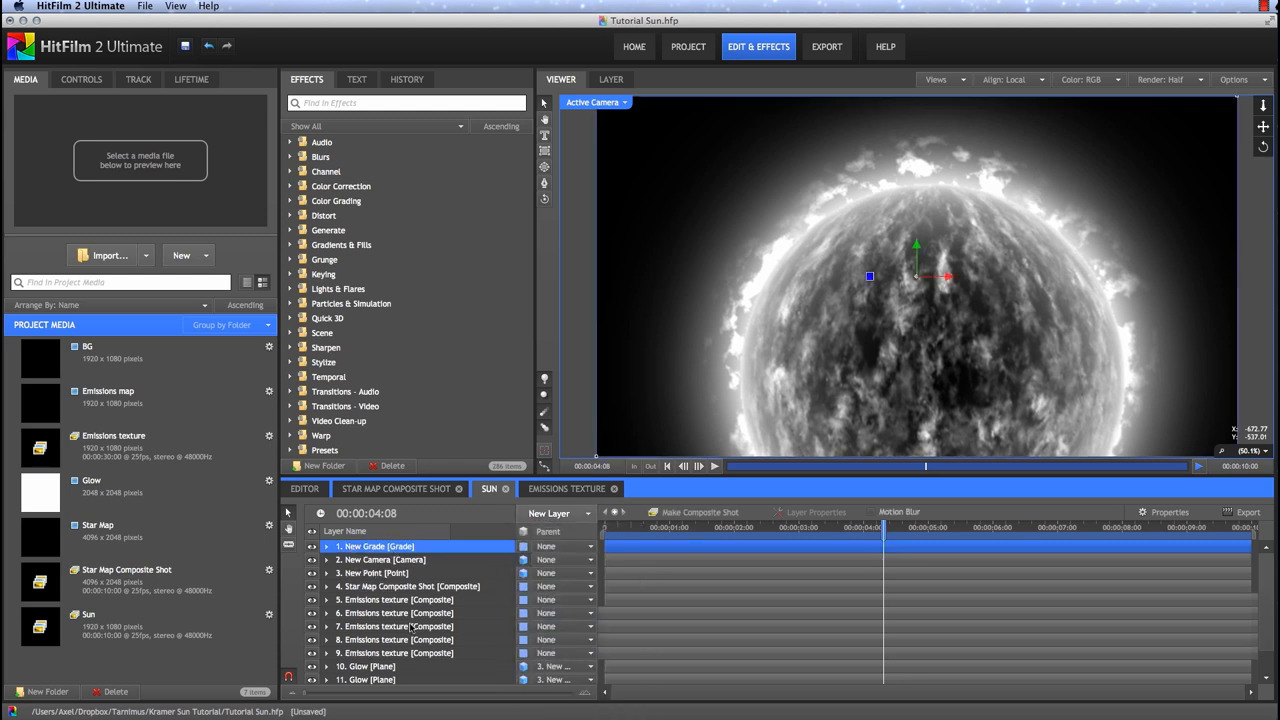
Step: Rename the grade layer Color and set its Gamma with red raised, green and blue lowered
{"action": "right_click", "coordinate": [378, 546]}
{"action": "type", "text": "Color"}
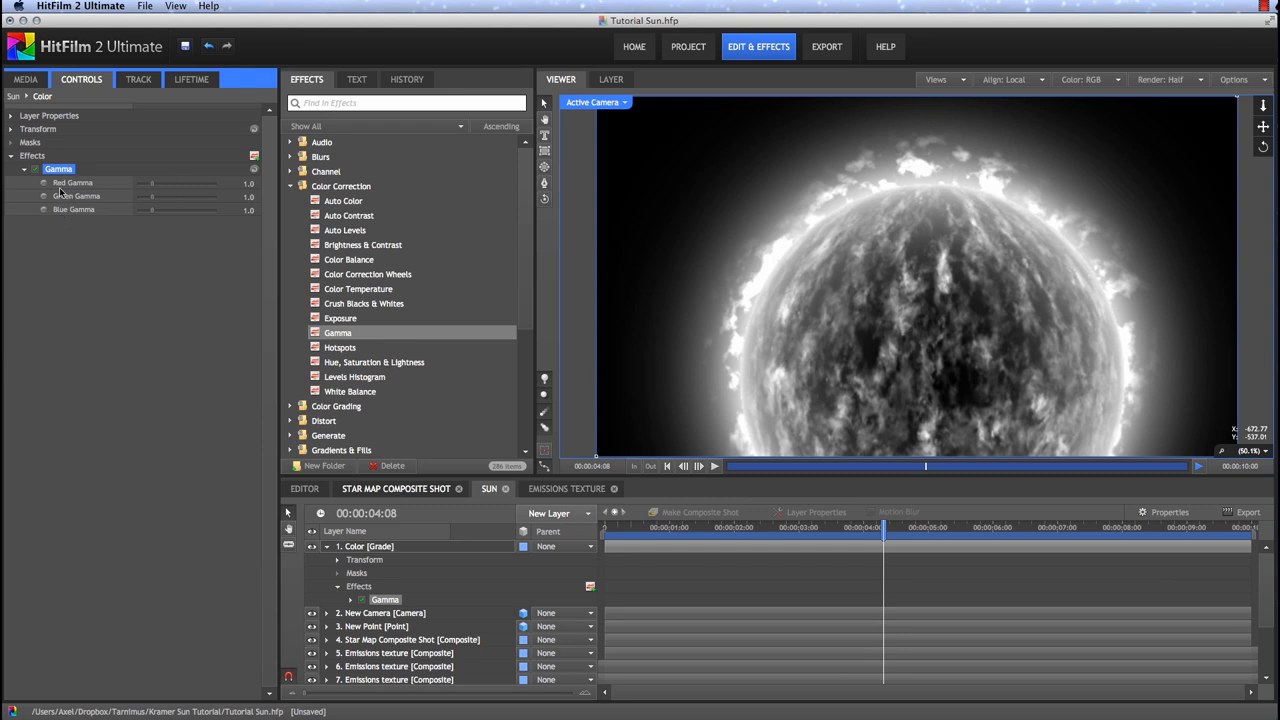
{"action": "mouse_move", "coordinate": [90, 256]}
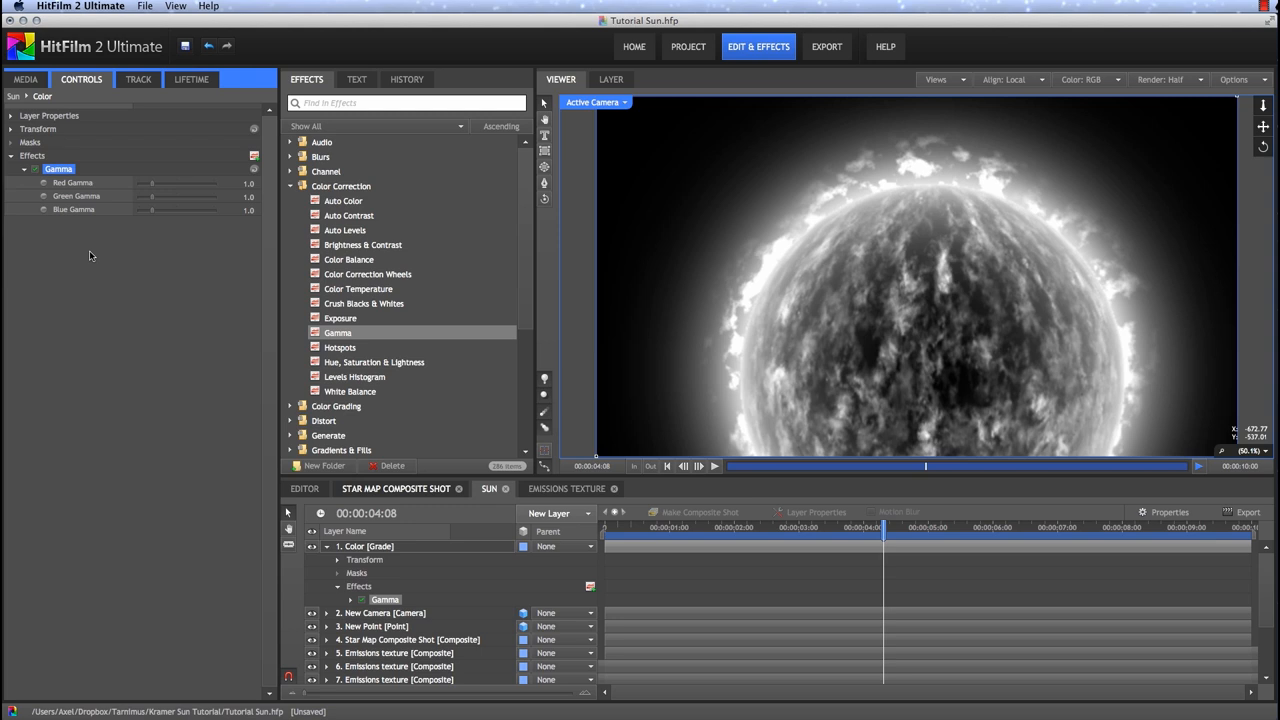
{"action": "left_click", "coordinate": [246, 182]}
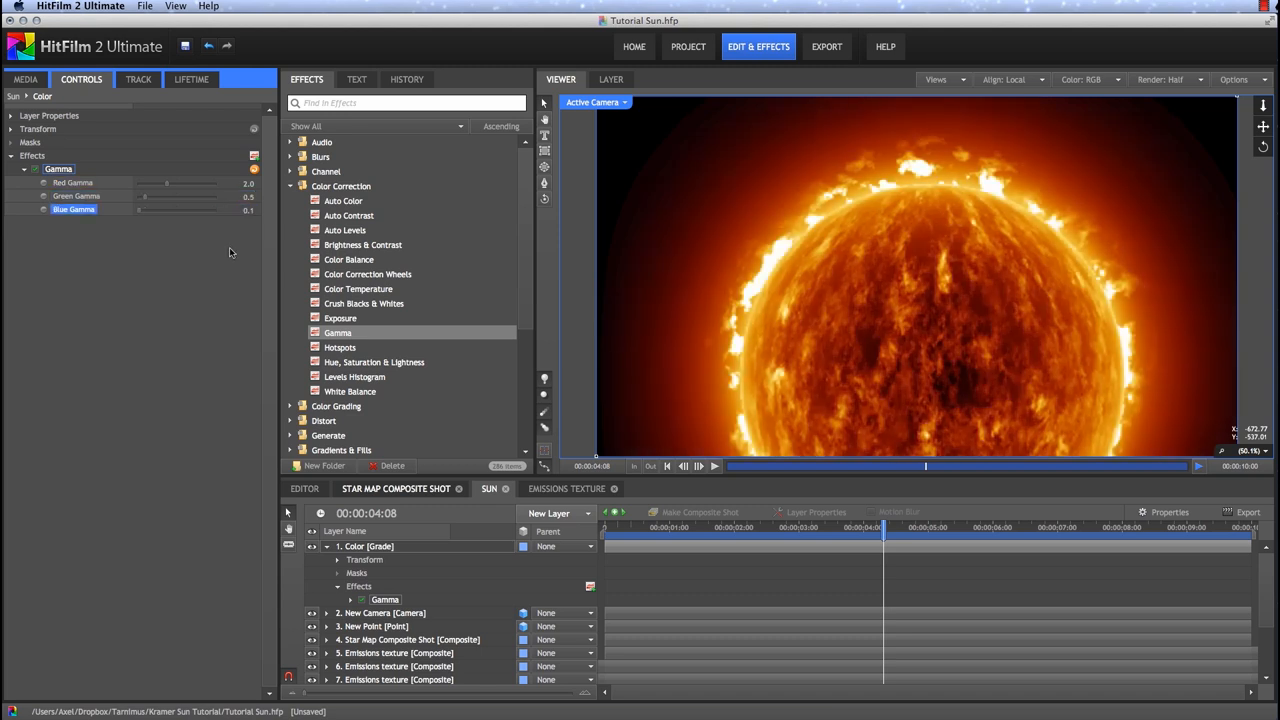
{"action": "mouse_move", "coordinate": [948, 444]}
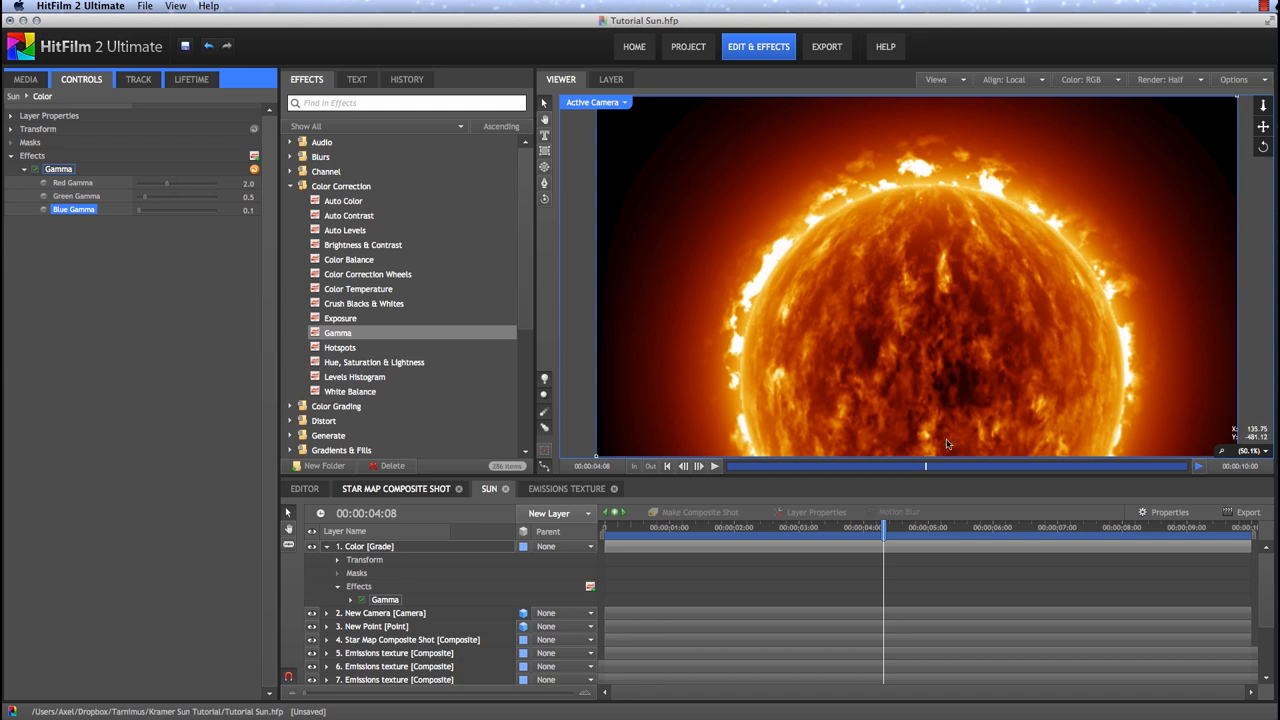
{"action": "mouse_move", "coordinate": [1168, 368]}
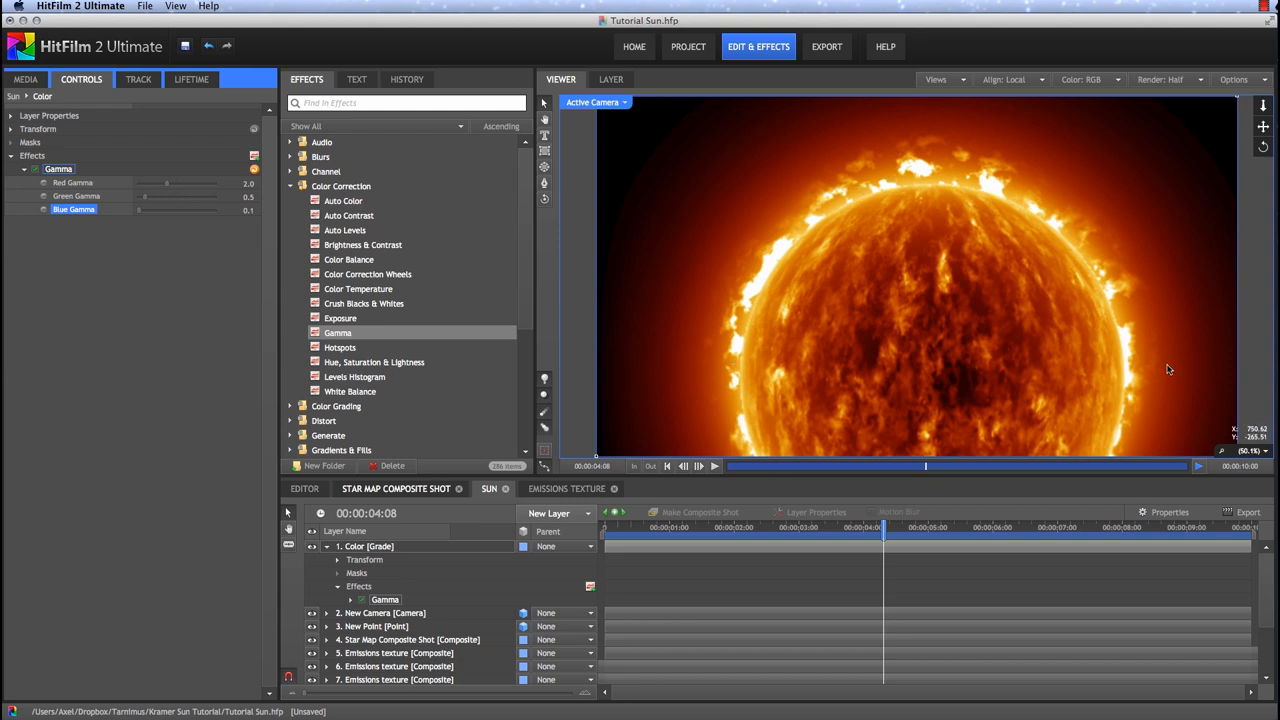
{"action": "mouse_move", "coordinate": [674, 384]}
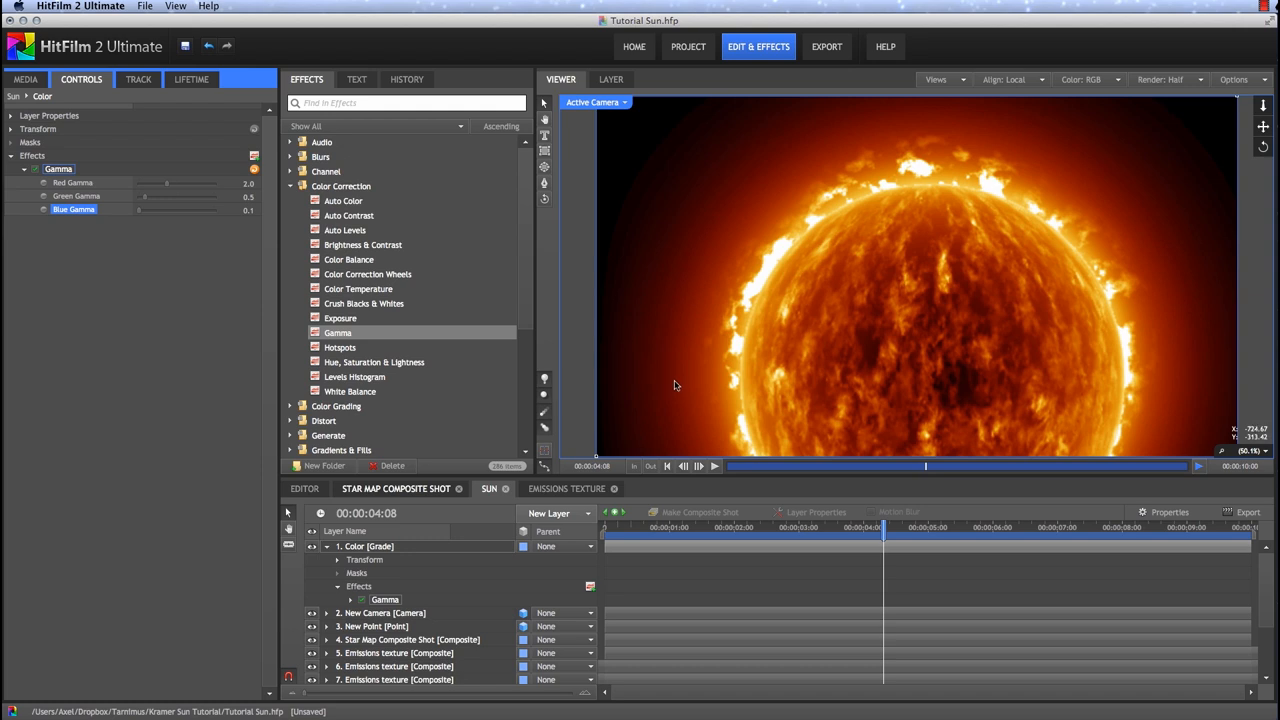
{"action": "mouse_move", "coordinate": [632, 384]}
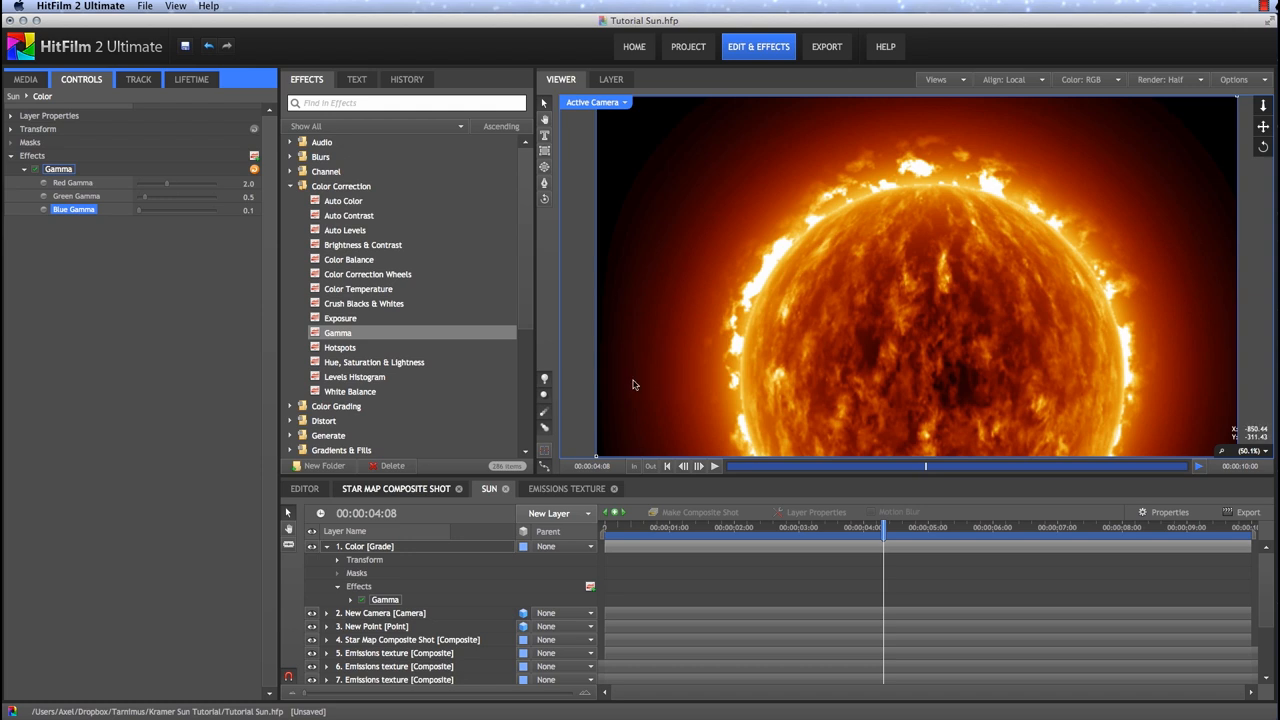
{"action": "mouse_move", "coordinate": [680, 390]}
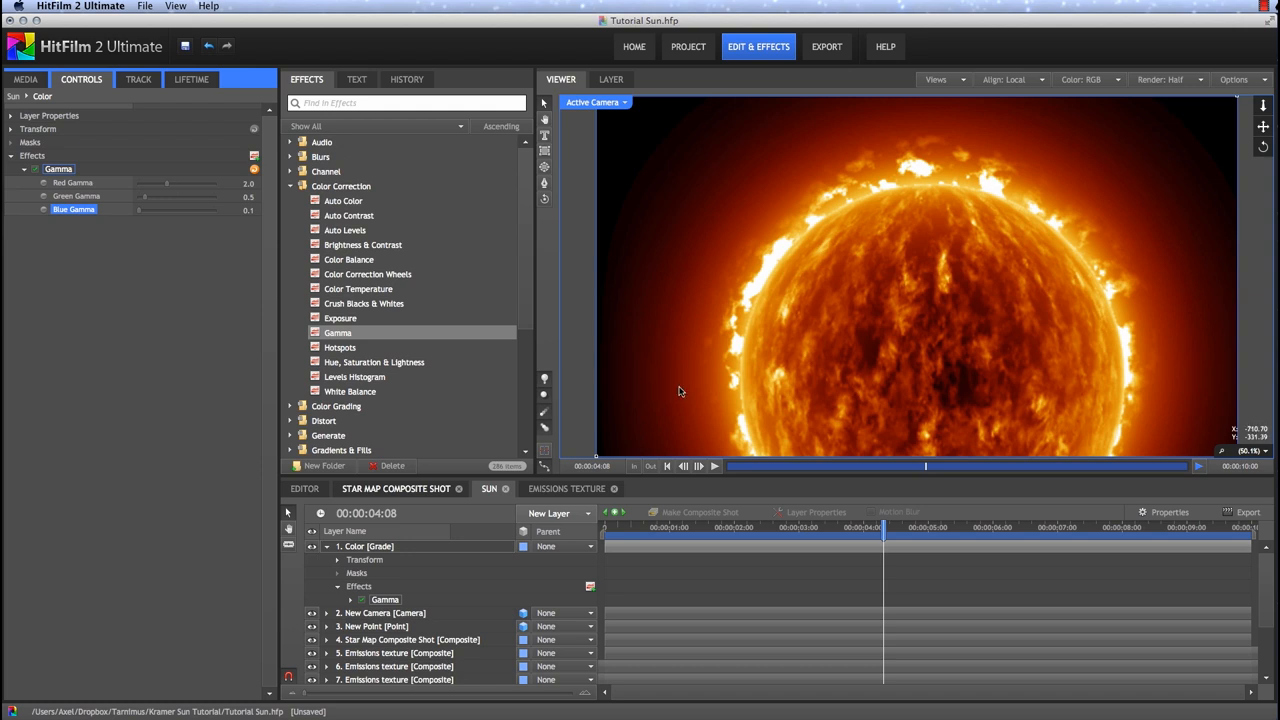
{"action": "left_click", "coordinate": [688, 46]}
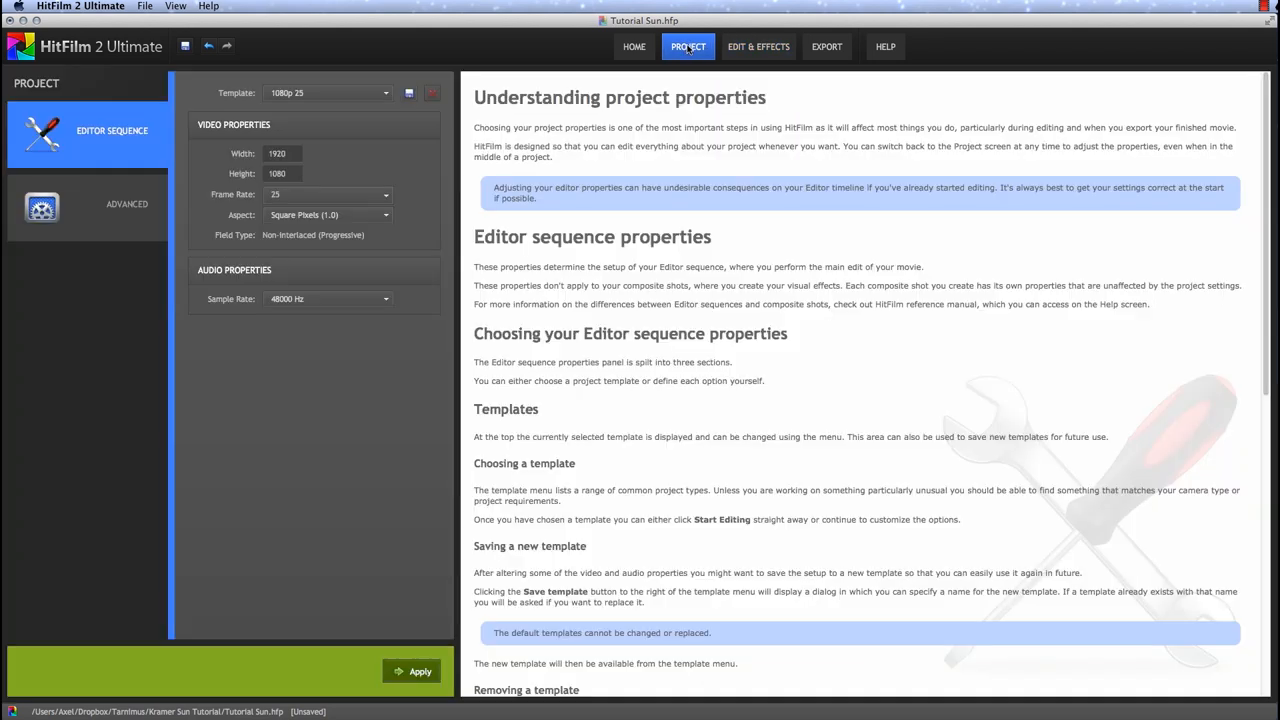
Step: Set Color Bit Depth to 16-bit Float in the project's Advanced settings
{"action": "left_click", "coordinate": [128, 204]}
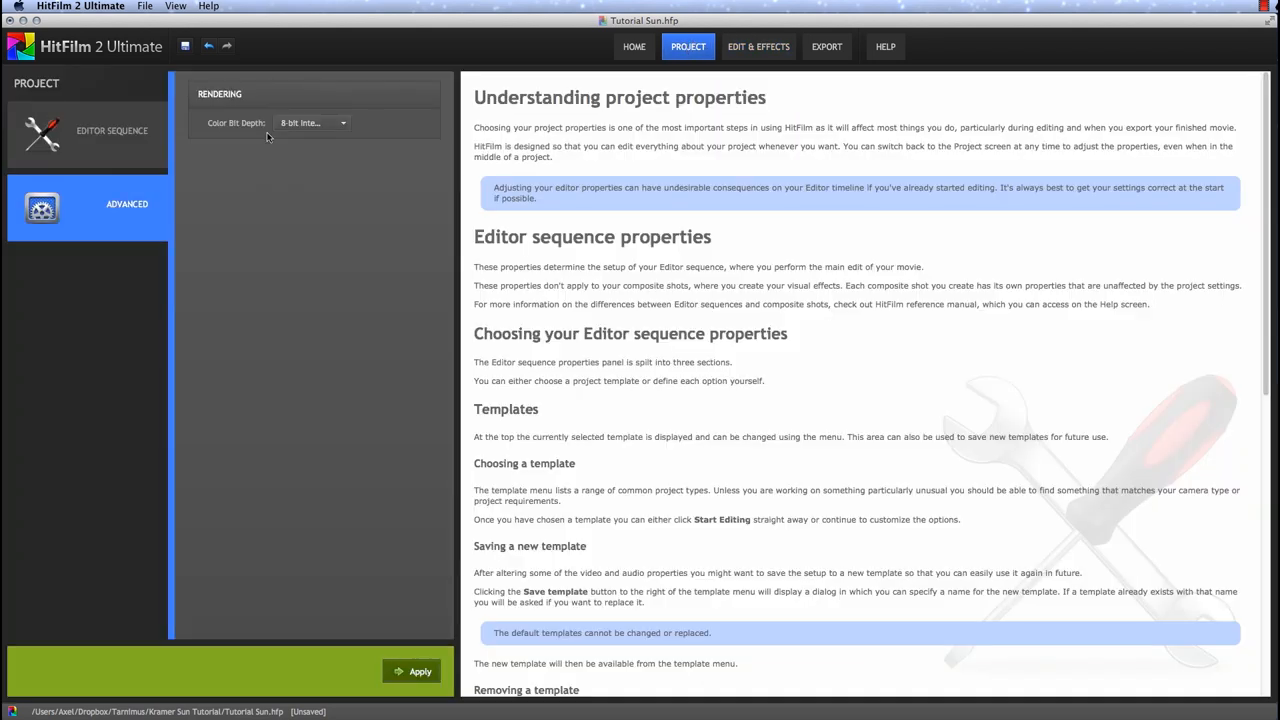
{"action": "left_click", "coordinate": [312, 122]}
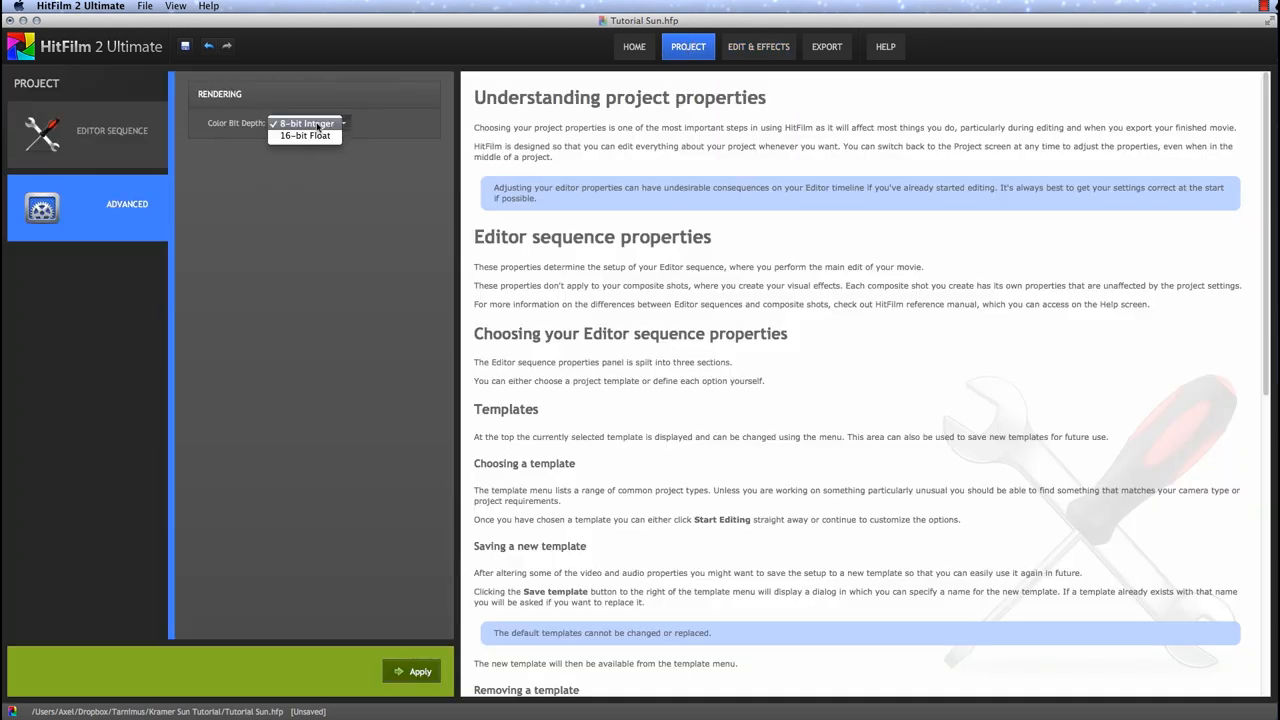
{"action": "mouse_move", "coordinate": [304, 136]}
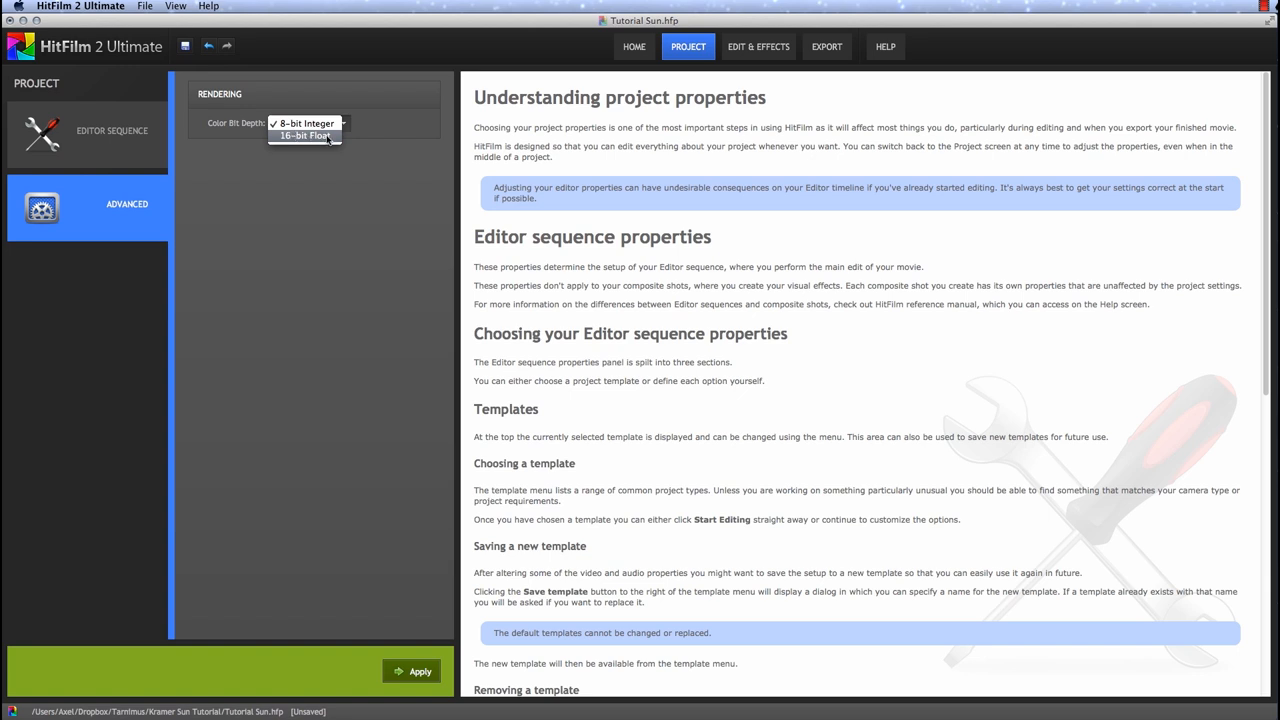
{"action": "left_click", "coordinate": [304, 136]}
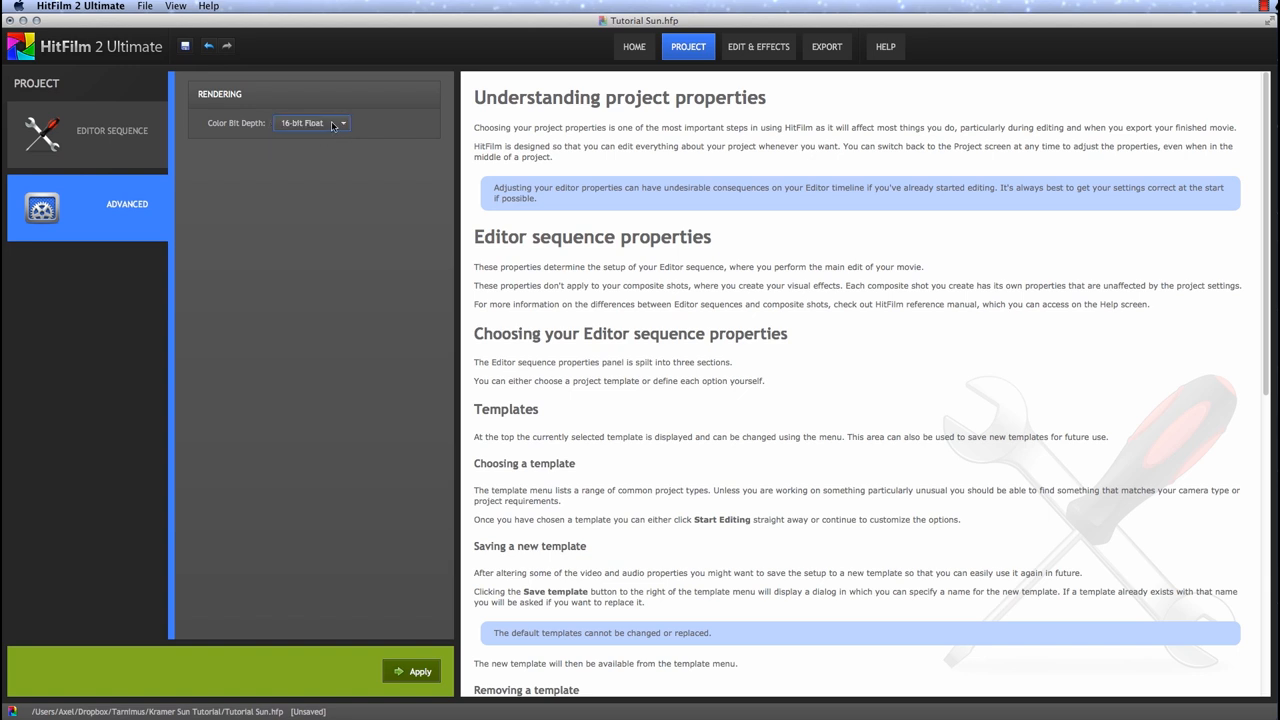
{"action": "mouse_move", "coordinate": [318, 132]}
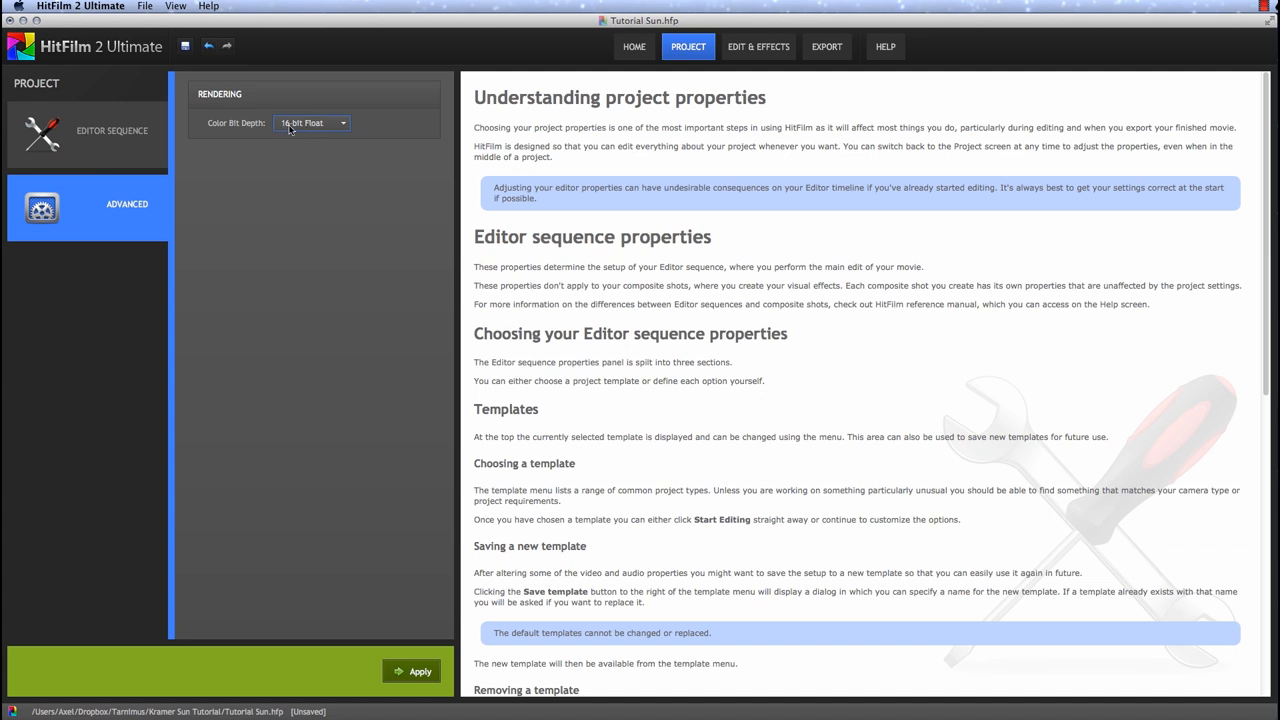
{"action": "mouse_move", "coordinate": [300, 128]}
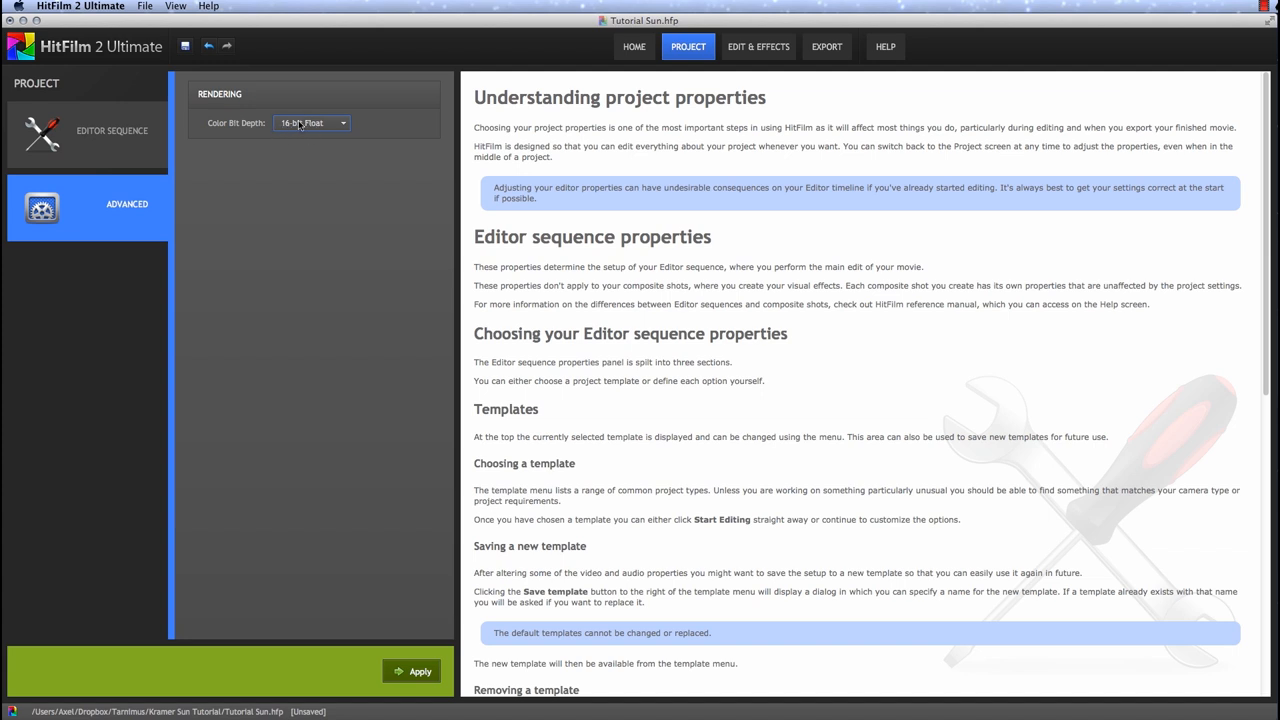
{"action": "left_click", "coordinate": [312, 122]}
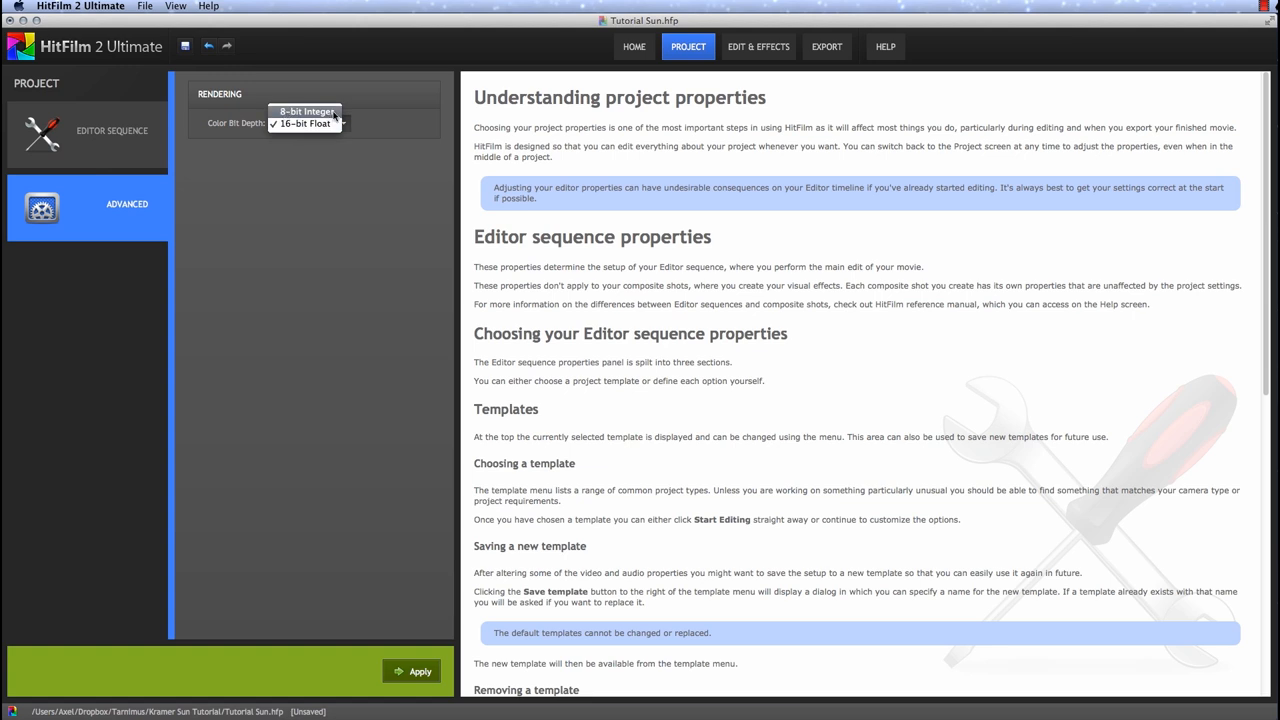
{"action": "mouse_move", "coordinate": [304, 124]}
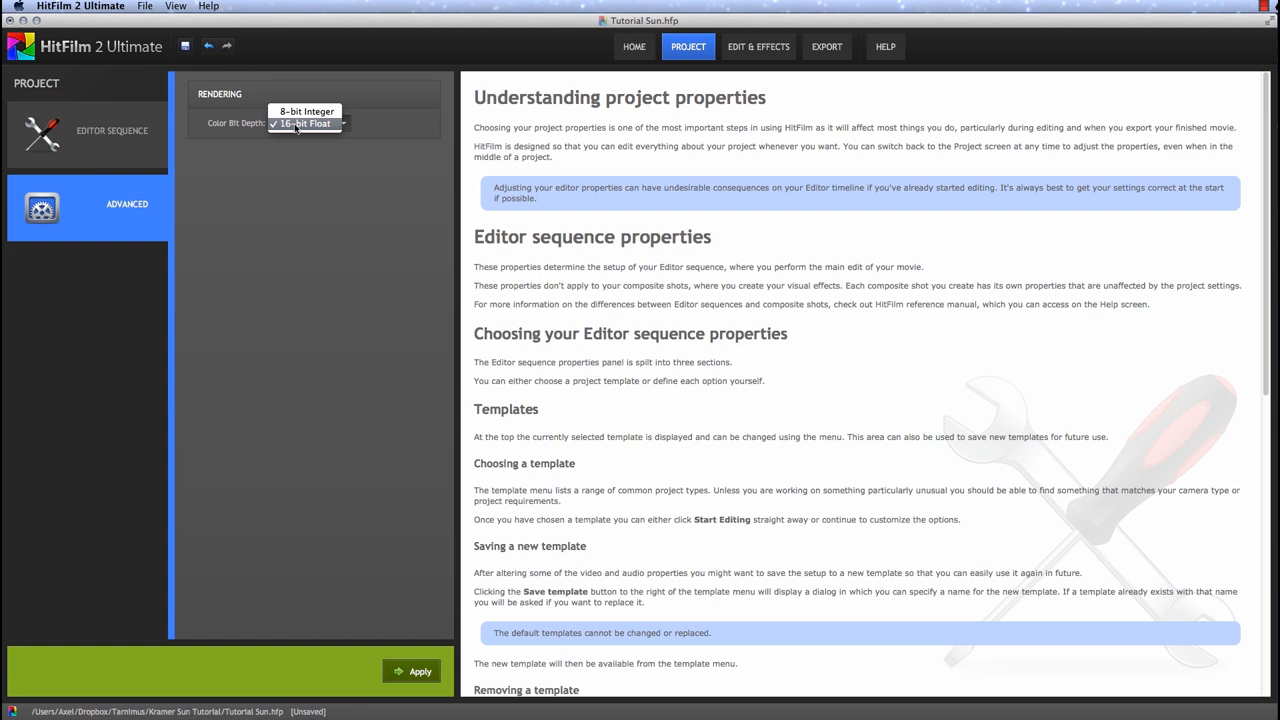
{"action": "left_click", "coordinate": [304, 124]}
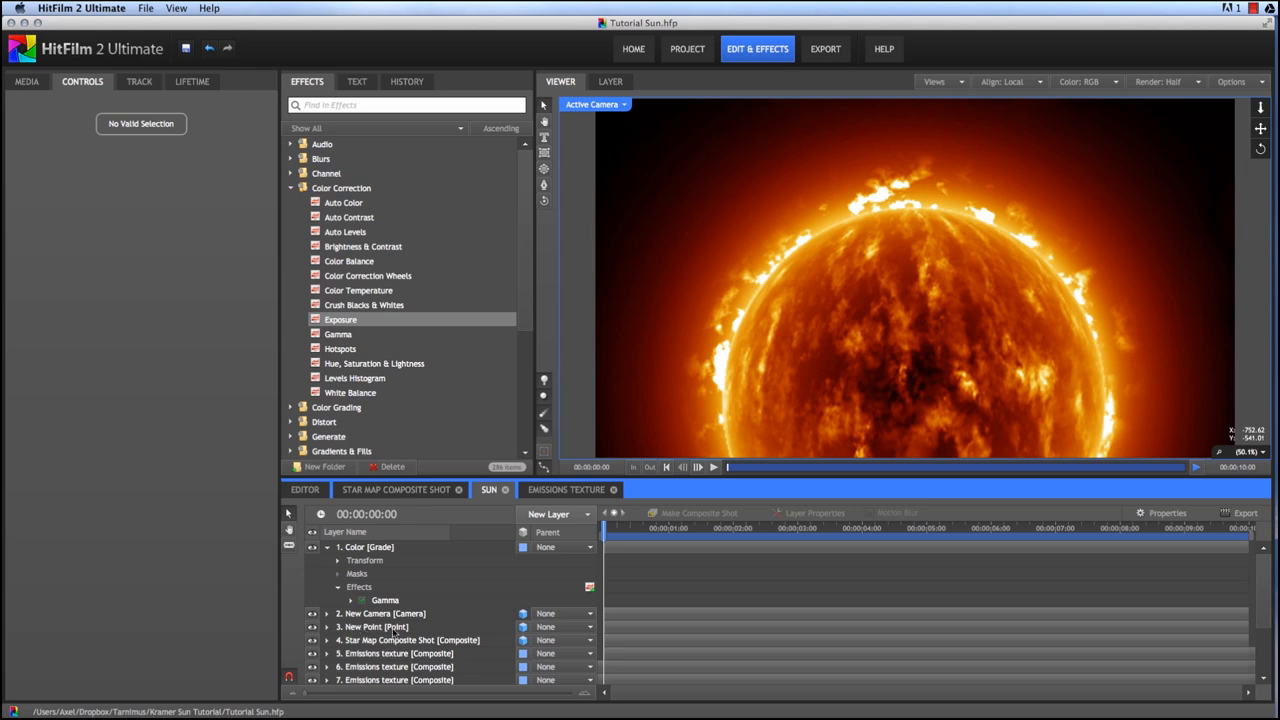
{"action": "mouse_move", "coordinate": [936, 434]}
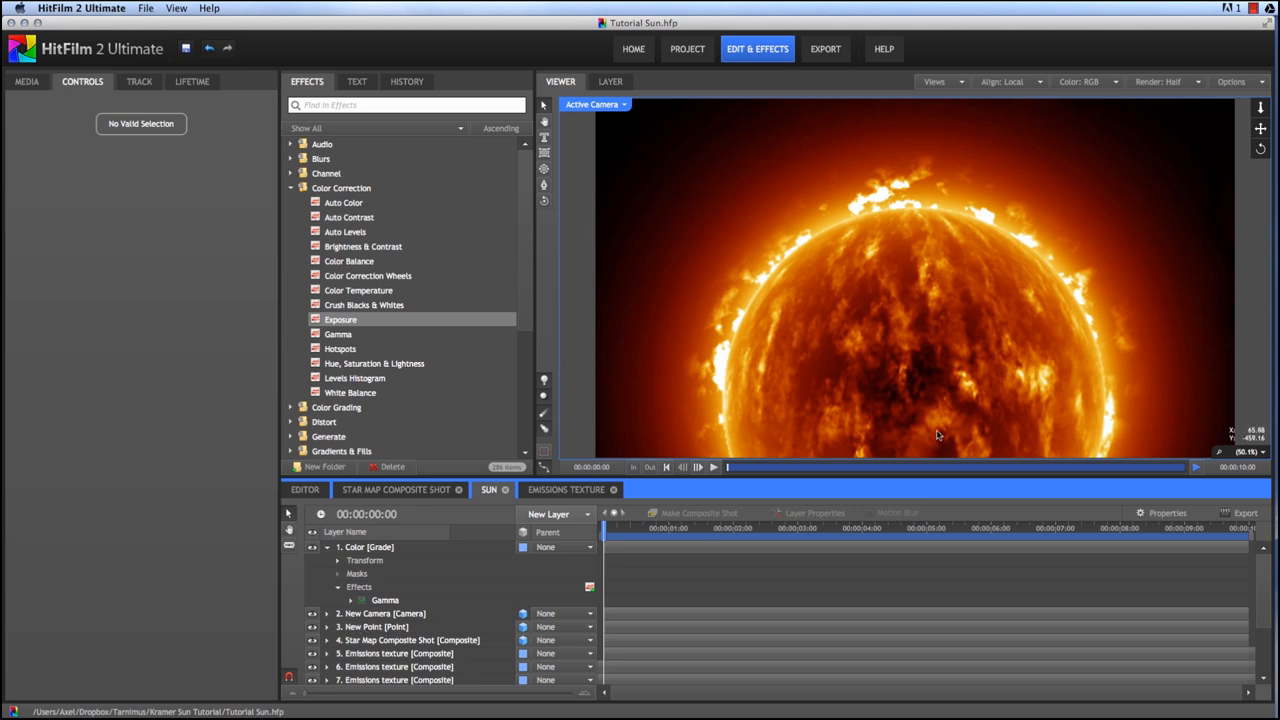
{"action": "mouse_move", "coordinate": [836, 300]}
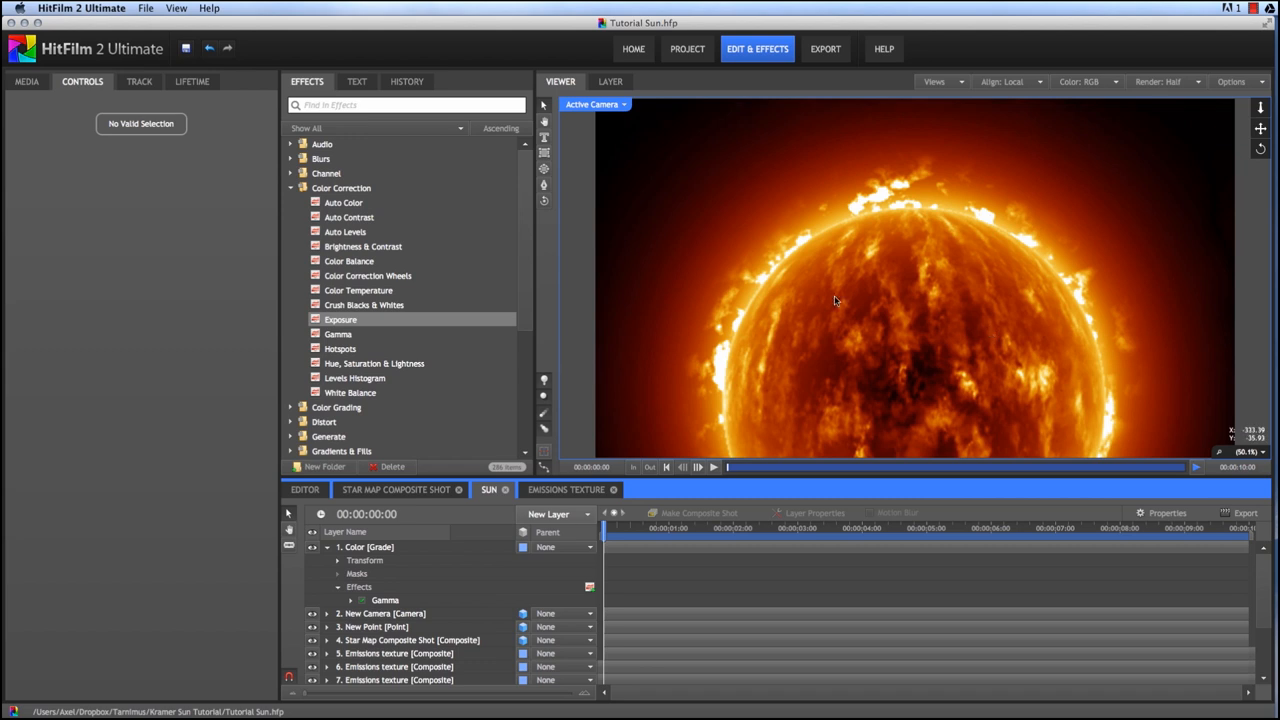
{"action": "mouse_move", "coordinate": [892, 400]}
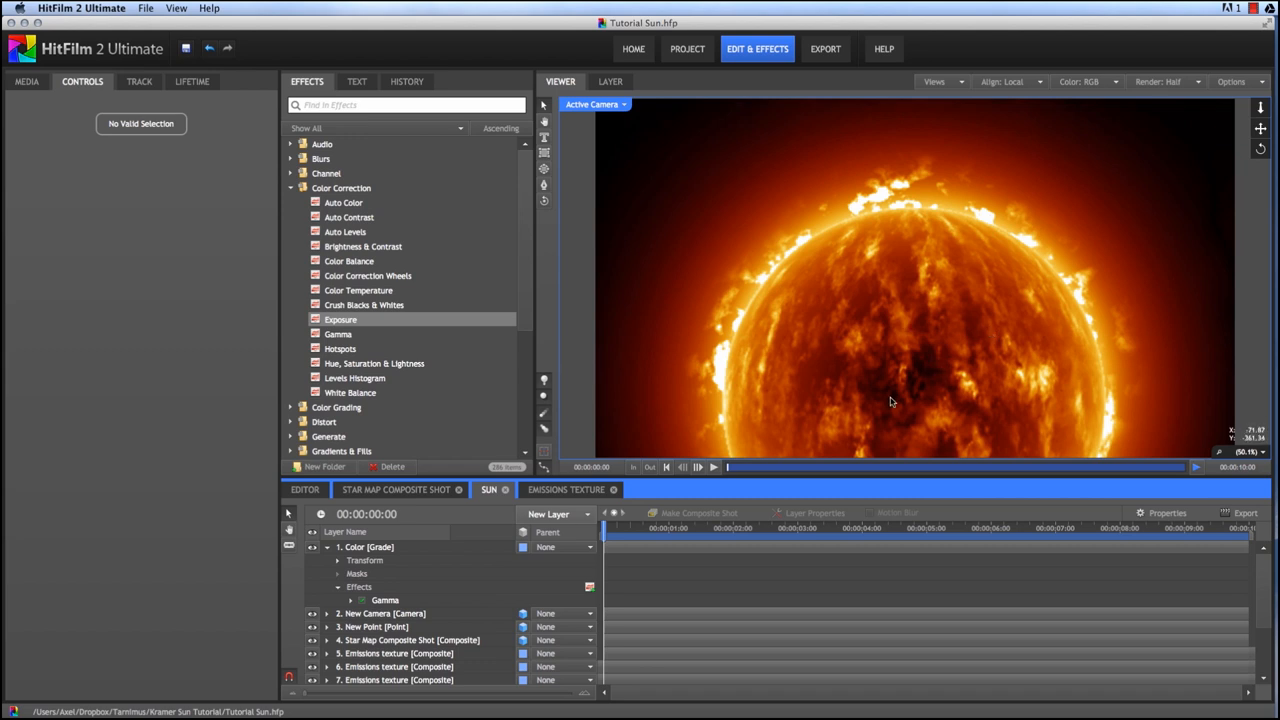
Step: Move the playhead to 00:00:07:00 and show the New Camera layer's transform position
{"action": "left_click", "coordinate": [396, 570]}
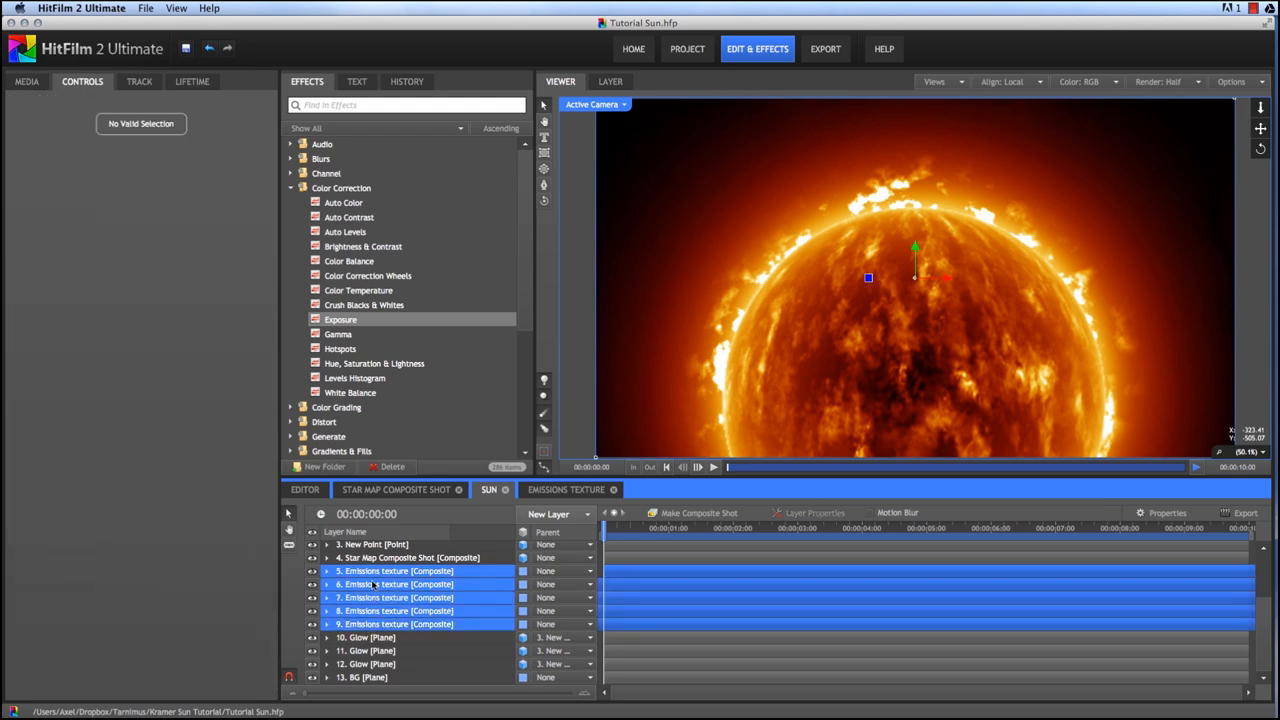
{"action": "left_click", "coordinate": [524, 624]}
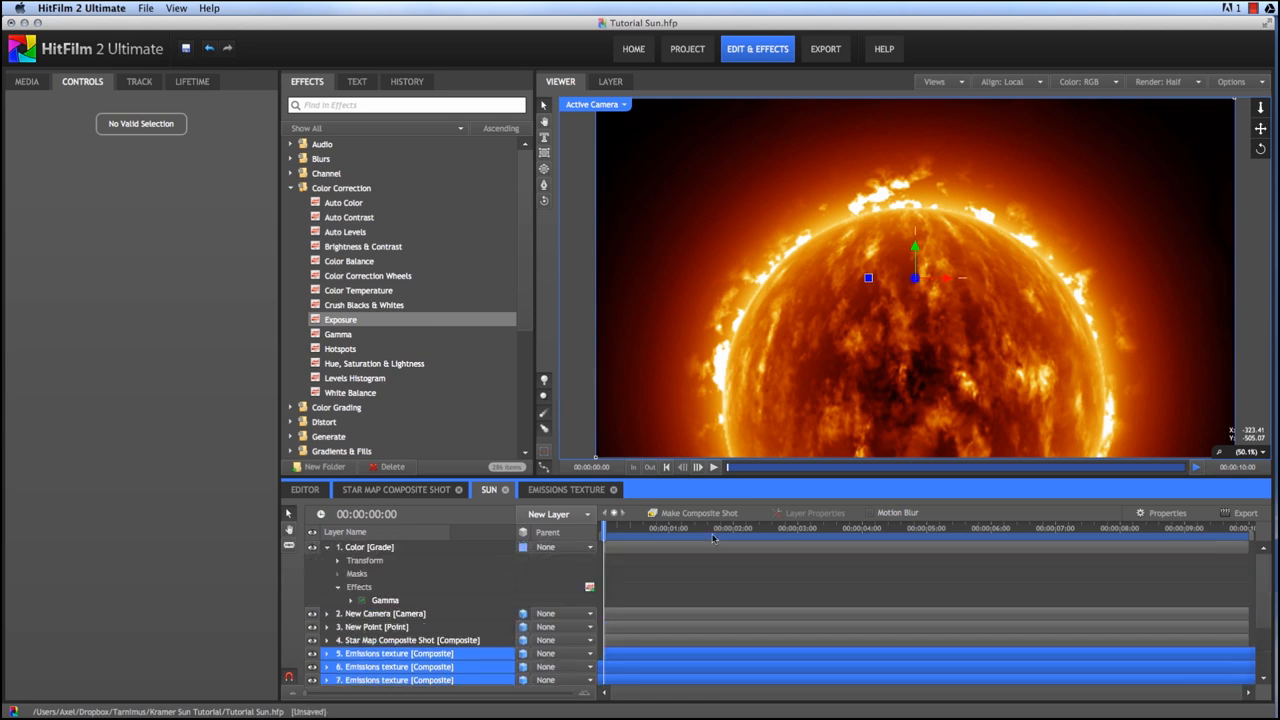
{"action": "mouse_move", "coordinate": [976, 574]}
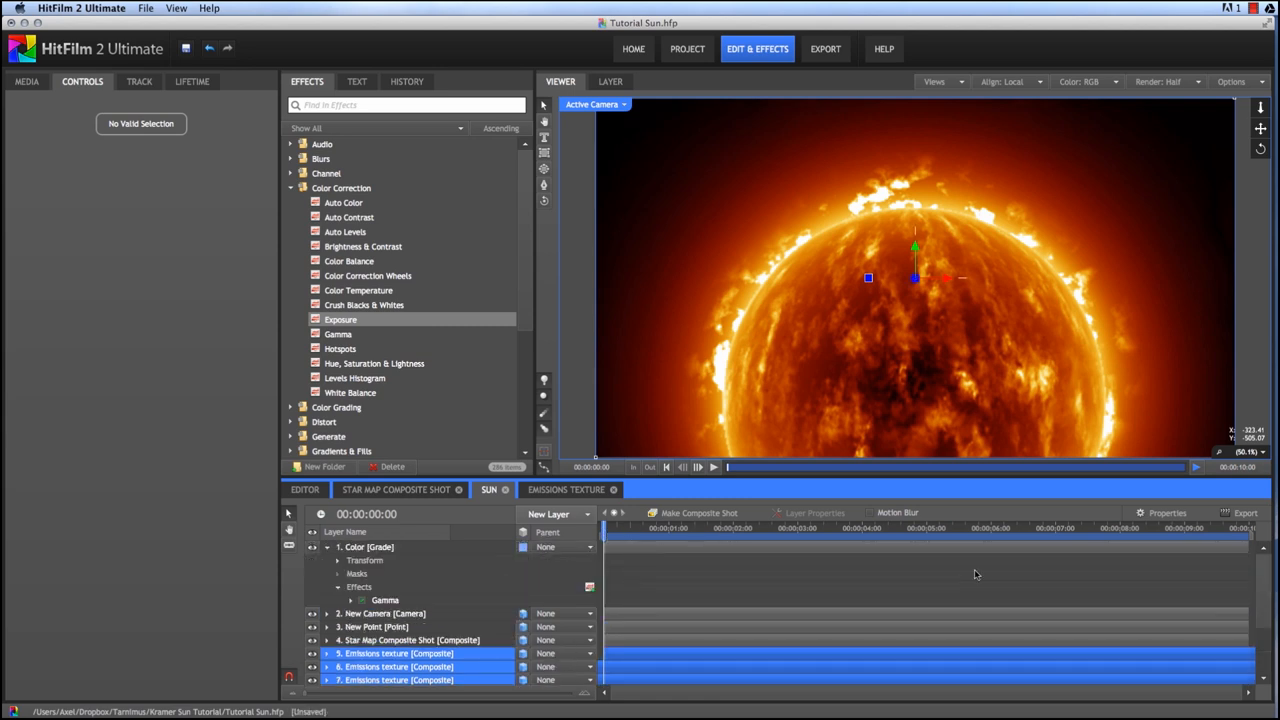
{"action": "left_click", "coordinate": [1056, 528]}
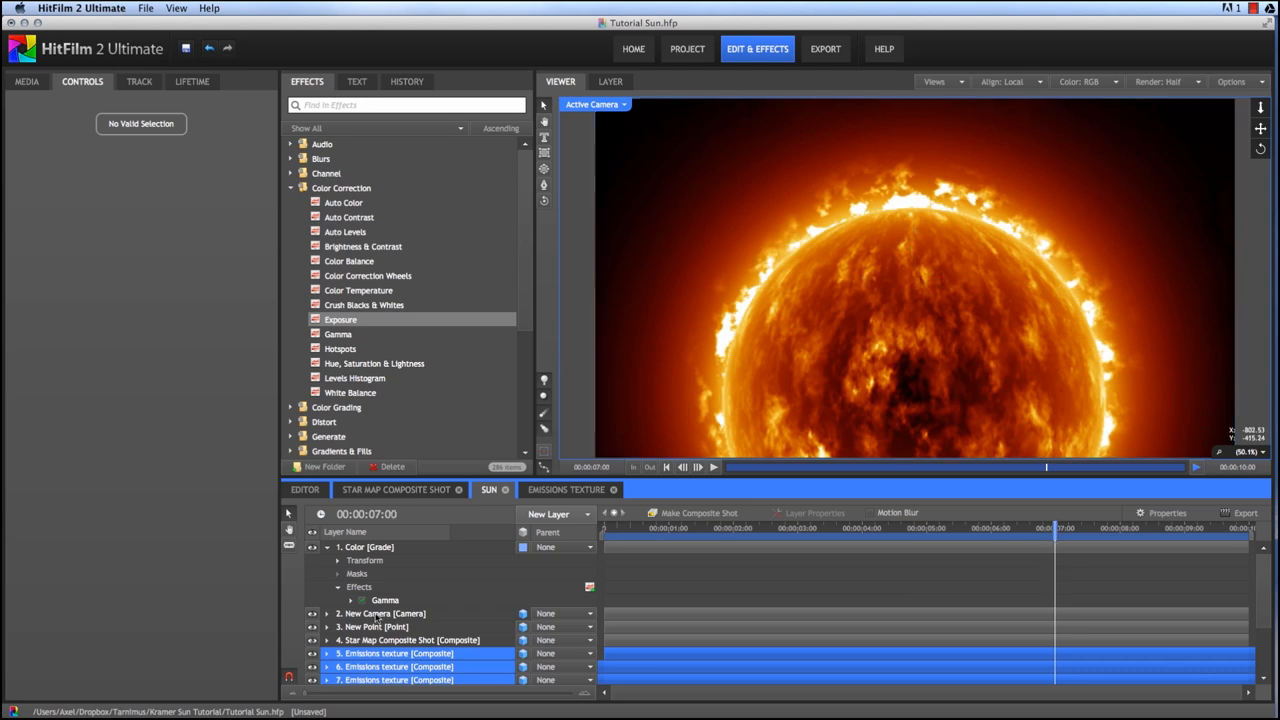
{"action": "left_click", "coordinate": [382, 612]}
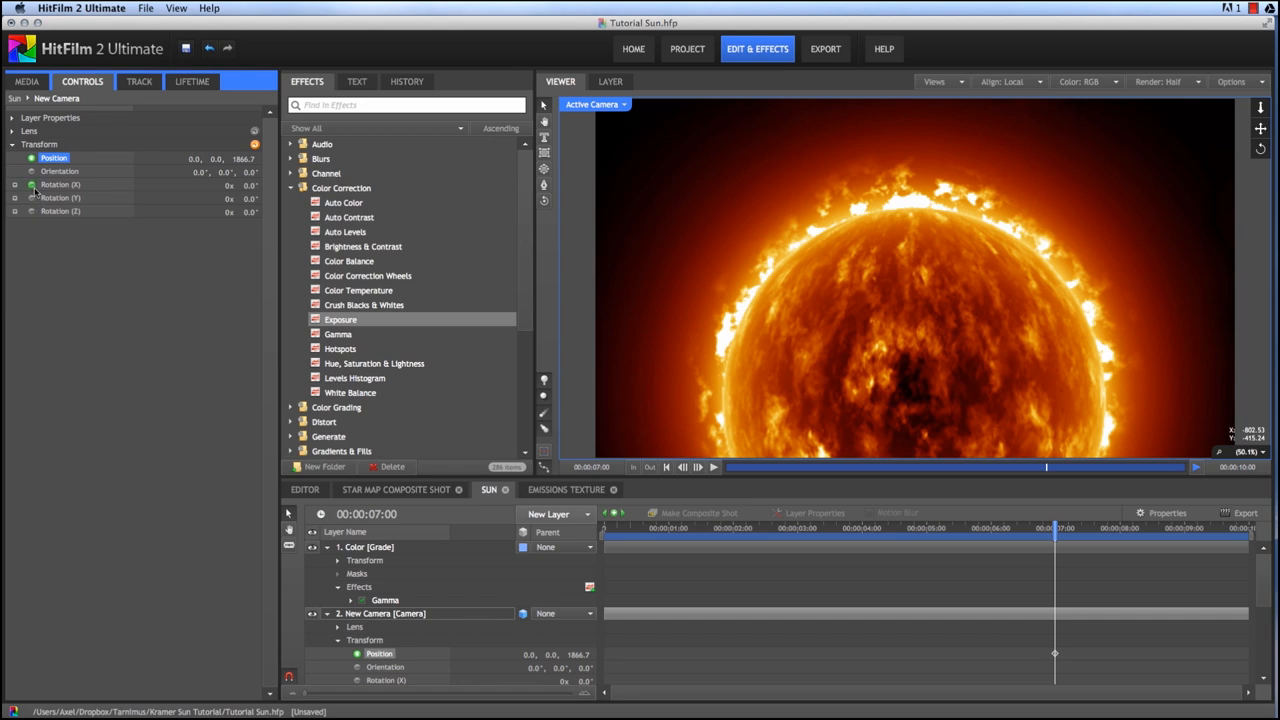
Step: Keyframe the camera's transform at 7s, then at frame 0 rotate it away so only the sun's edge shows
{"action": "left_click", "coordinate": [60, 212]}
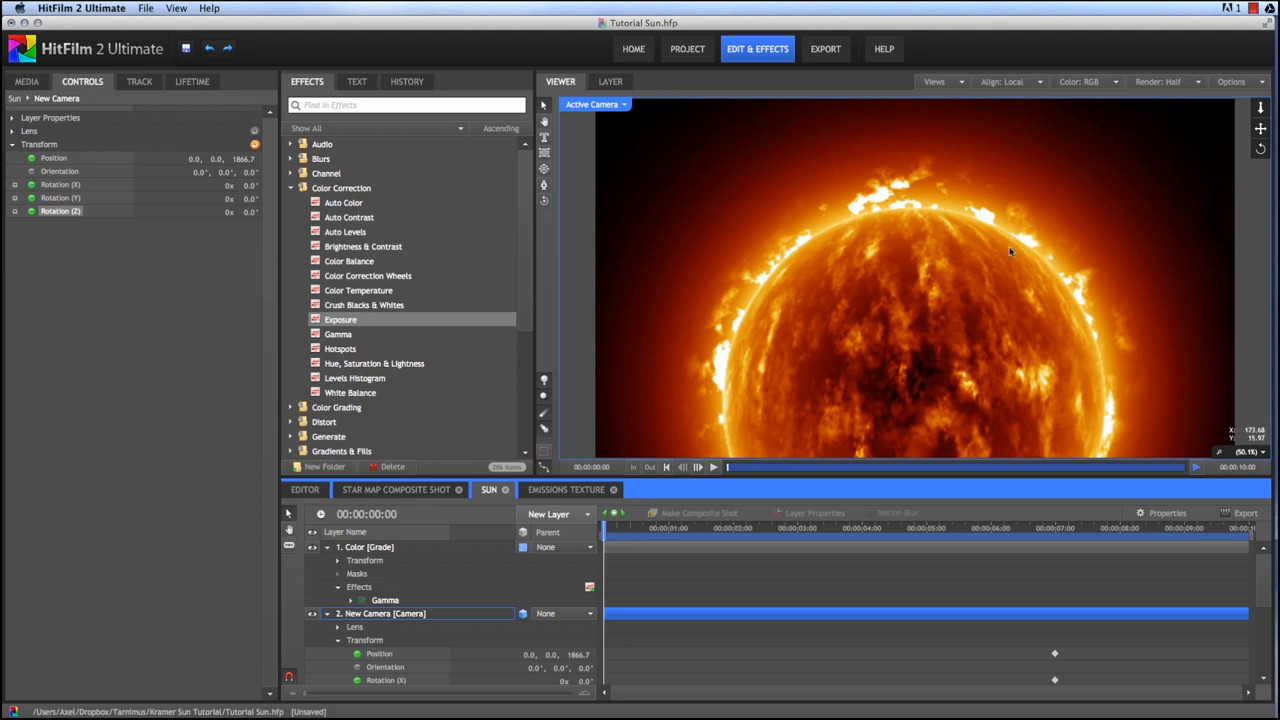
{"action": "mouse_move", "coordinate": [1132, 218]}
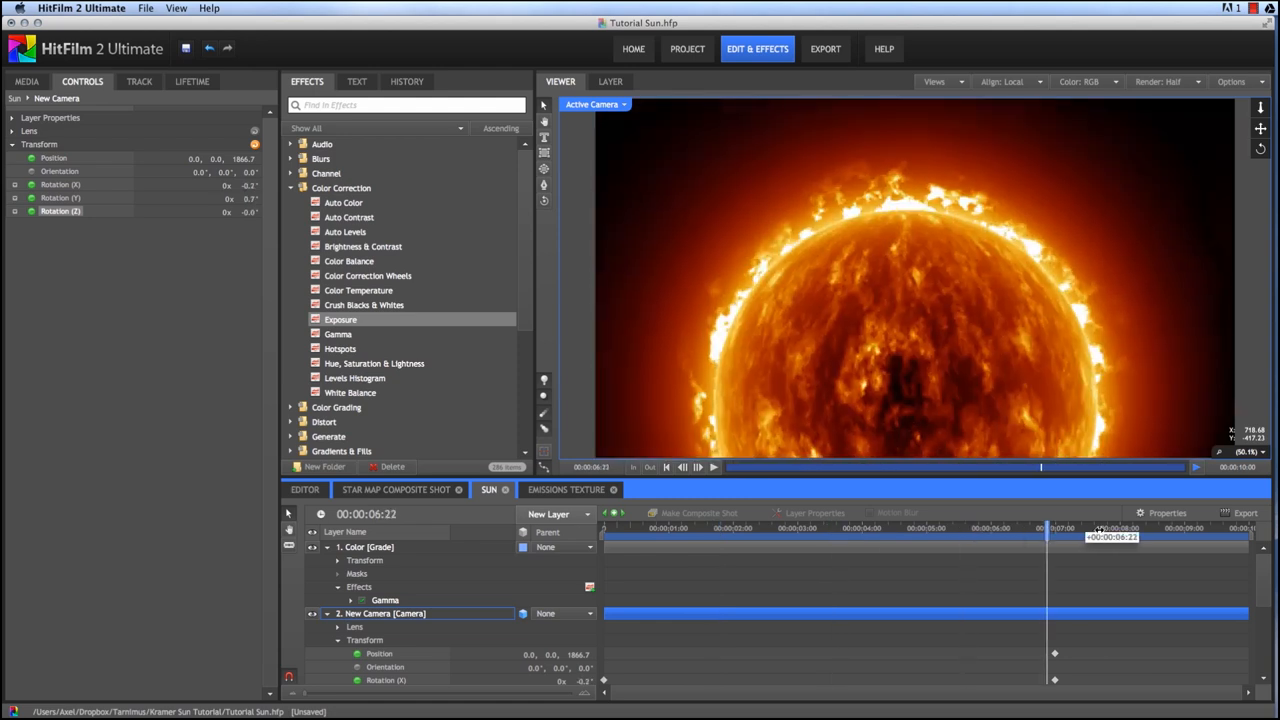
{"action": "left_click", "coordinate": [604, 528]}
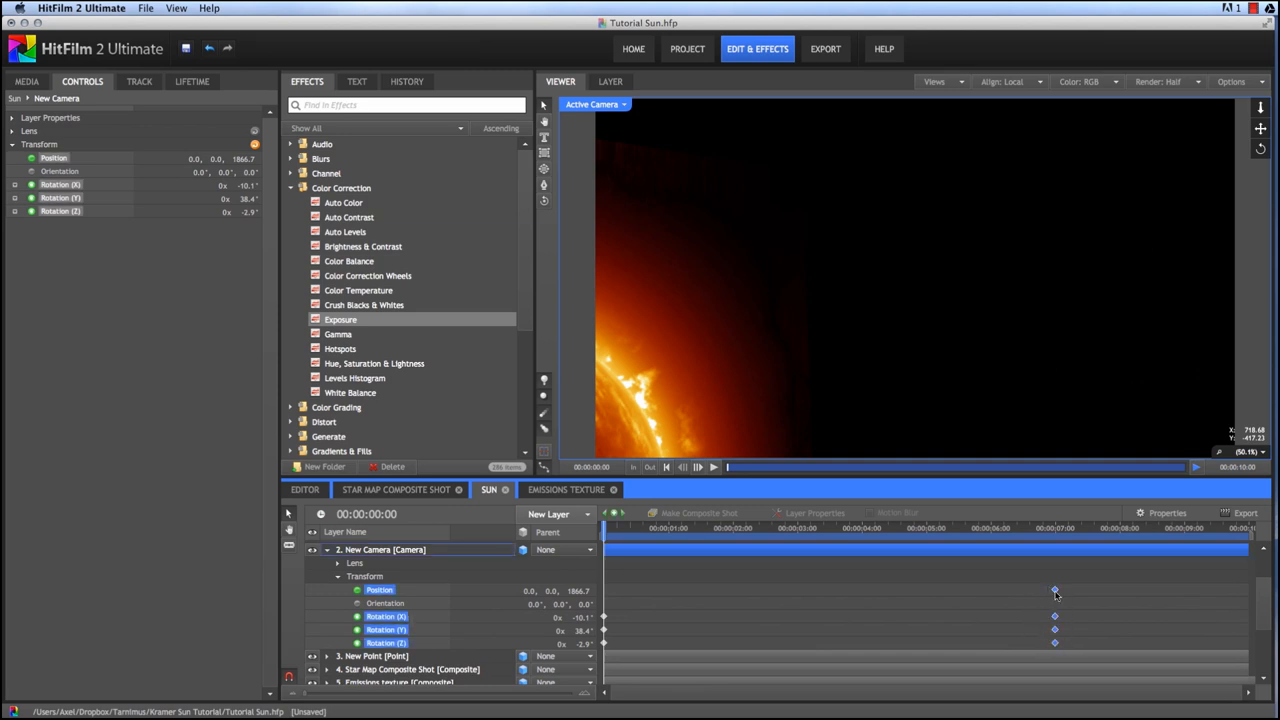
{"action": "right_click", "coordinate": [1054, 588]}
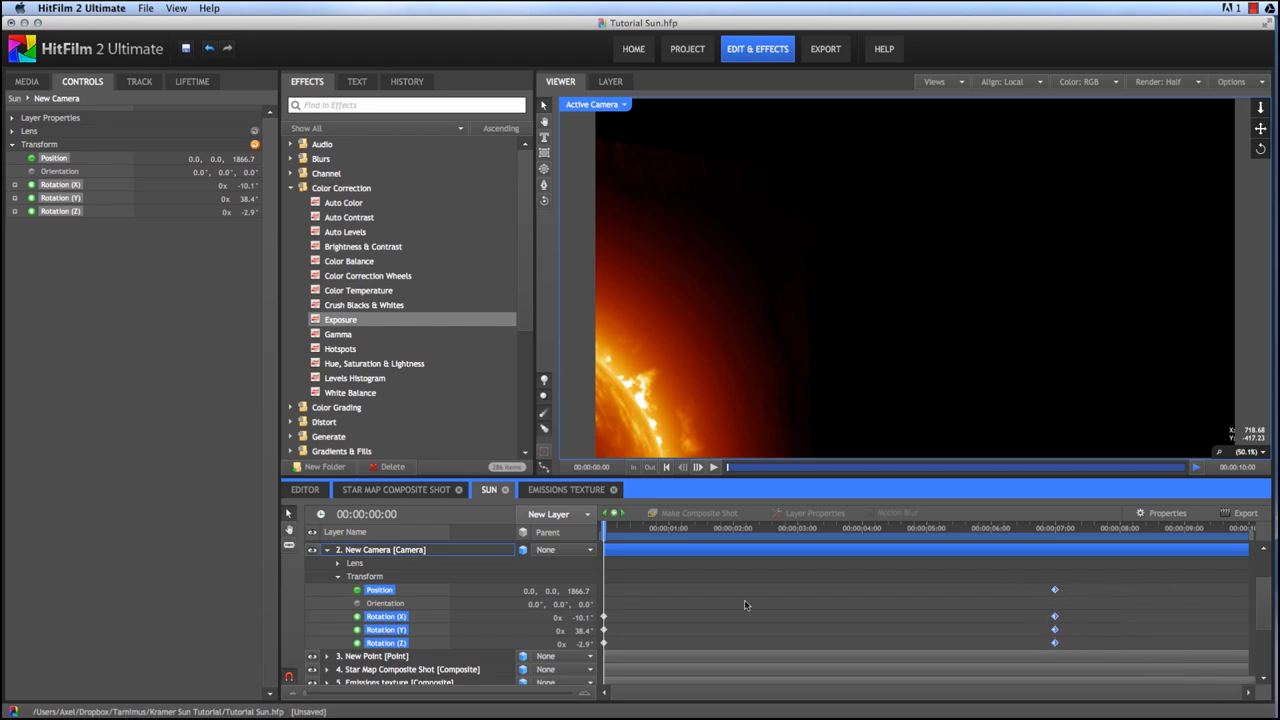
{"action": "mouse_move", "coordinate": [1000, 226]}
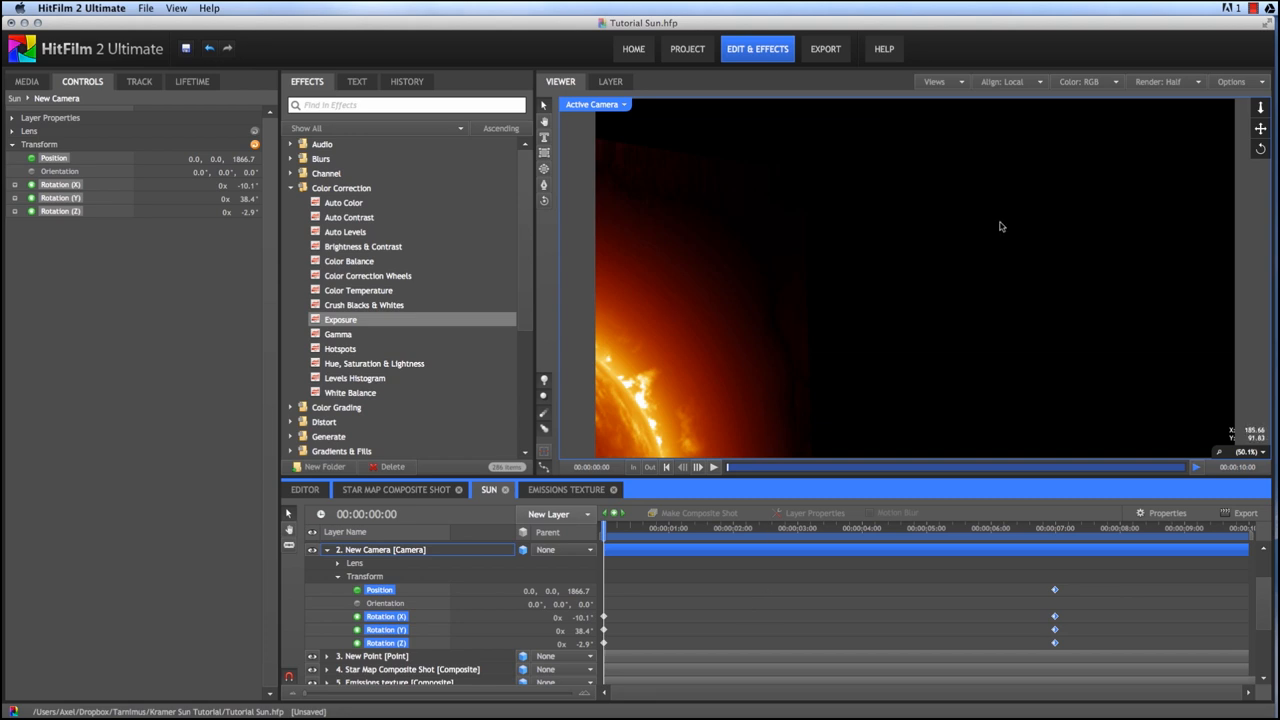
{"action": "mouse_move", "coordinate": [1056, 252]}
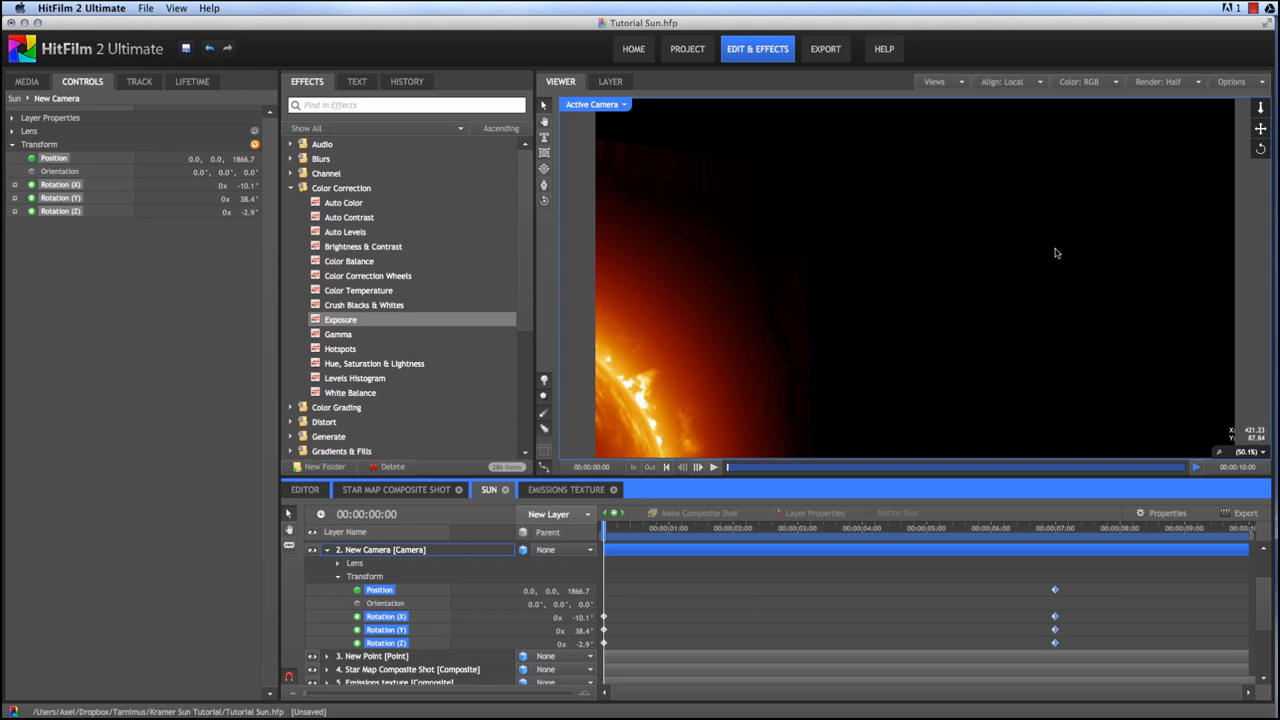
{"action": "mouse_move", "coordinate": [756, 356]}
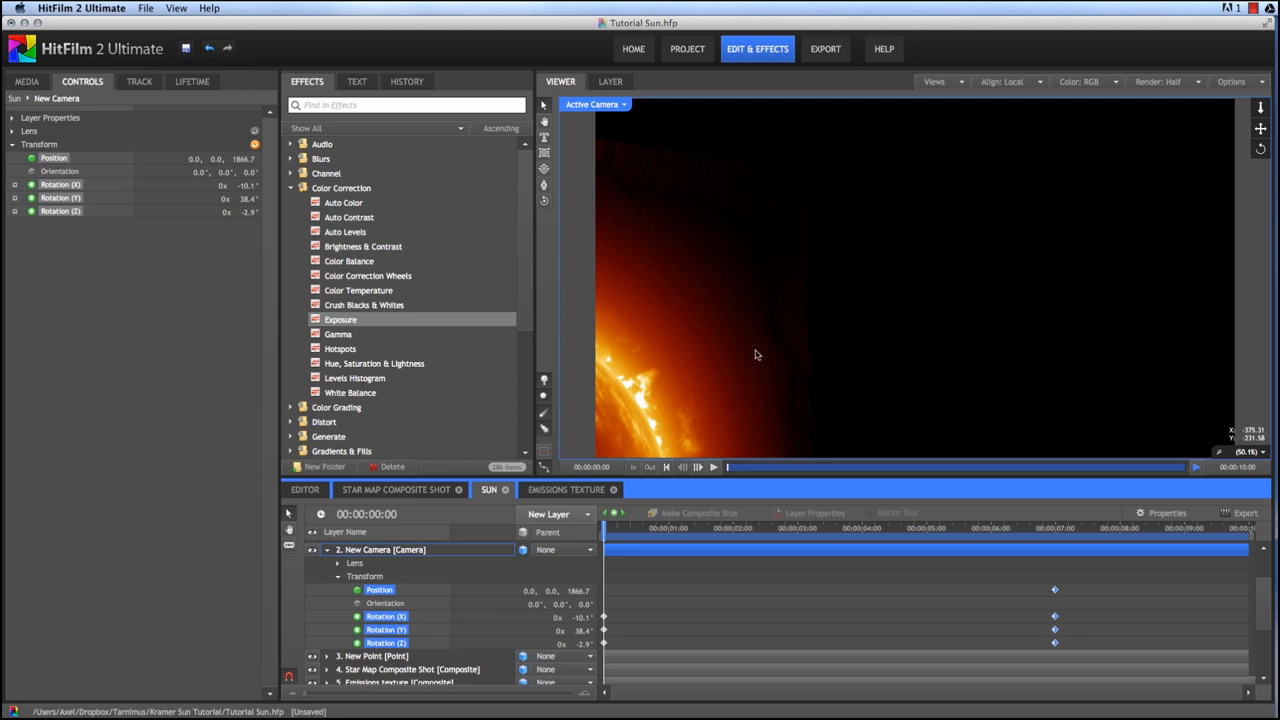
{"action": "mouse_move", "coordinate": [688, 180]}
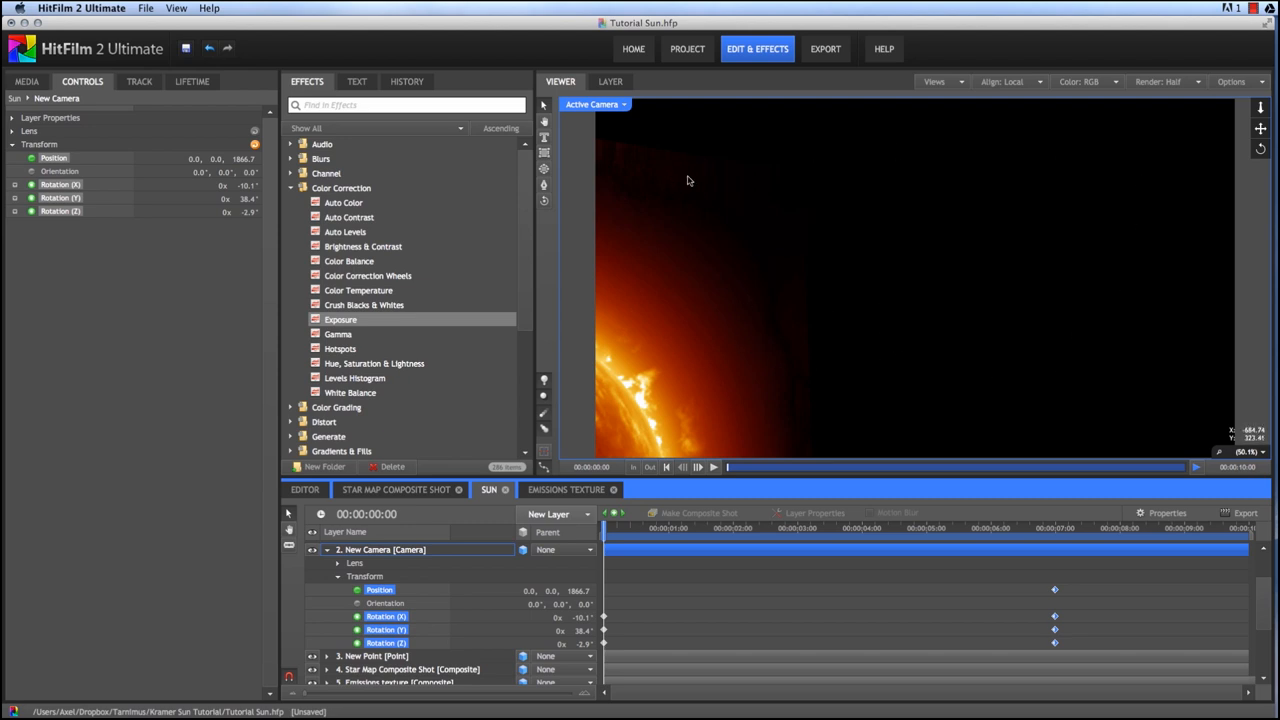
{"action": "mouse_move", "coordinate": [768, 180]}
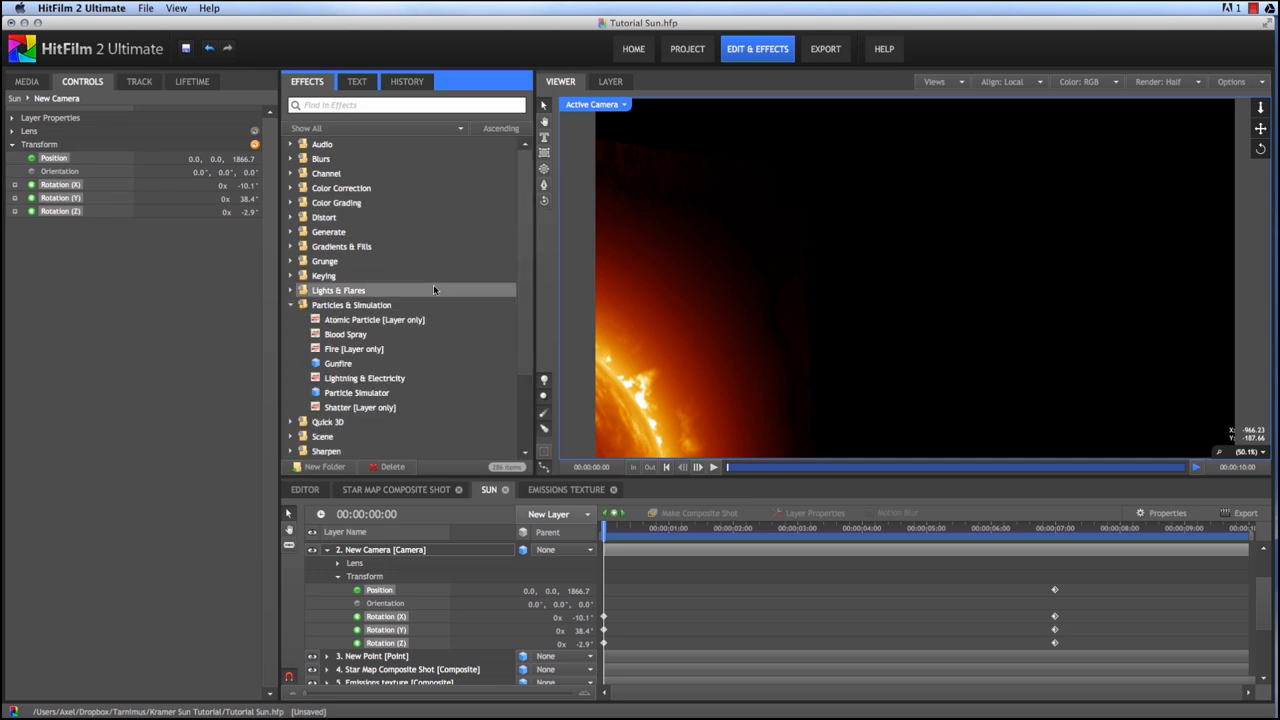
{"action": "mouse_move", "coordinate": [428, 304]}
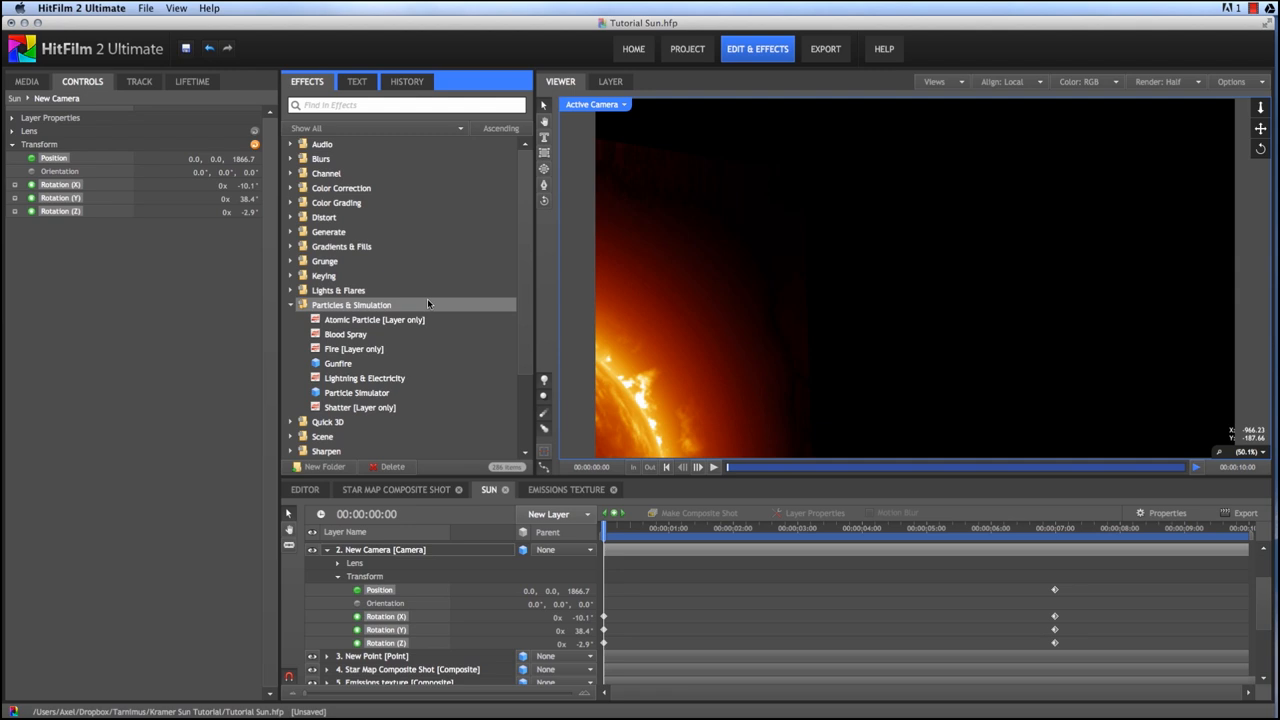
Step: Add a Particle Simulator layer to the shot with its Emitter Shape set to Sphere
{"action": "left_click", "coordinate": [356, 392]}
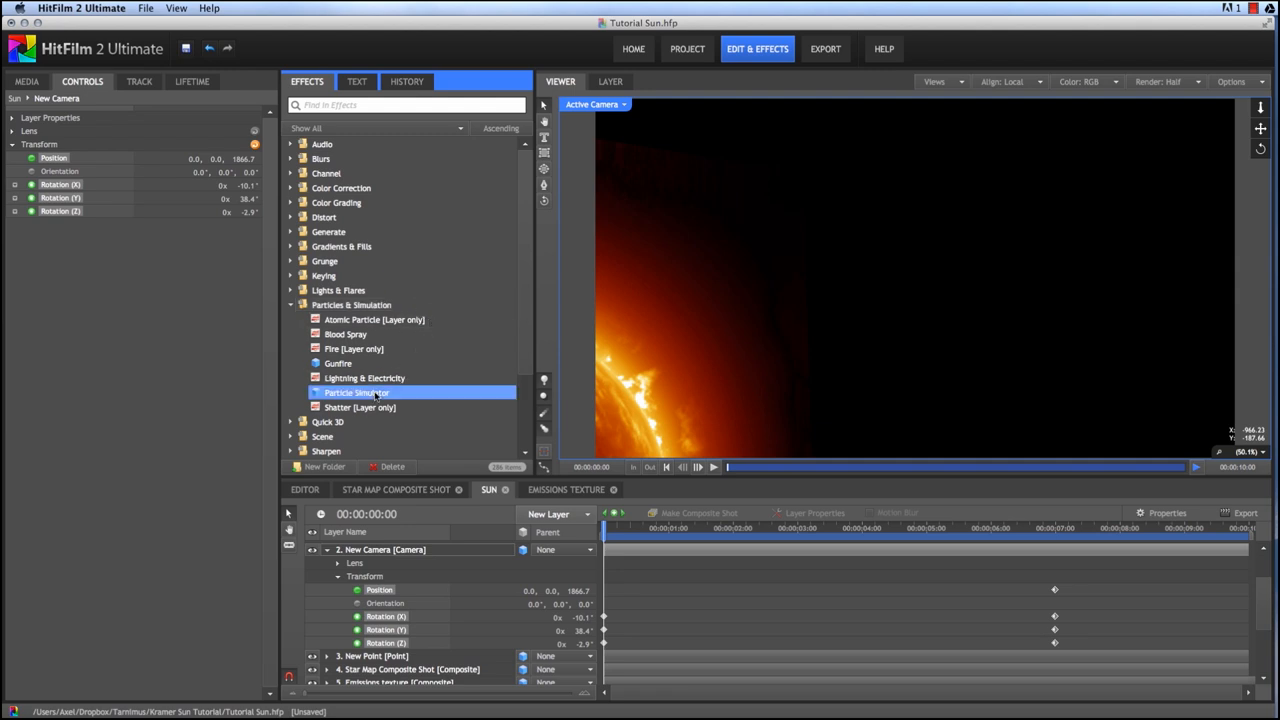
{"action": "left_click", "coordinate": [380, 548]}
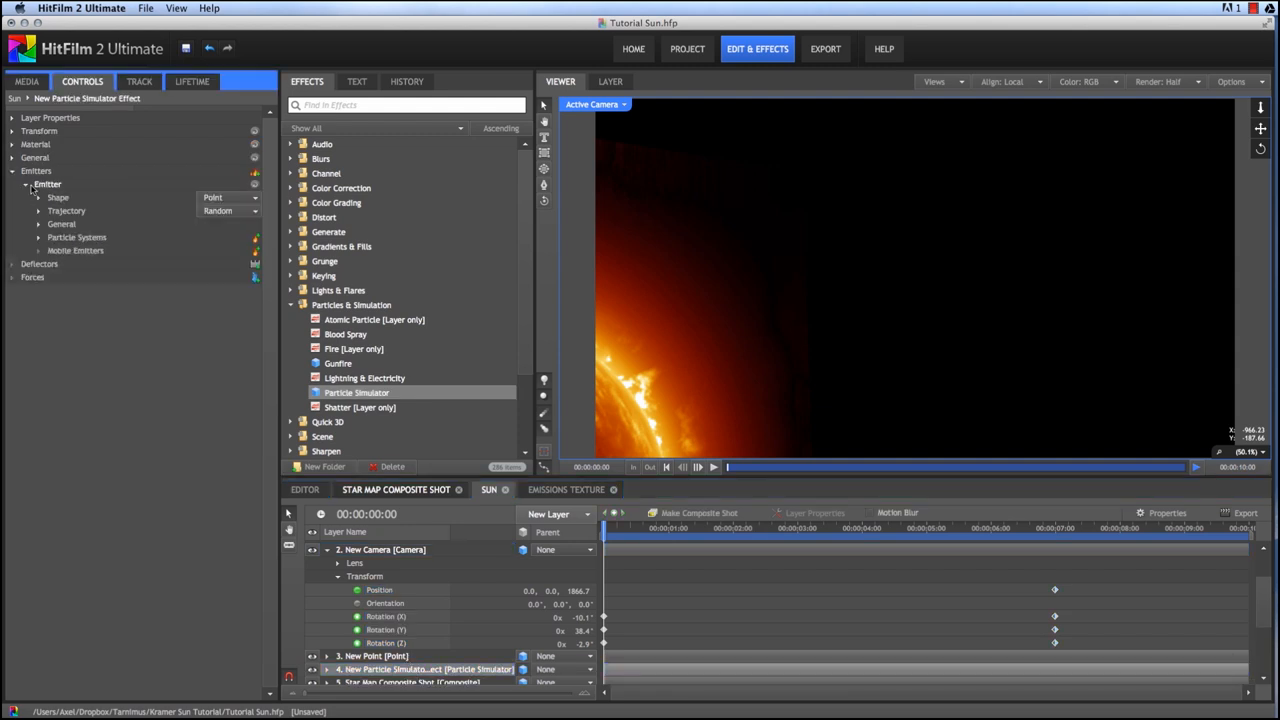
{"action": "left_click", "coordinate": [228, 198]}
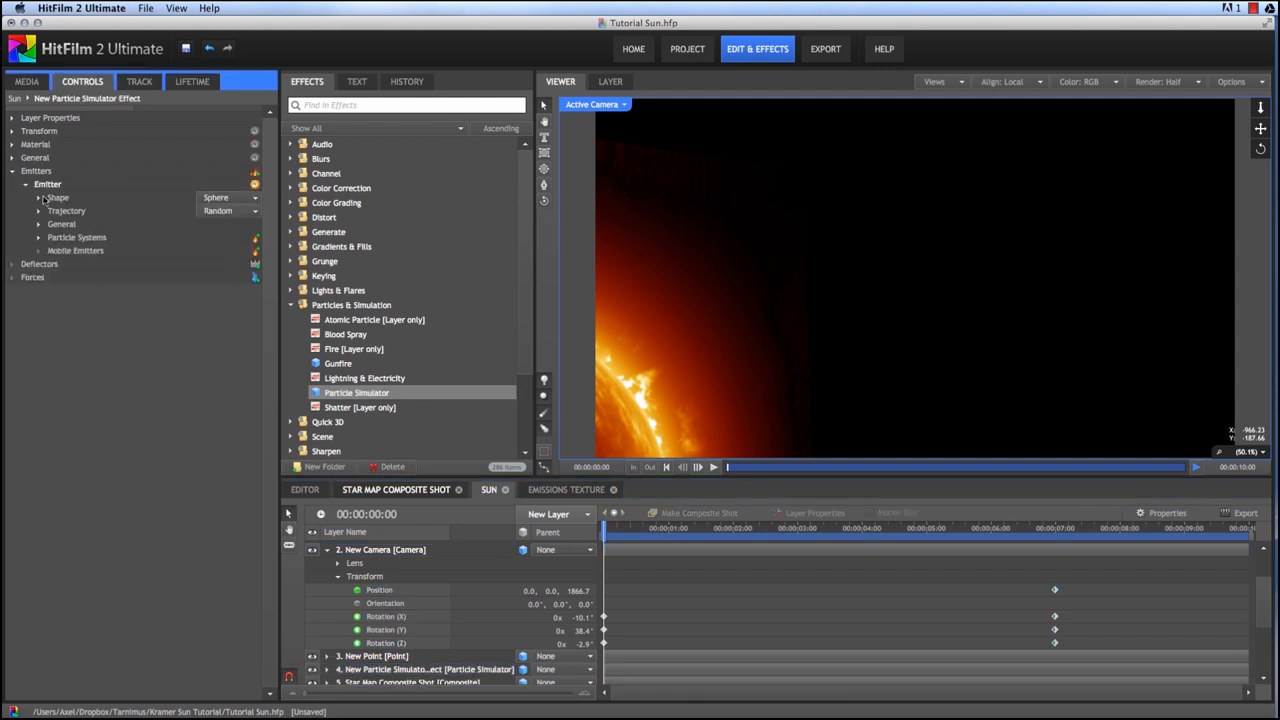
{"action": "left_click", "coordinate": [40, 198]}
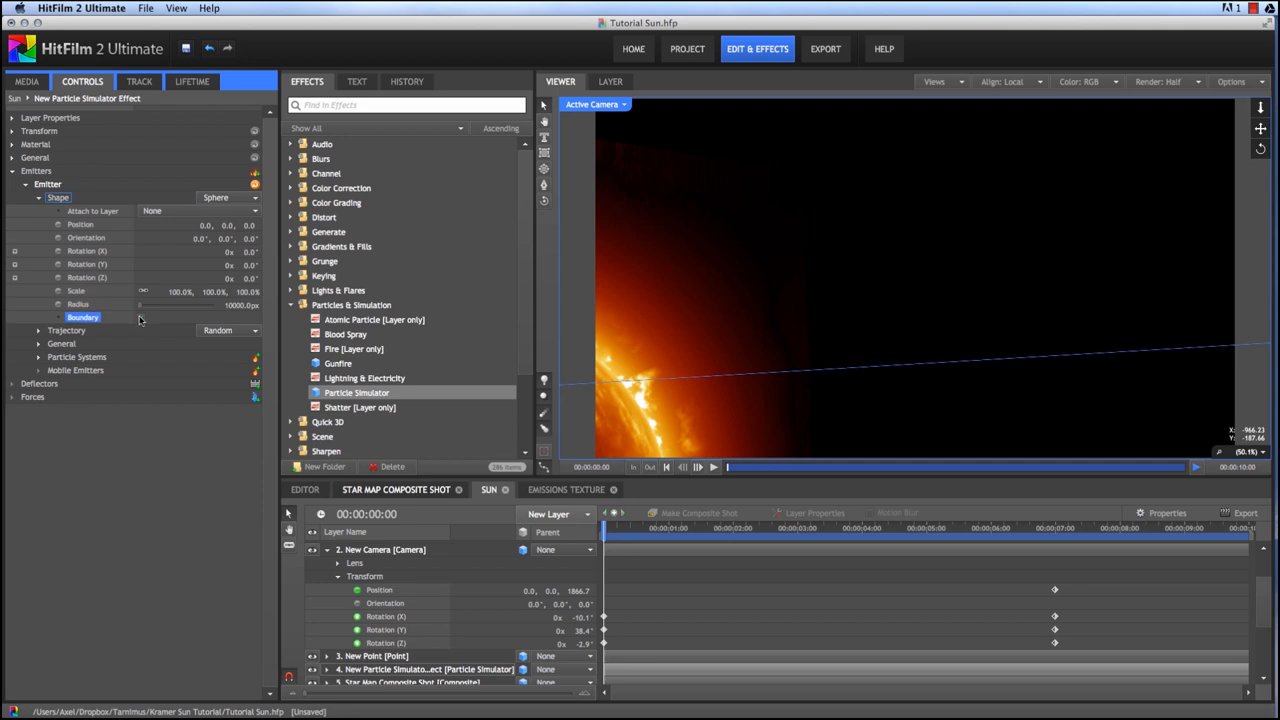
Step: Raise the particle Movement > Life to 20s so particles live much longer
{"action": "left_click", "coordinate": [40, 356]}
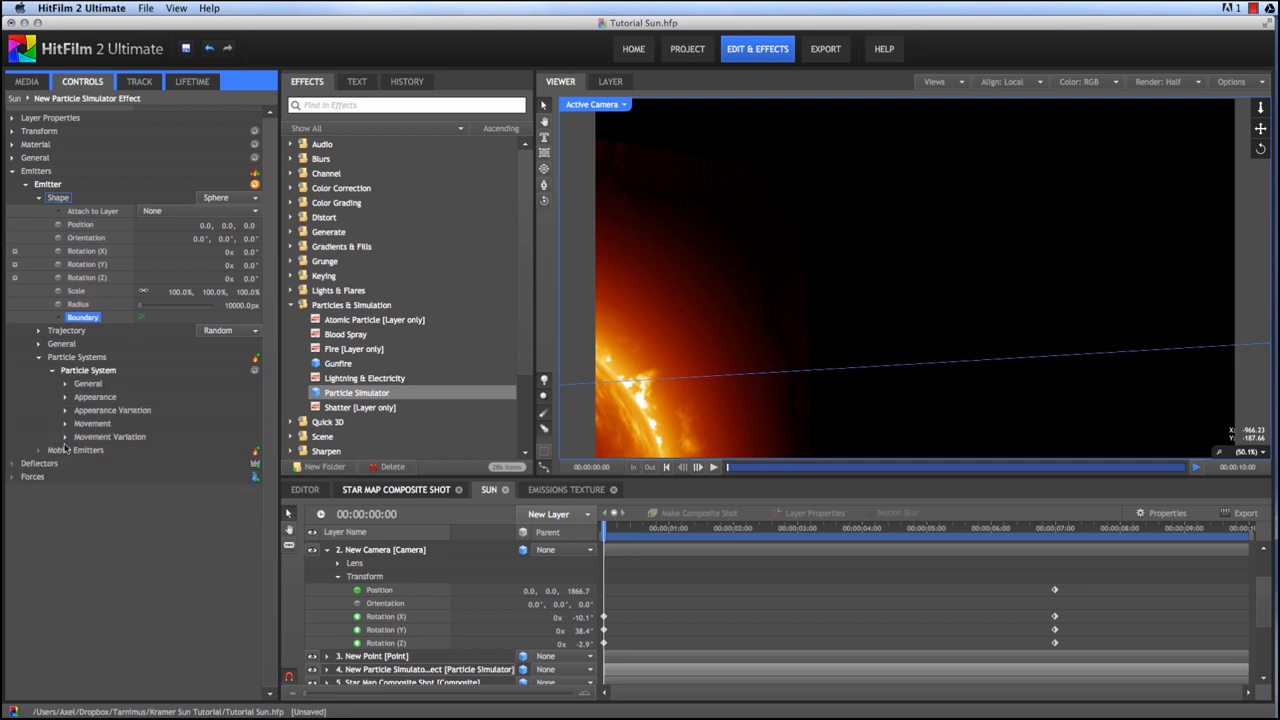
{"action": "left_click", "coordinate": [92, 424]}
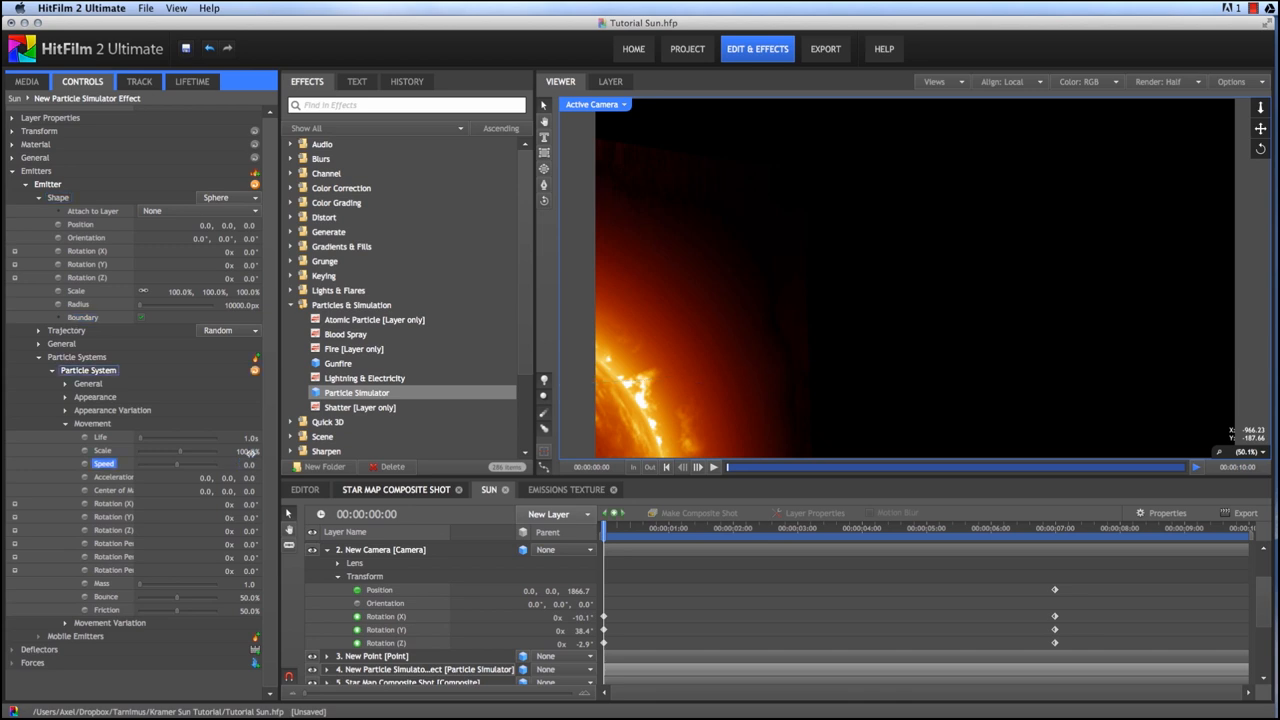
{"action": "left_click", "coordinate": [104, 436]}
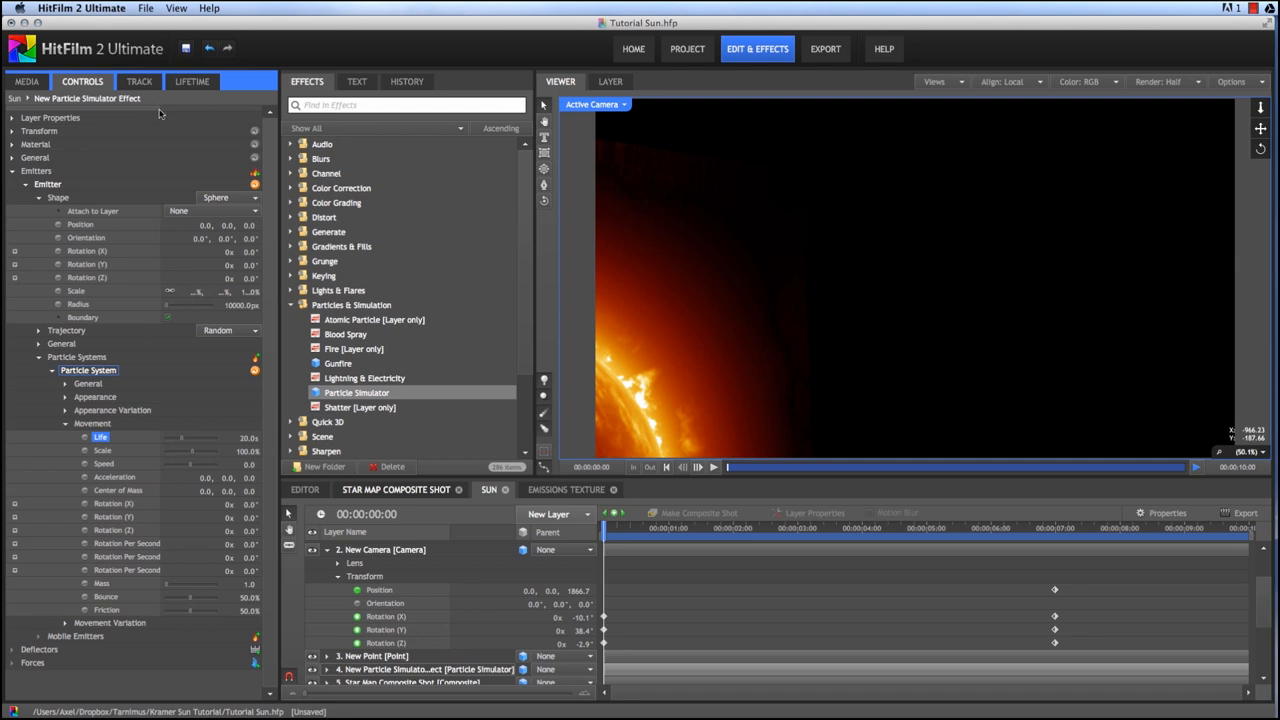
Step: Raise Particles Per Second and tune appearance colour and scale variation for small reddish stars
{"action": "left_click", "coordinate": [36, 156]}
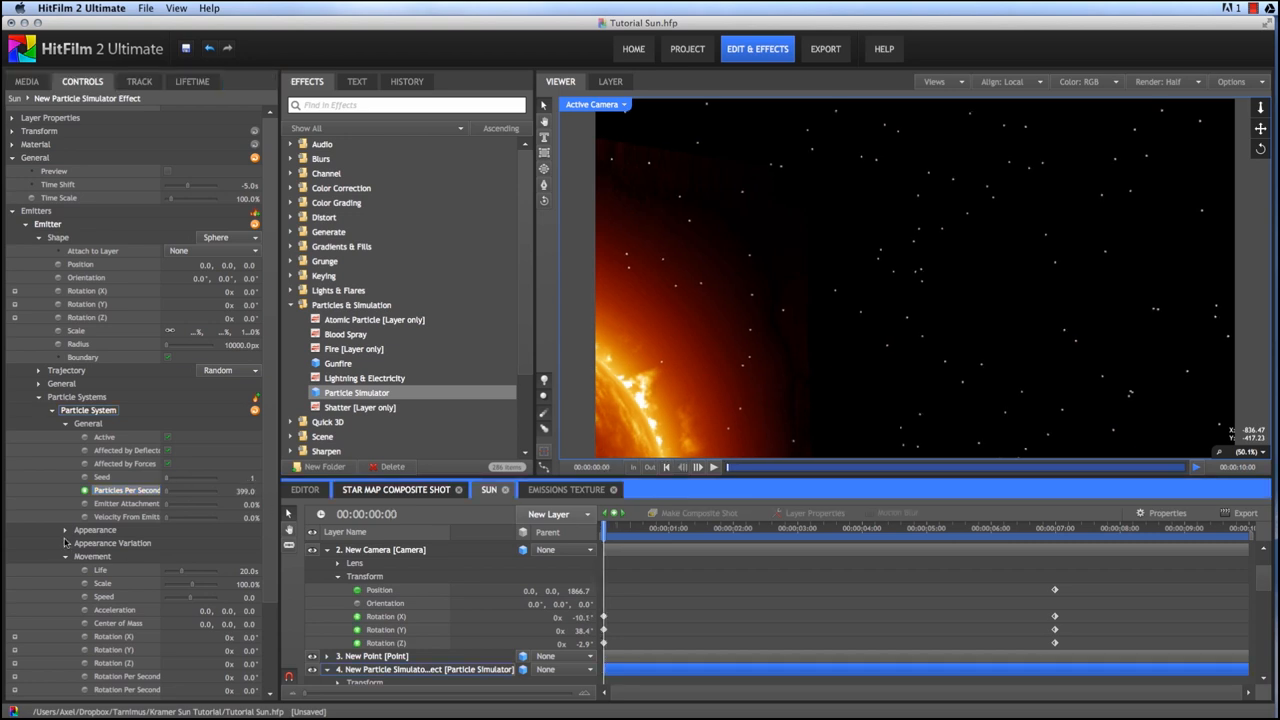
{"action": "scroll", "scroll_direction": "down", "scroll_amount": 3}
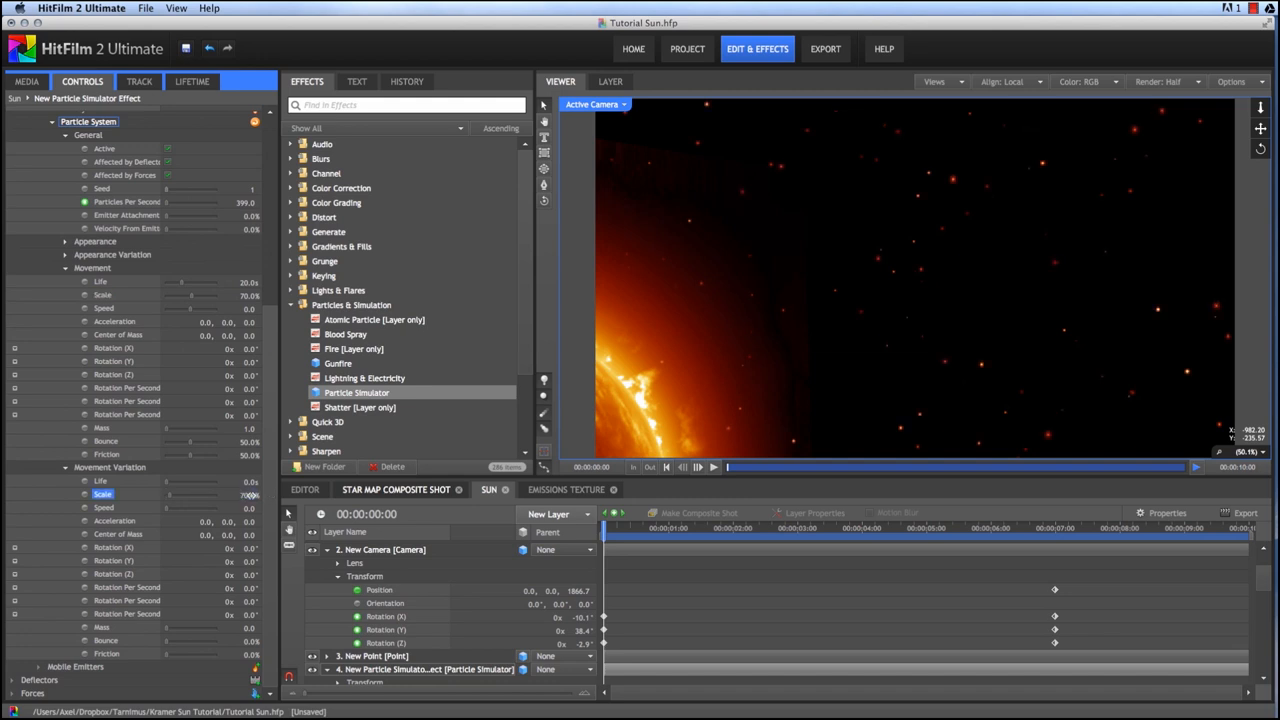
{"action": "mouse_move", "coordinate": [1064, 320]}
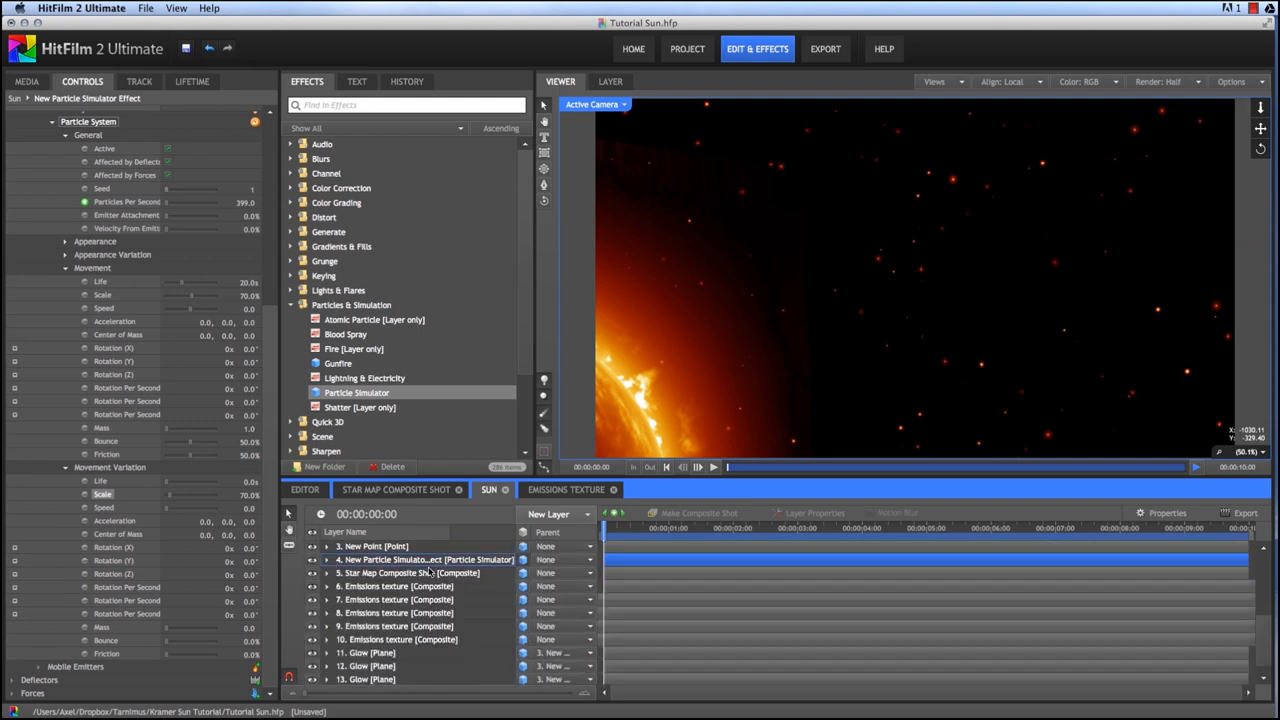
Step: Drag the New Particle Simulator layer down to sit just above the BG plane
{"action": "left_click", "coordinate": [420, 560]}
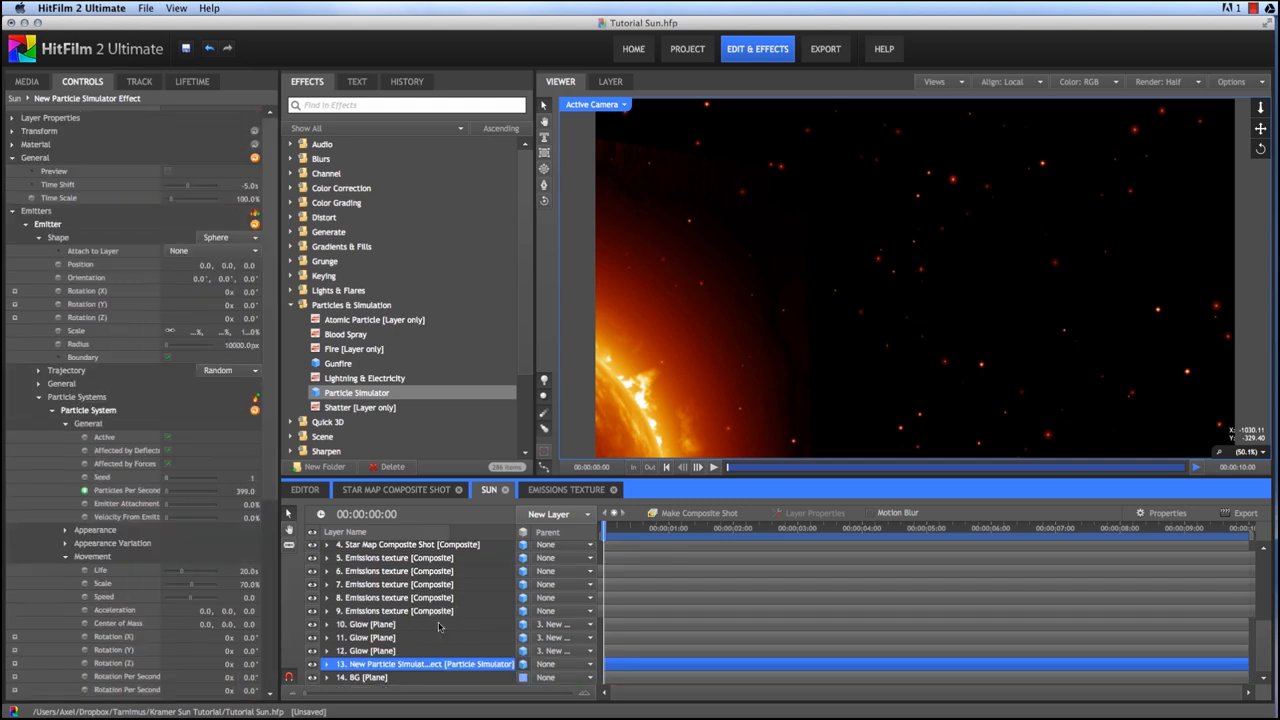
{"action": "mouse_move", "coordinate": [612, 424]}
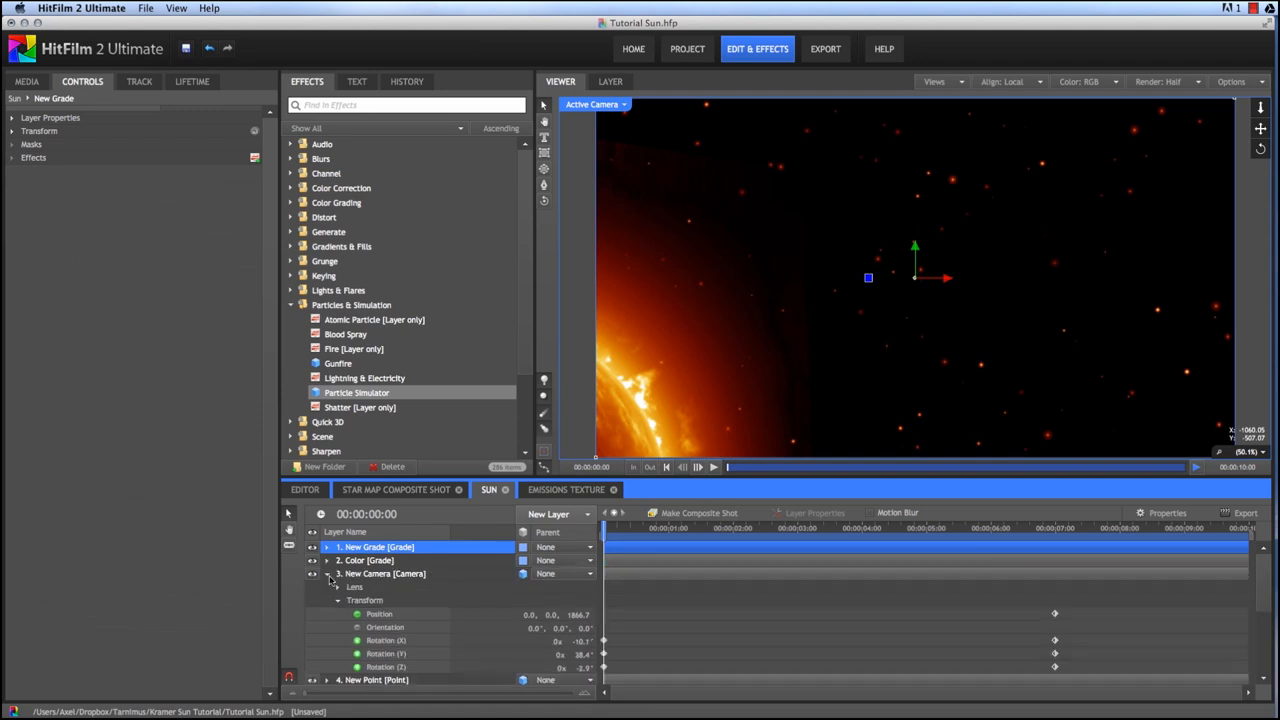
Step: Apply a Displacement distortion effect to the New Grade layer
{"action": "left_click", "coordinate": [328, 572]}
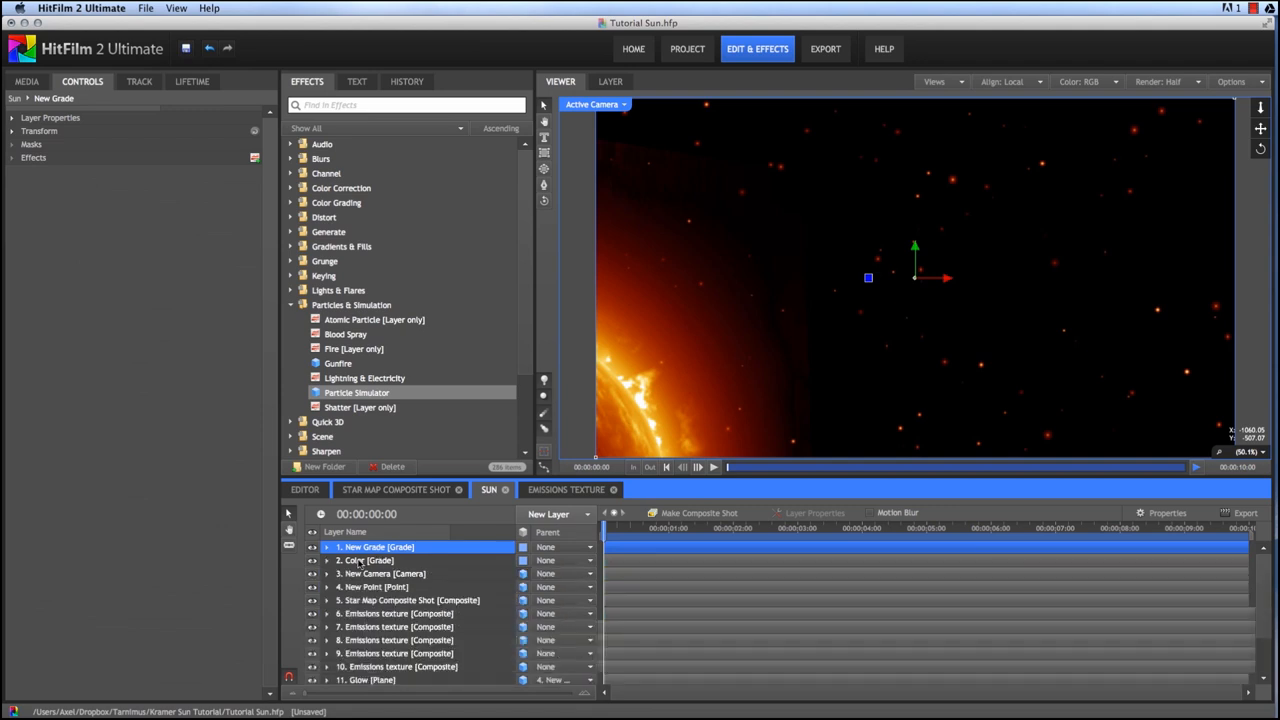
{"action": "mouse_move", "coordinate": [324, 216]}
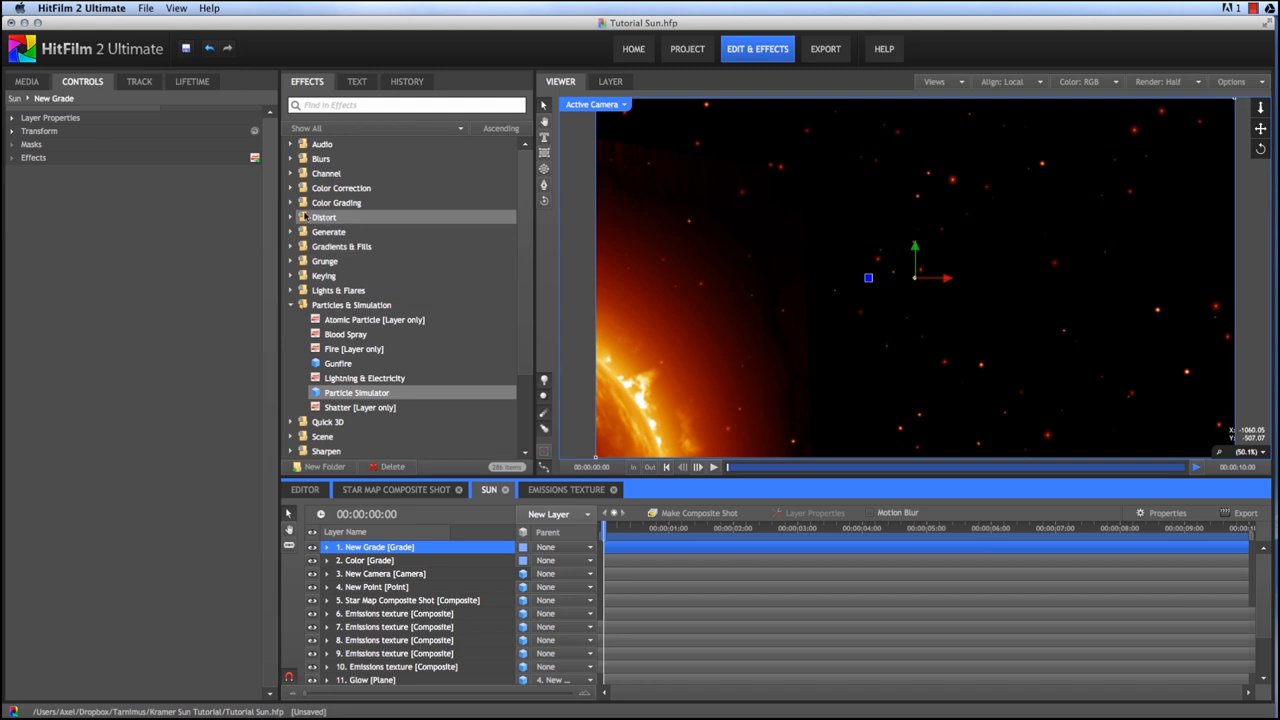
{"action": "left_click", "coordinate": [324, 216]}
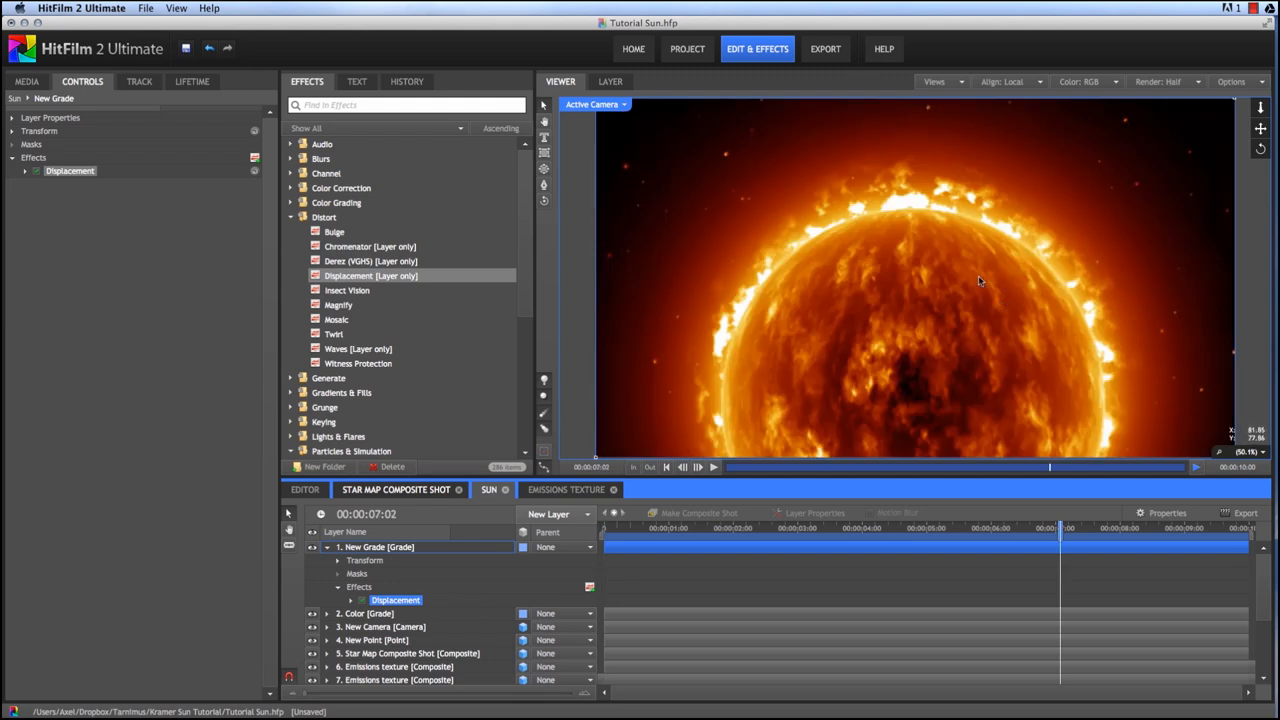
{"action": "mouse_move", "coordinate": [8, 218]}
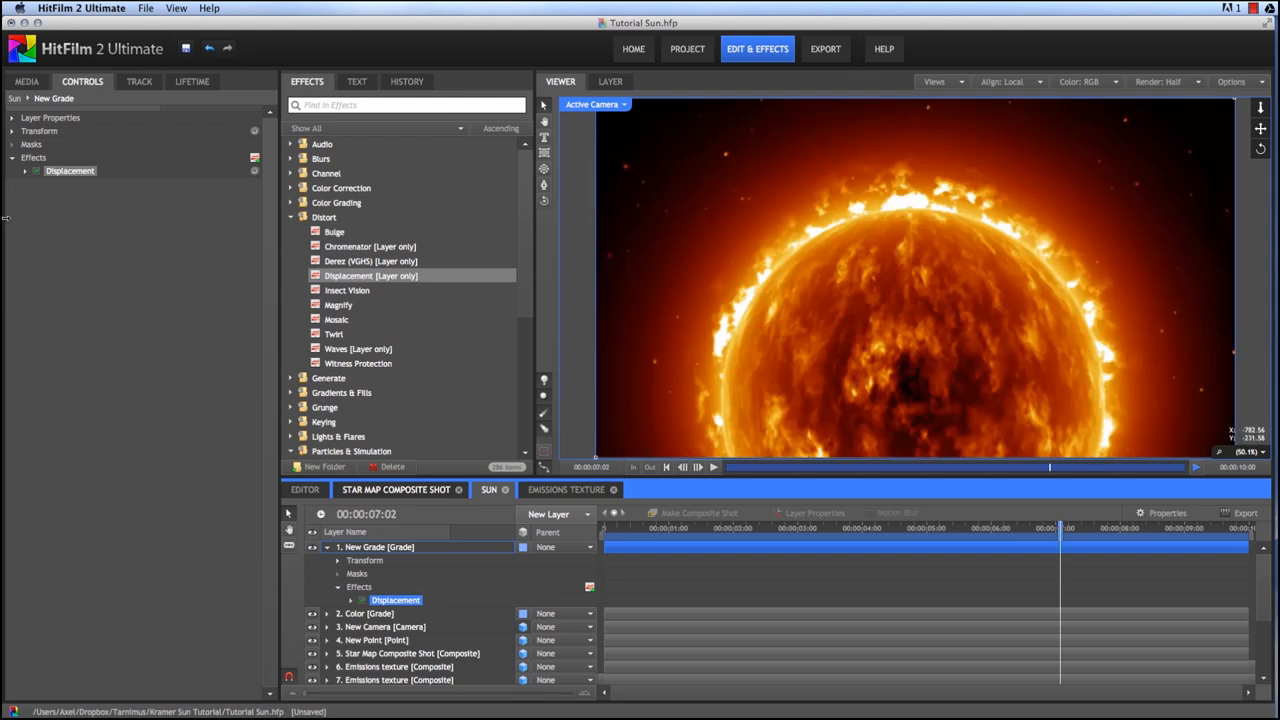
{"action": "left_click", "coordinate": [24, 170]}
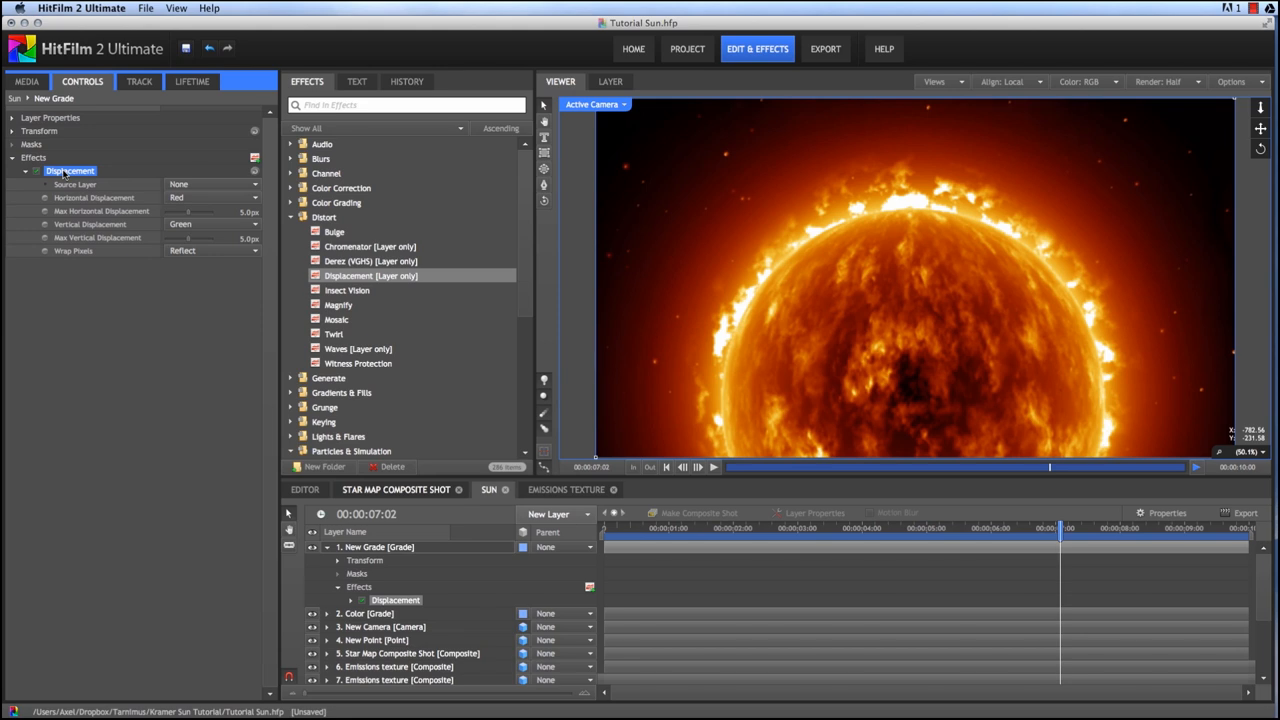
Step: Source the displacement from the Emissions texture layer's red channel and raise Max Vertical Displacement
{"action": "left_click", "coordinate": [210, 184]}
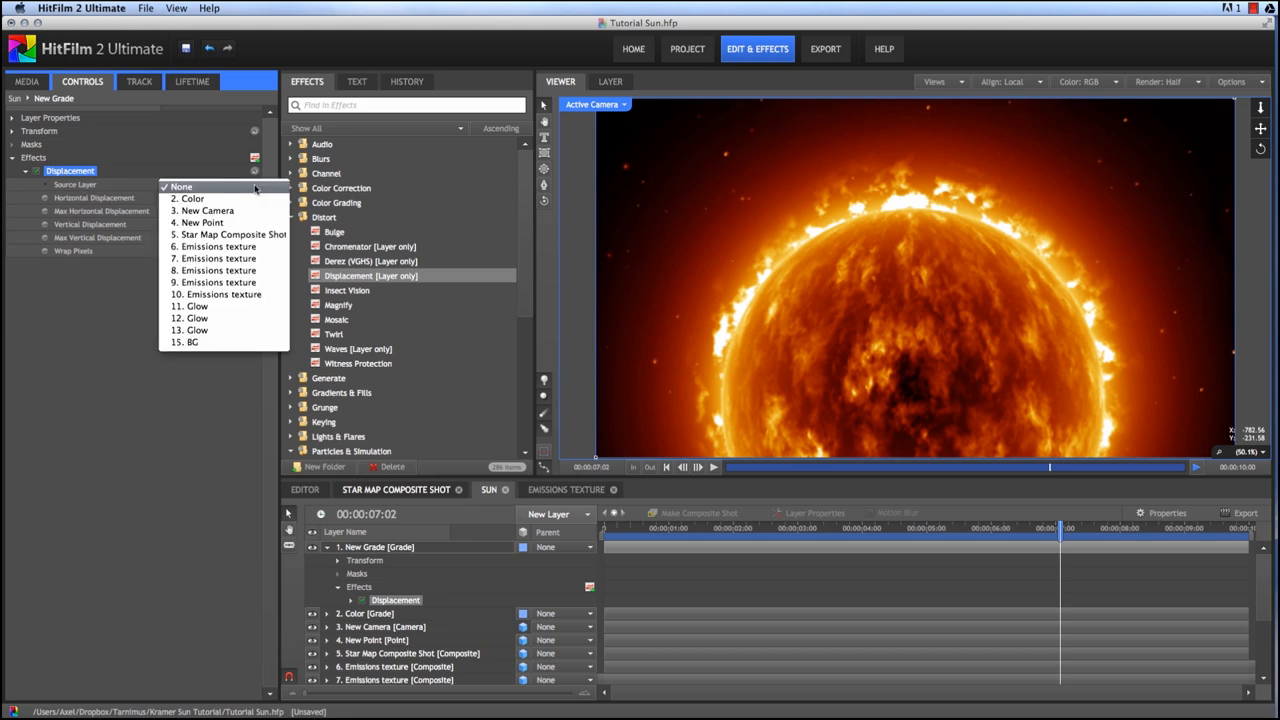
{"action": "mouse_move", "coordinate": [216, 246]}
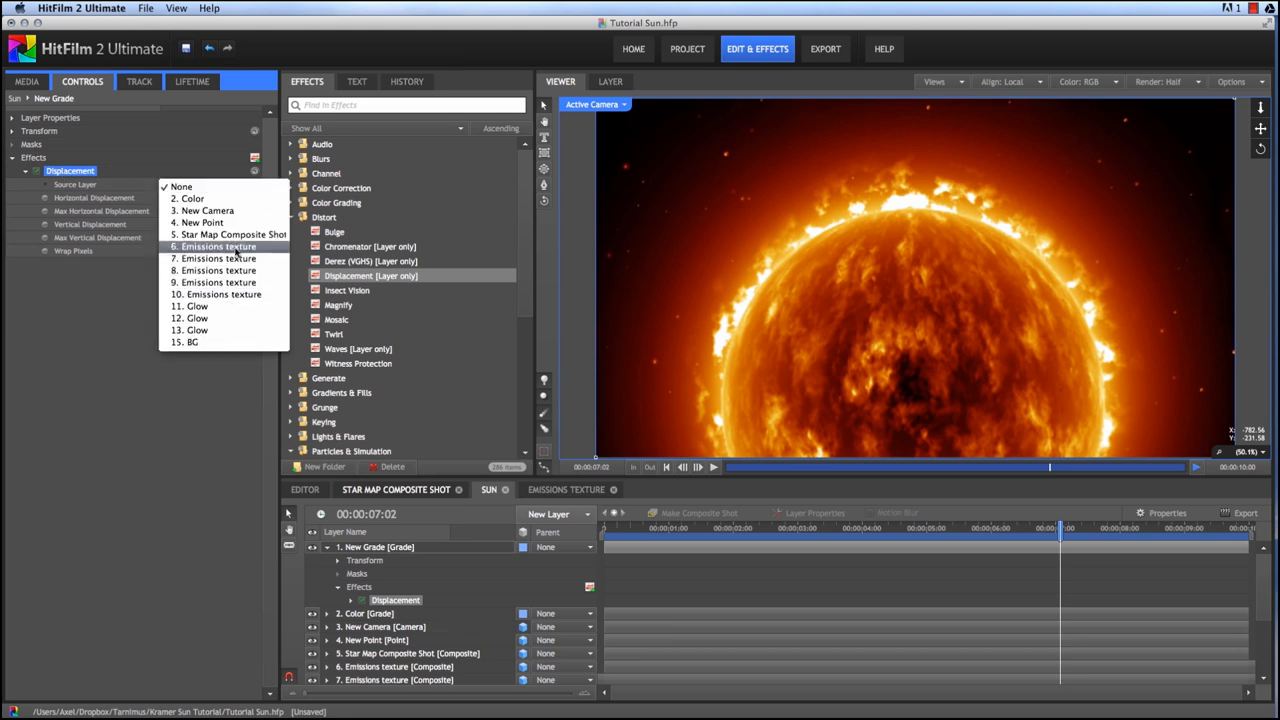
{"action": "left_click", "coordinate": [218, 246]}
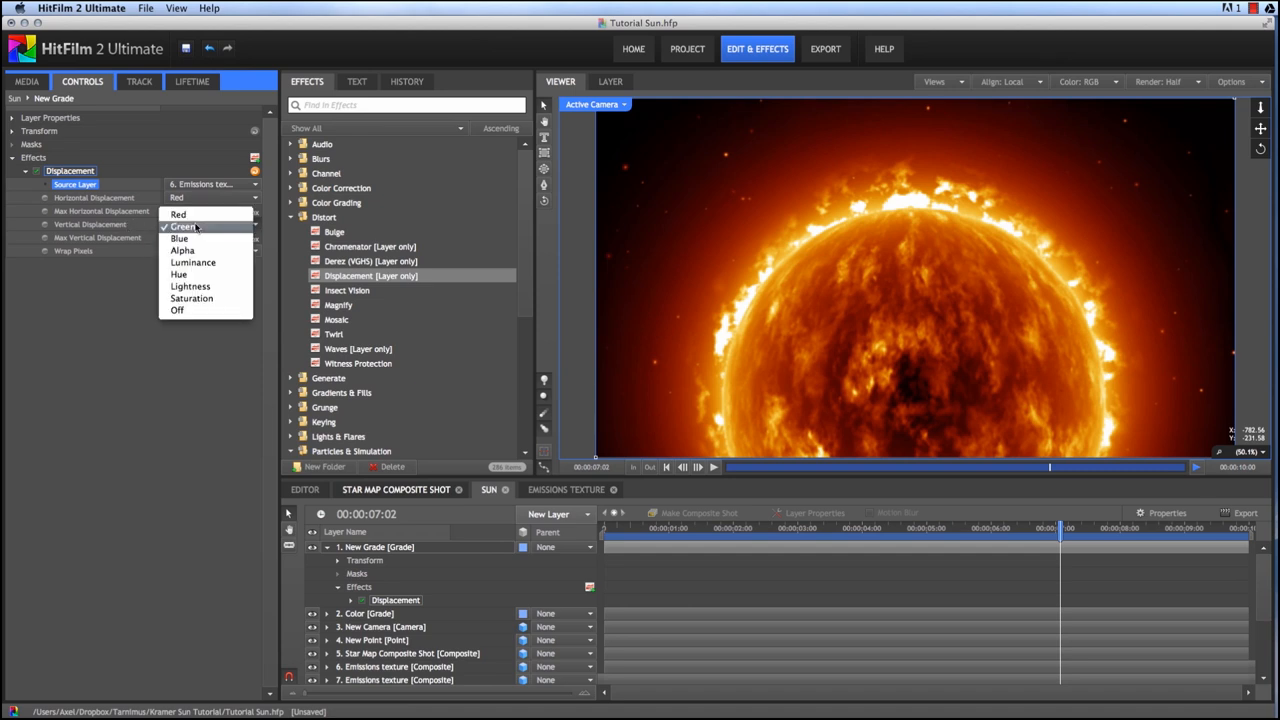
{"action": "left_click", "coordinate": [178, 214]}
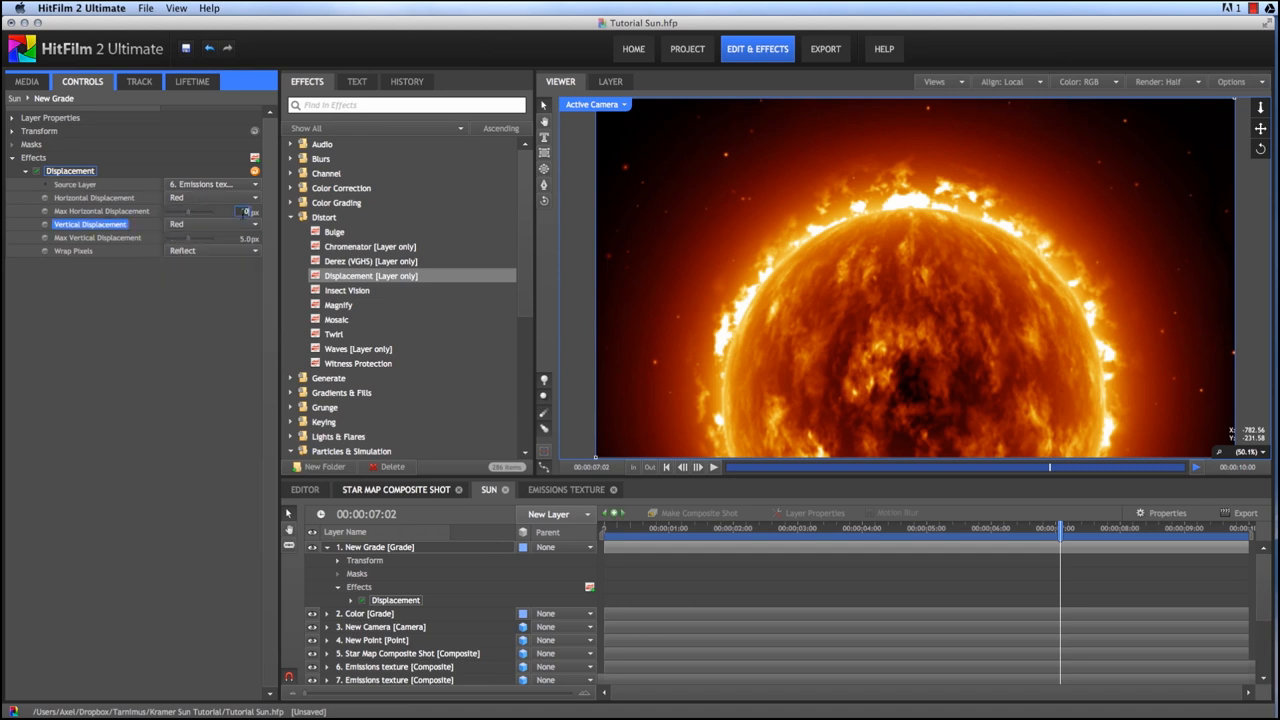
{"action": "left_click", "coordinate": [102, 212]}
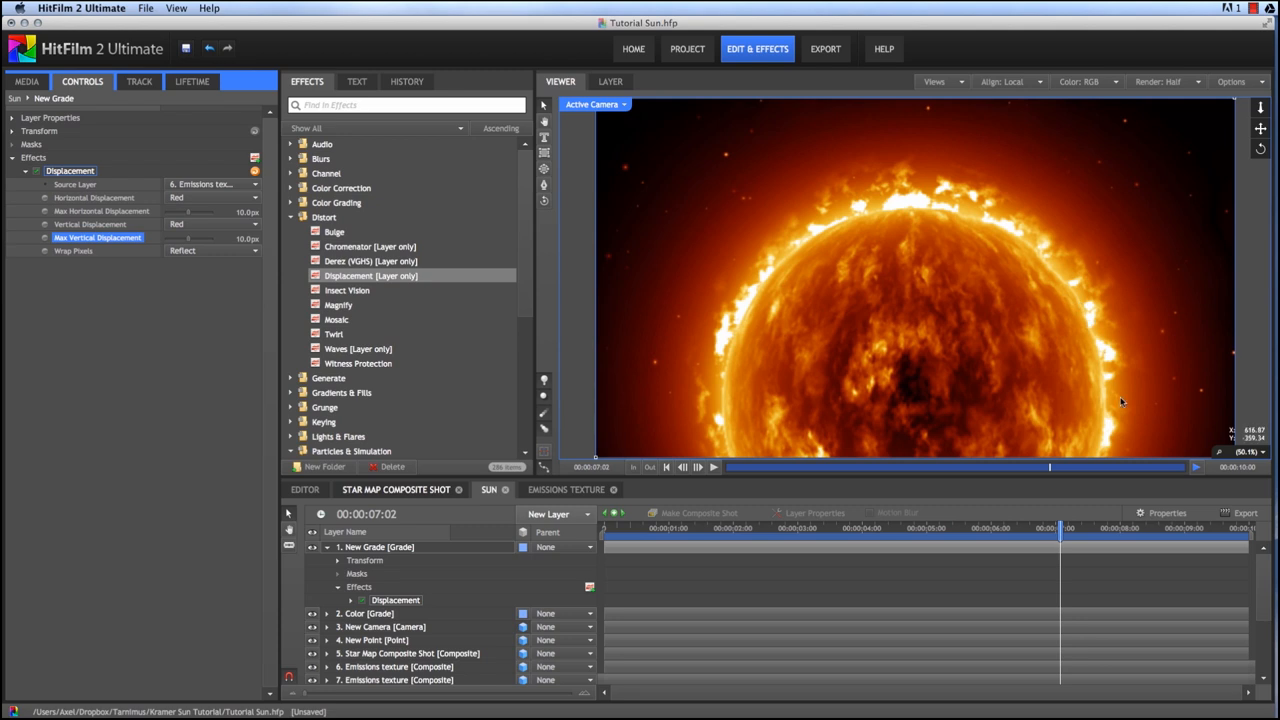
{"action": "mouse_move", "coordinate": [890, 406]}
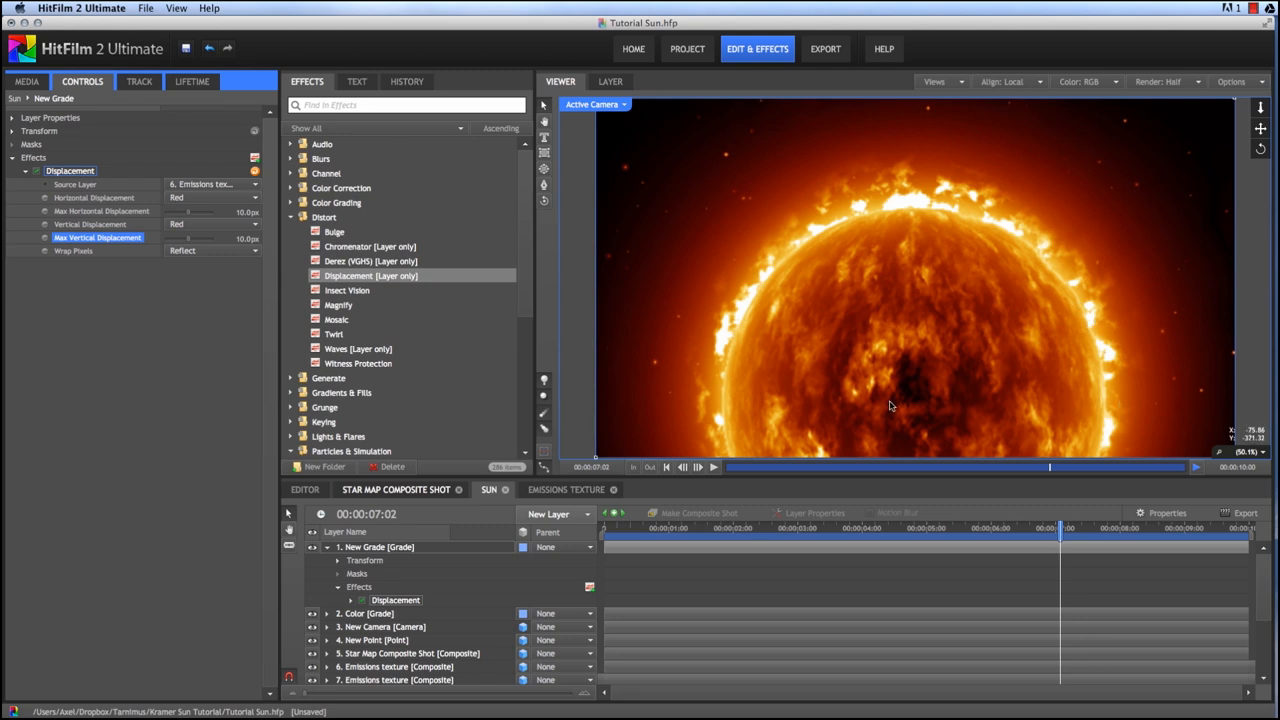
{"action": "mouse_move", "coordinate": [906, 314]}
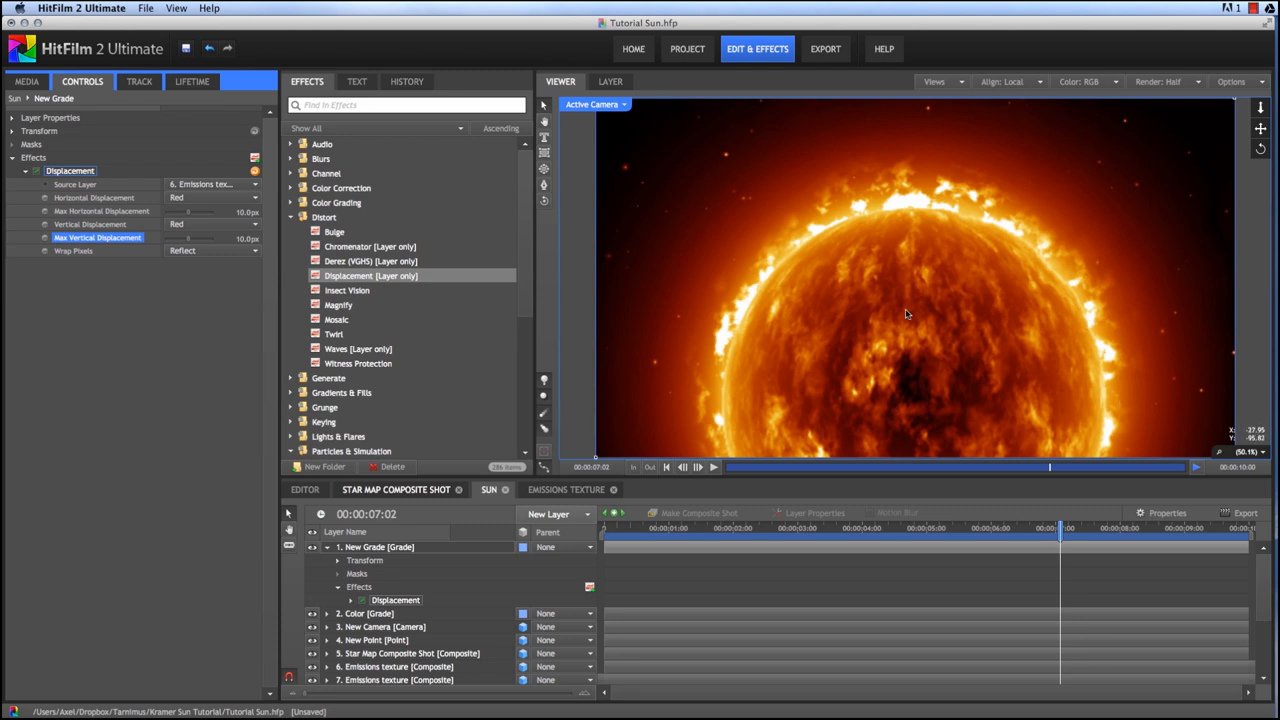
Step: Add an Anamorphic Lens Flare to New Grade with Streak 1 Orientation set to Horizontal
{"action": "type", "text": "ana"}
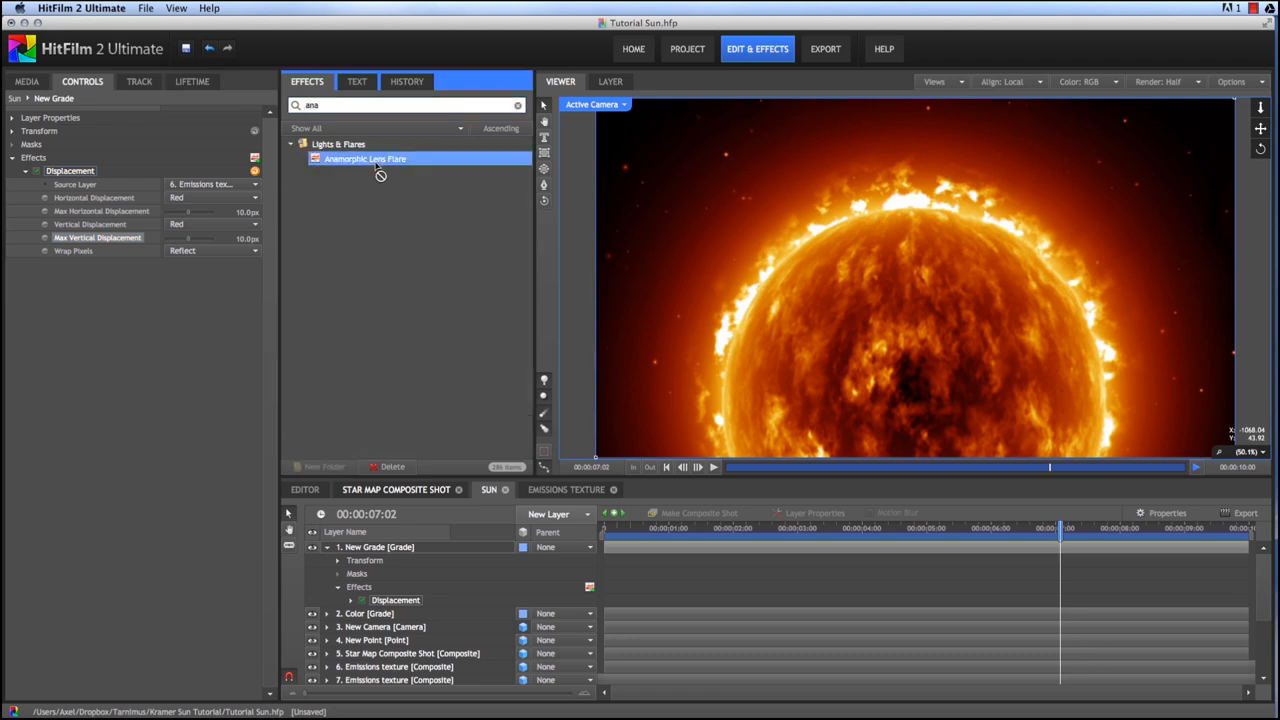
{"action": "double_click", "coordinate": [364, 158]}
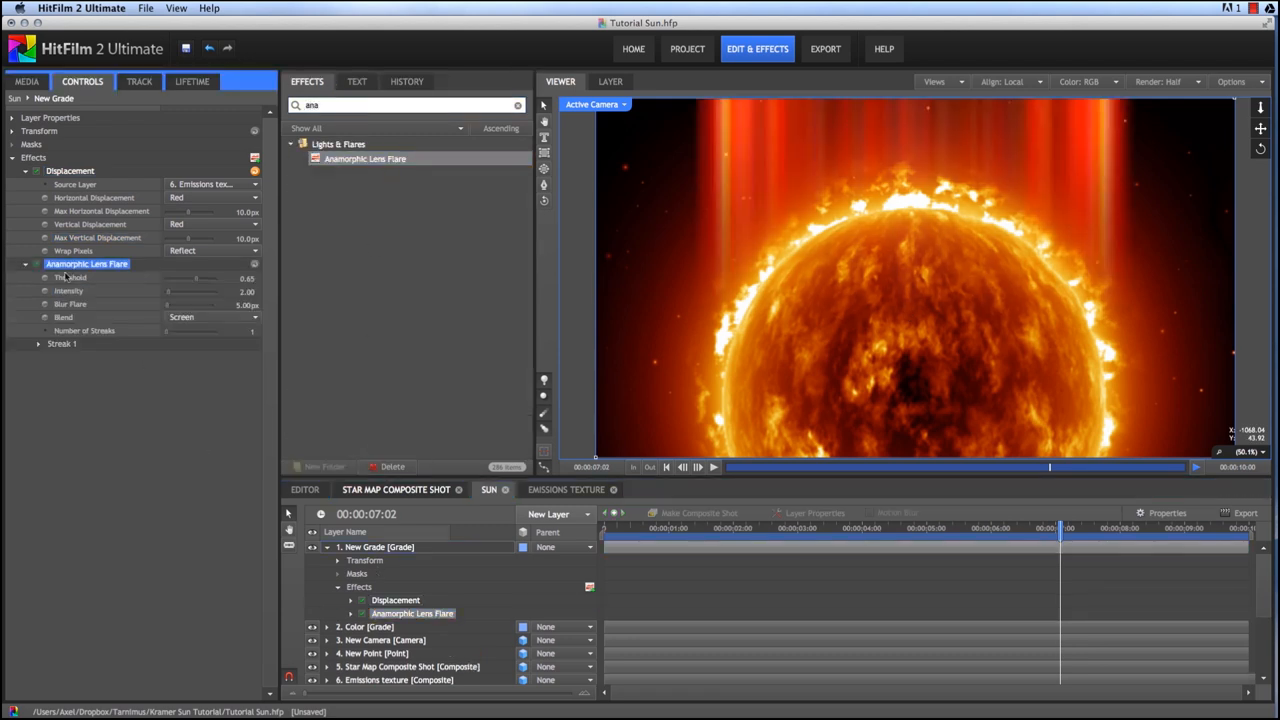
{"action": "left_click", "coordinate": [210, 396]}
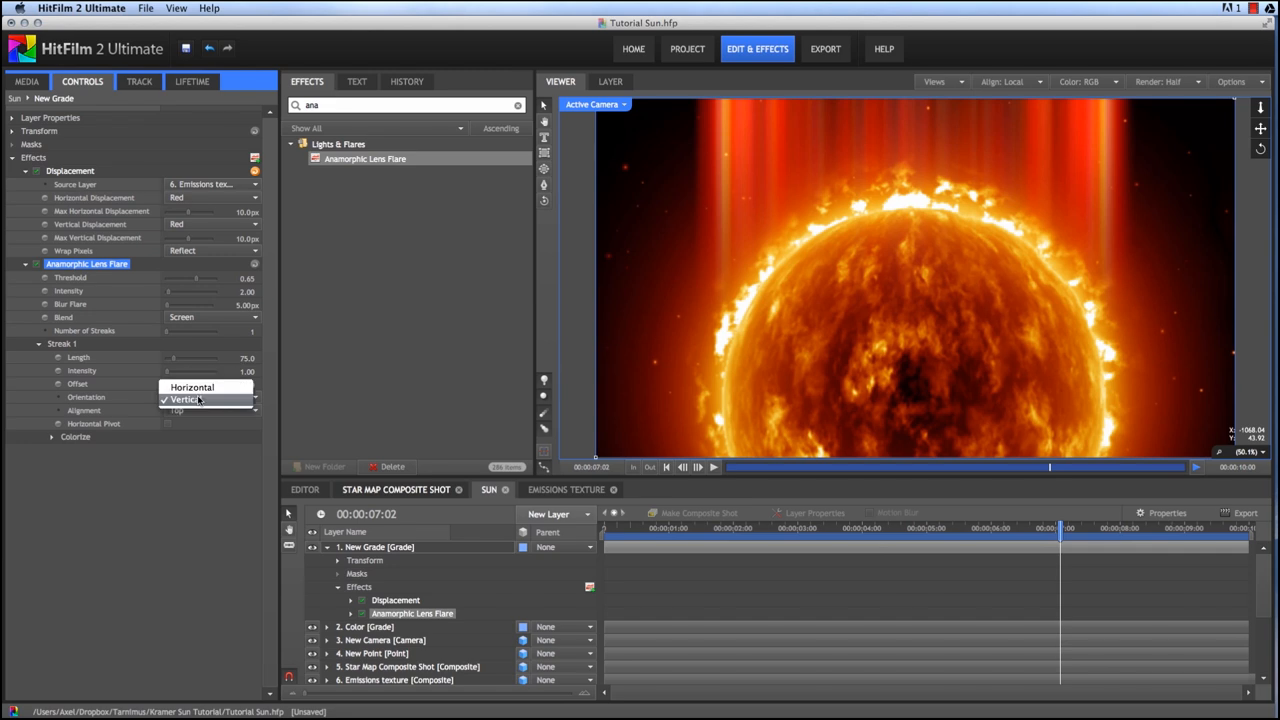
{"action": "left_click", "coordinate": [192, 388]}
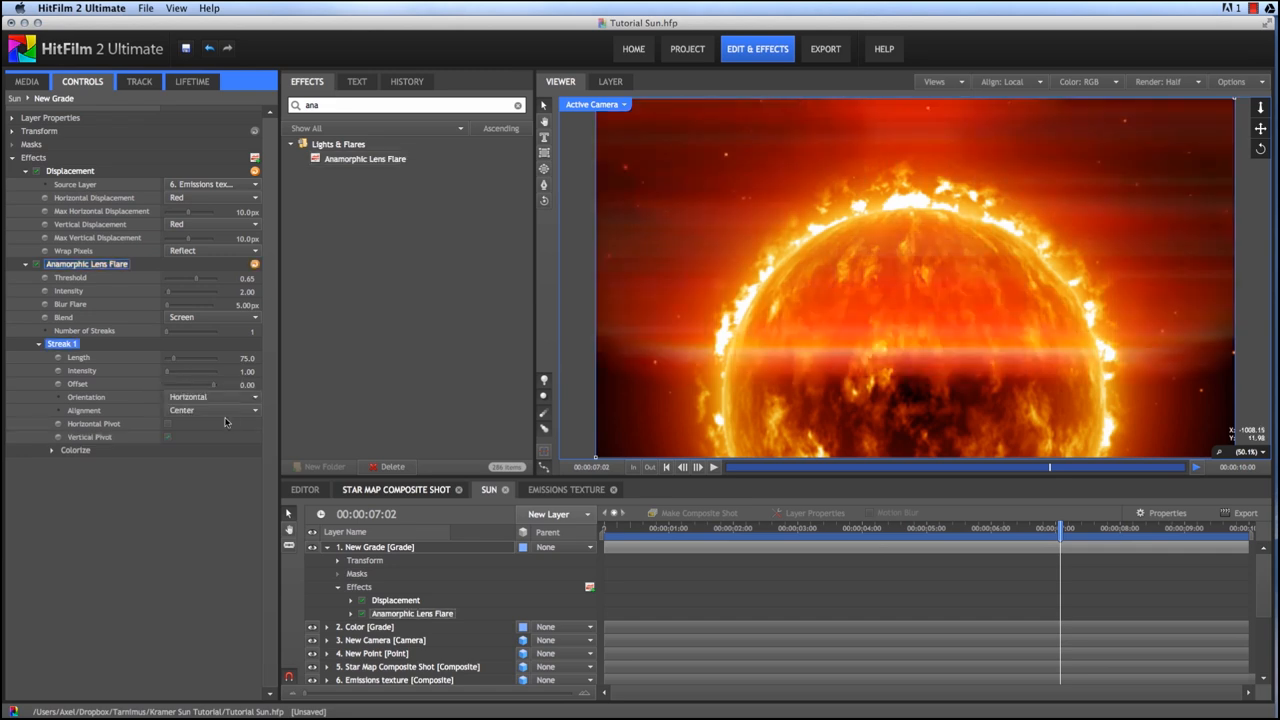
{"action": "mouse_move", "coordinate": [64, 278]}
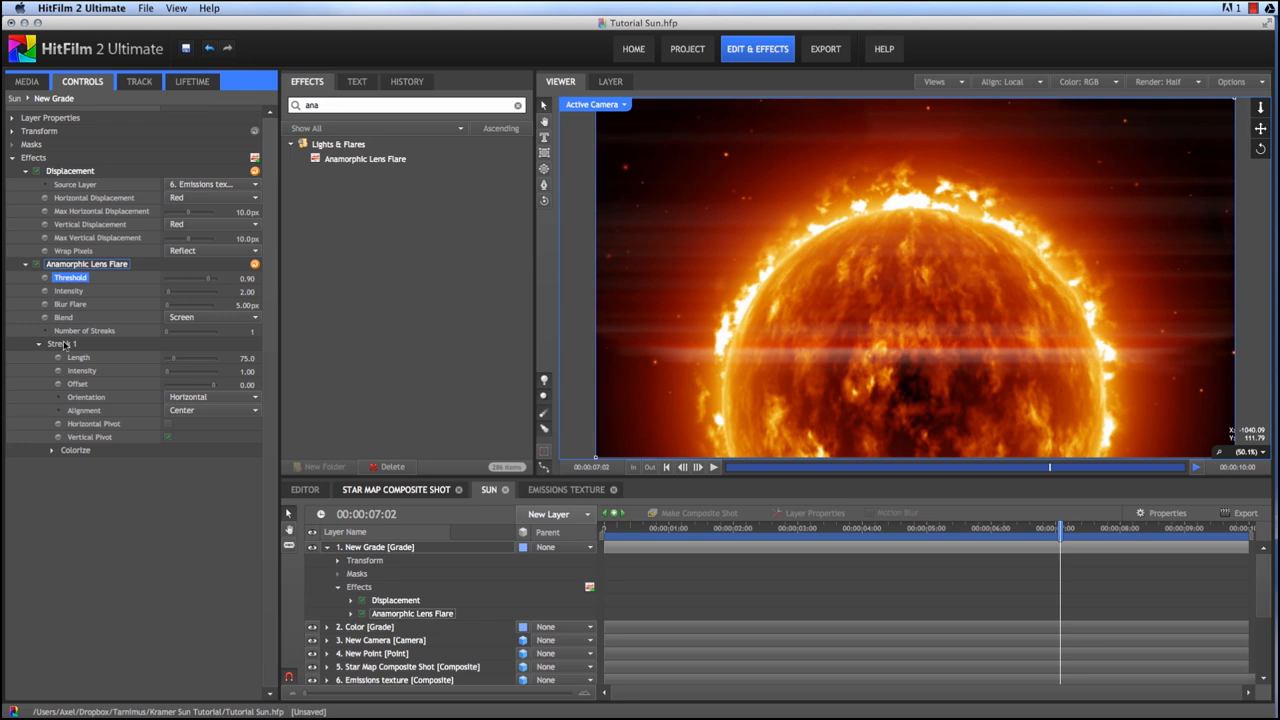
{"action": "mouse_move", "coordinate": [184, 362]}
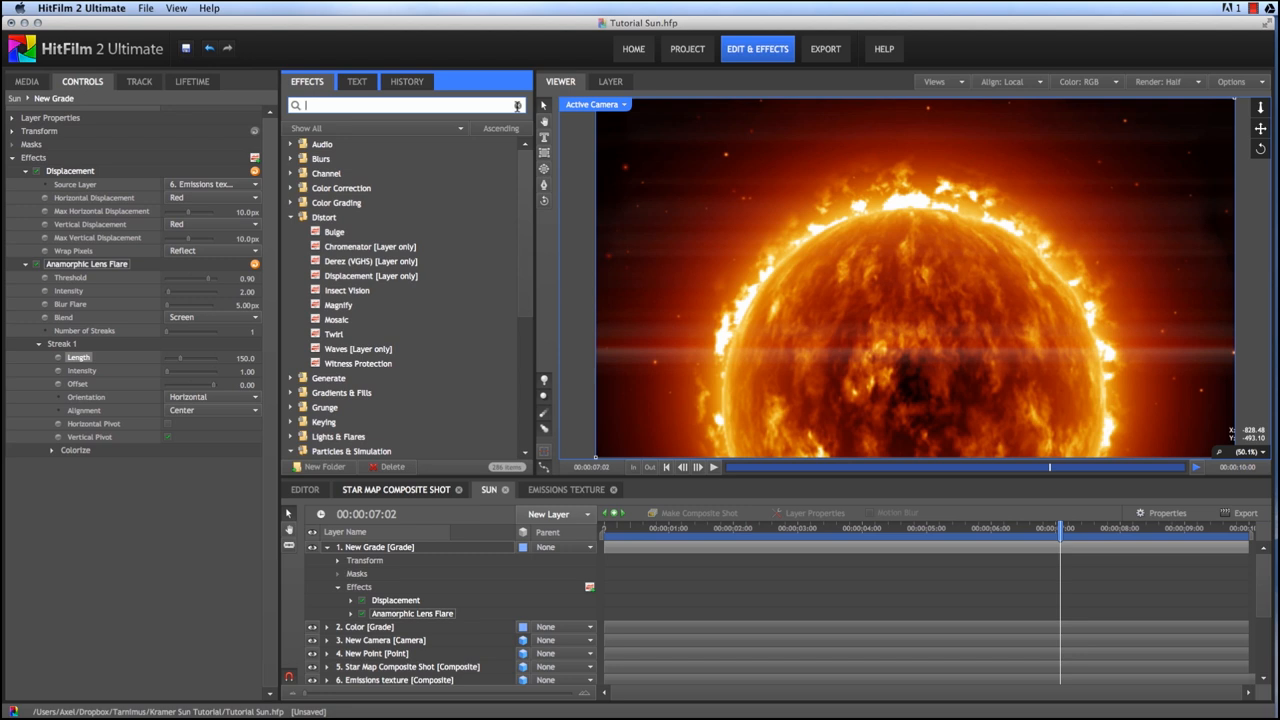
Step: Search 'lens' in Effects and apply Lens Dirt to the New Grade layer
{"action": "type", "text": "lens"}
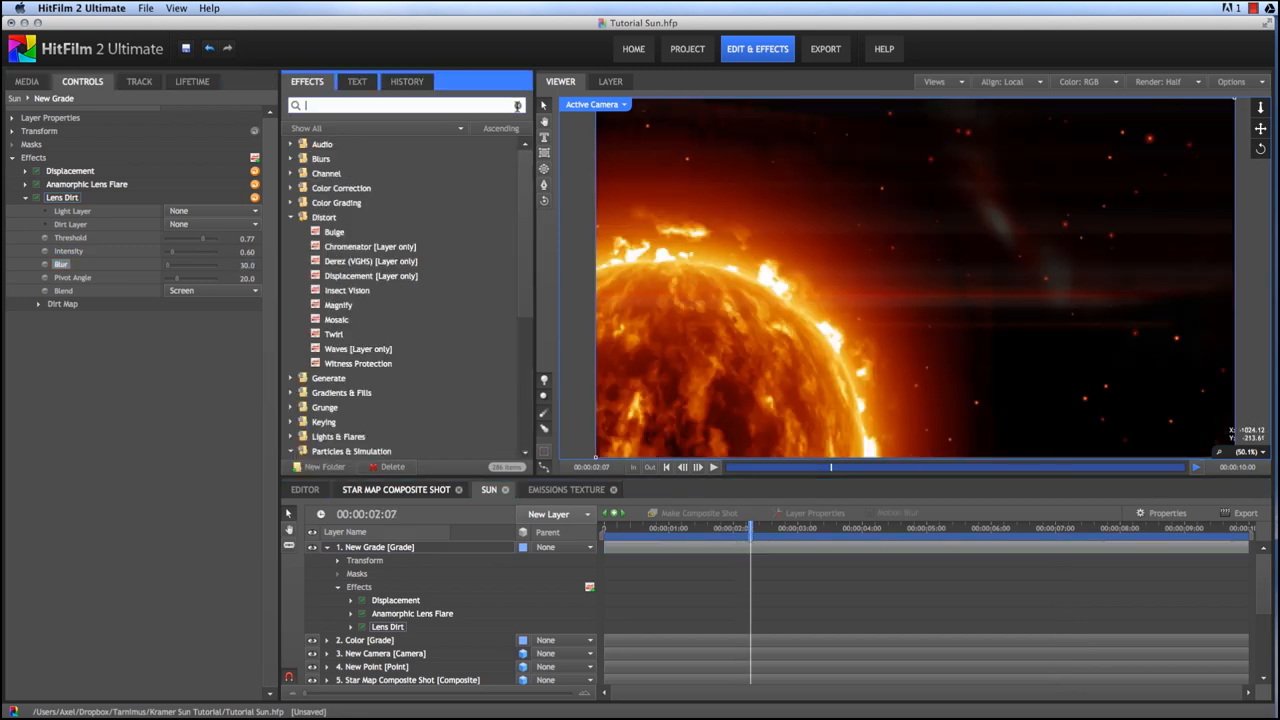
Step: Apply the Cine Style grade to the New Grade layer and reveal its controls
{"action": "type", "text": "cine"}
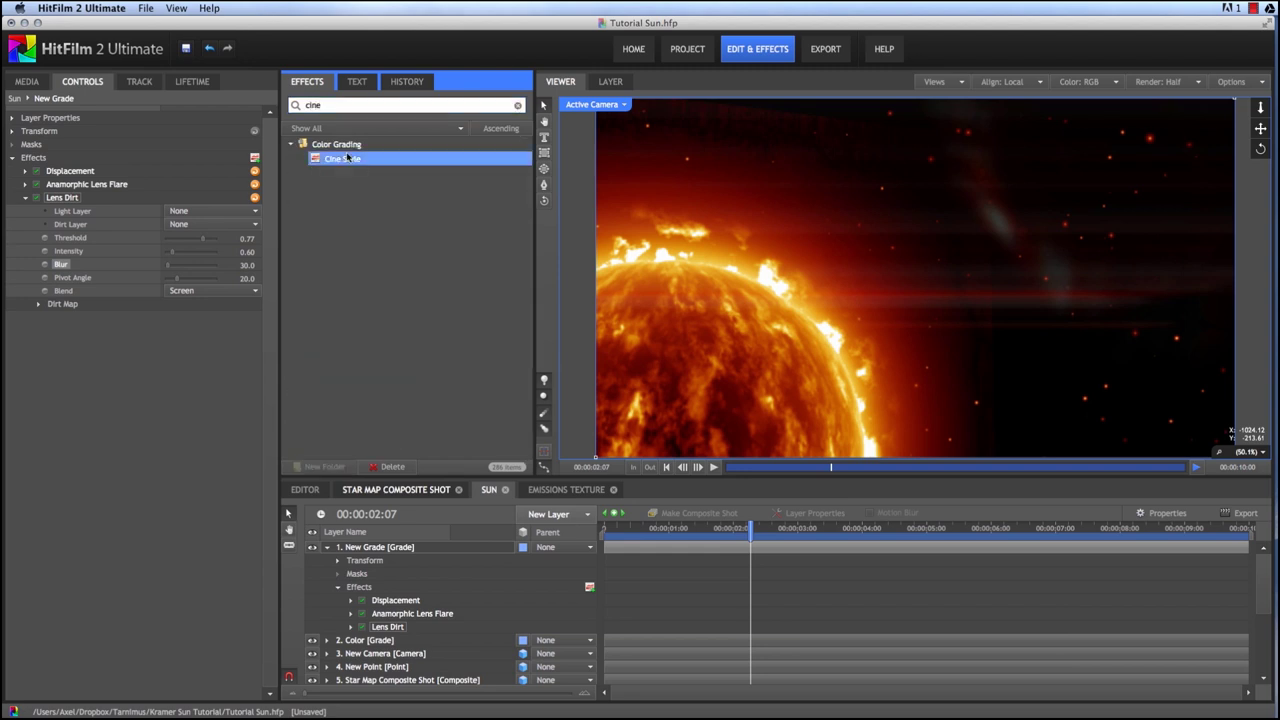
{"action": "double_click", "coordinate": [344, 158]}
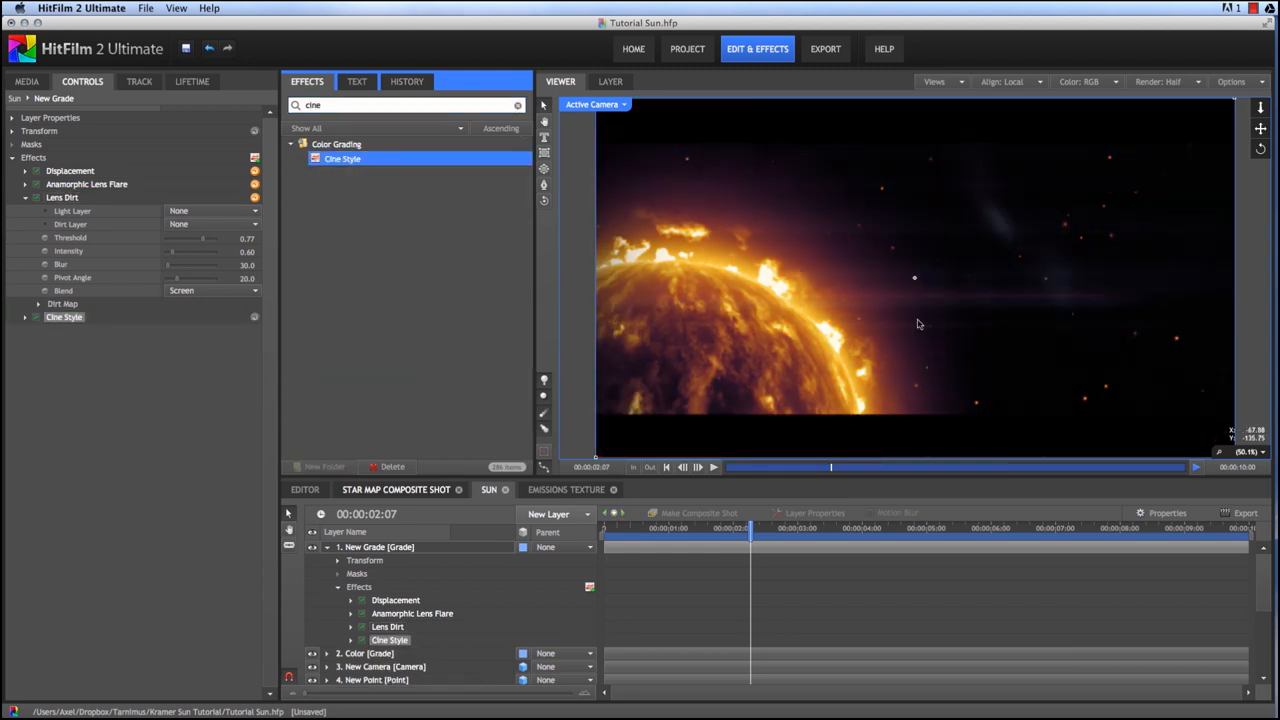
{"action": "mouse_move", "coordinate": [826, 330]}
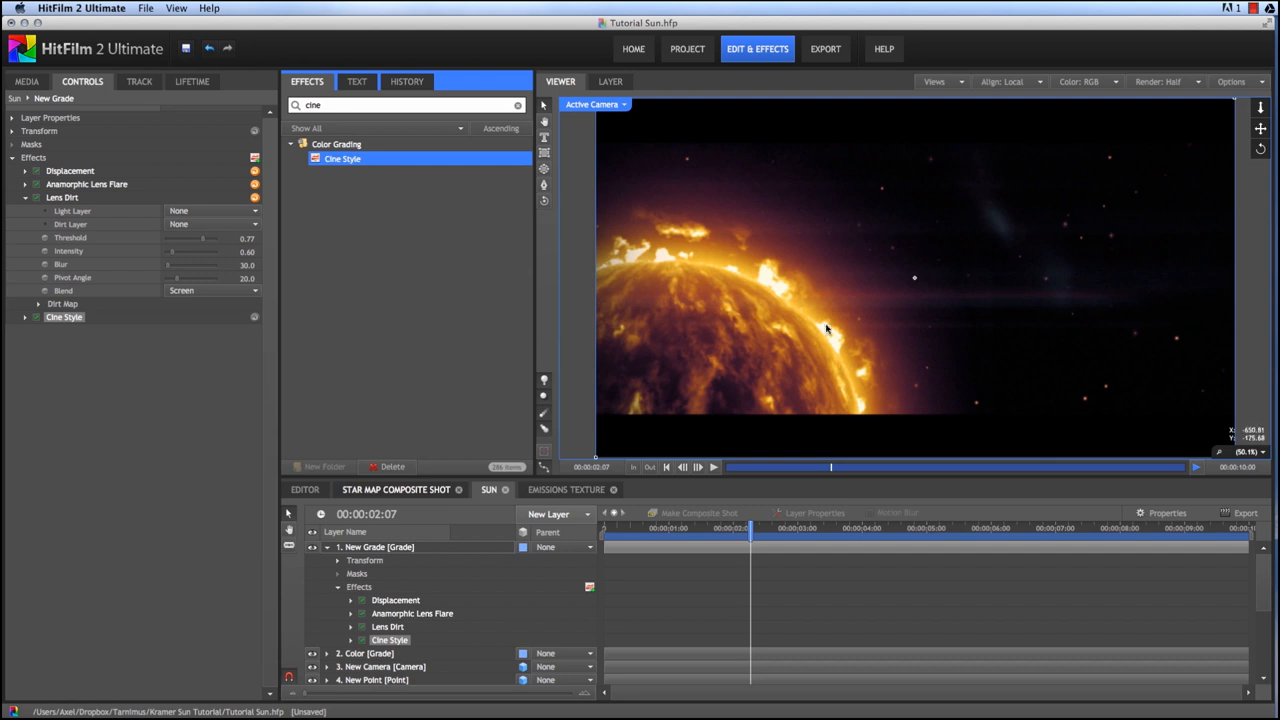
{"action": "left_click", "coordinate": [24, 316]}
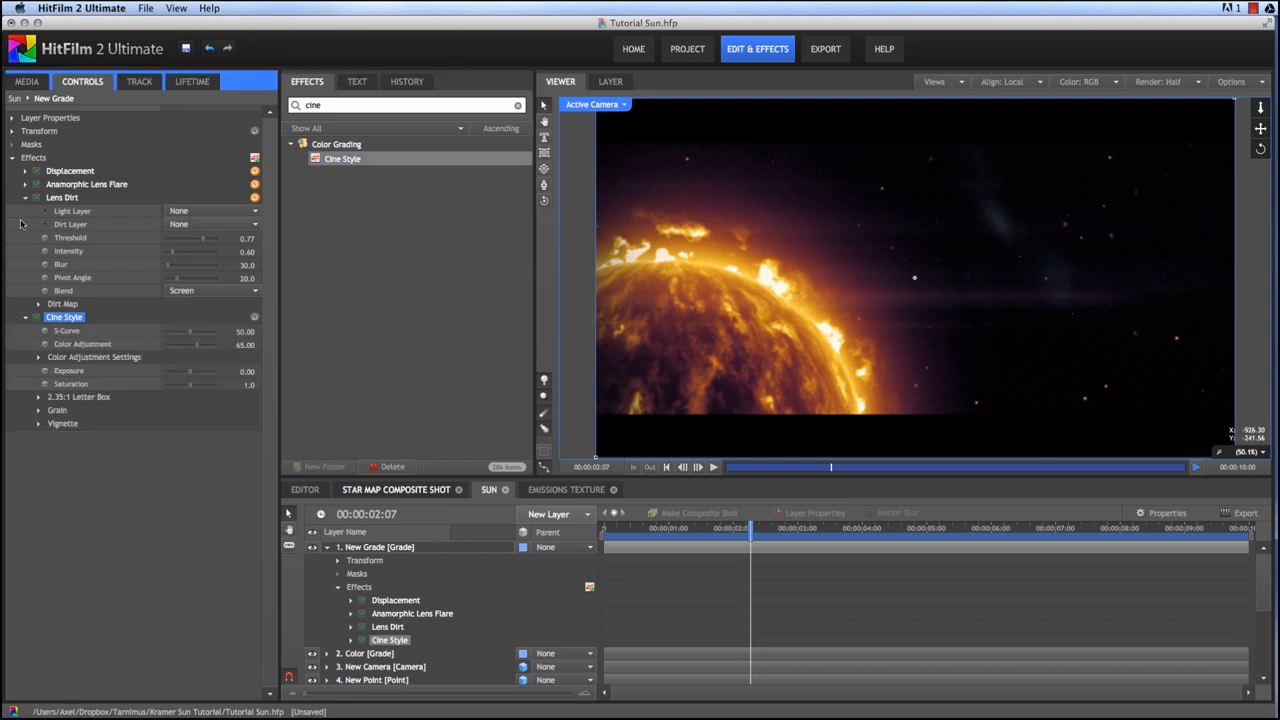
{"action": "left_click", "coordinate": [24, 198]}
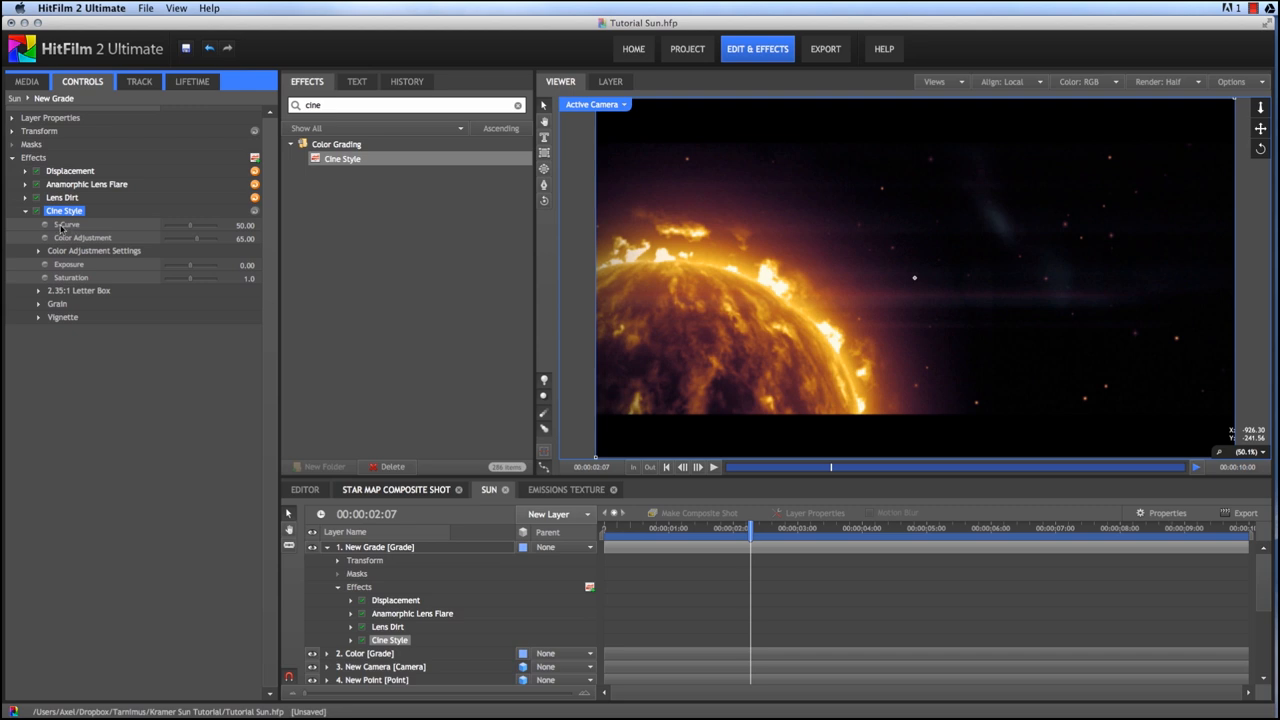
{"action": "mouse_move", "coordinate": [190, 228]}
{"action": "type", "text": "15"}
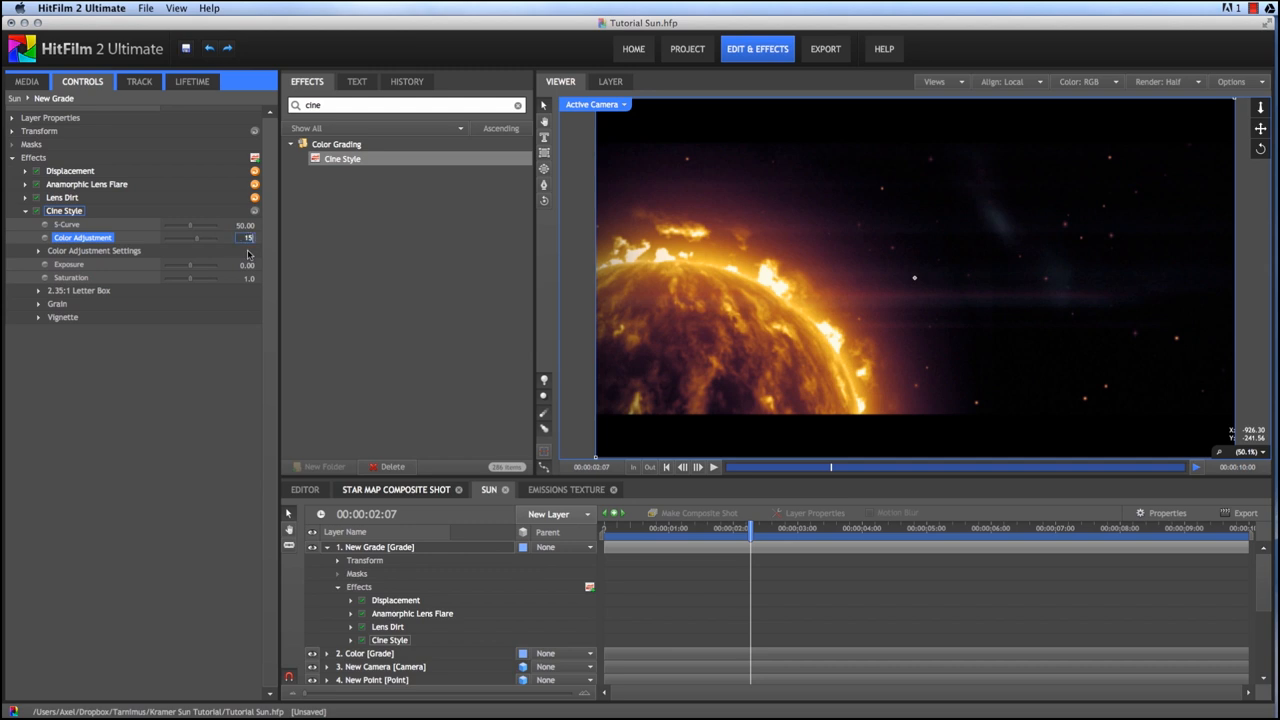
Step: Boost Cine Style's Color Adjustment and review its Vignette settings
{"action": "left_click", "coordinate": [38, 290]}
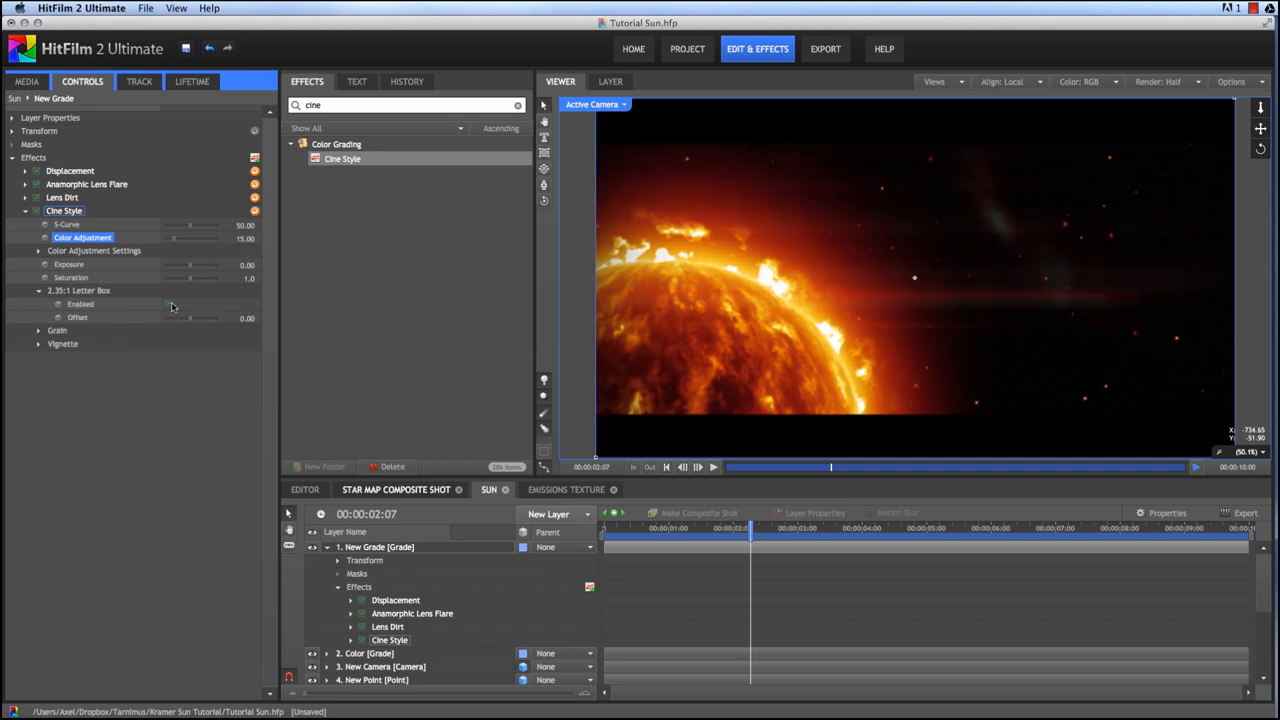
{"action": "left_click", "coordinate": [38, 344]}
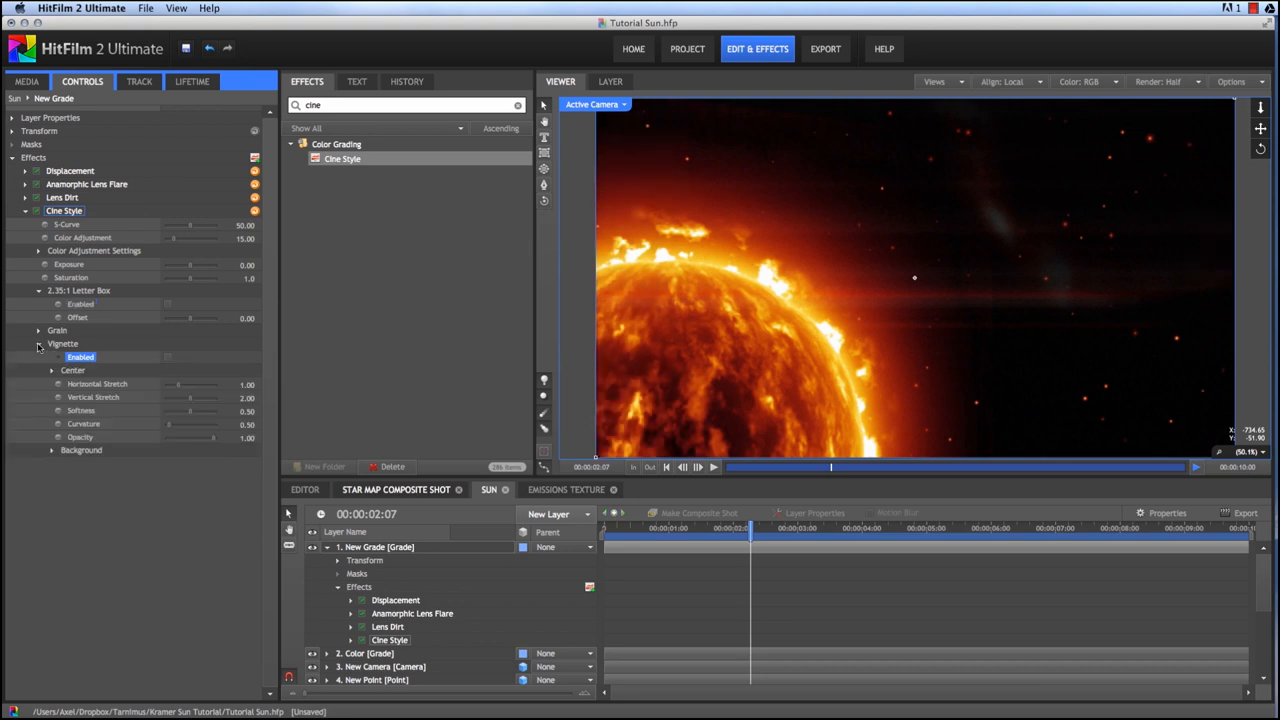
{"action": "left_click", "coordinate": [38, 344]}
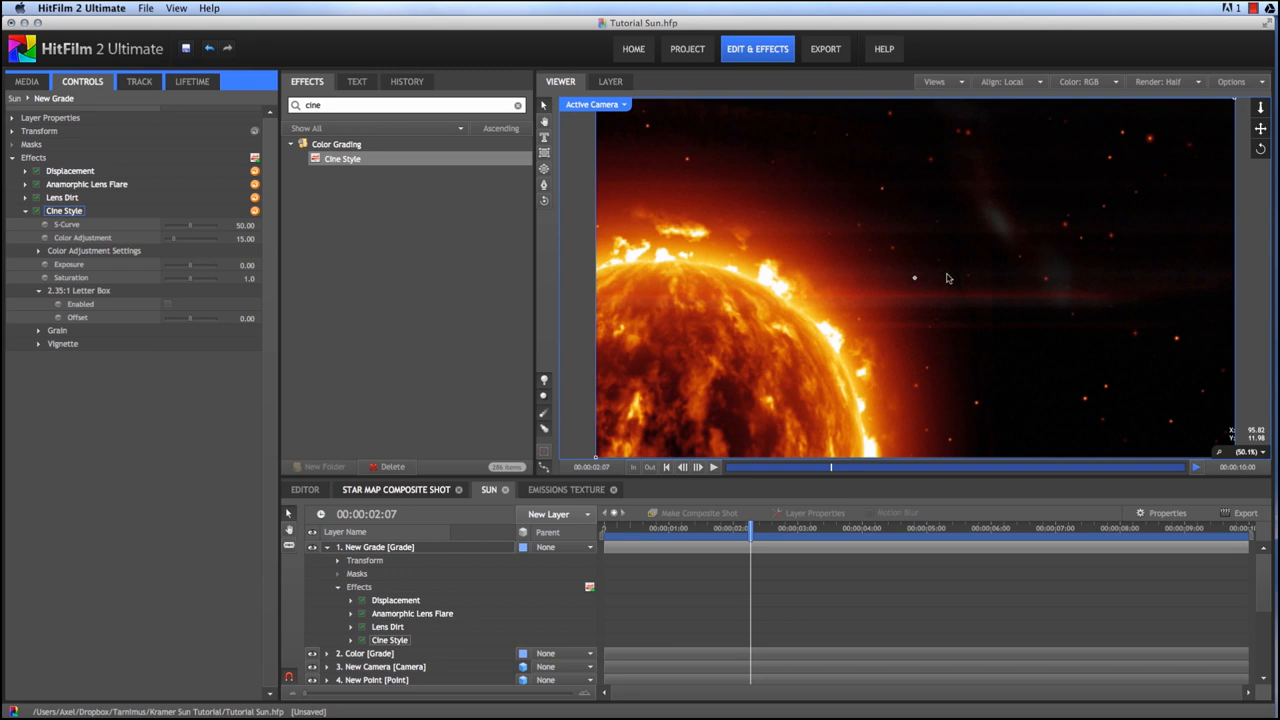
Step: Create a new plane layer named 'Light Flare' in the Sun shot
{"action": "left_click", "coordinate": [584, 514]}
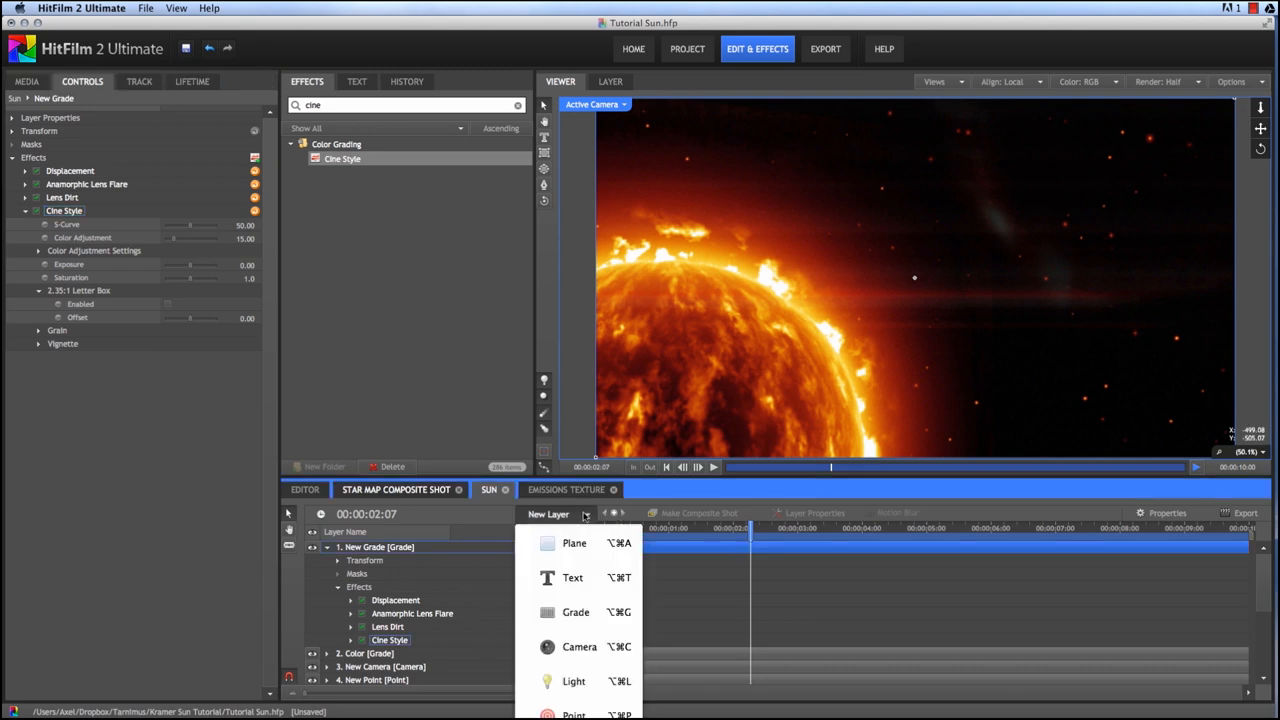
{"action": "left_click", "coordinate": [574, 544]}
{"action": "type", "text": "Light"}
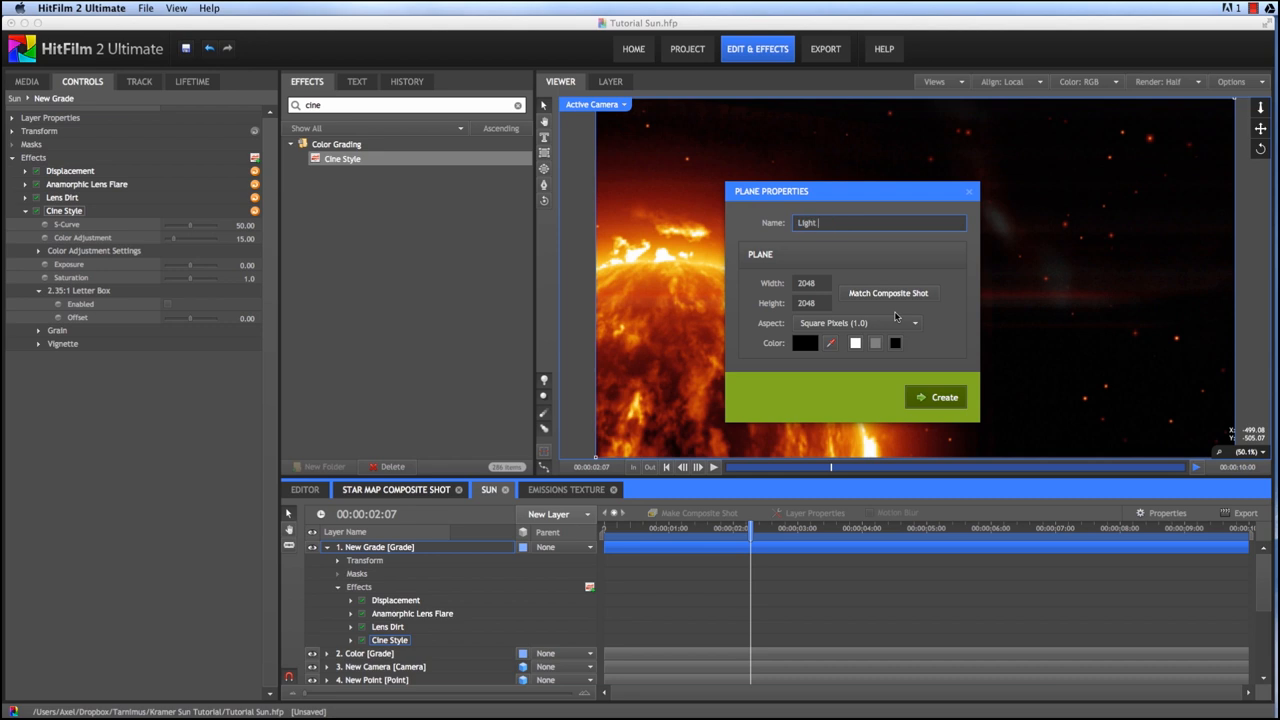
{"action": "type", "text": "Flare"}
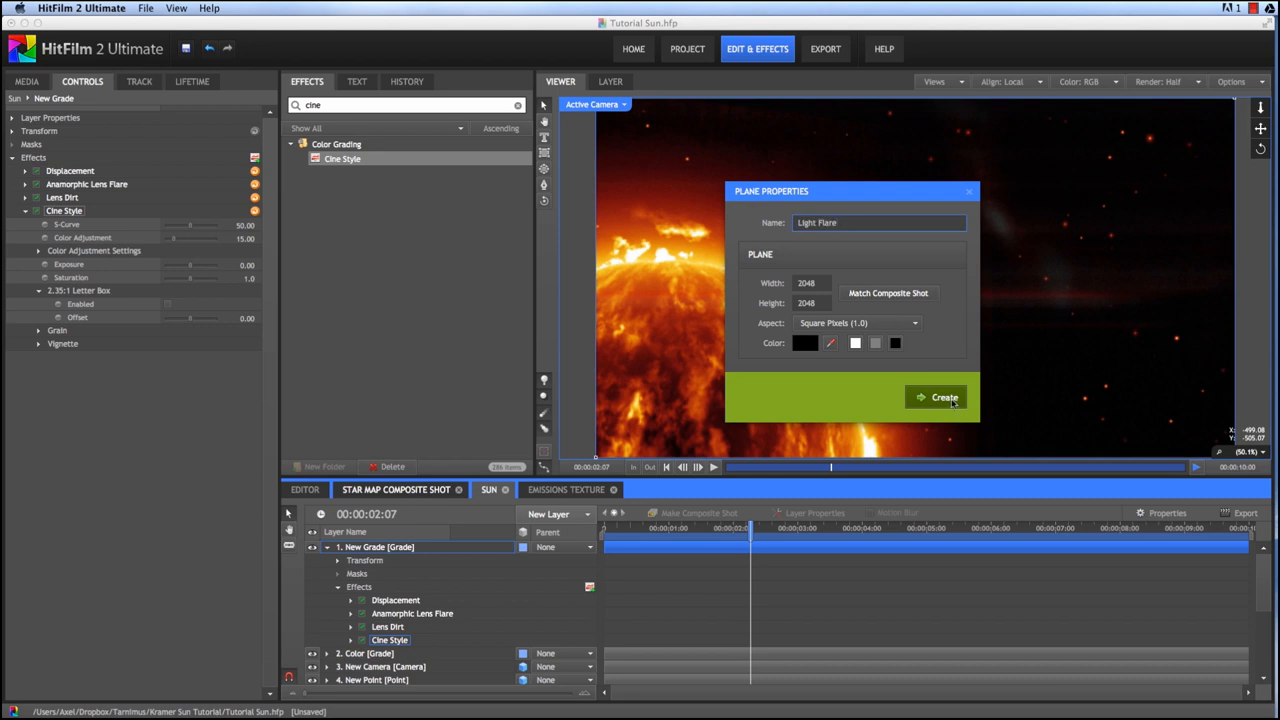
{"action": "left_click", "coordinate": [938, 396]}
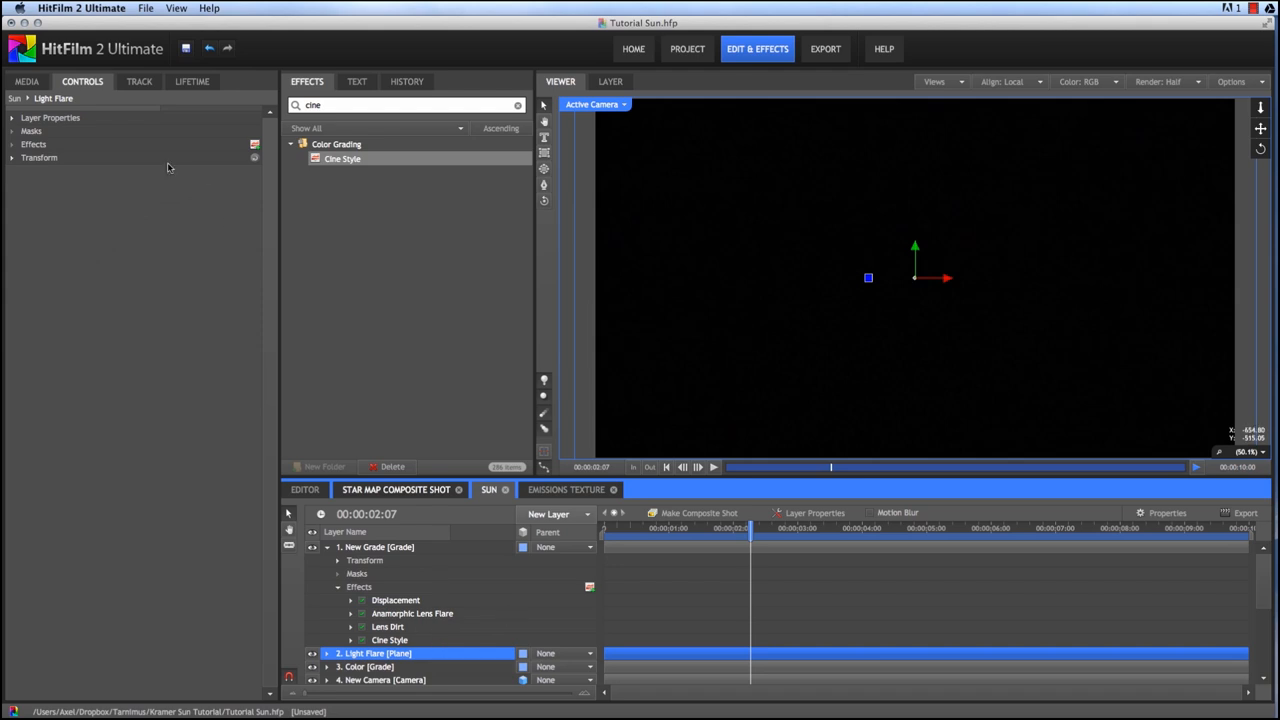
Step: Set the Light Flare layer's Blend mode to Screen
{"action": "left_click", "coordinate": [214, 172]}
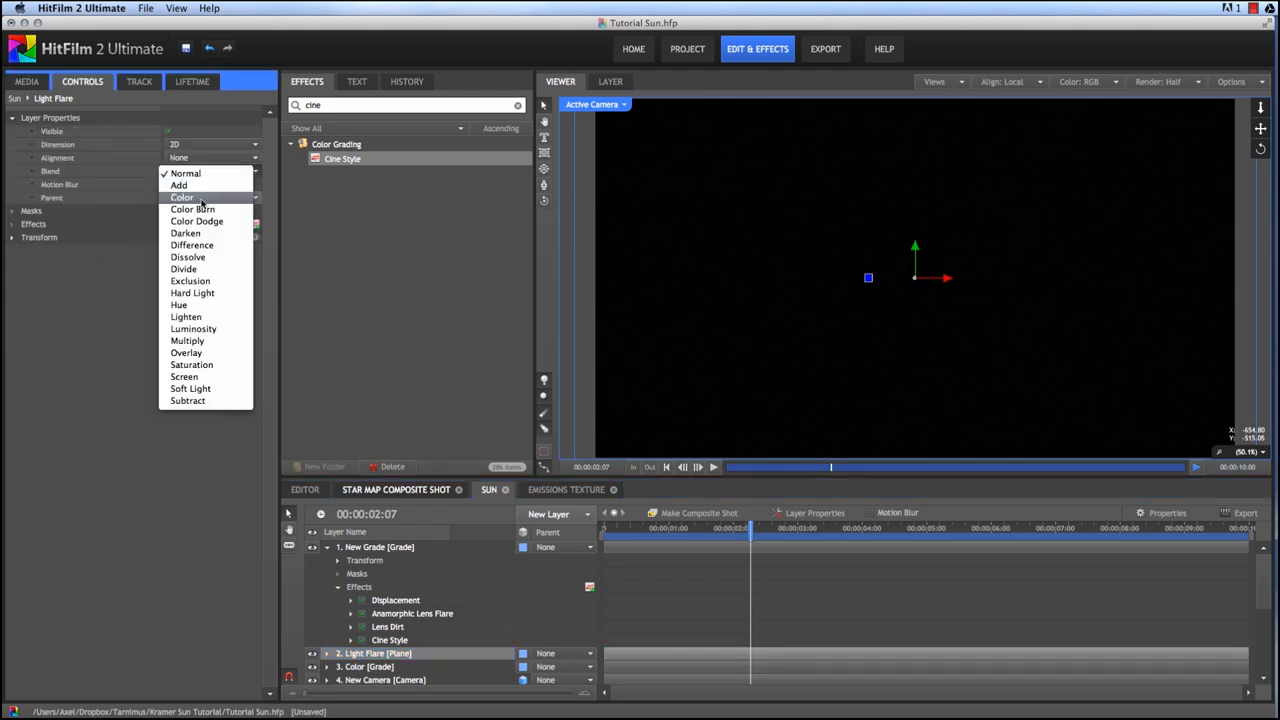
{"action": "left_click", "coordinate": [184, 376]}
{"action": "type", "text": "light"}
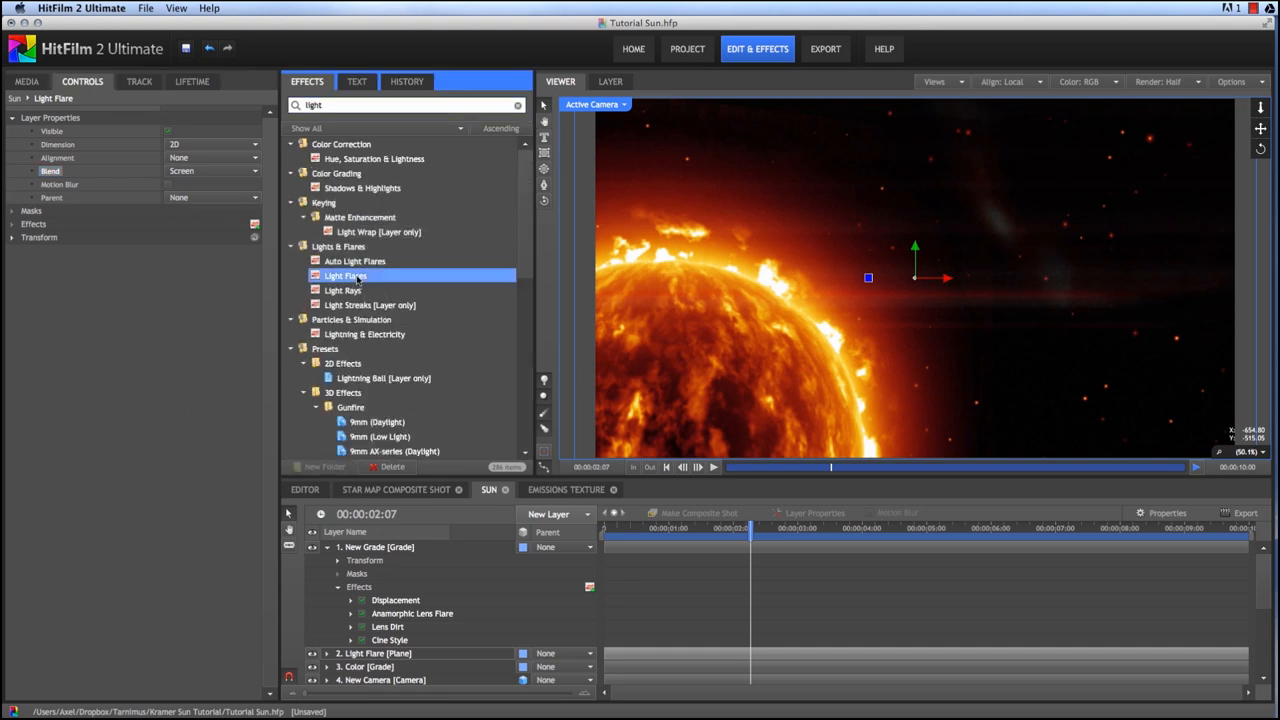
Step: Add a Light Flares effect as a Chromatic arc whose hotspot follows 5. New Point
{"action": "double_click", "coordinate": [346, 276]}
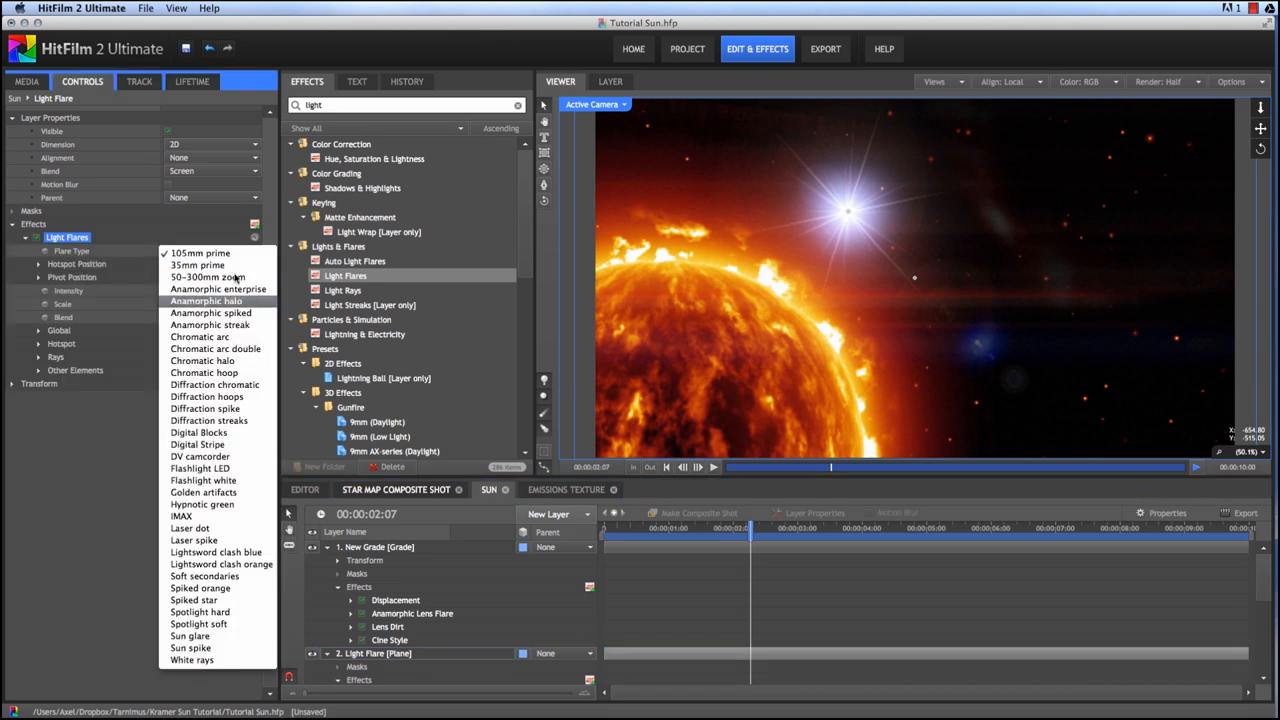
{"action": "left_click", "coordinate": [200, 336]}
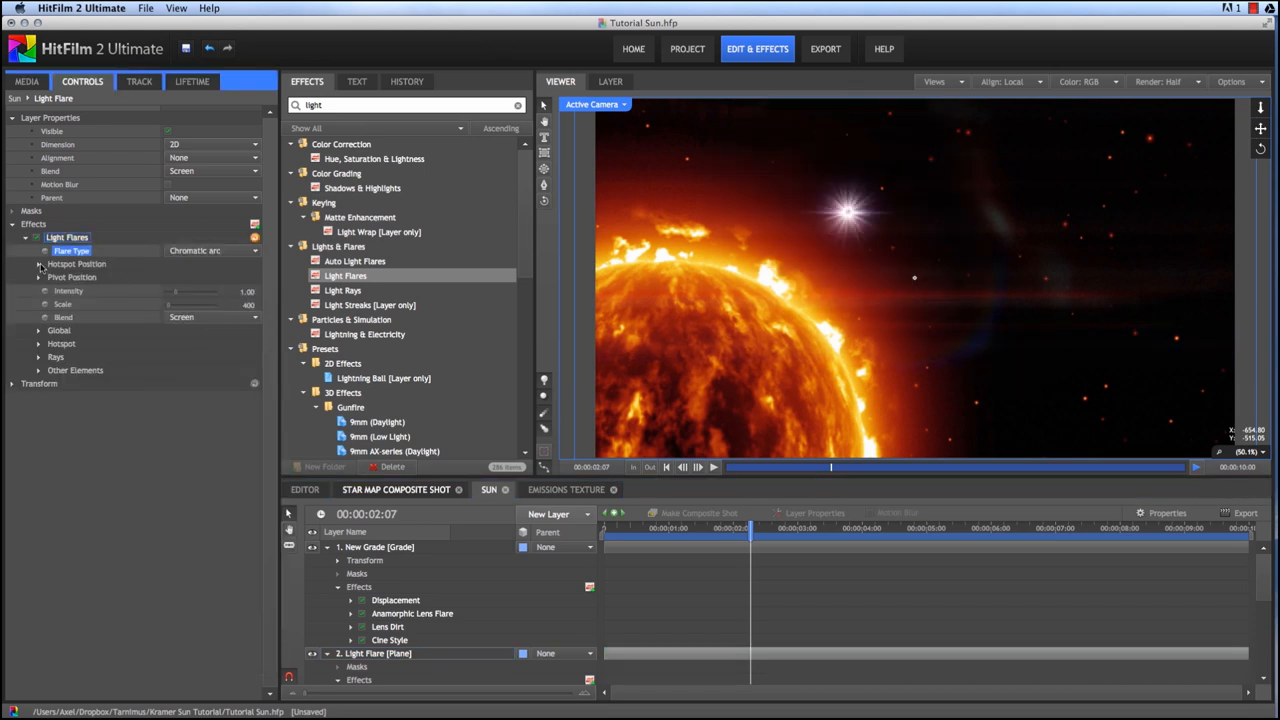
{"action": "left_click", "coordinate": [40, 264]}
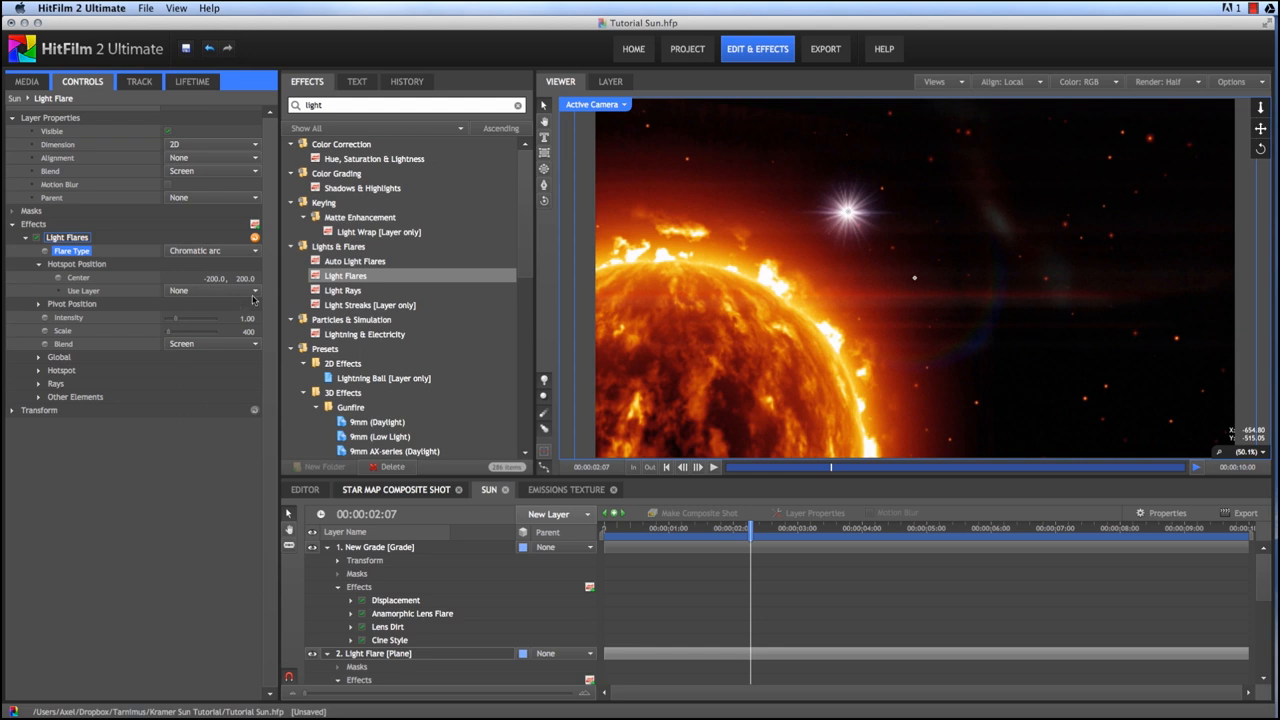
{"action": "left_click", "coordinate": [216, 290]}
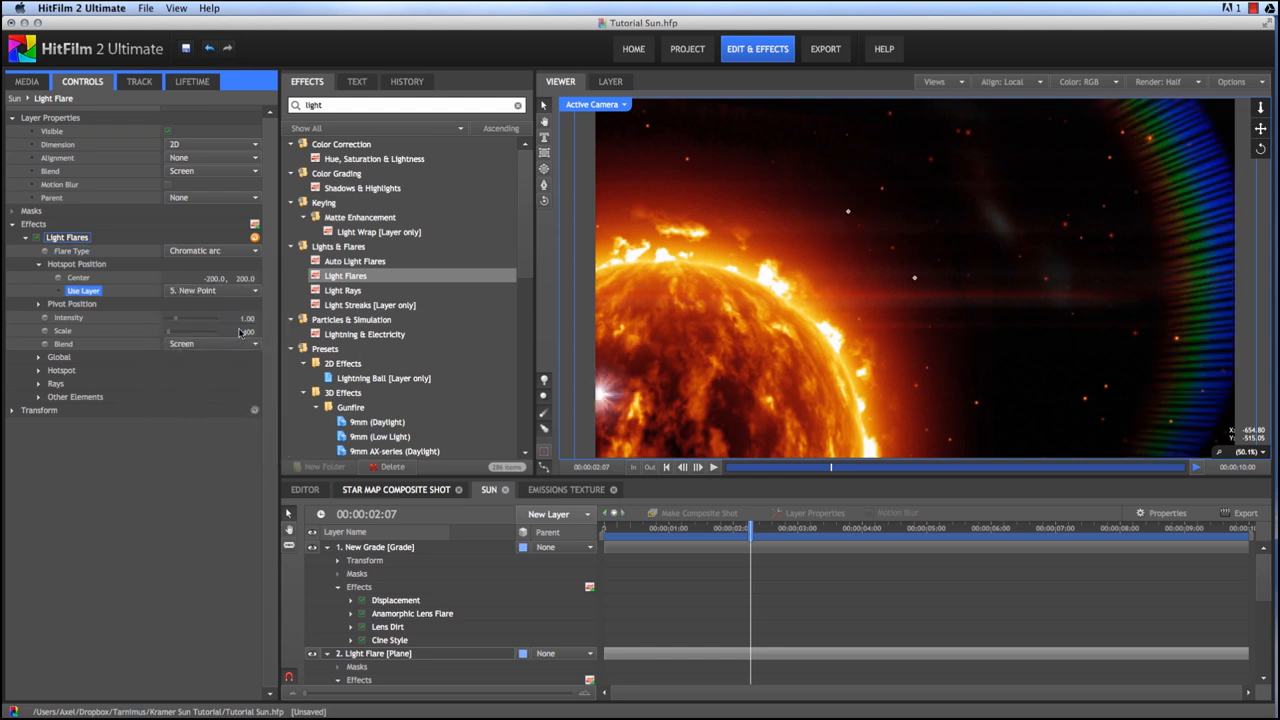
Step: Set the flare Intensity to 0.5 and clear the Effects search
{"action": "triple_click", "coordinate": [210, 276]}
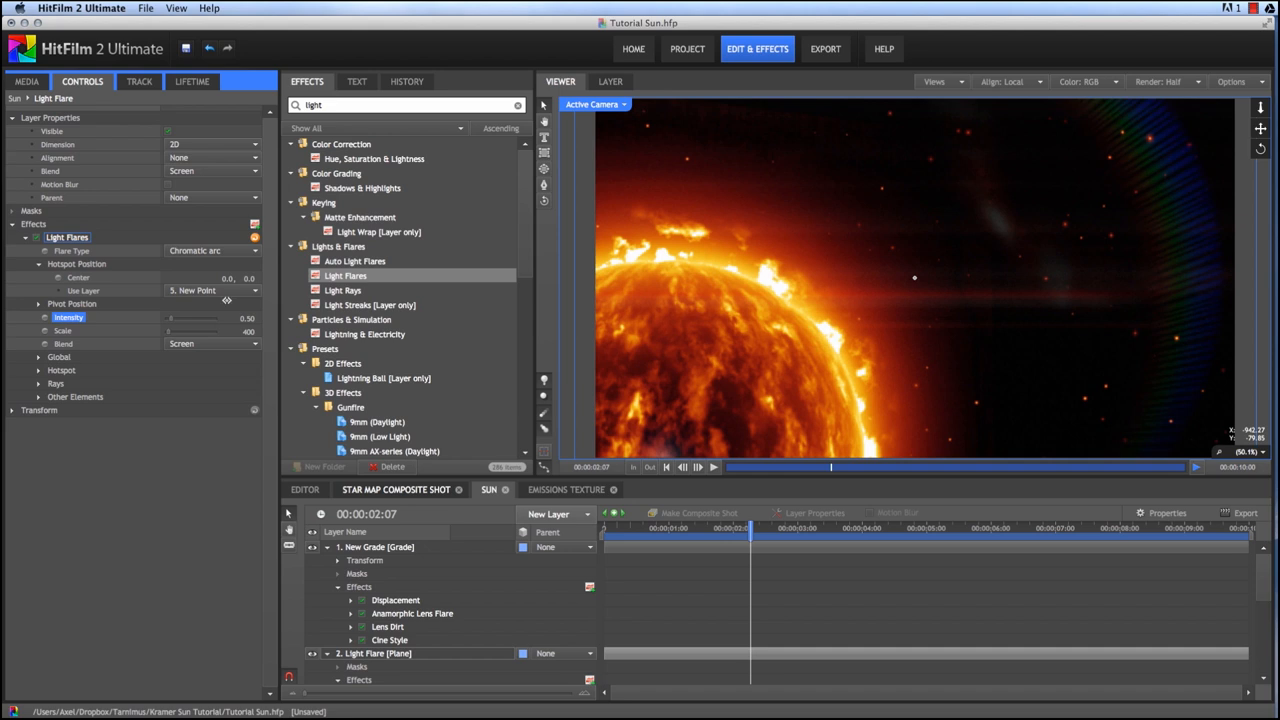
{"action": "left_click", "coordinate": [24, 236]}
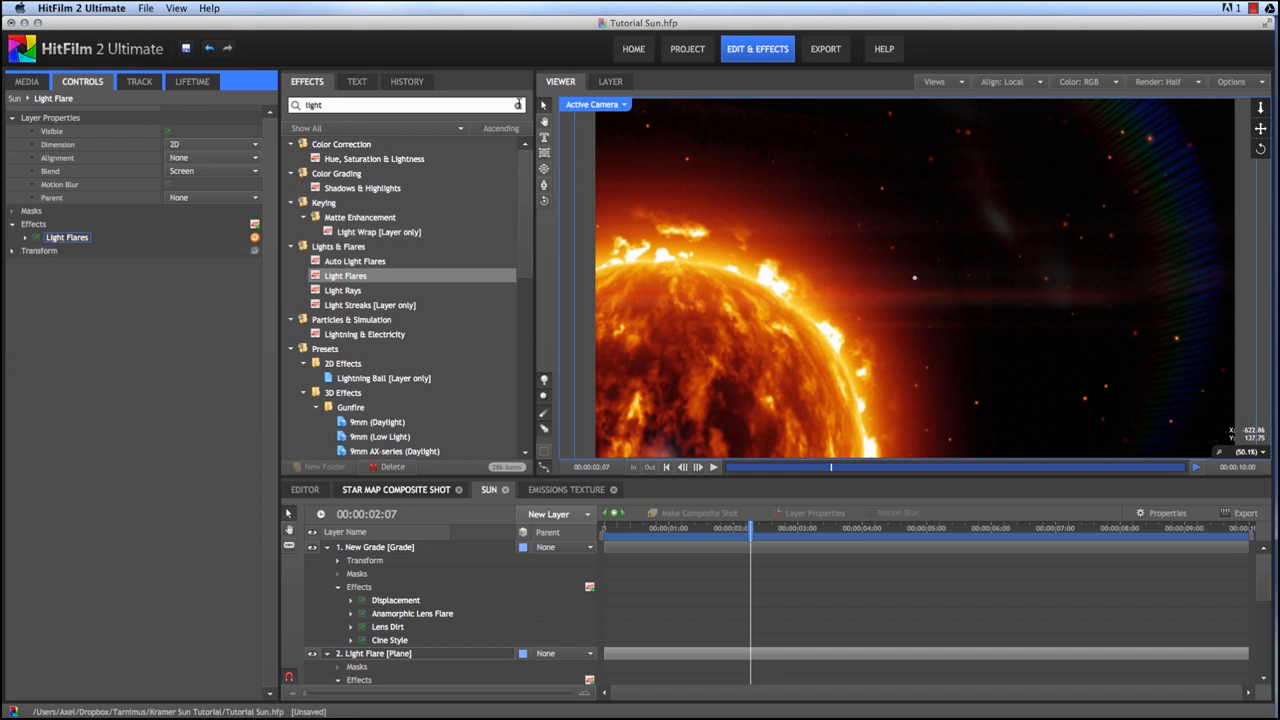
{"action": "left_click", "coordinate": [516, 104]}
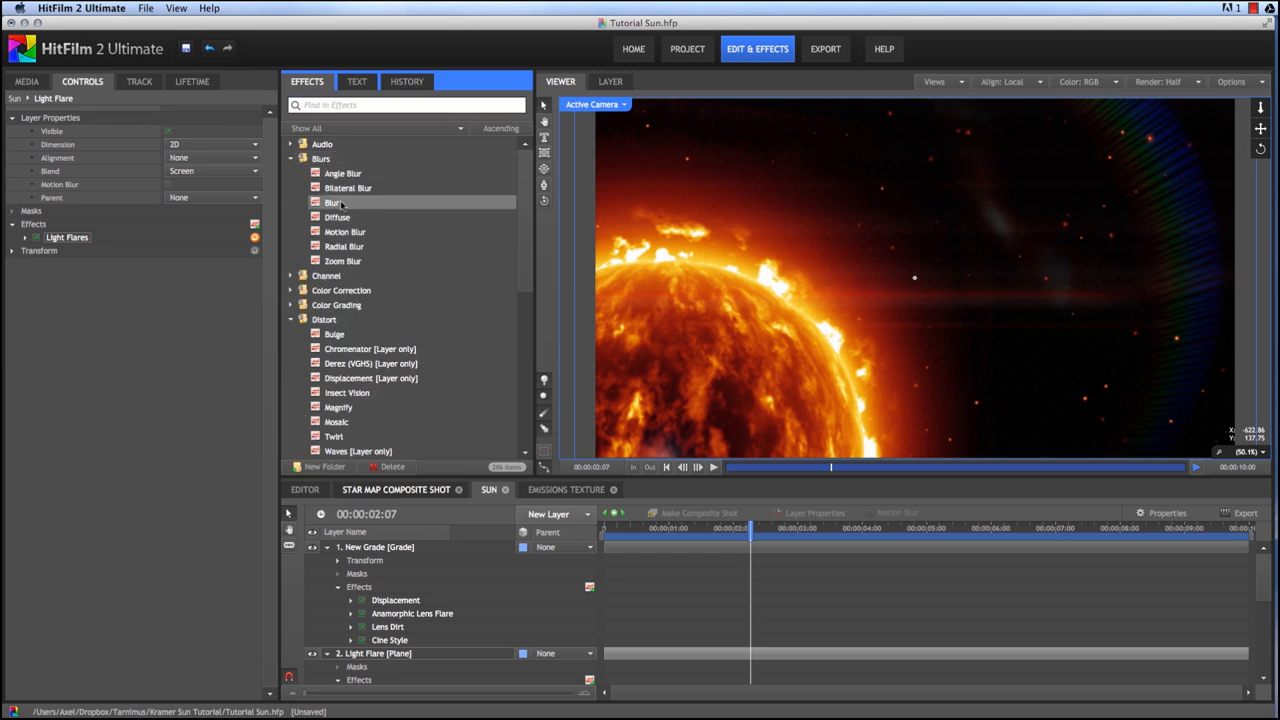
Step: Add a Blur effect after Light Flares on the Light Flare plane and collapse the grade layer
{"action": "double_click", "coordinate": [332, 202]}
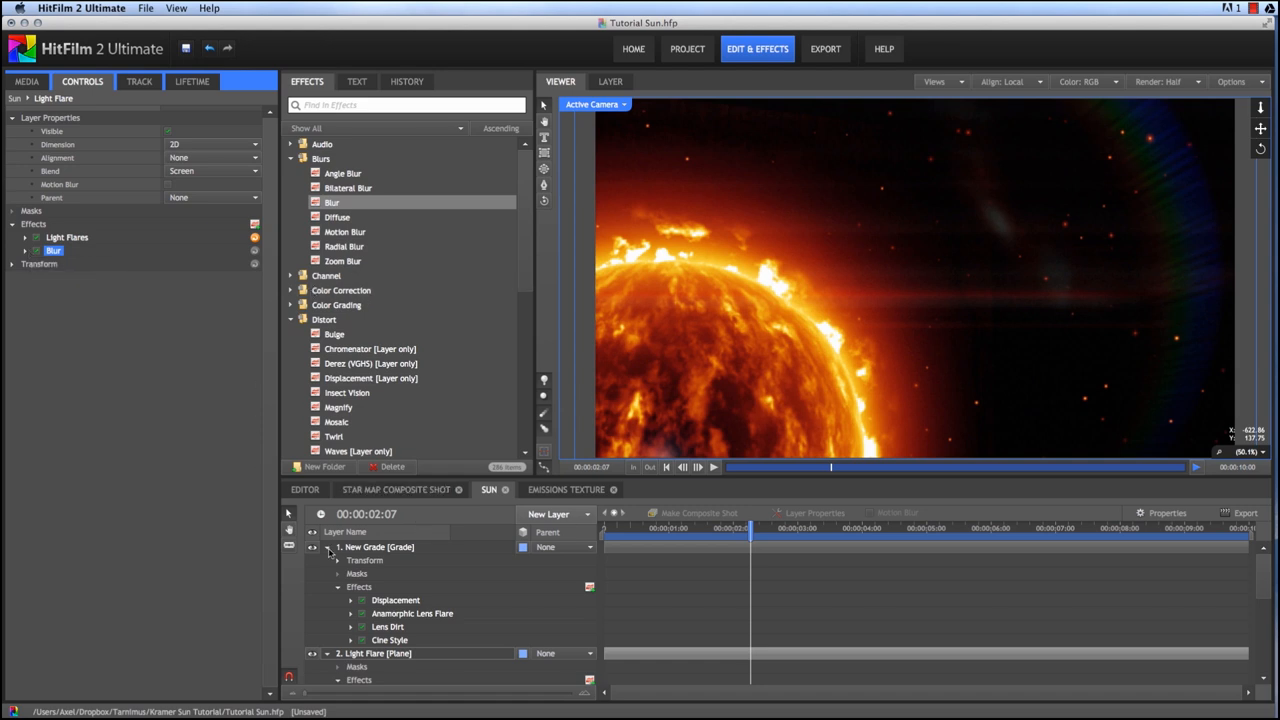
{"action": "left_click", "coordinate": [324, 548]}
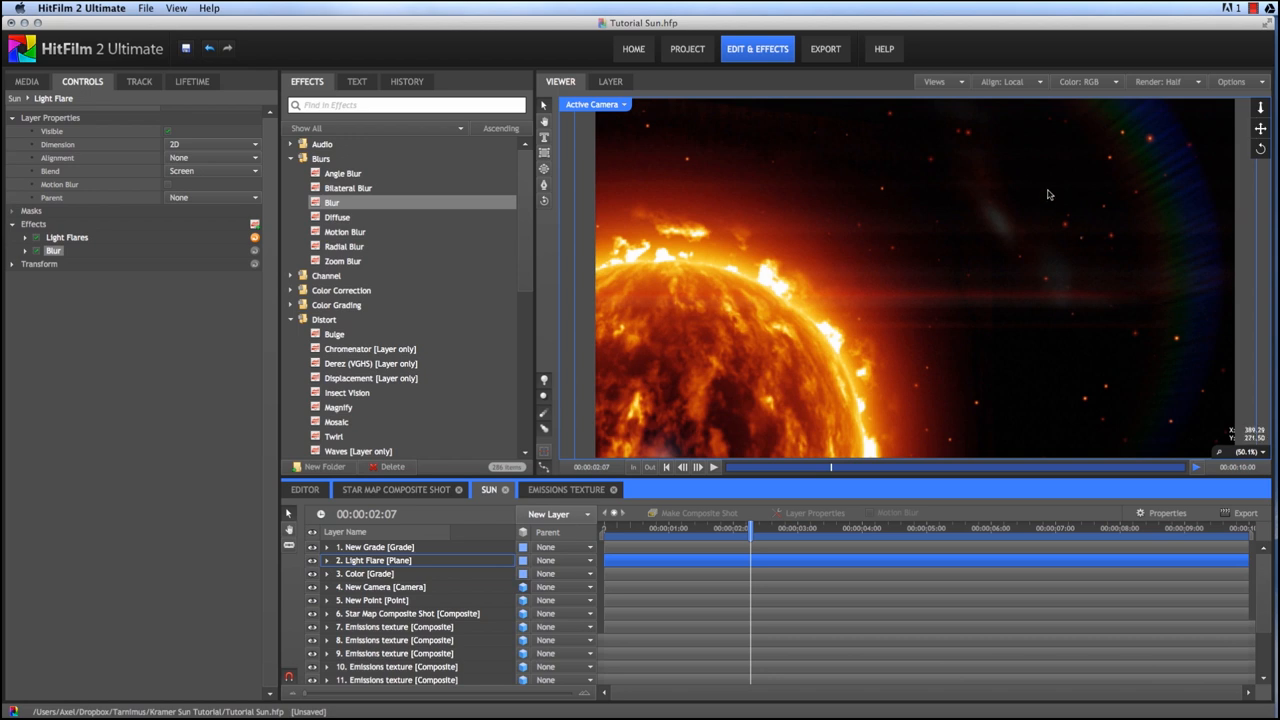
{"action": "mouse_move", "coordinate": [614, 448]}
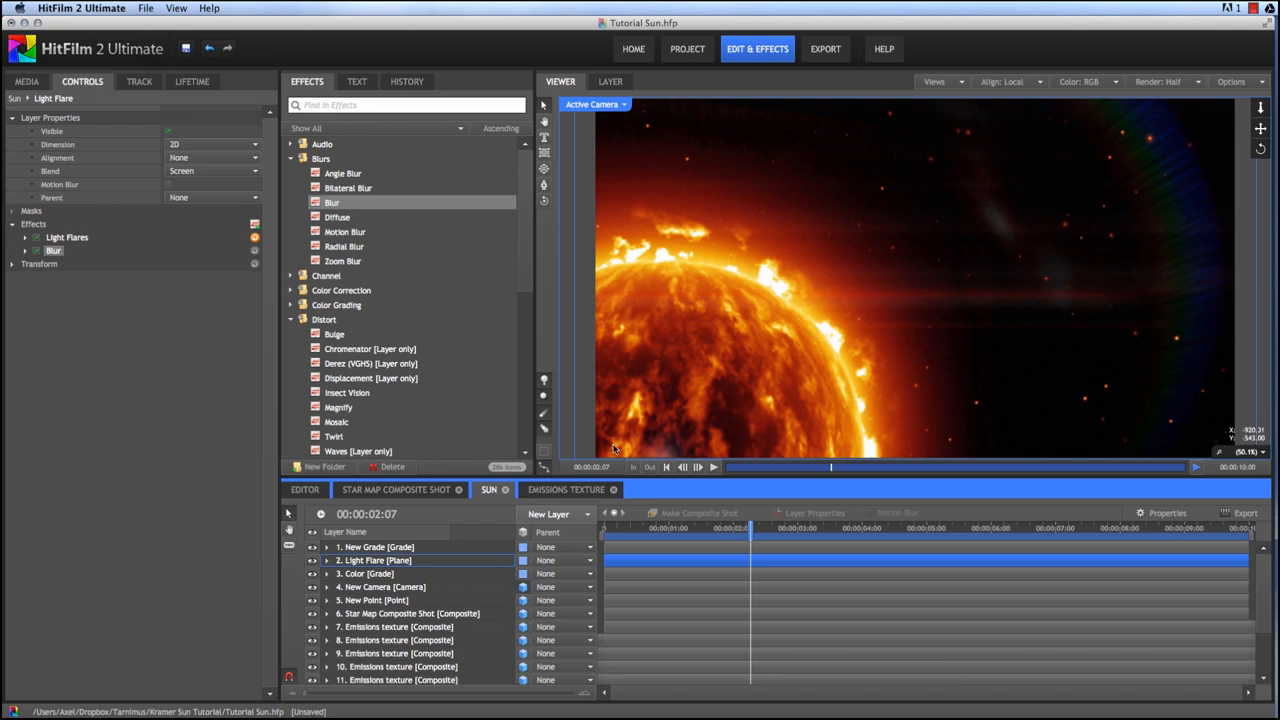
{"action": "scroll", "scroll_direction": "down", "scroll_amount": 3}
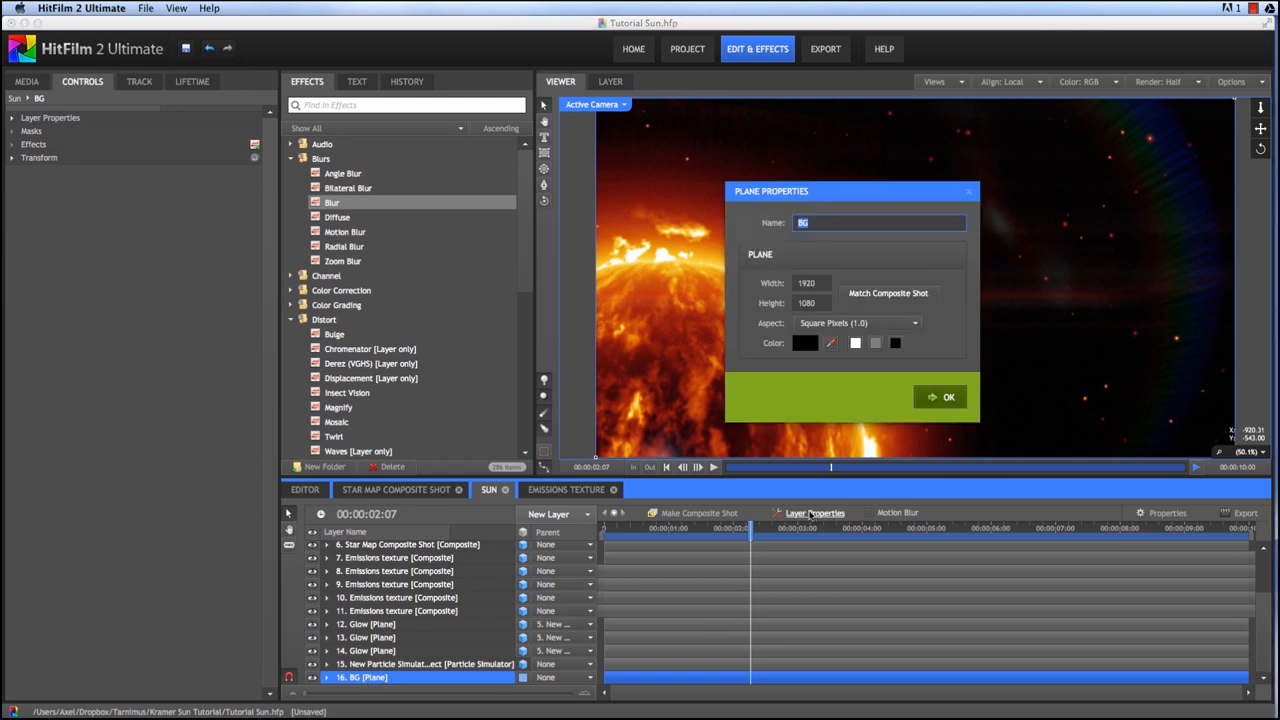
Step: Colour the BG plane dark red, check a later frame, and reselect the Light Flare layer
{"action": "left_click", "coordinate": [804, 344]}
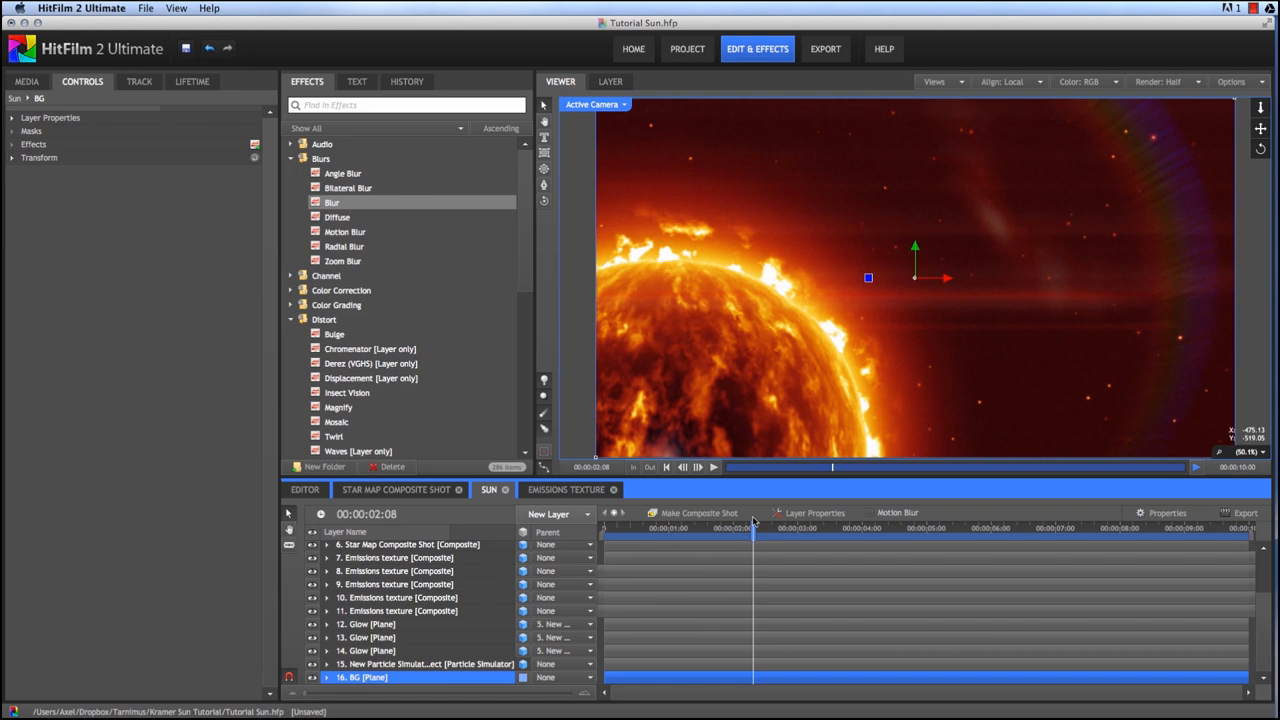
{"action": "left_click", "coordinate": [1090, 528]}
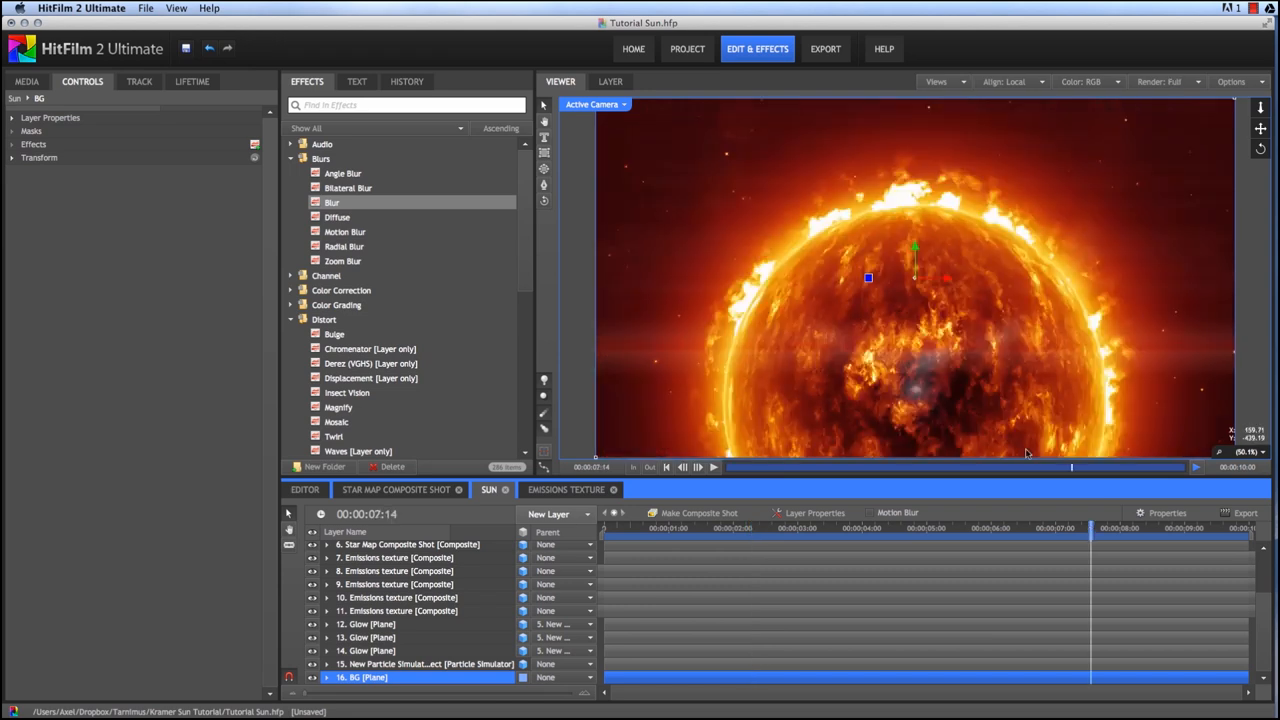
{"action": "mouse_move", "coordinate": [916, 392]}
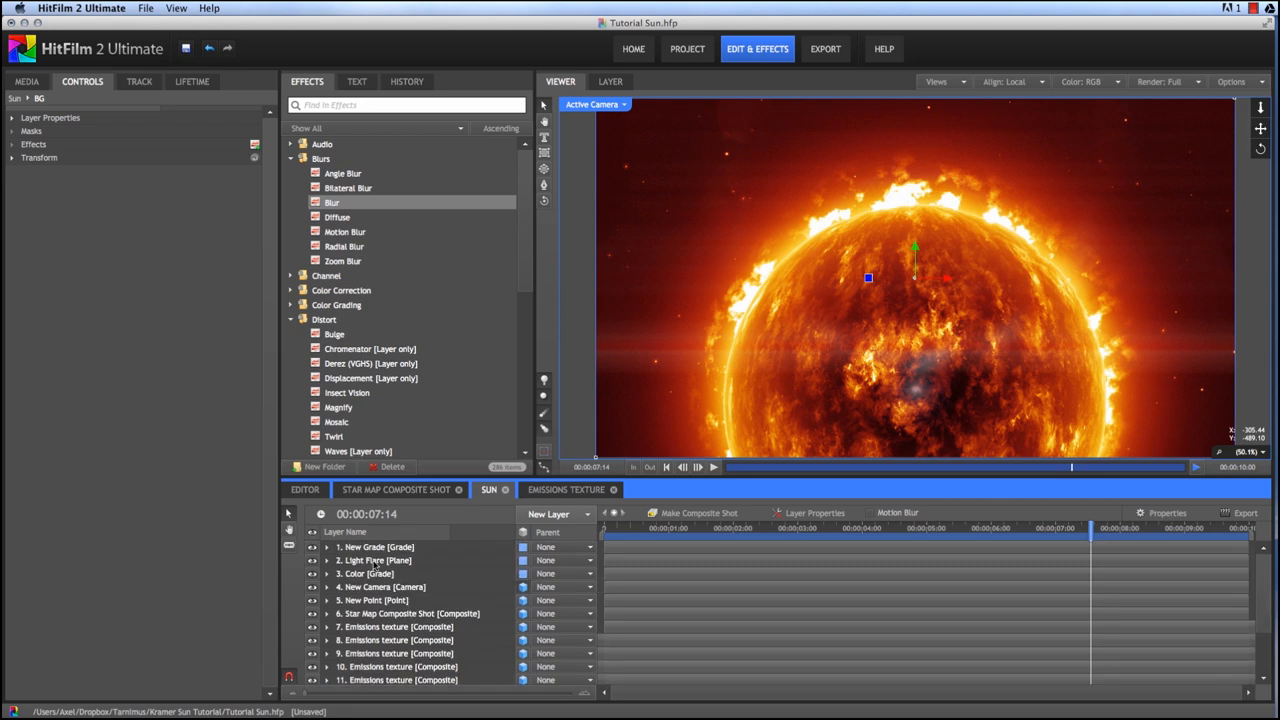
{"action": "left_click", "coordinate": [384, 560]}
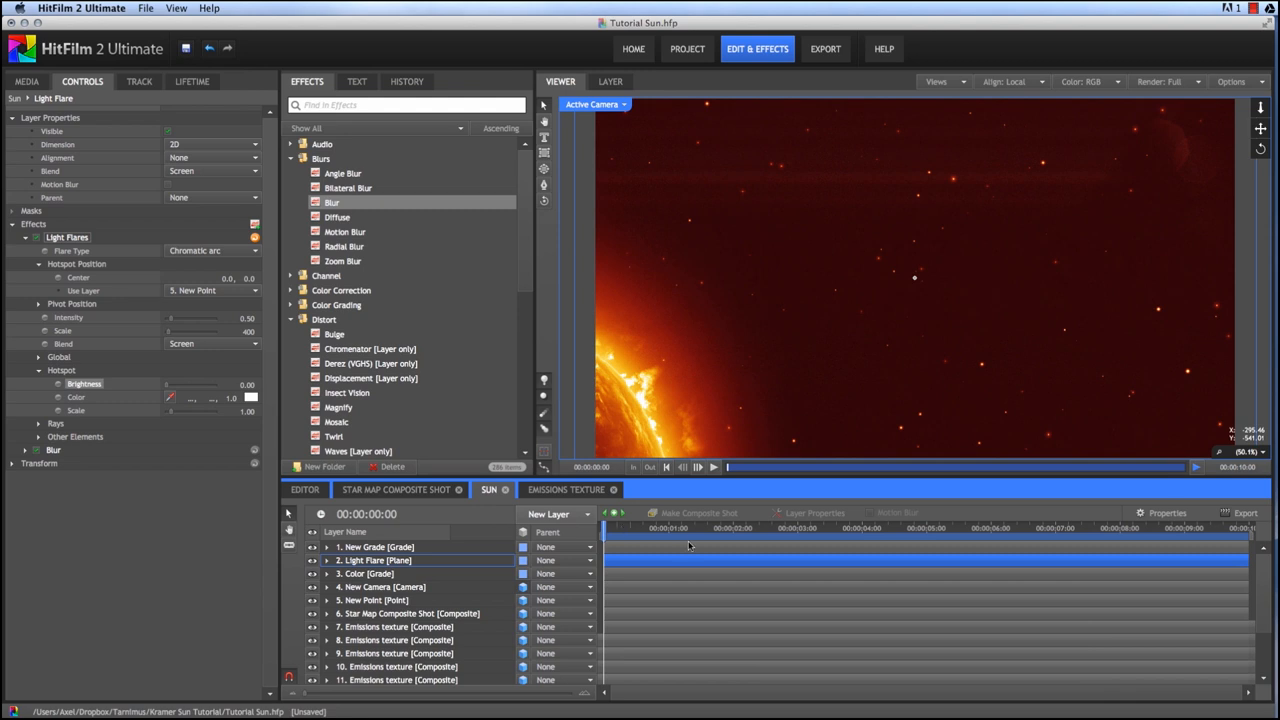
{"action": "left_click", "coordinate": [712, 468]}
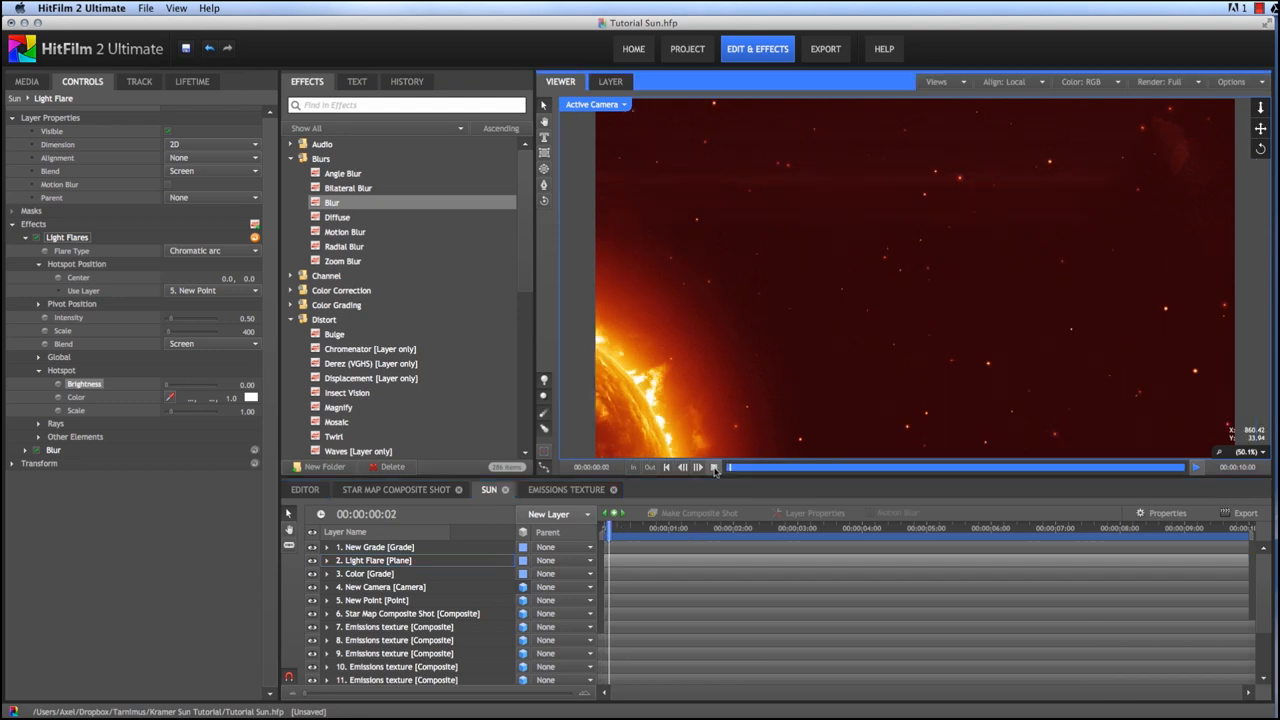
{"action": "left_click", "coordinate": [716, 468]}
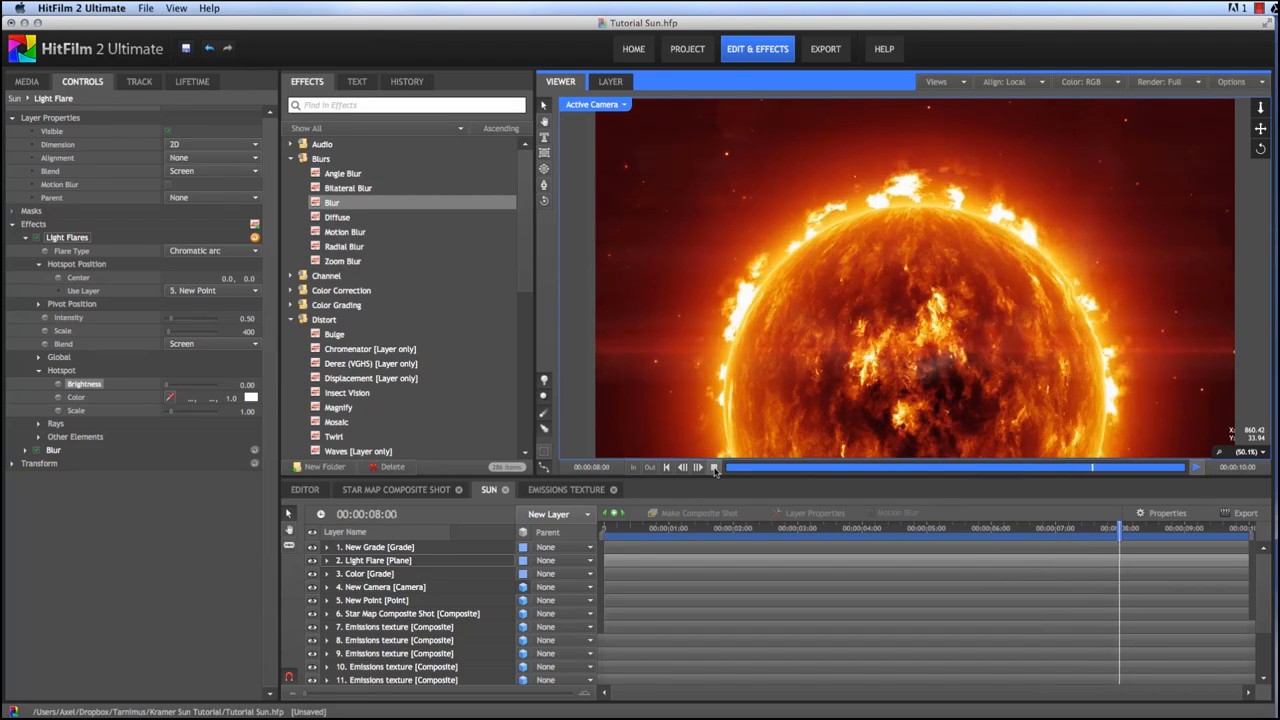
{"action": "left_click", "coordinate": [714, 468]}
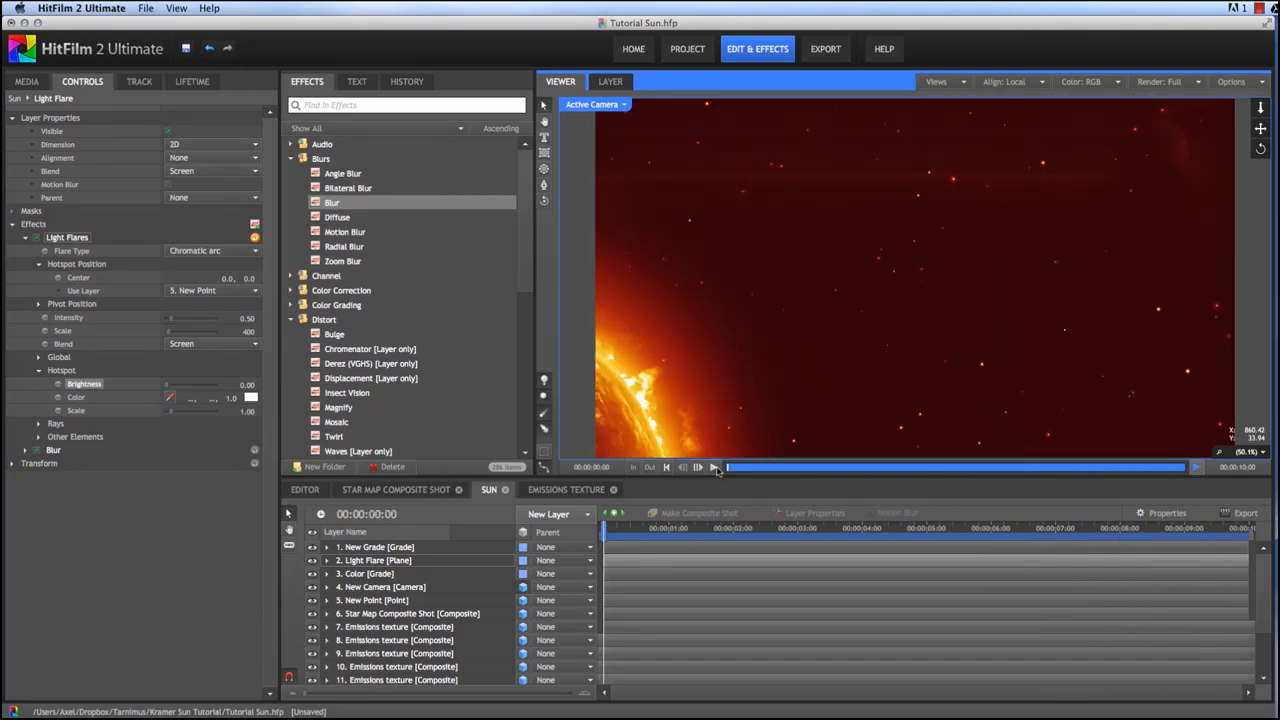
{"action": "left_click", "coordinate": [696, 468]}
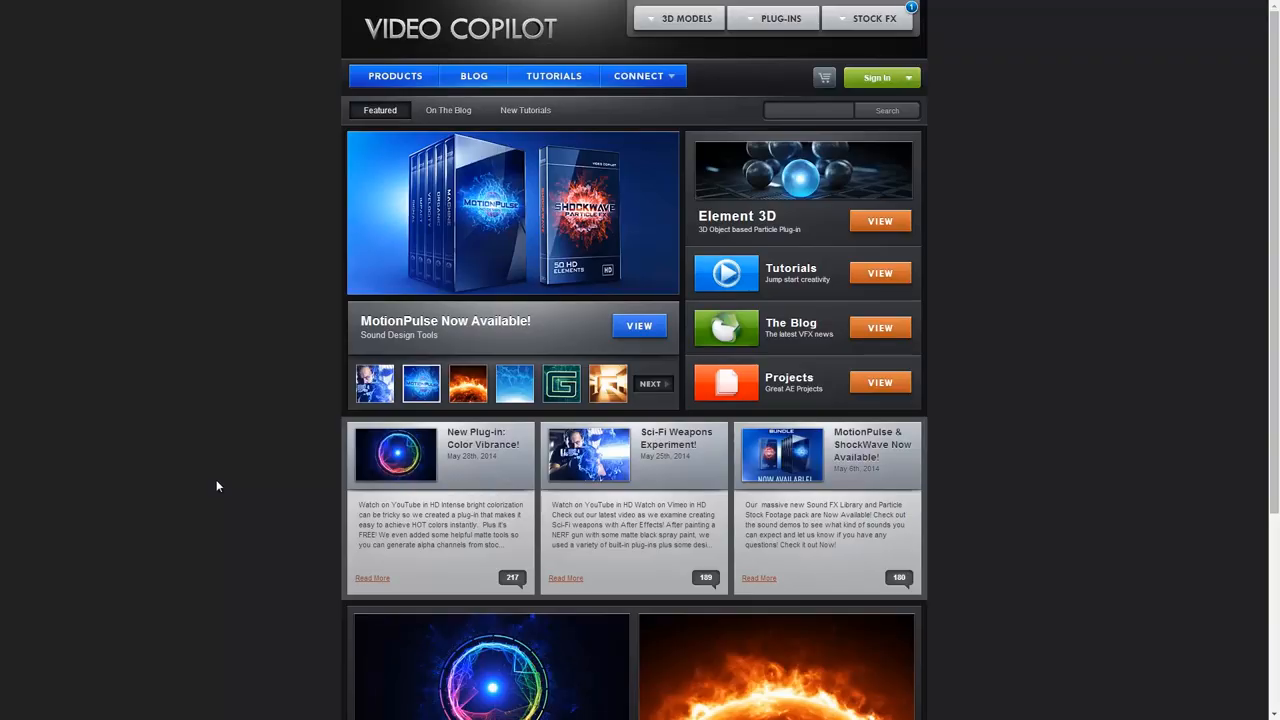
{"action": "scroll", "scroll_direction": "down", "scroll_amount": 3}
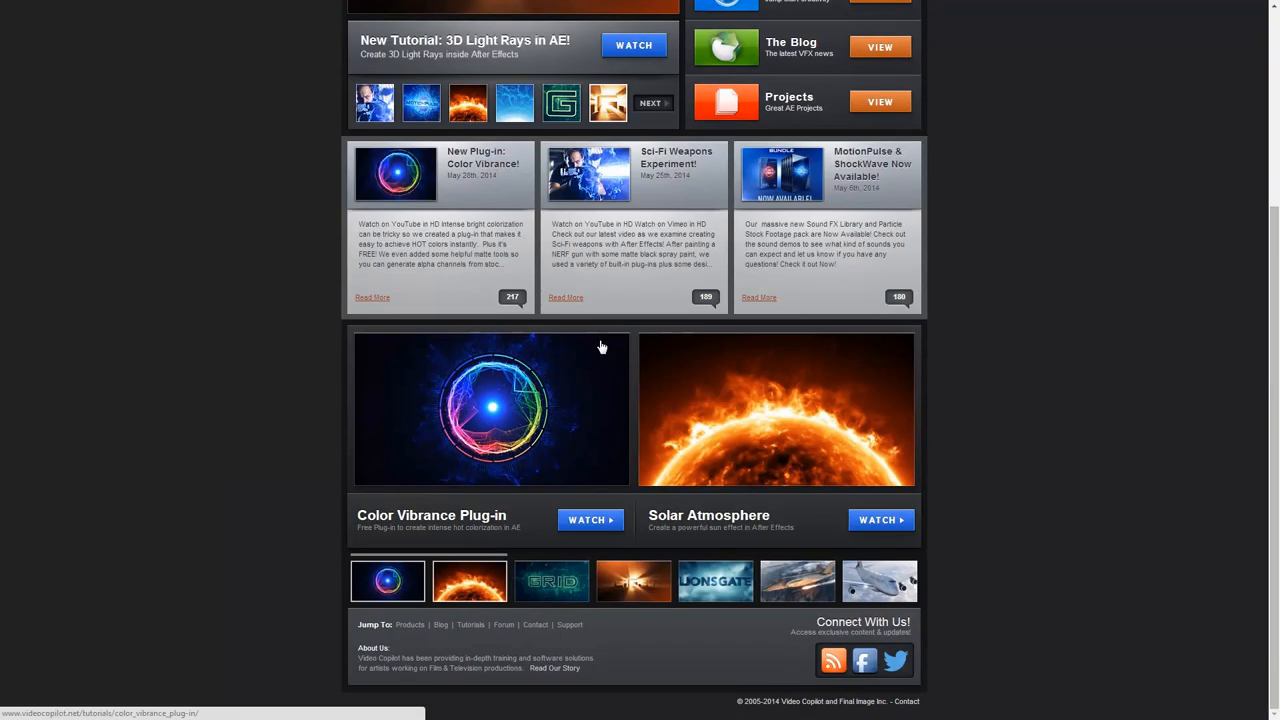
{"action": "scroll", "scroll_direction": "up", "scroll_amount": 3}
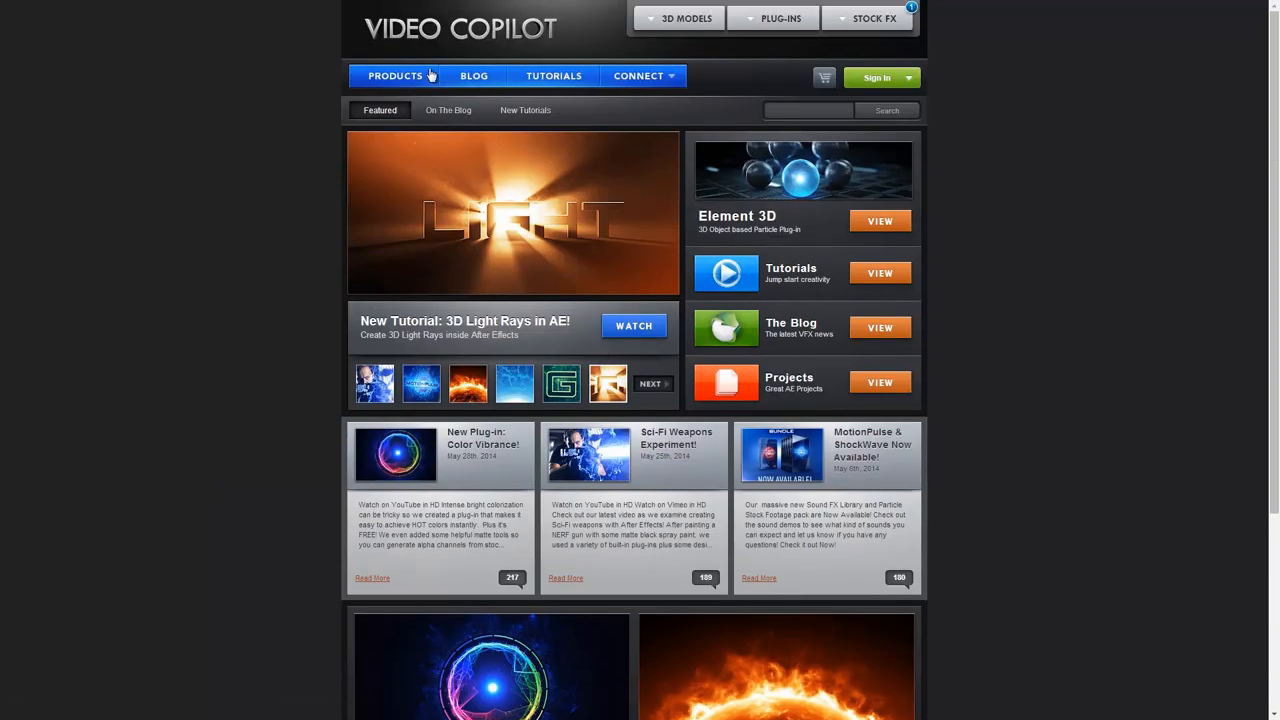